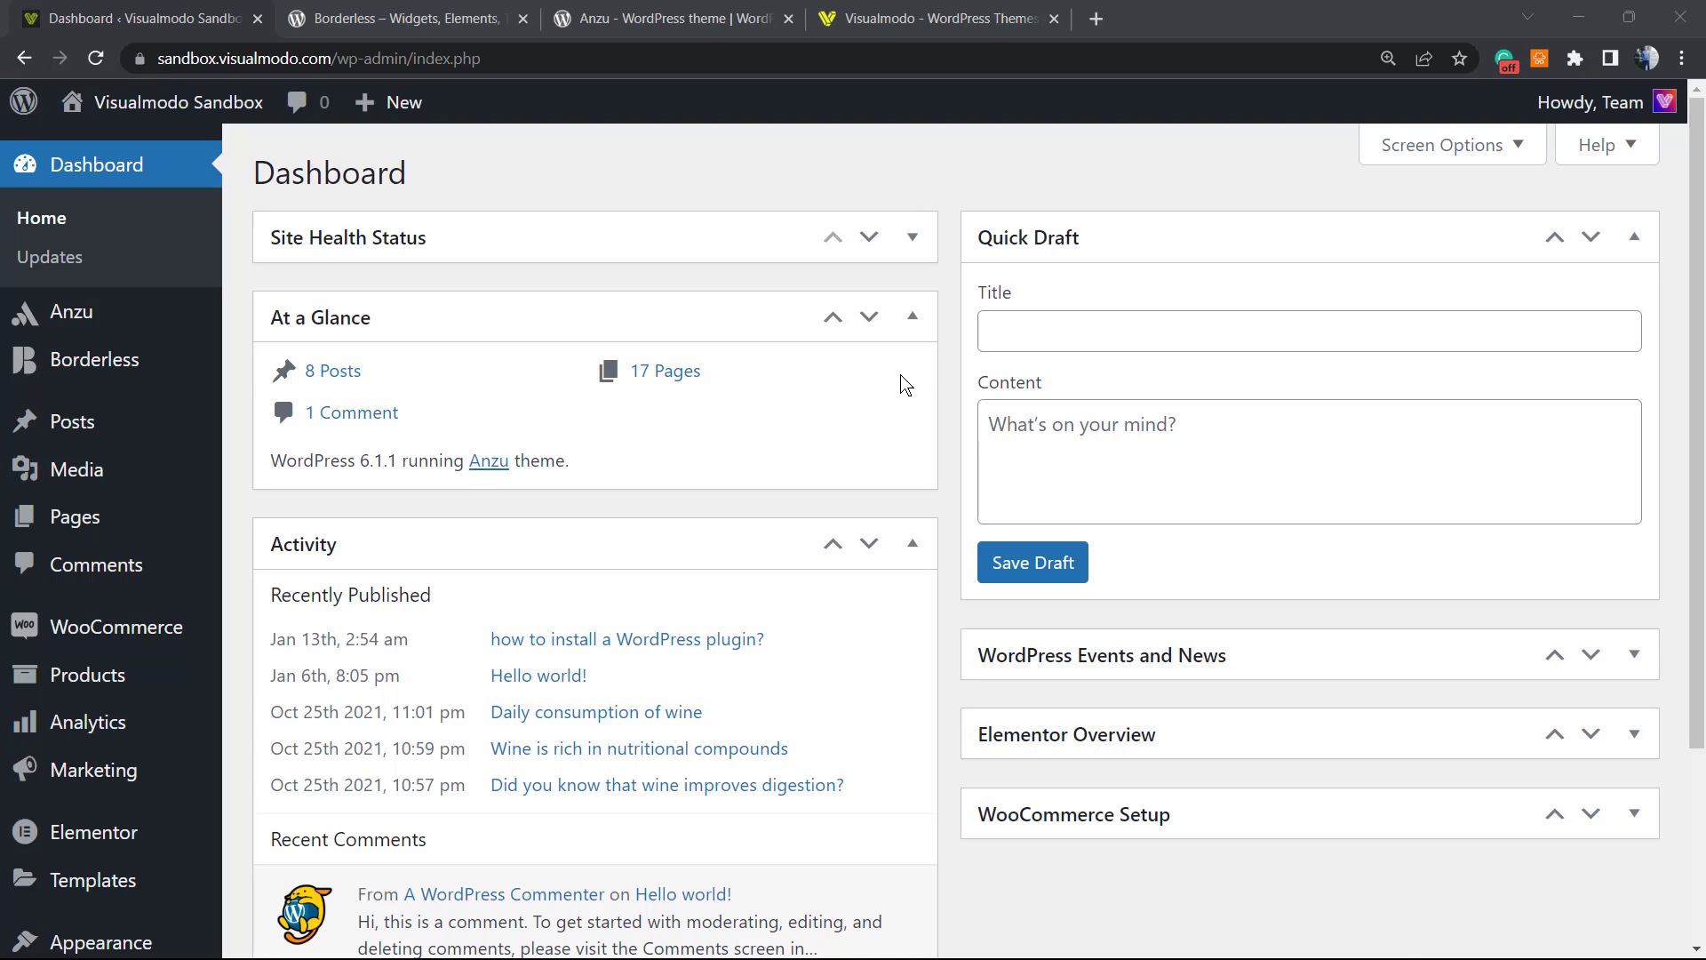
mouse_move(939, 456)
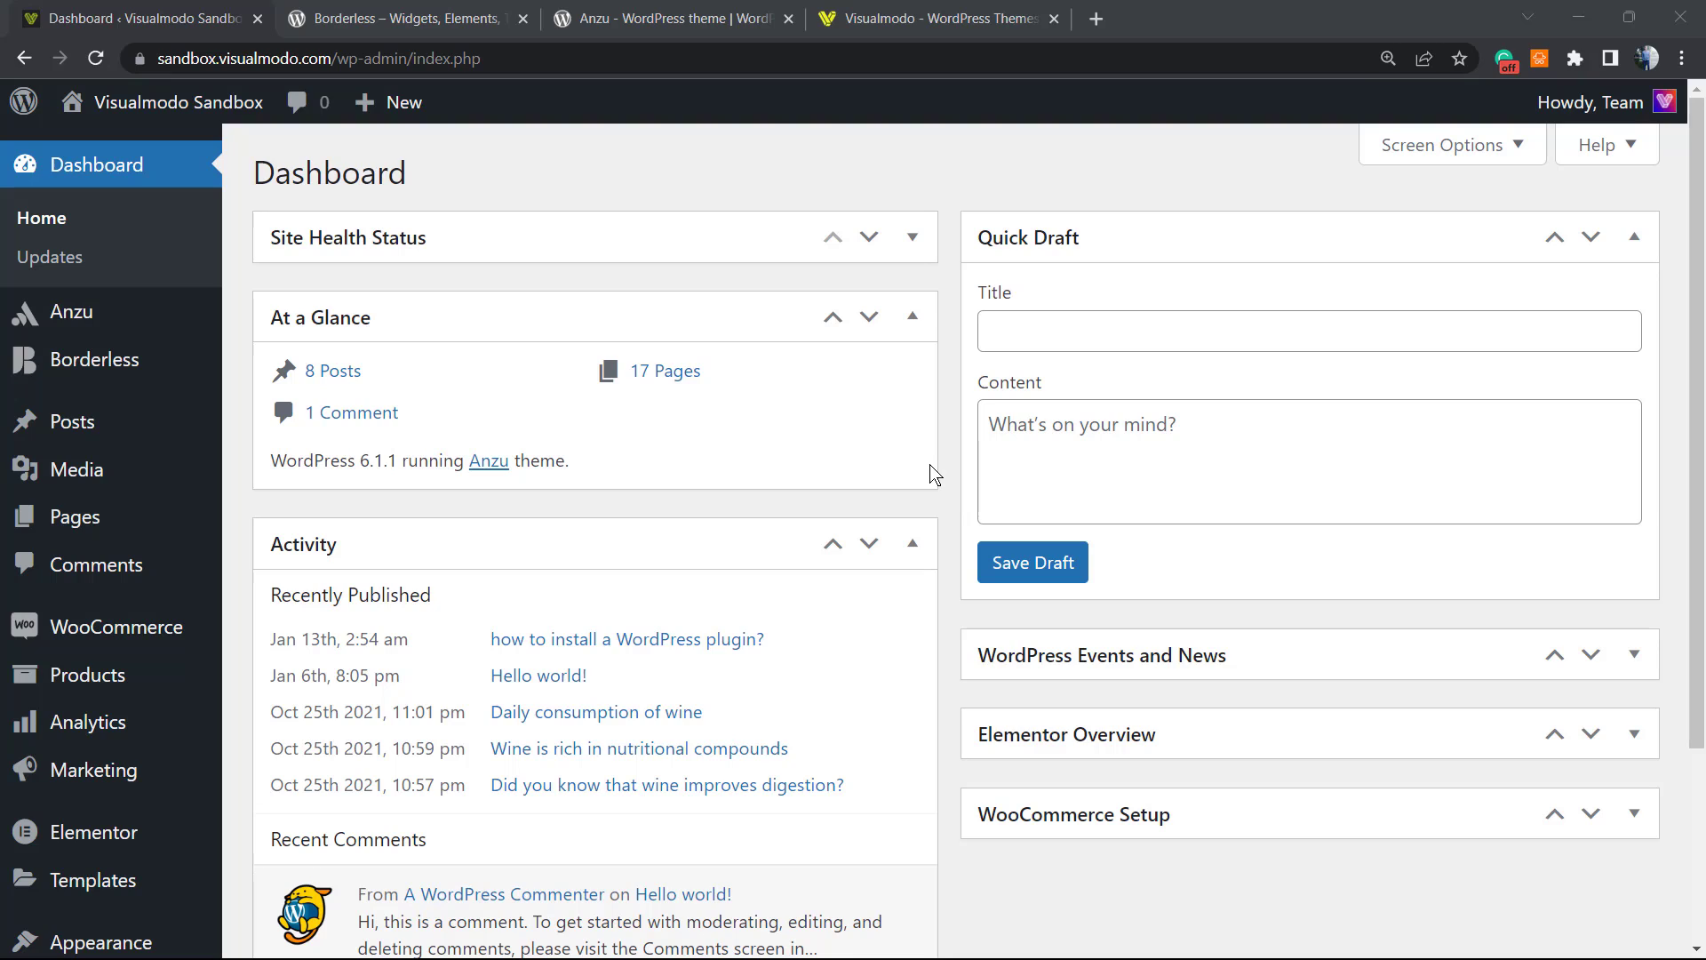
mouse_move(869, 521)
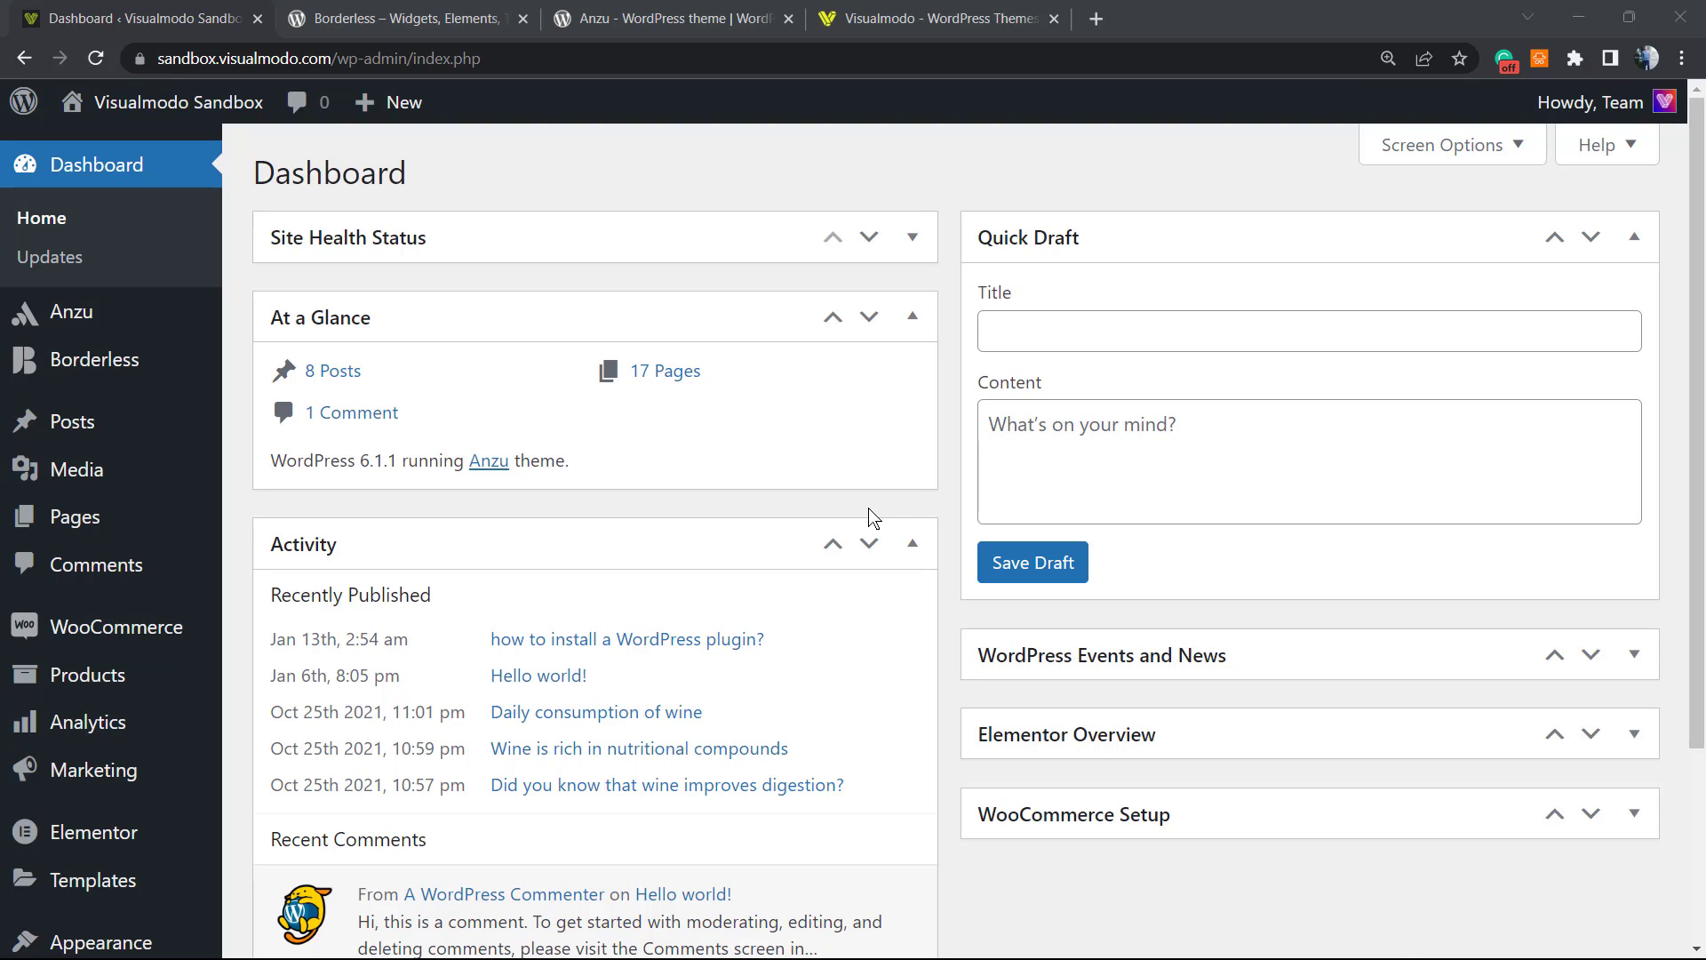
mouse_move(854, 556)
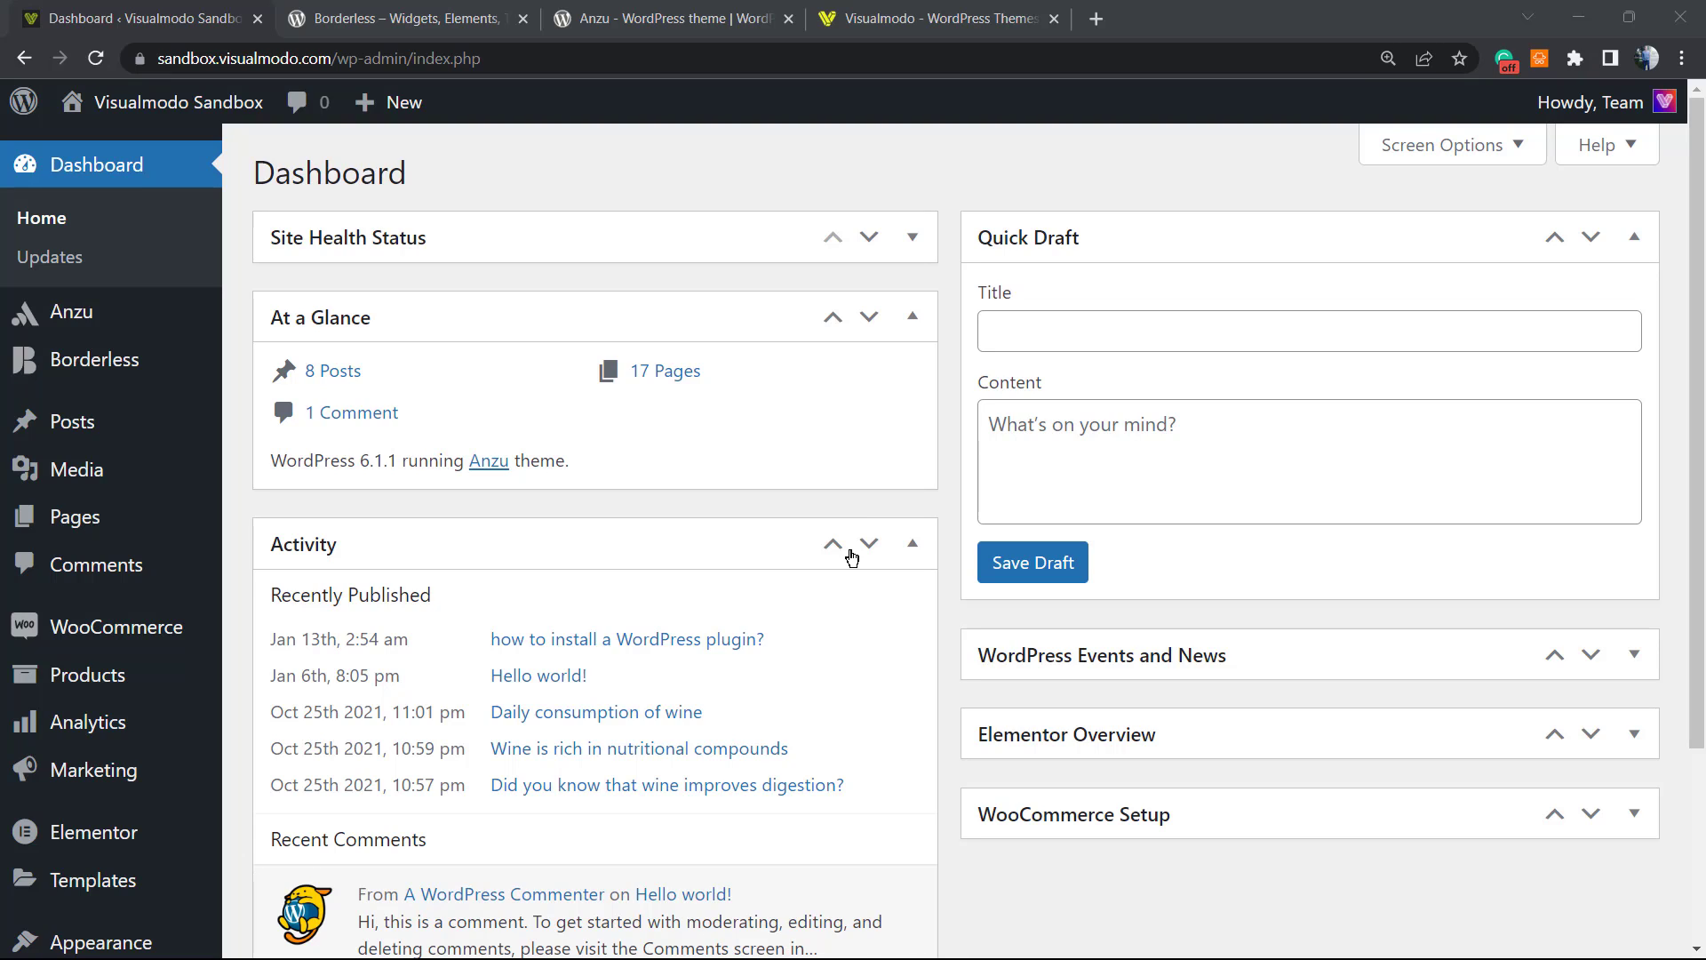
mouse_move(880, 519)
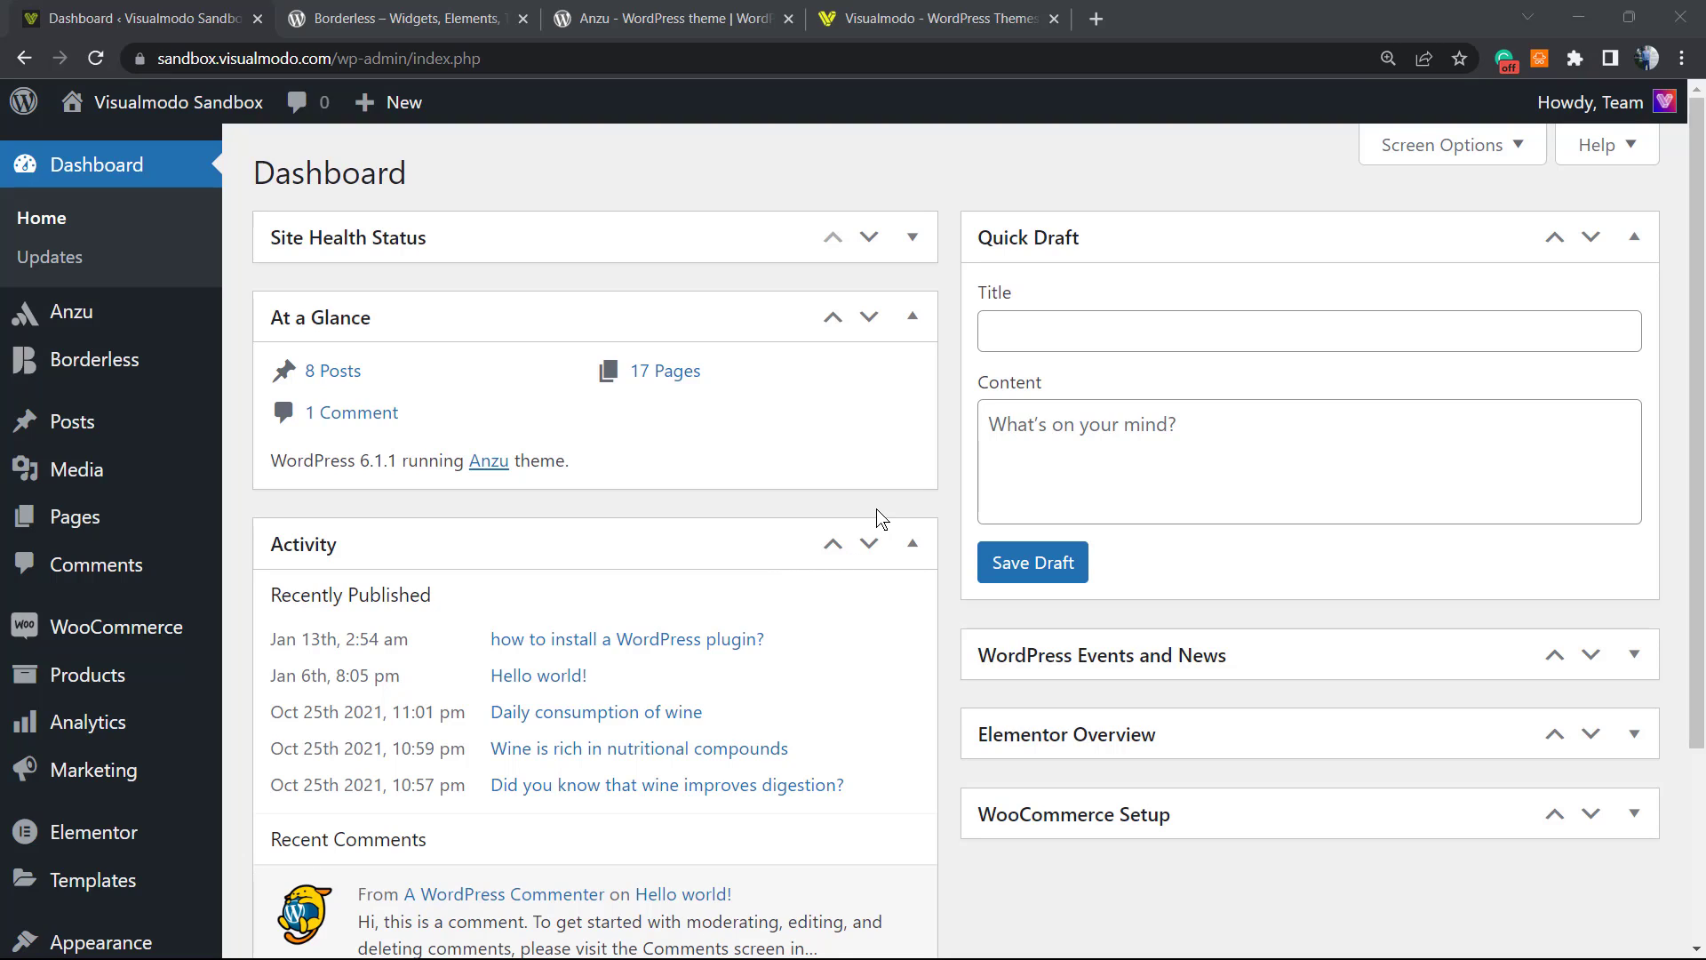
mouse_move(880, 528)
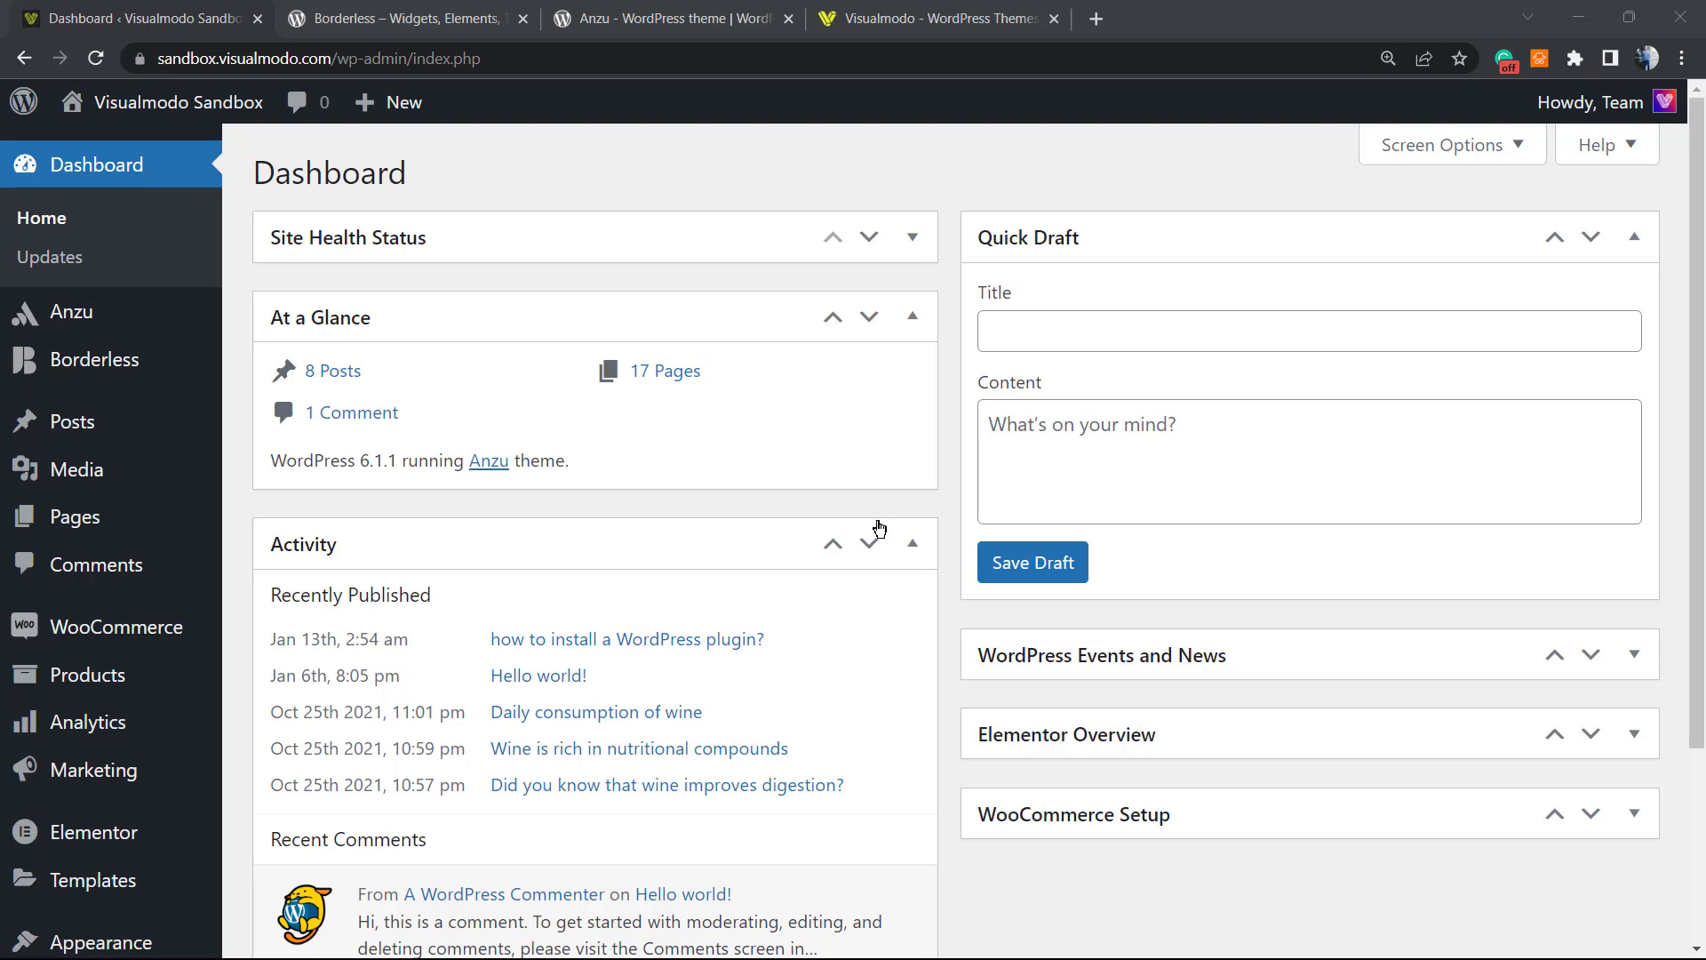
mouse_move(900, 511)
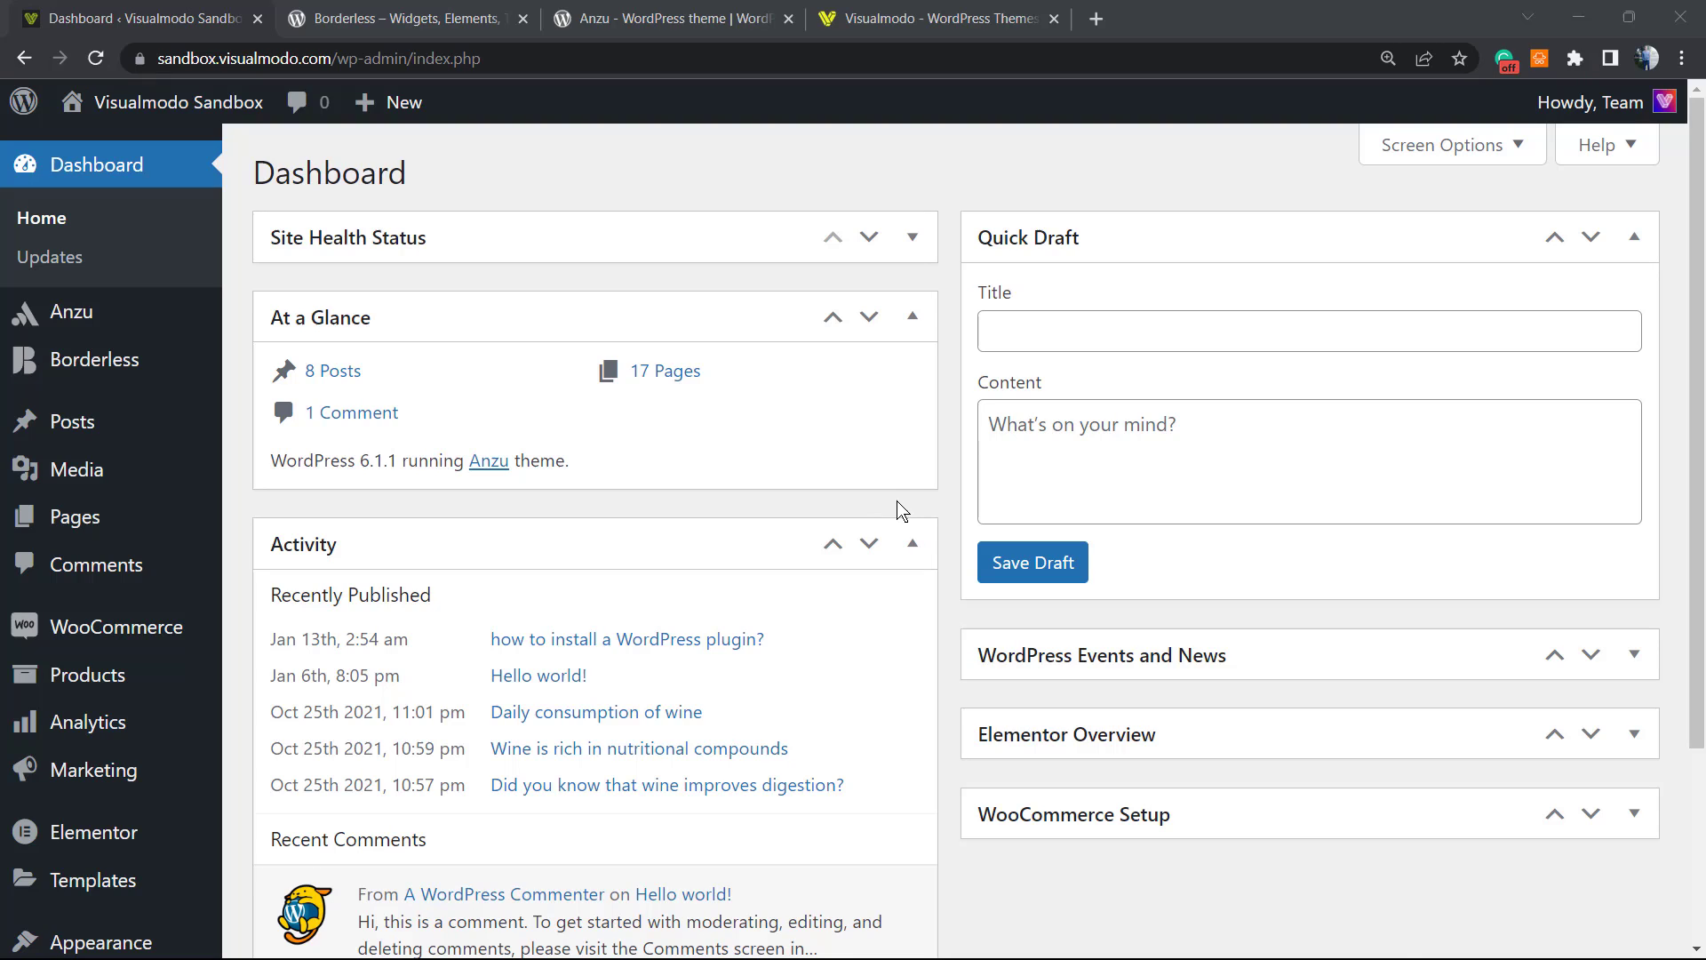
mouse_move(845, 487)
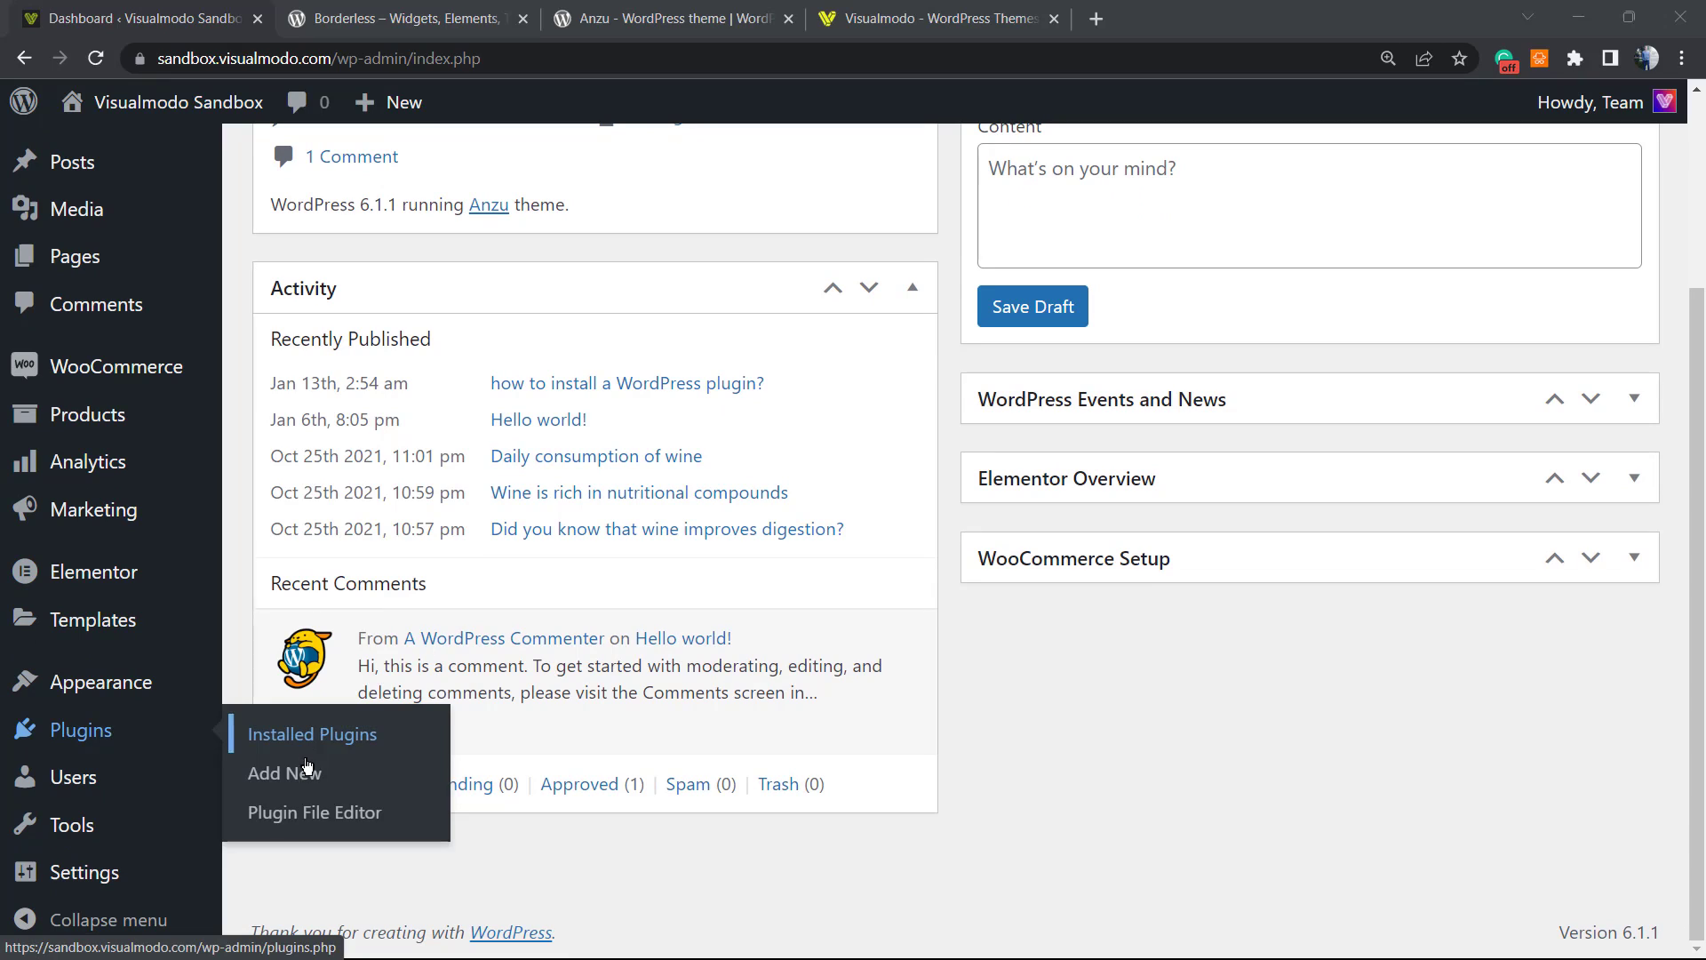
mouse_move(284, 773)
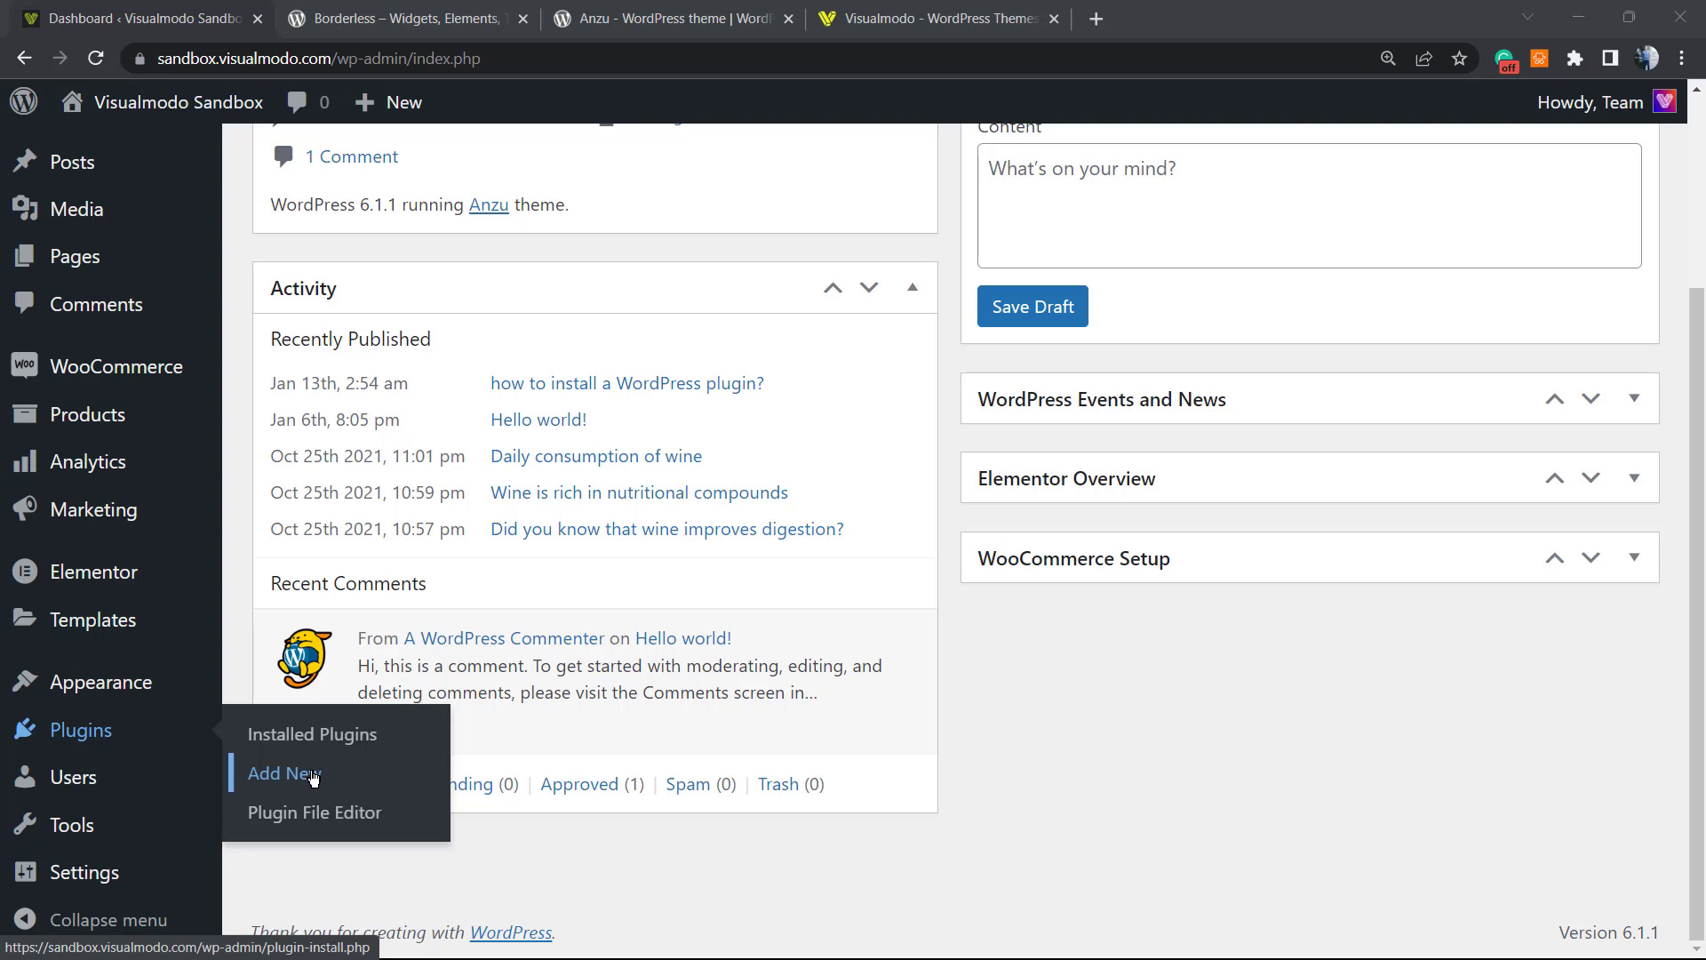
Go to the Add New plugin page from the Plugins sidebar menu.
left_click(285, 773)
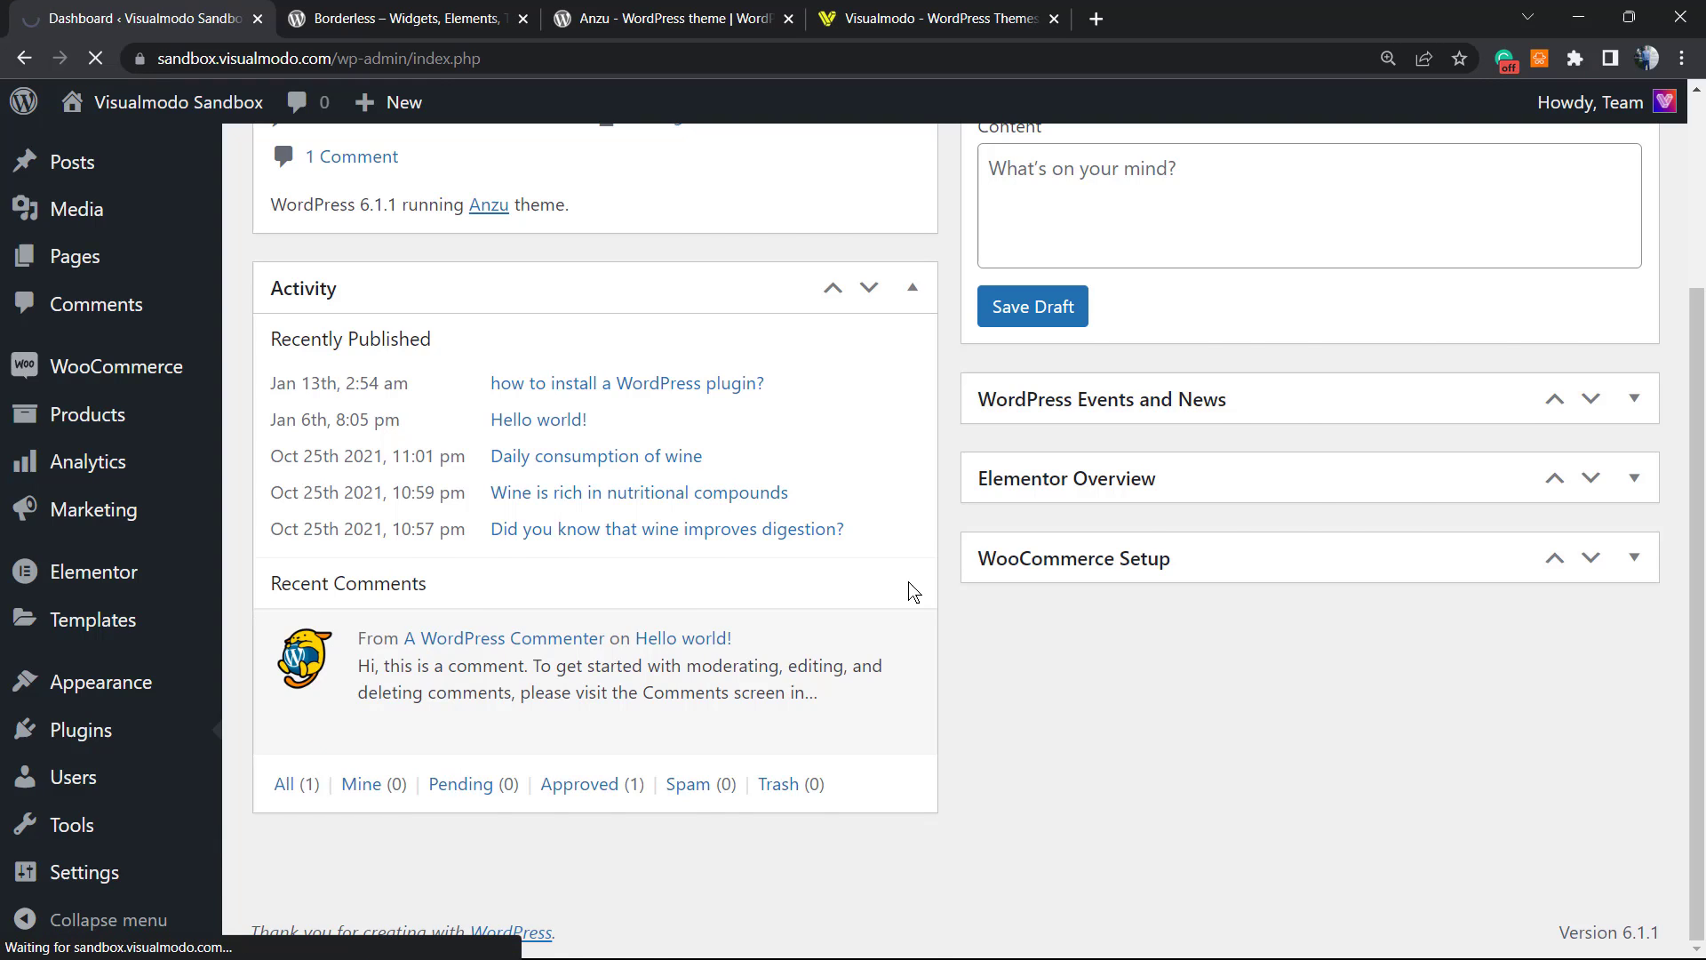
Search for 'Country Based Restrictions for WooCommerce', install it and activate it.
left_click(80, 728)
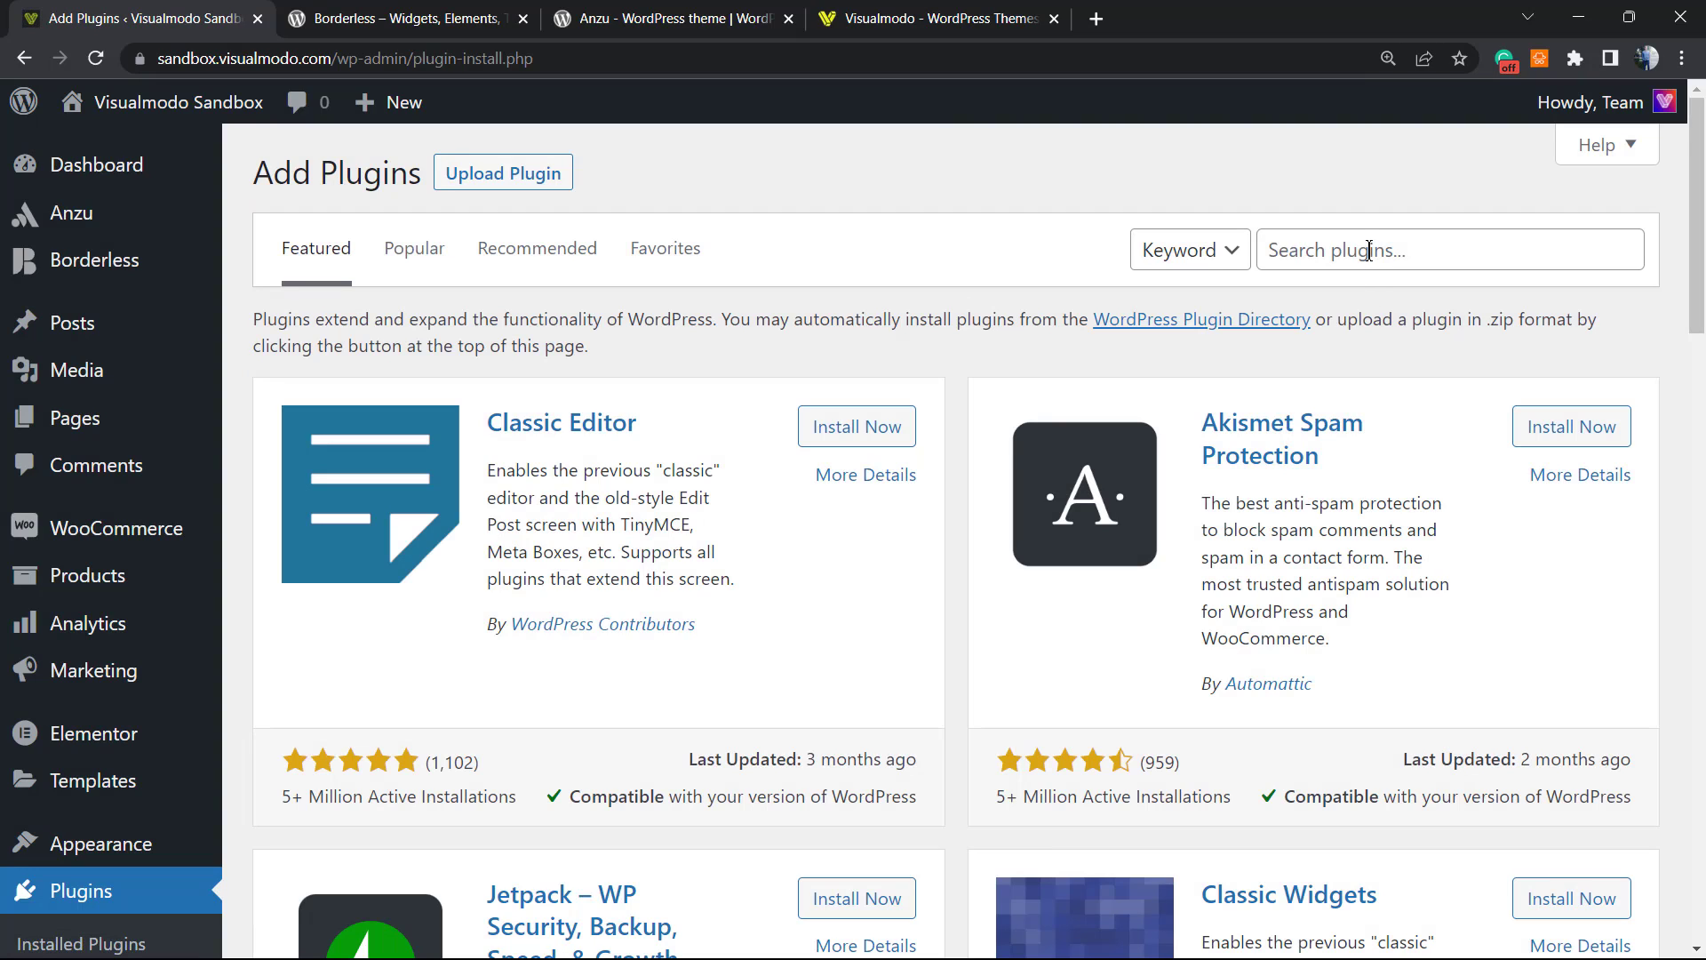
type("Country Based Restrictions for WooCommerce")
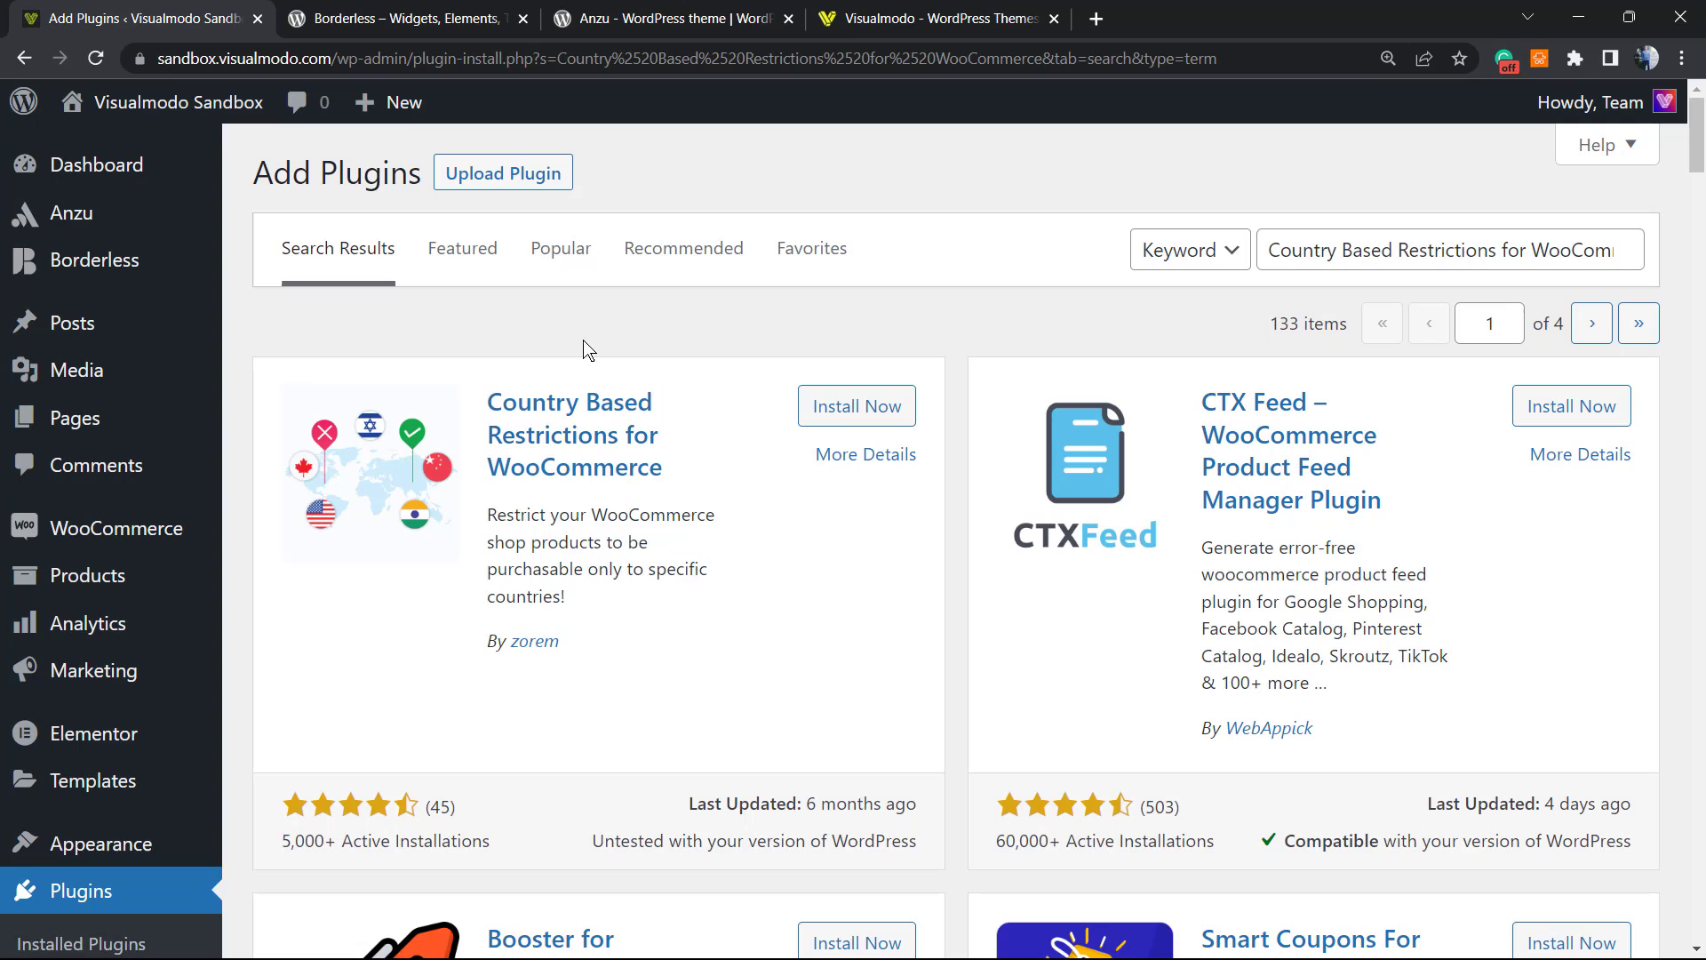
left_click(857, 405)
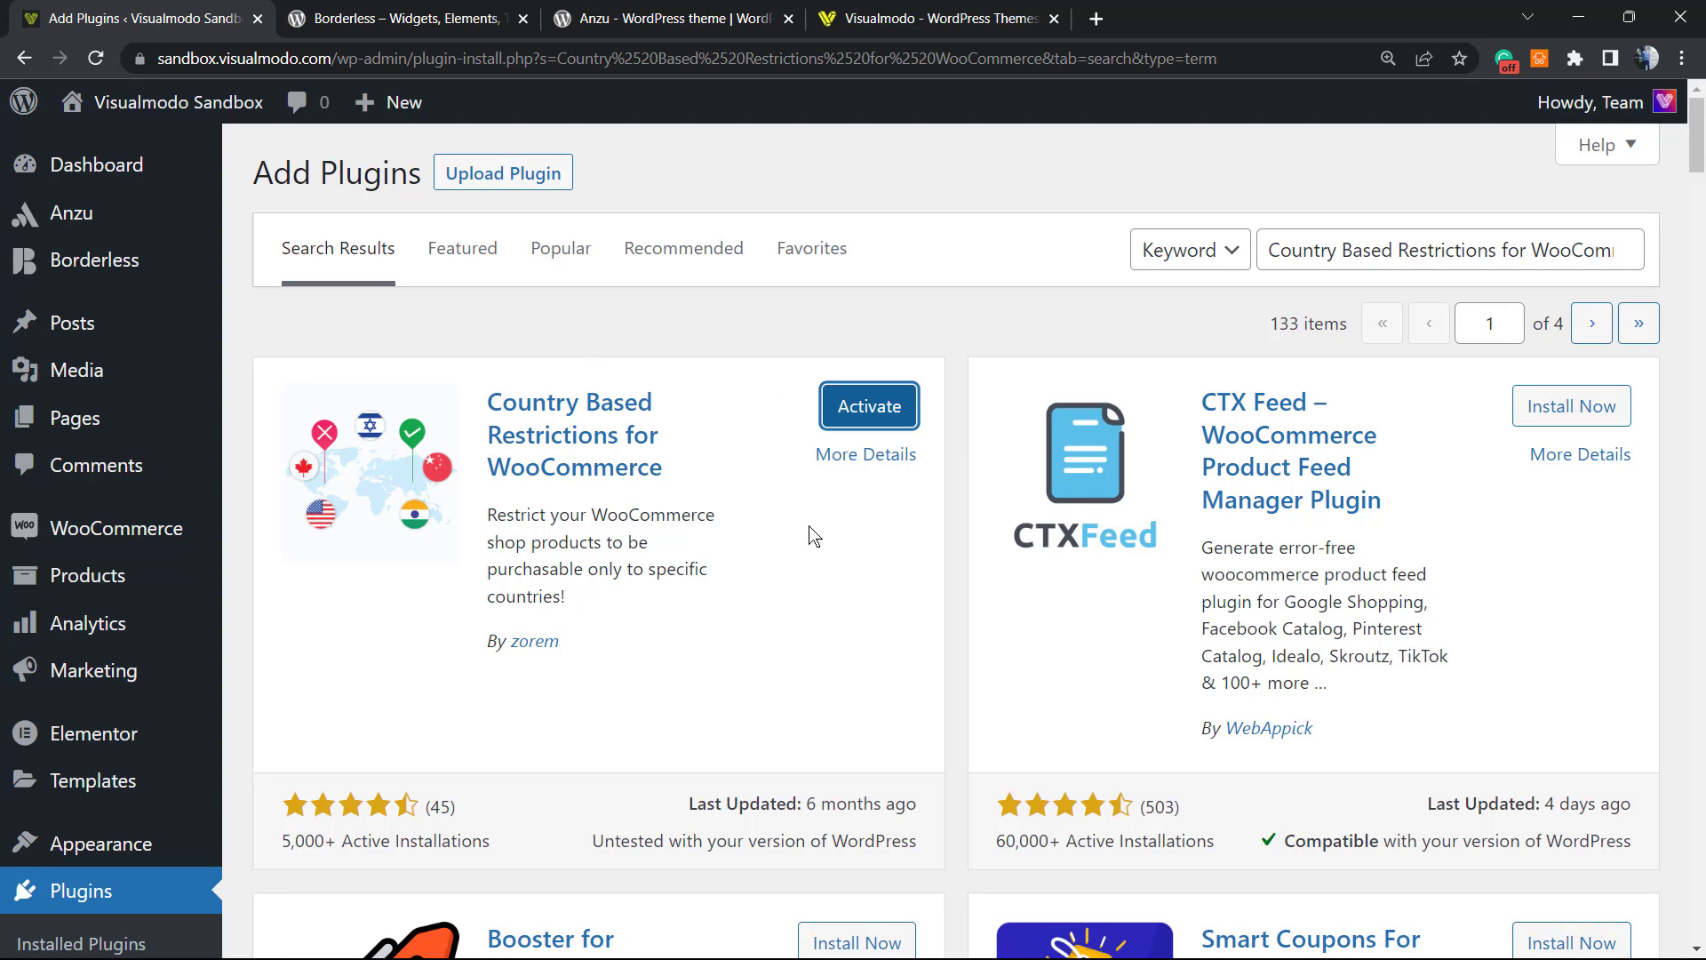
left_click(869, 405)
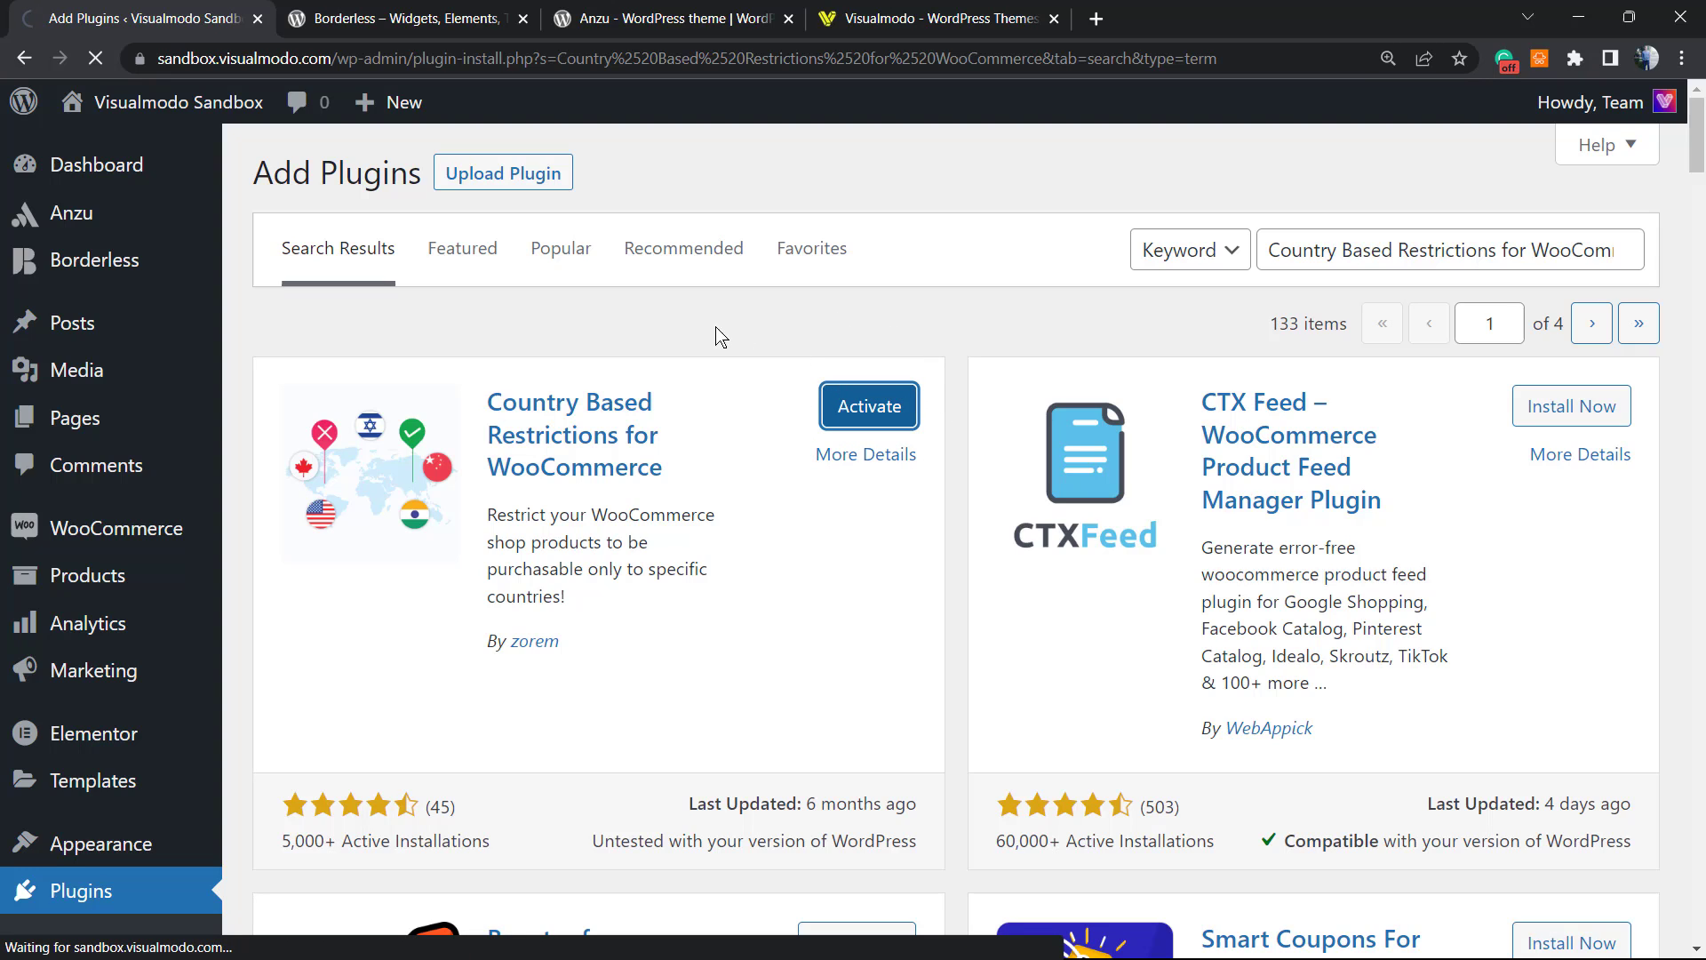
left_click(867, 405)
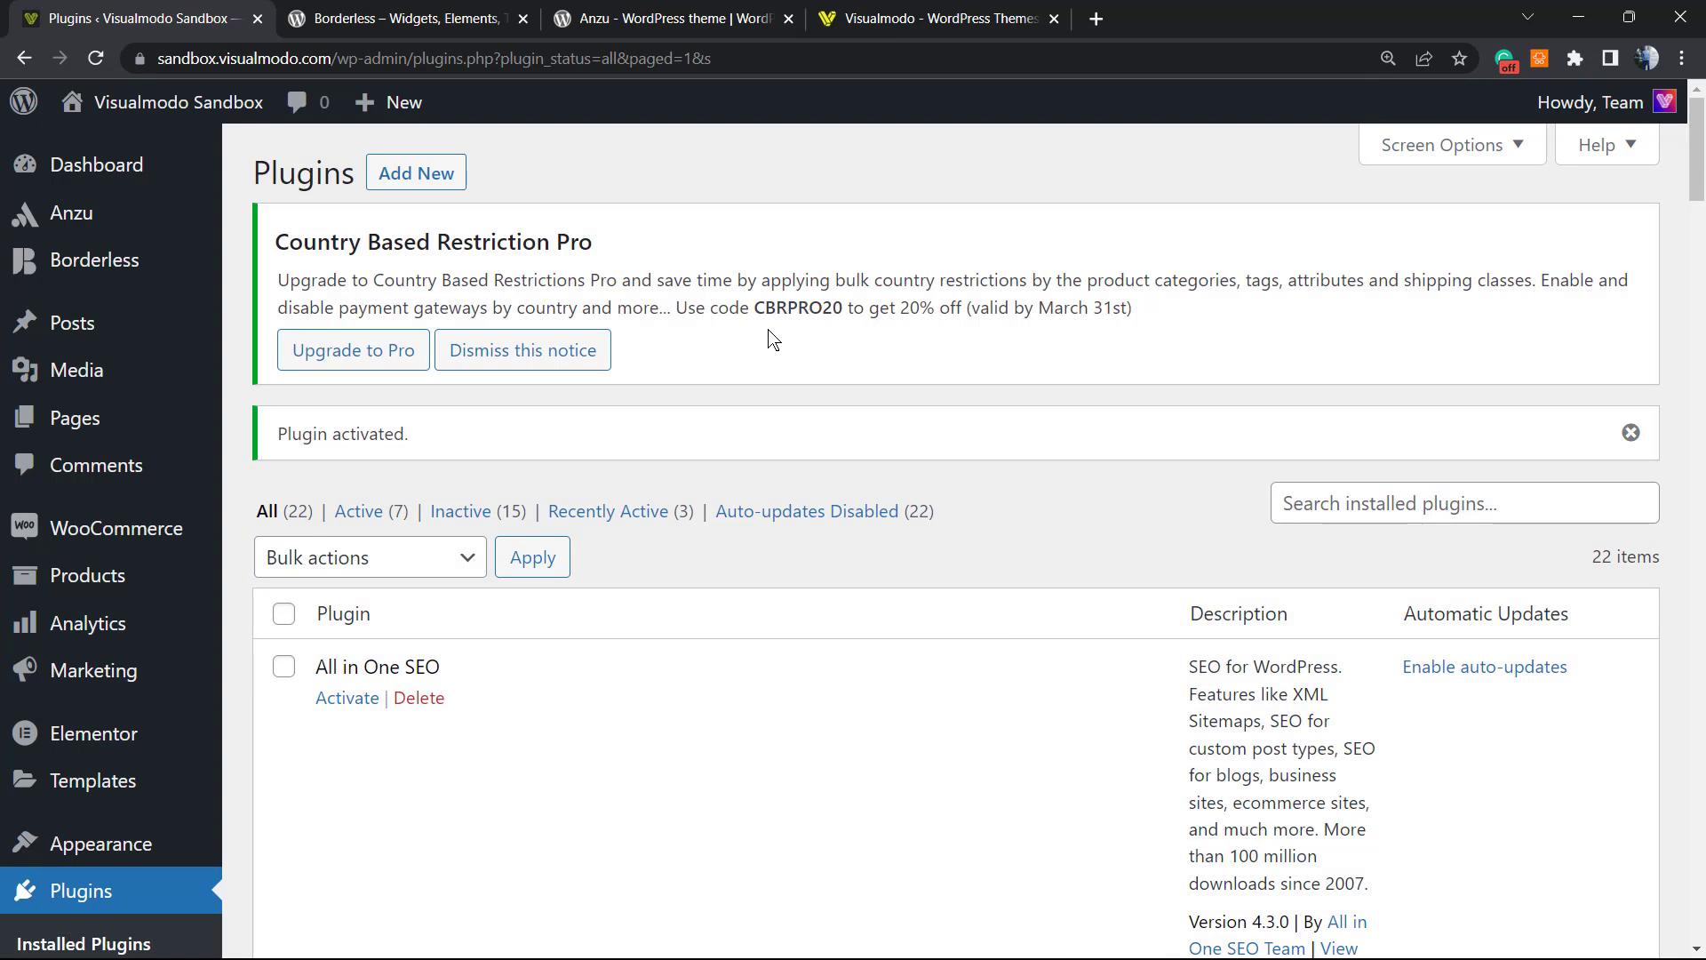
mouse_move(750, 268)
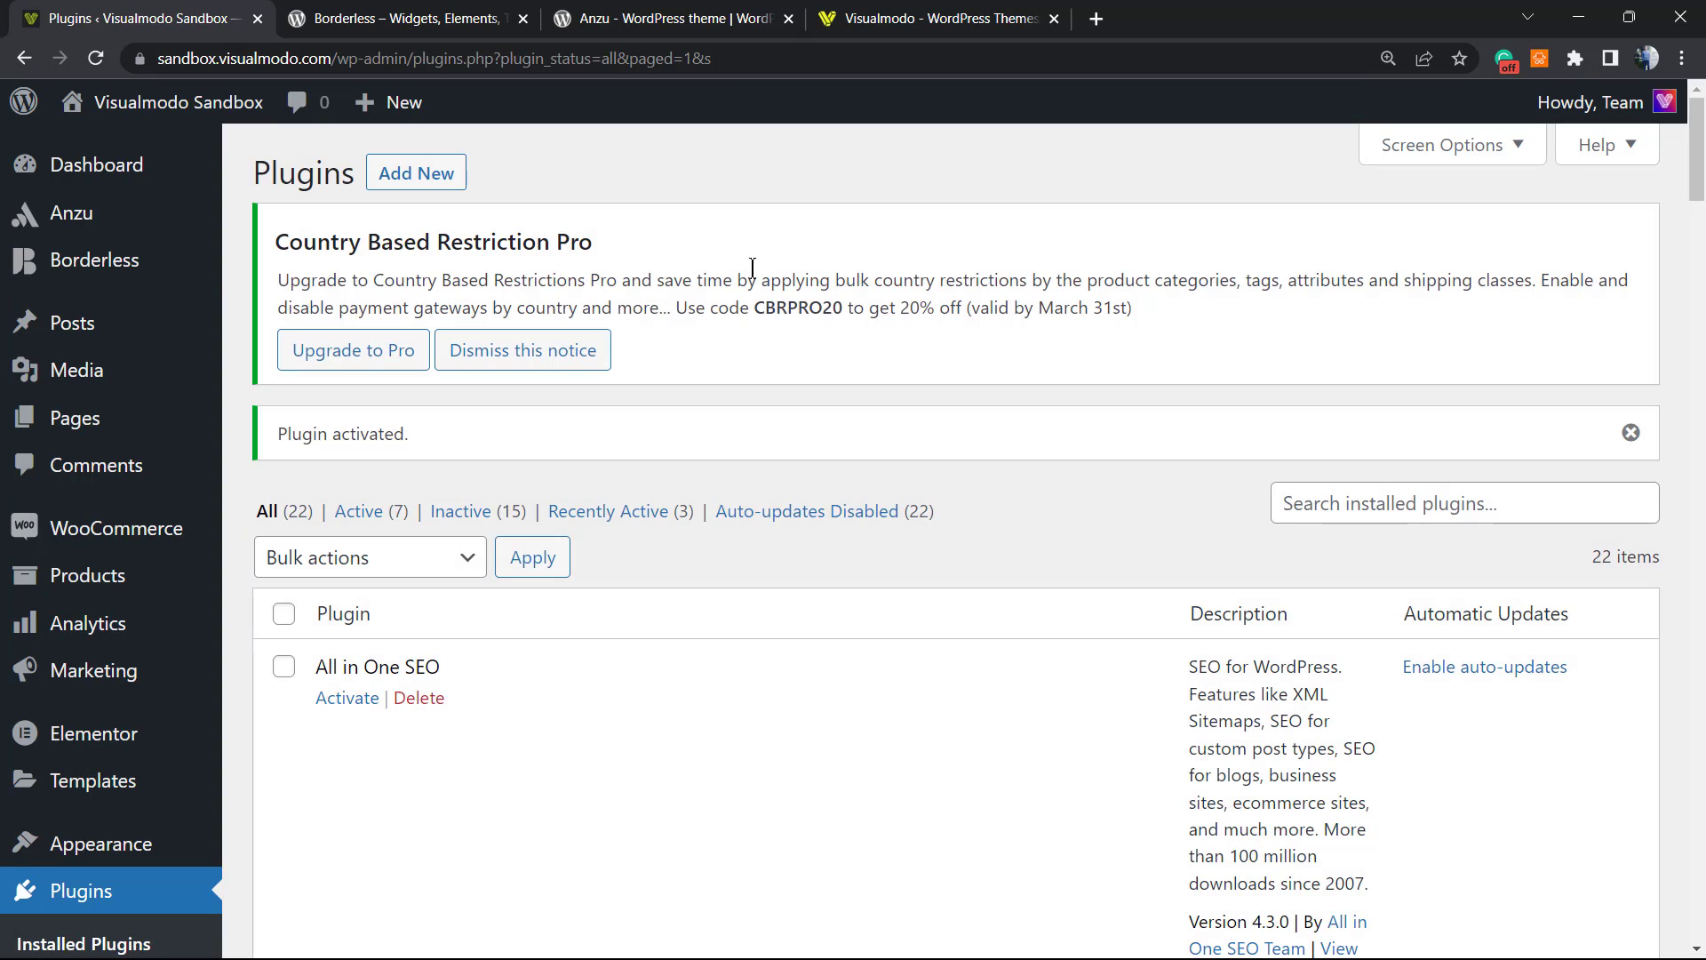
mouse_move(777, 270)
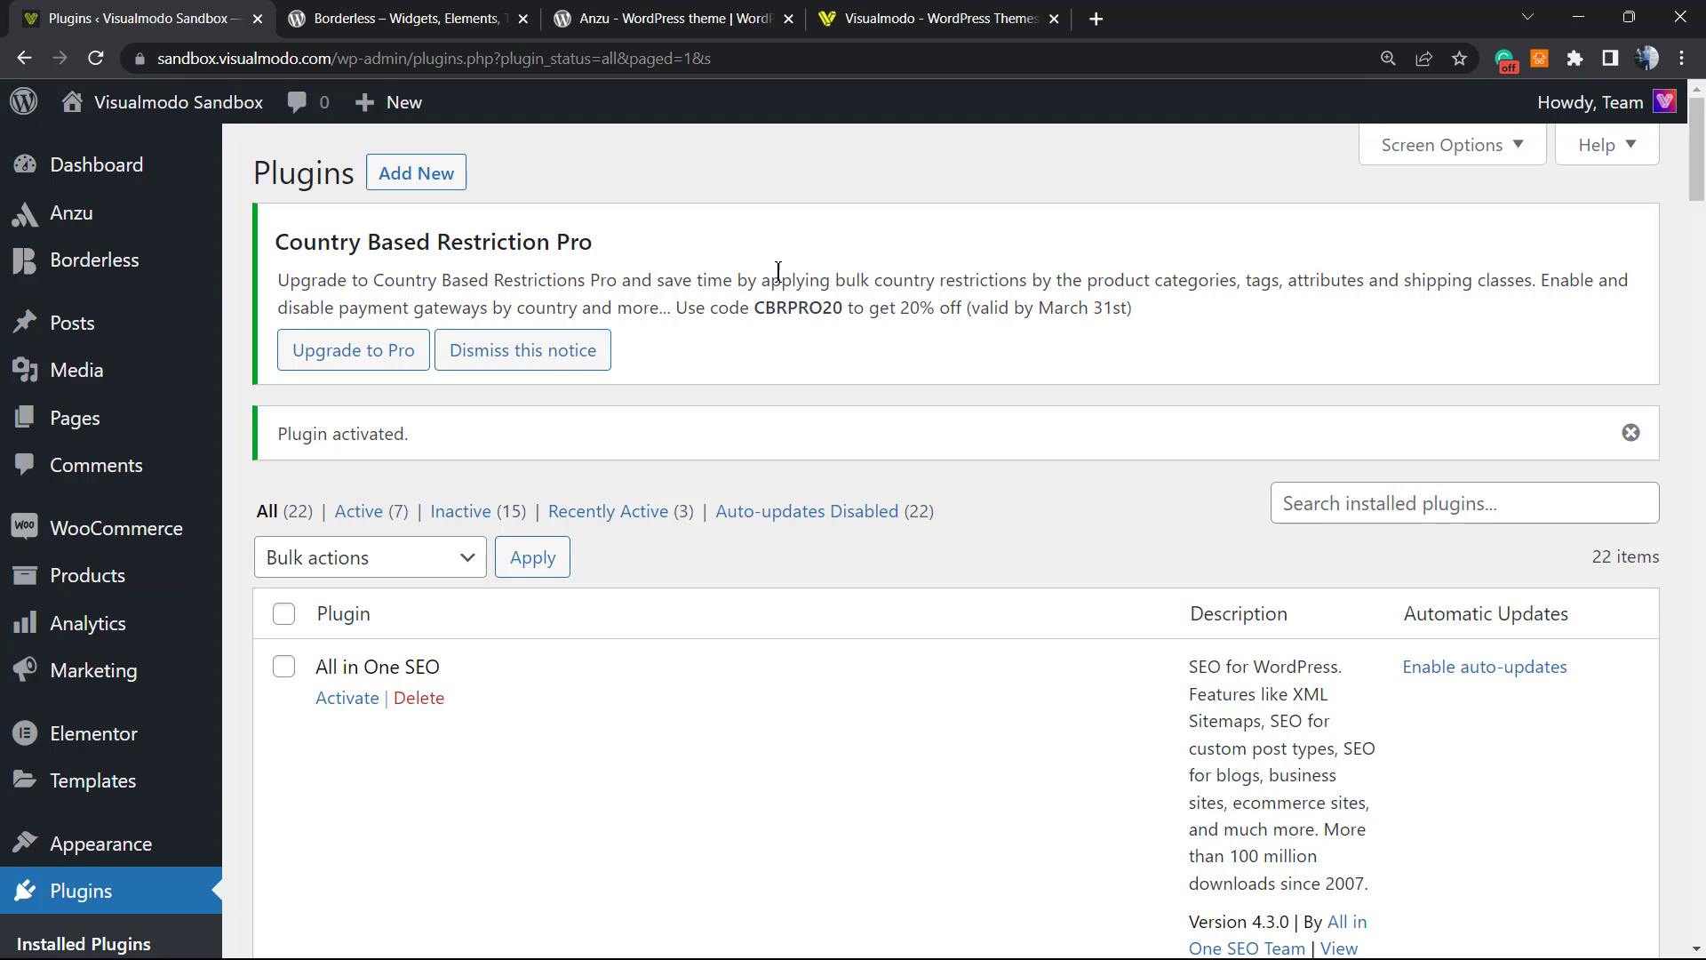
Dismiss the Country Based Restriction Pro upgrade banner and scroll the plugin list.
left_click(523, 350)
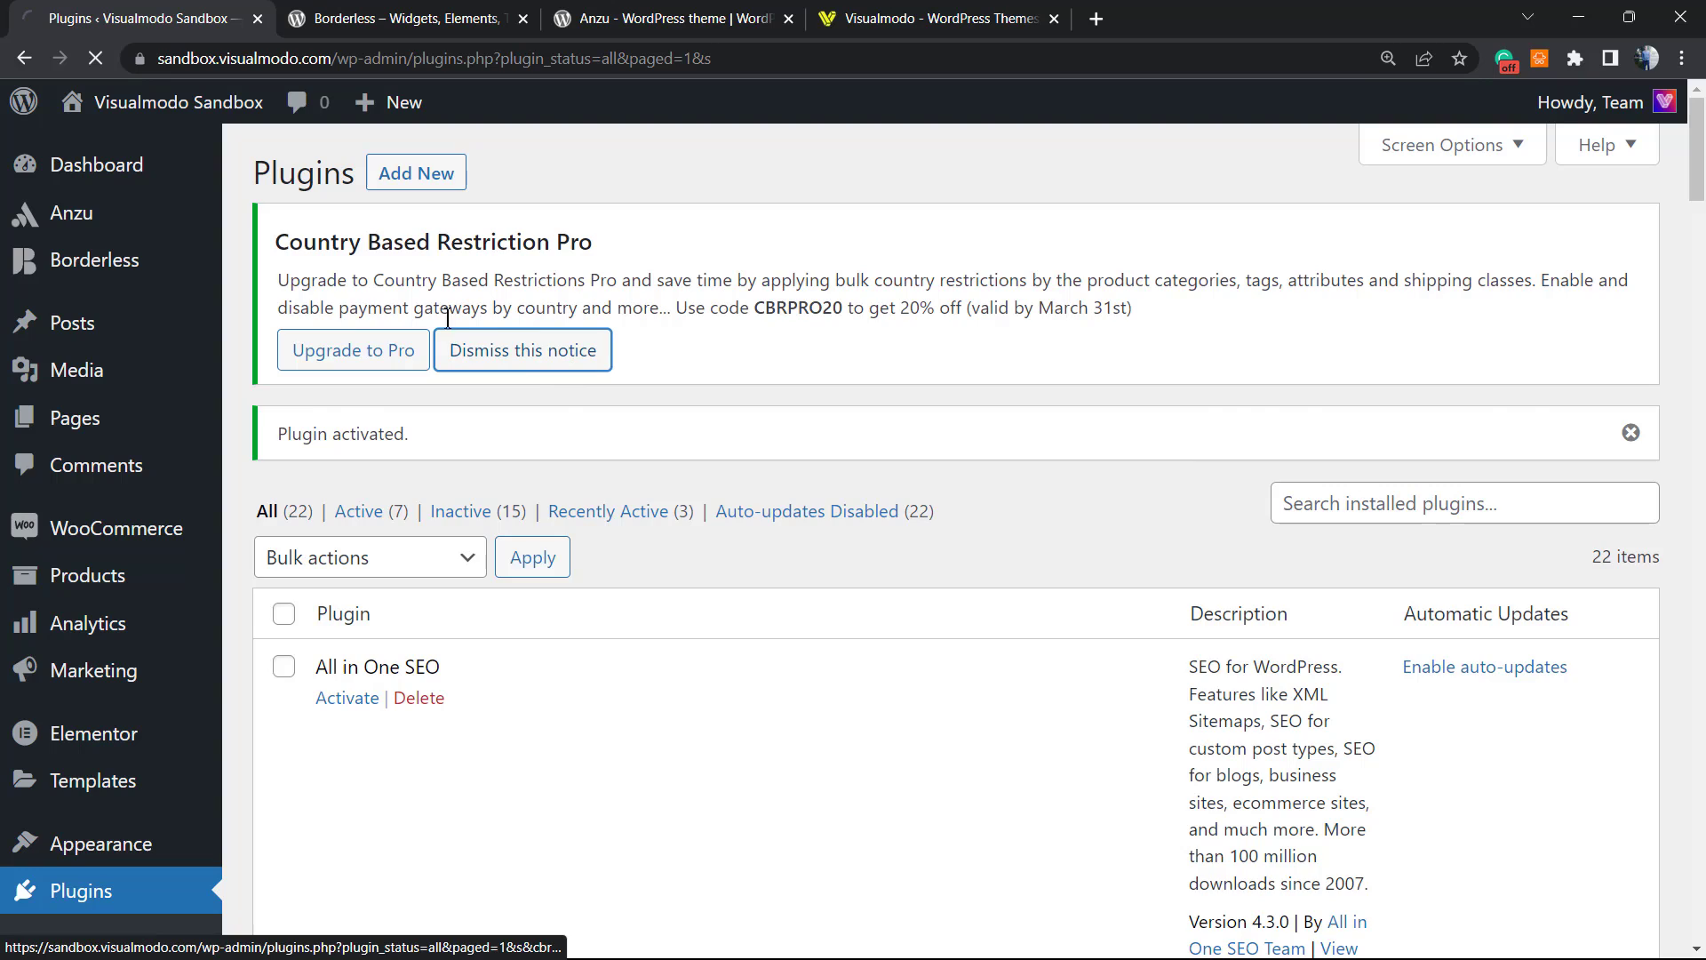
left_click(523, 350)
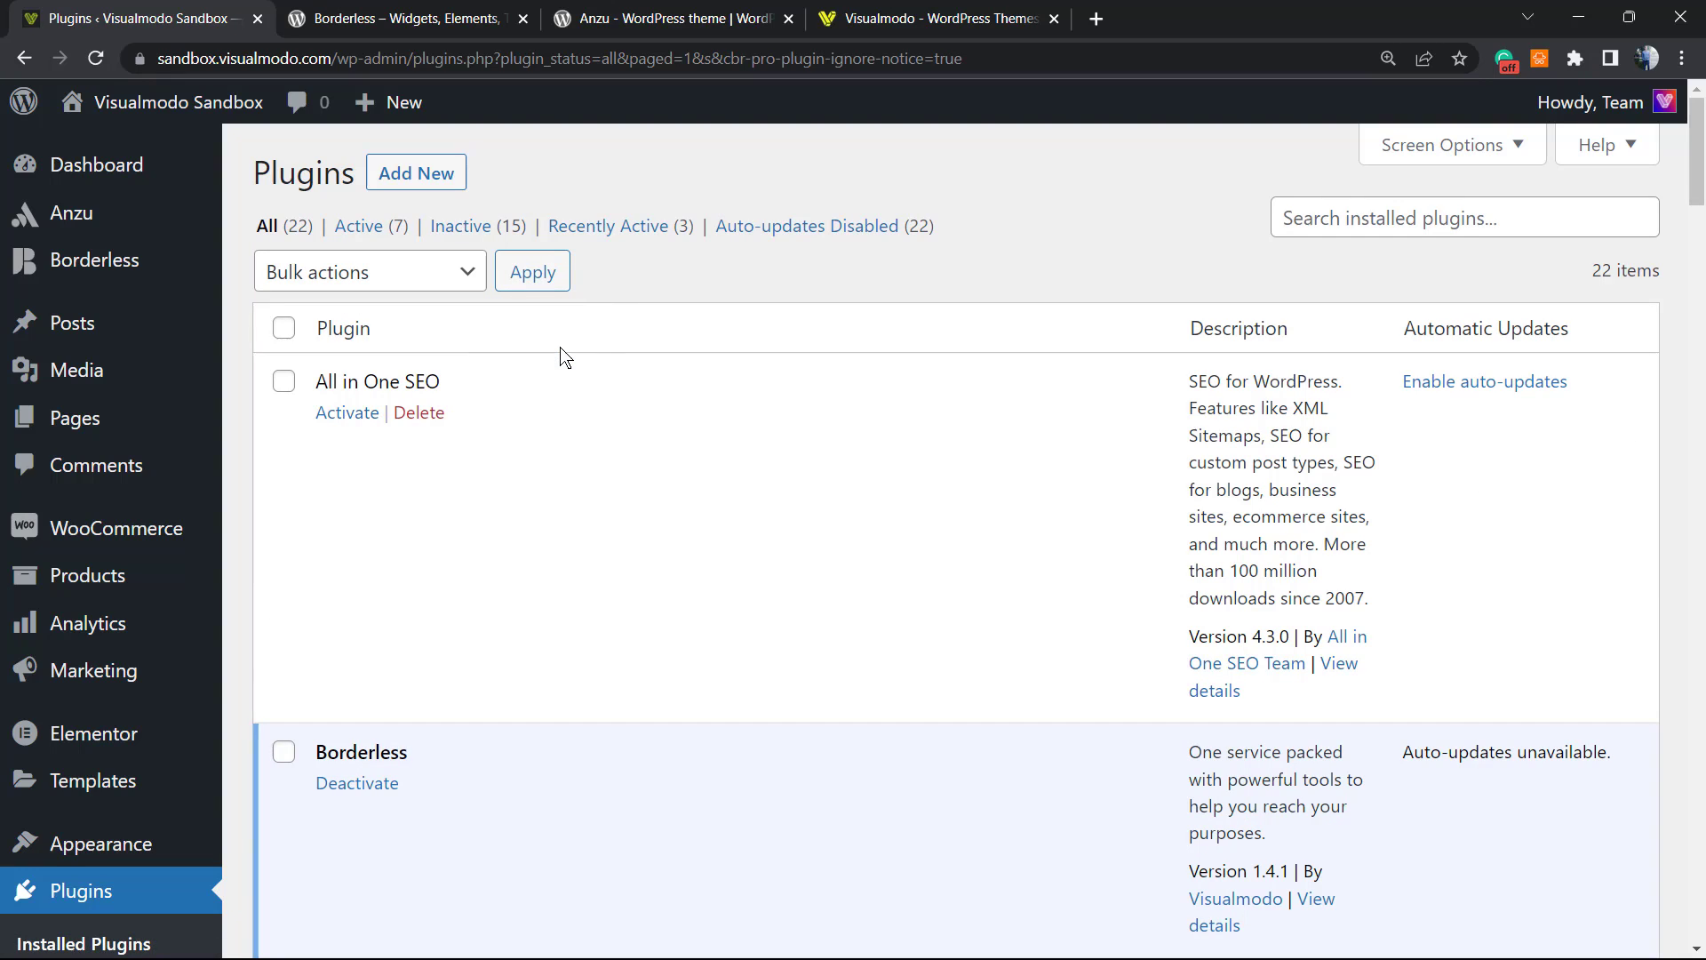
mouse_move(599, 487)
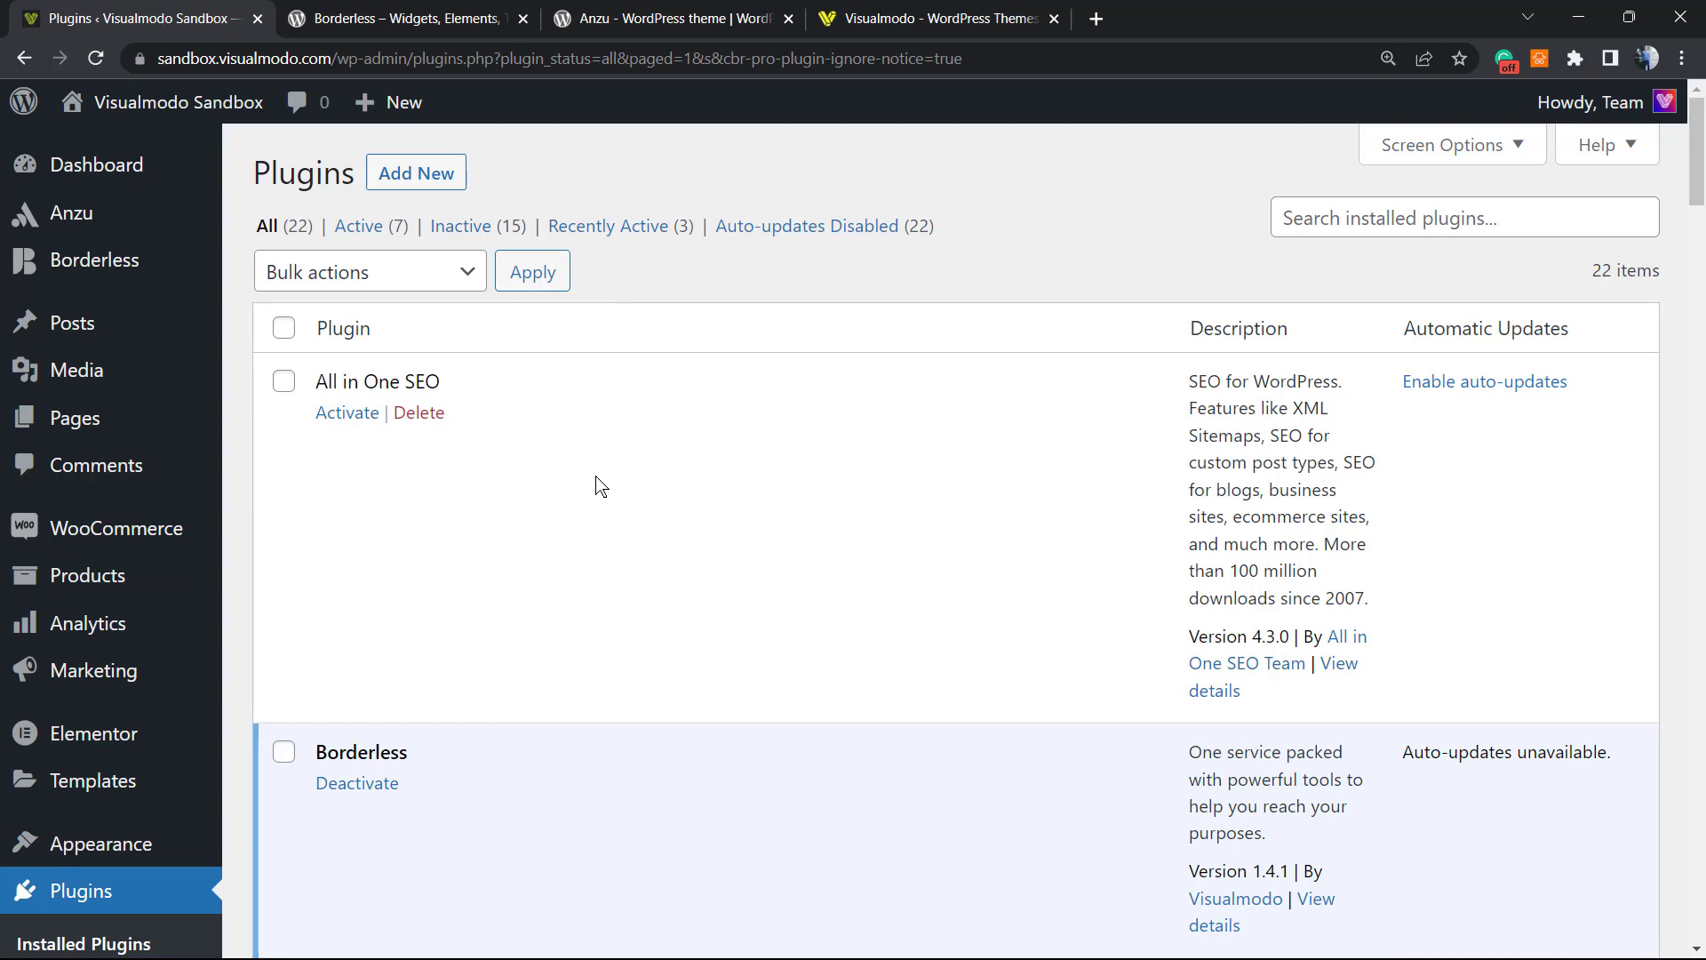
mouse_move(593, 485)
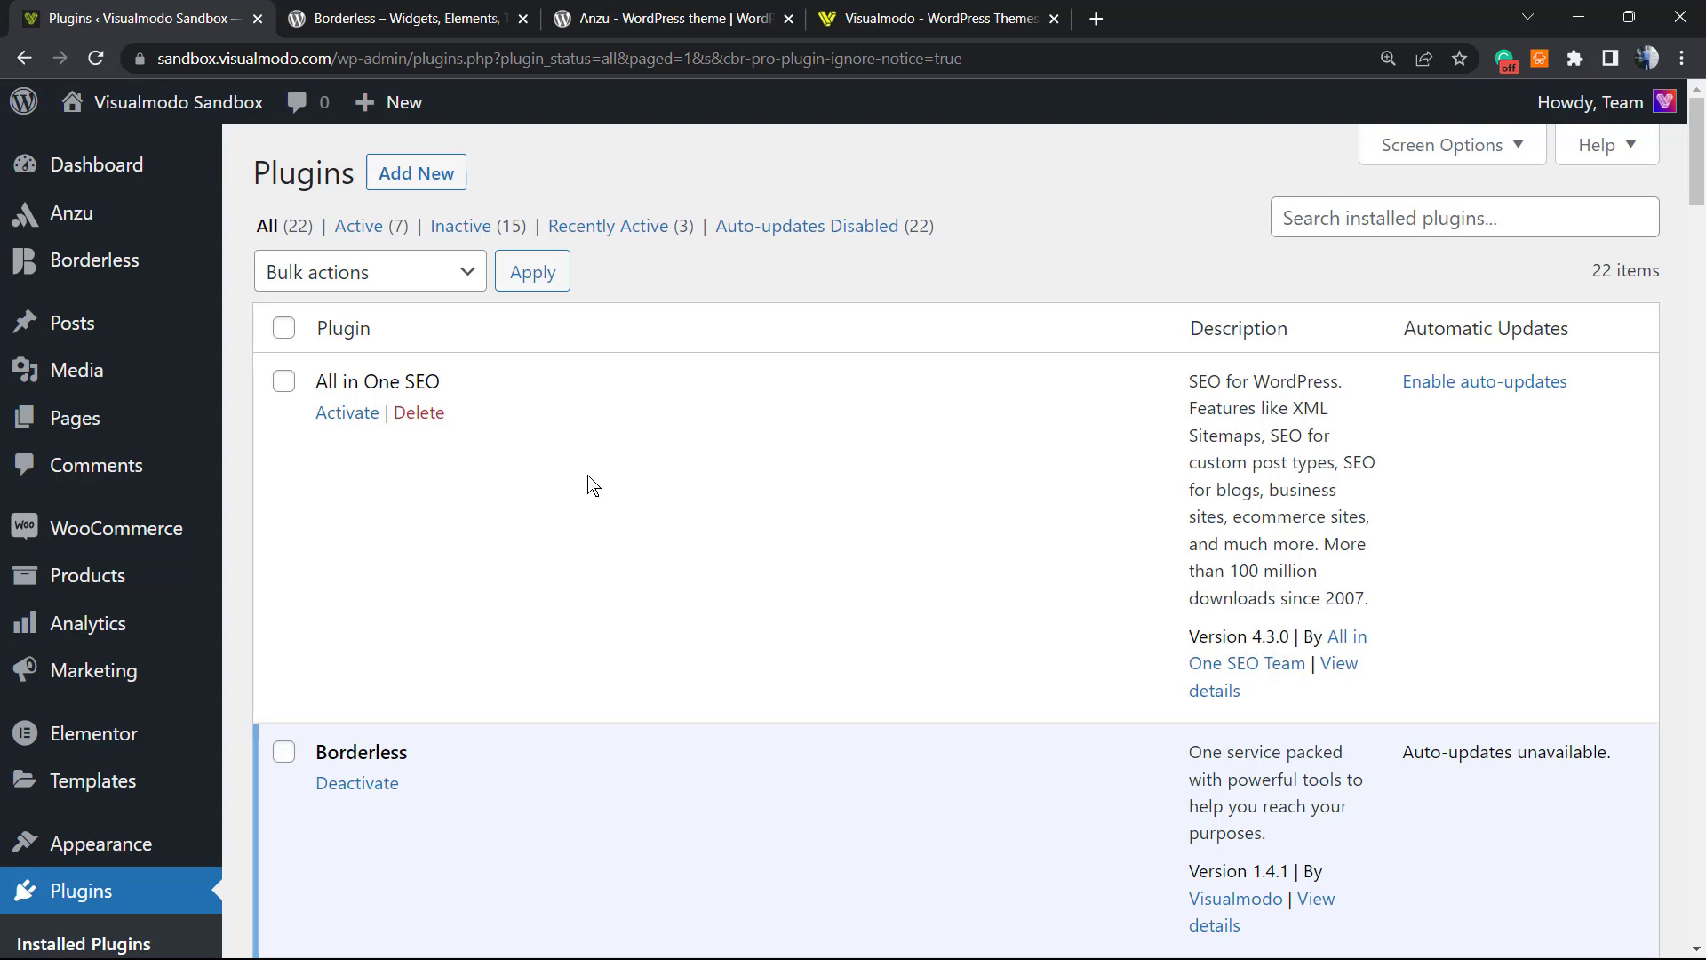
mouse_move(588, 491)
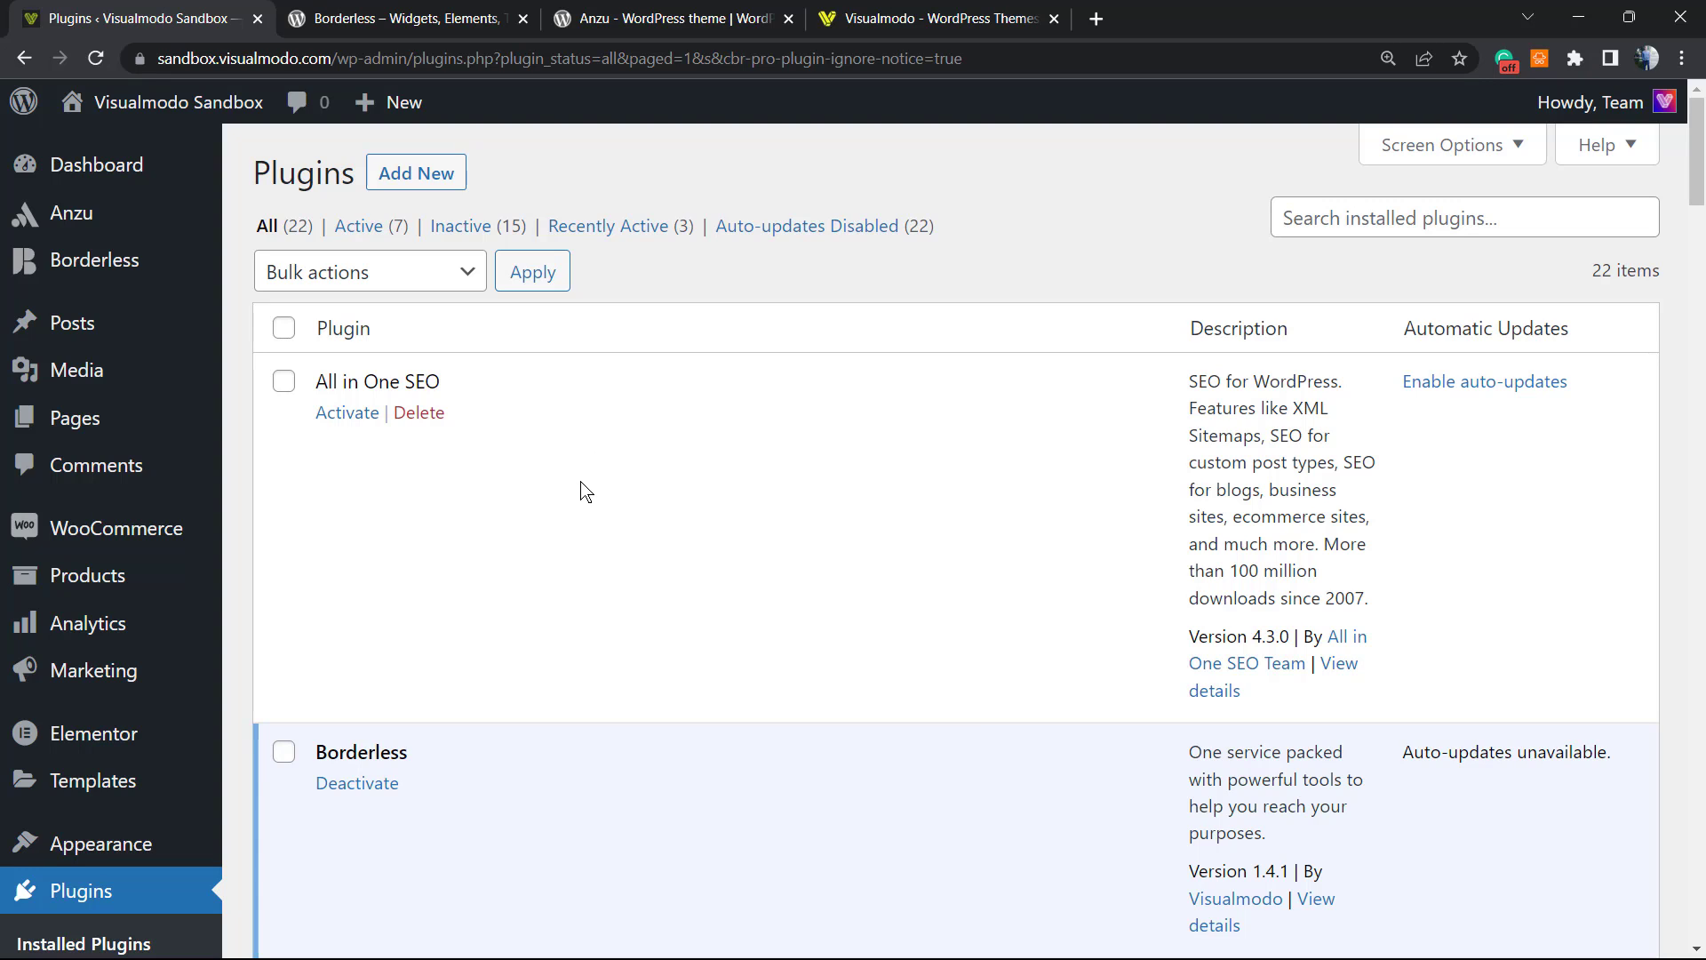
scroll("down", 3)
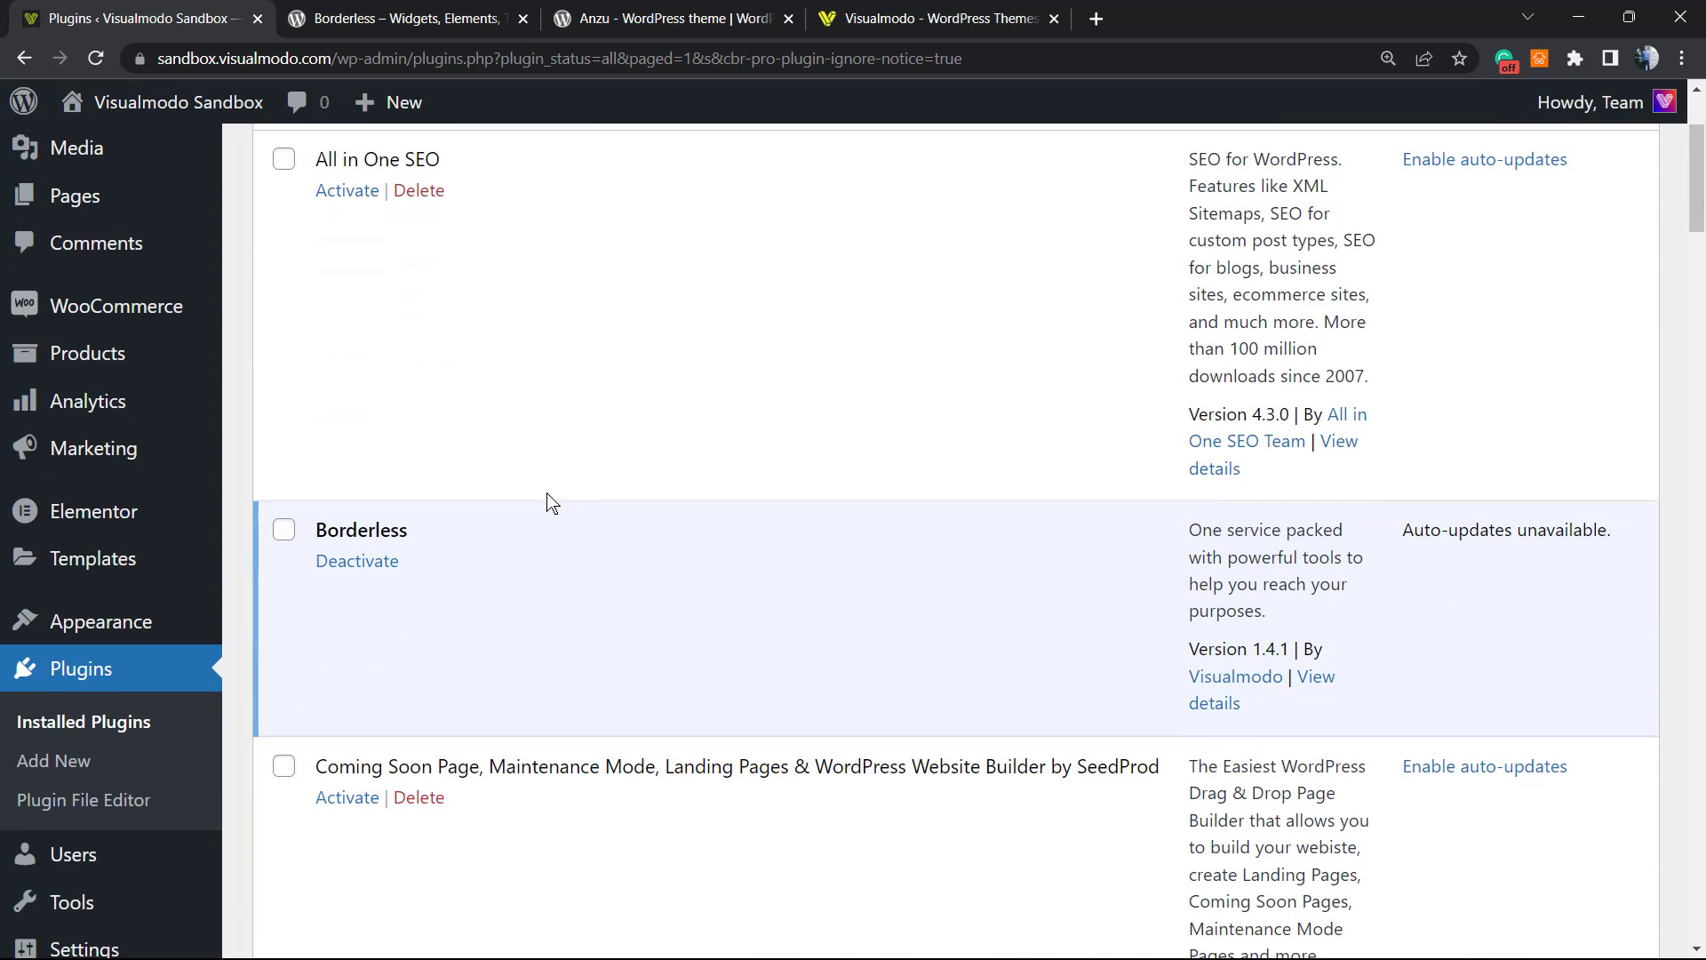
scroll("down", 3)
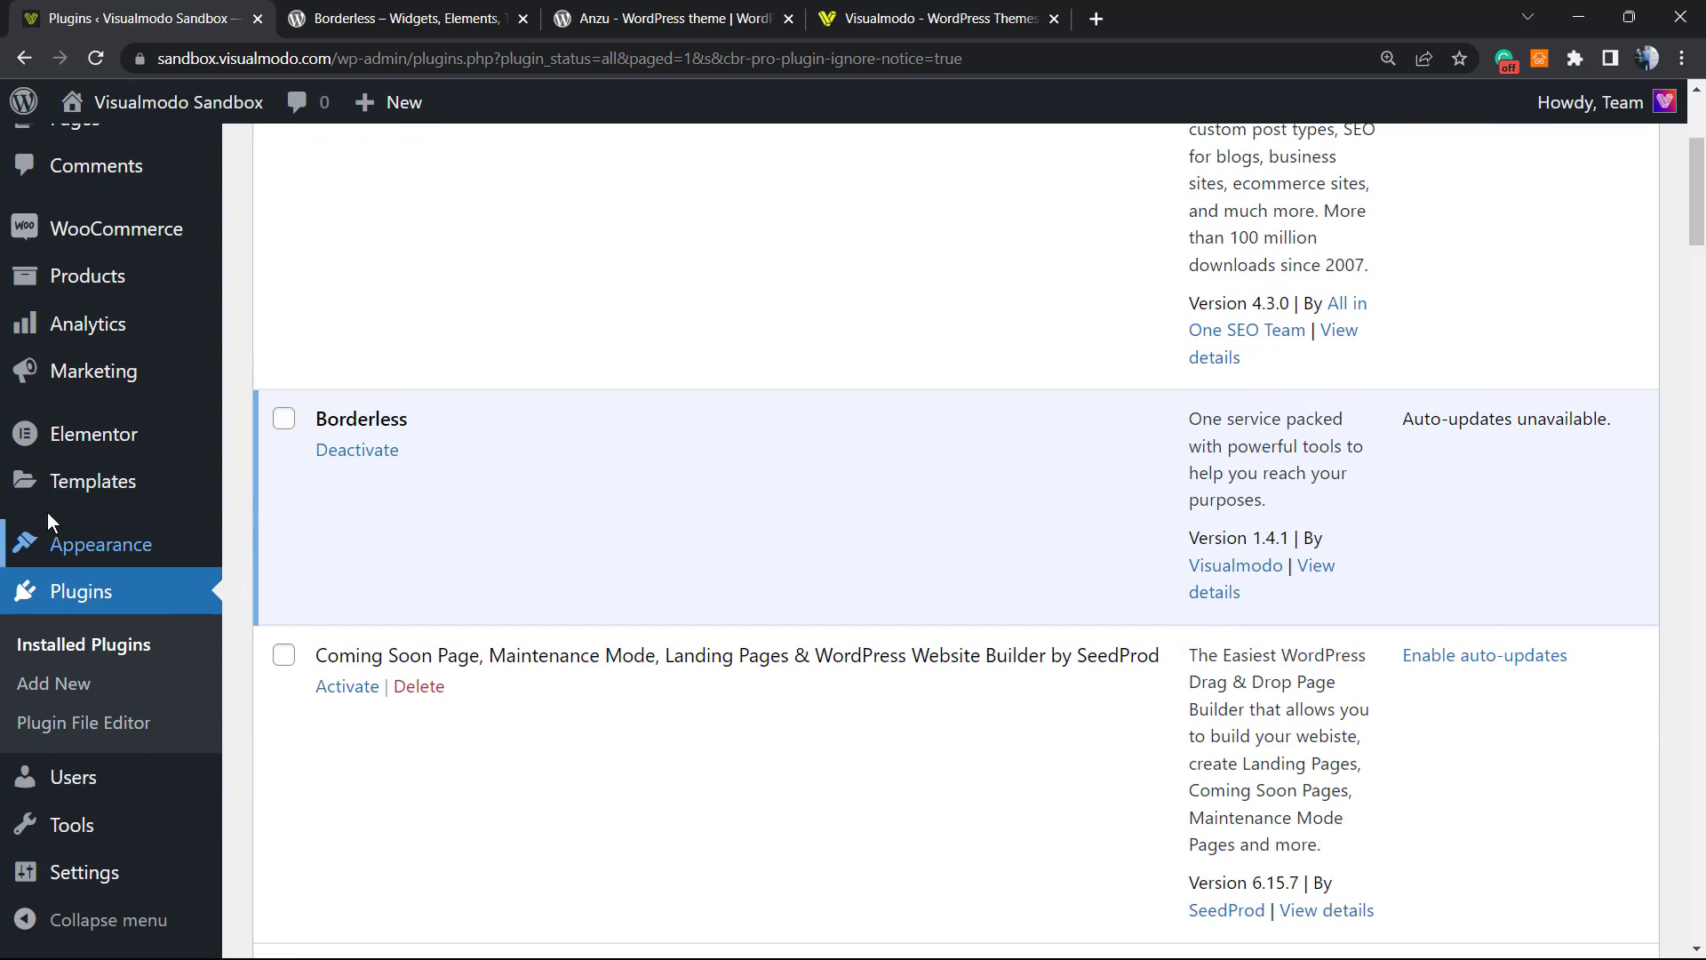
mouse_move(116, 450)
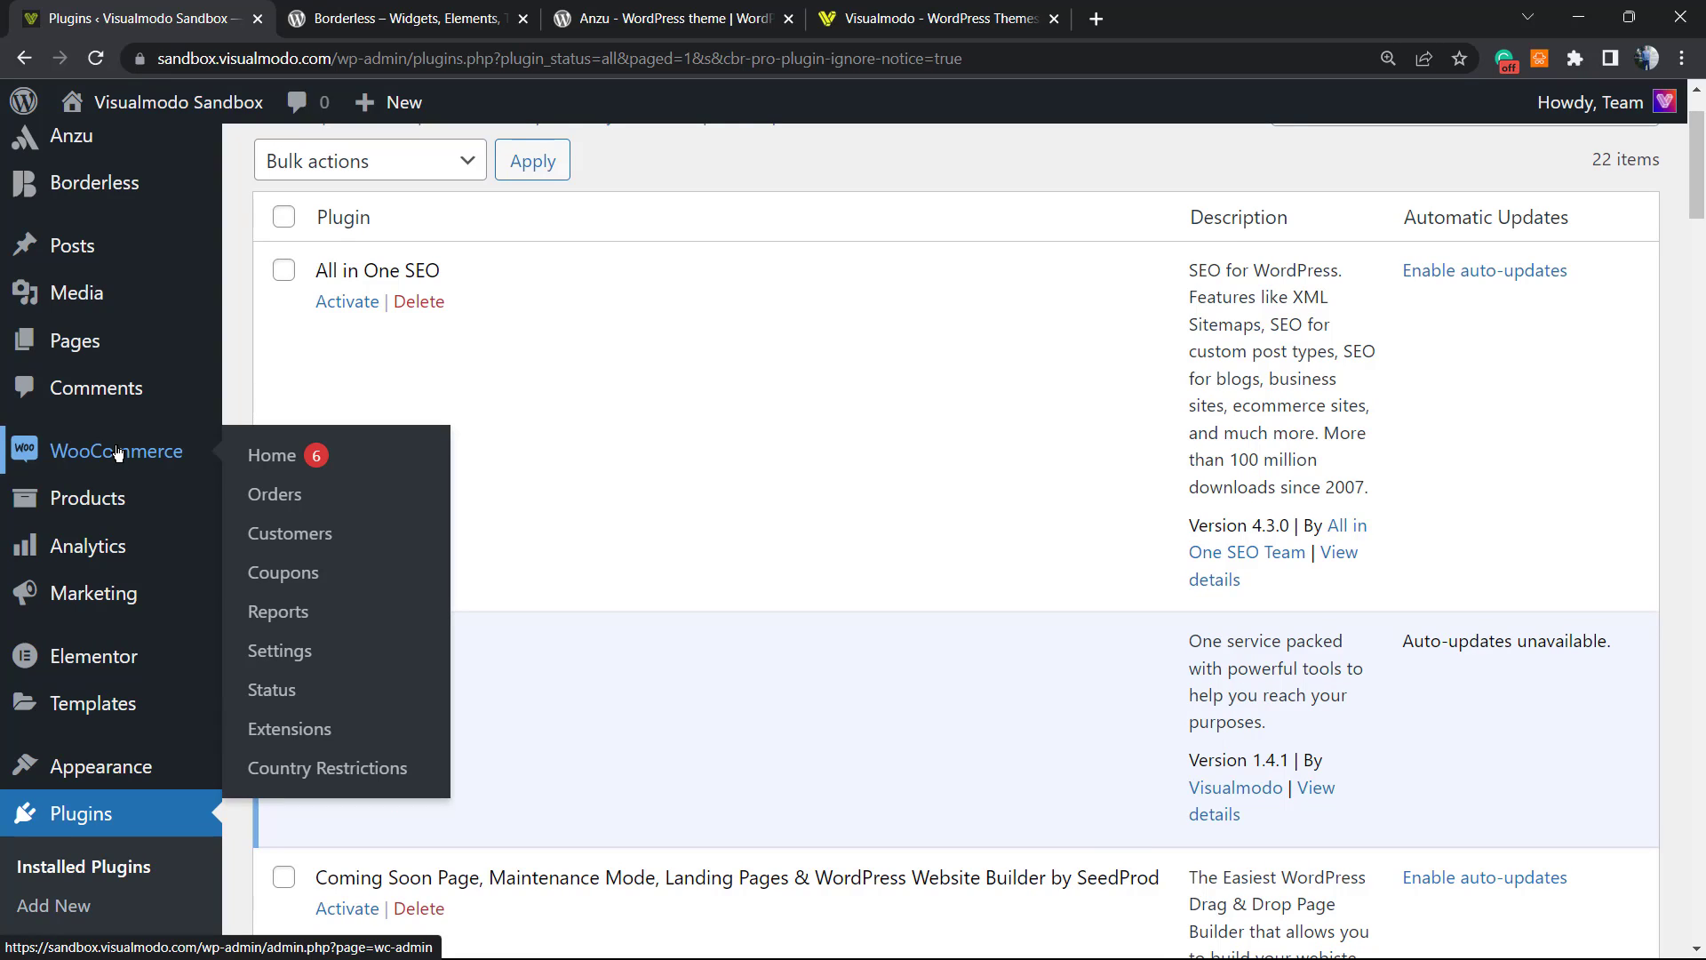
mouse_move(273, 494)
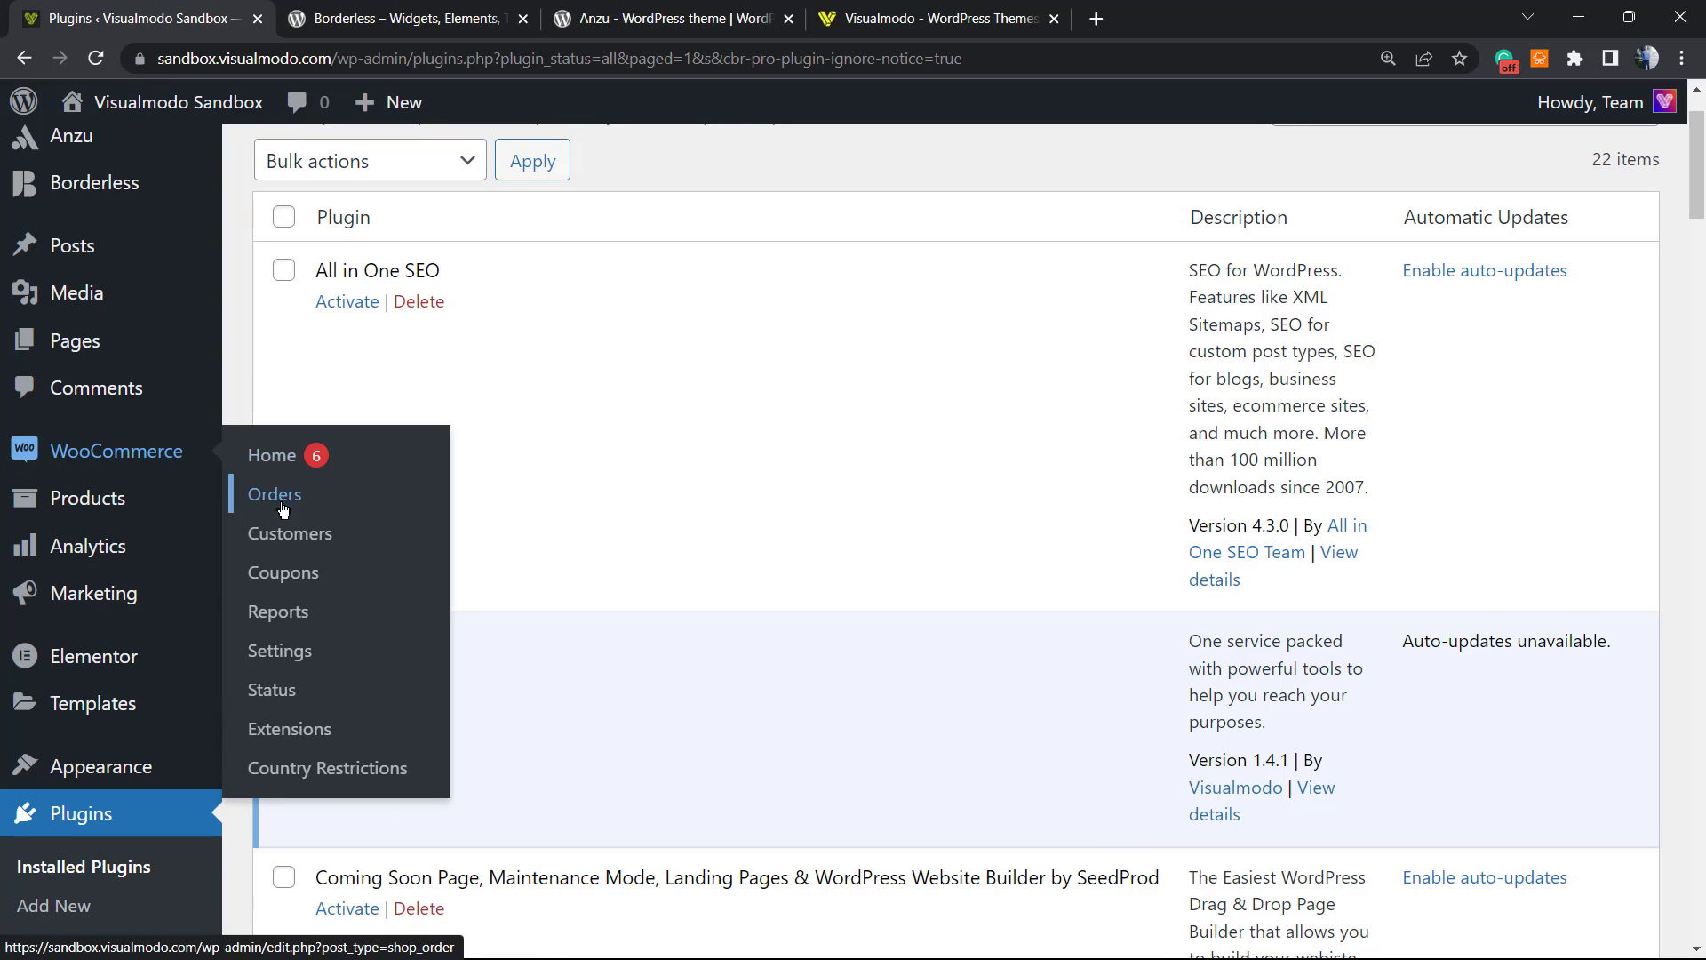
mouse_move(290, 729)
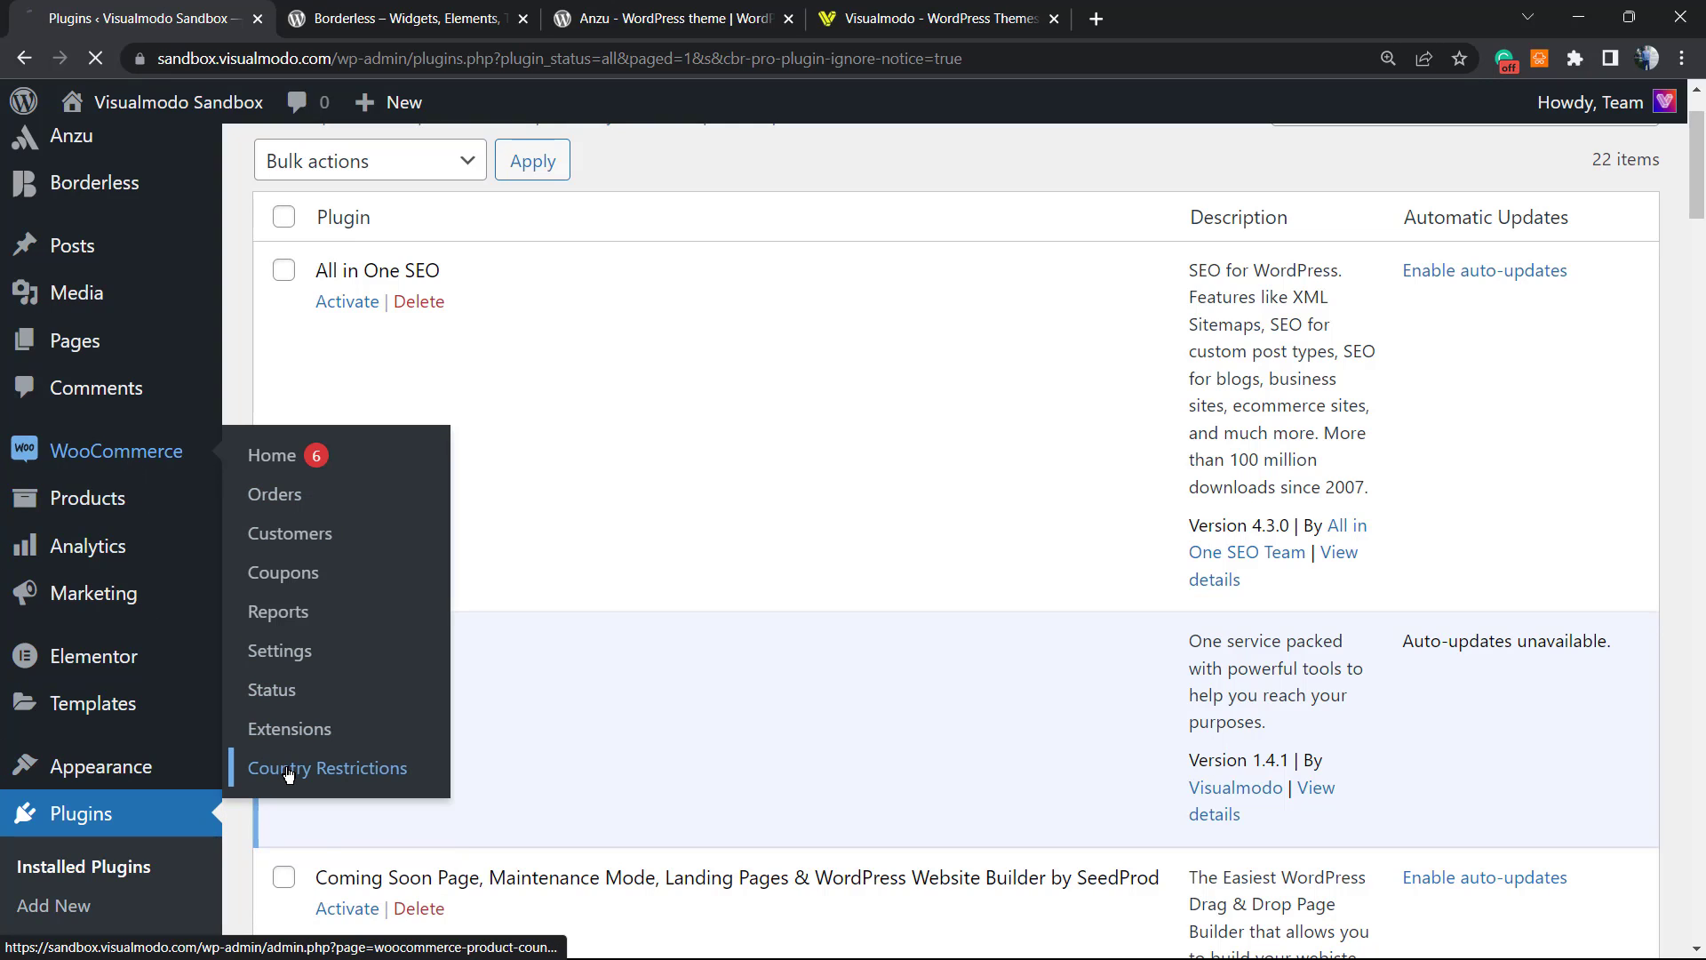
On Country Restrictions settings, set Catalog Visibility to 'Catalog Visible (non purchasable)'.
left_click(327, 768)
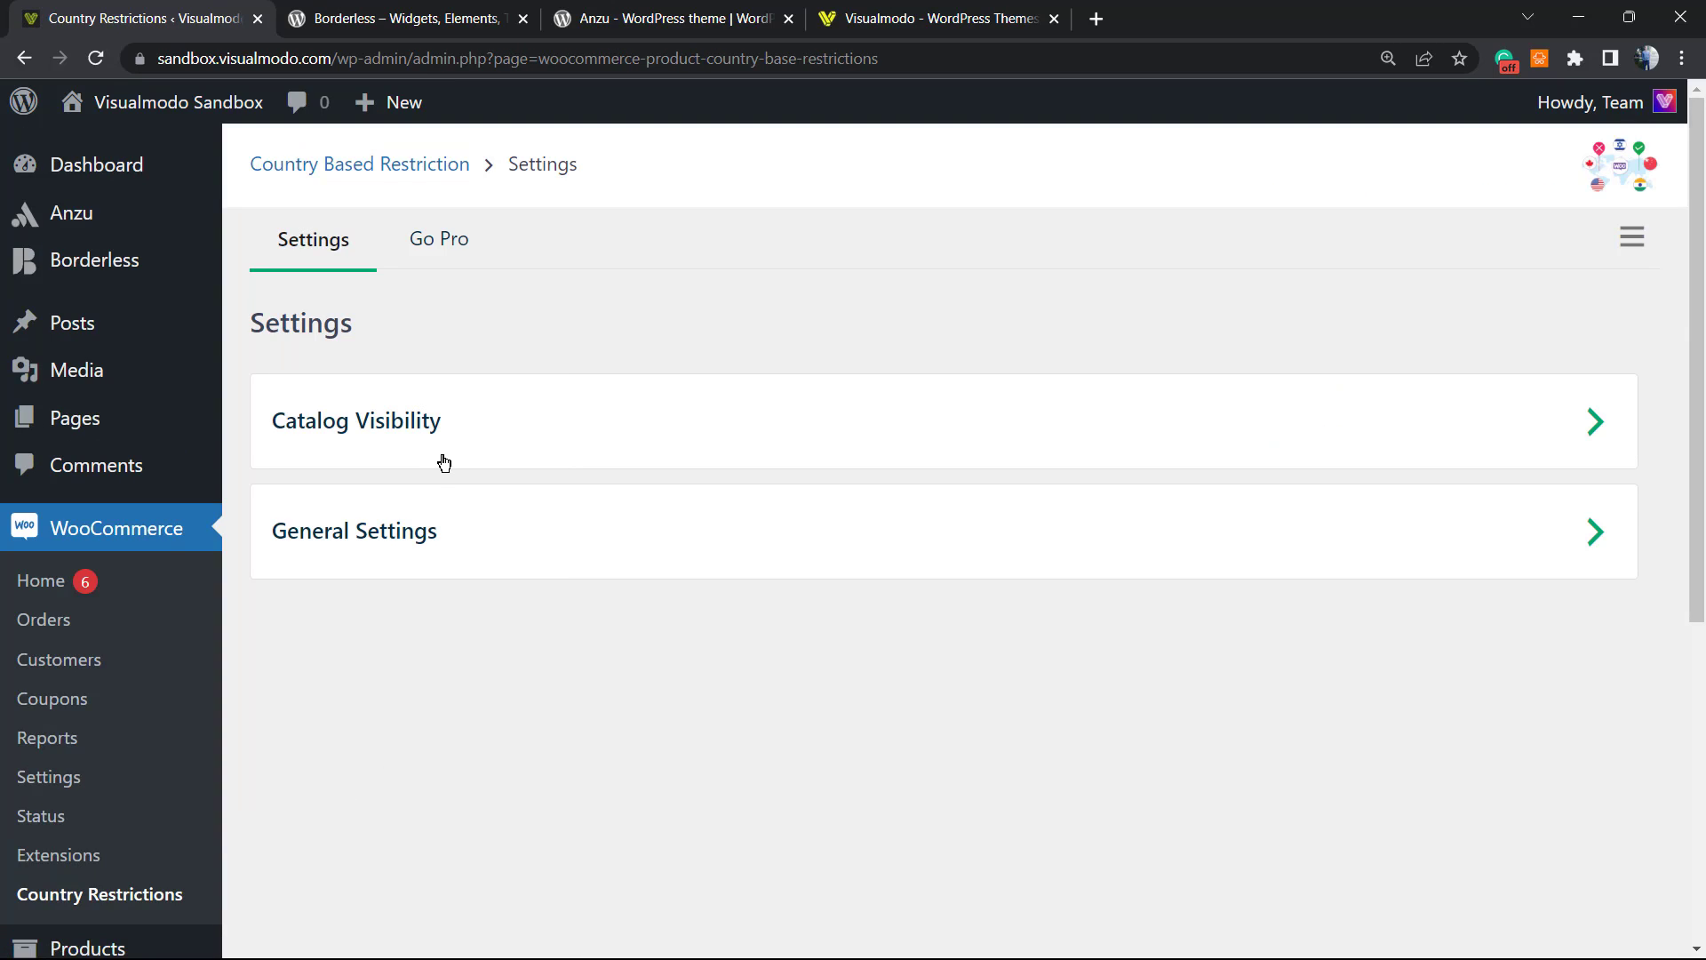
mouse_move(487, 401)
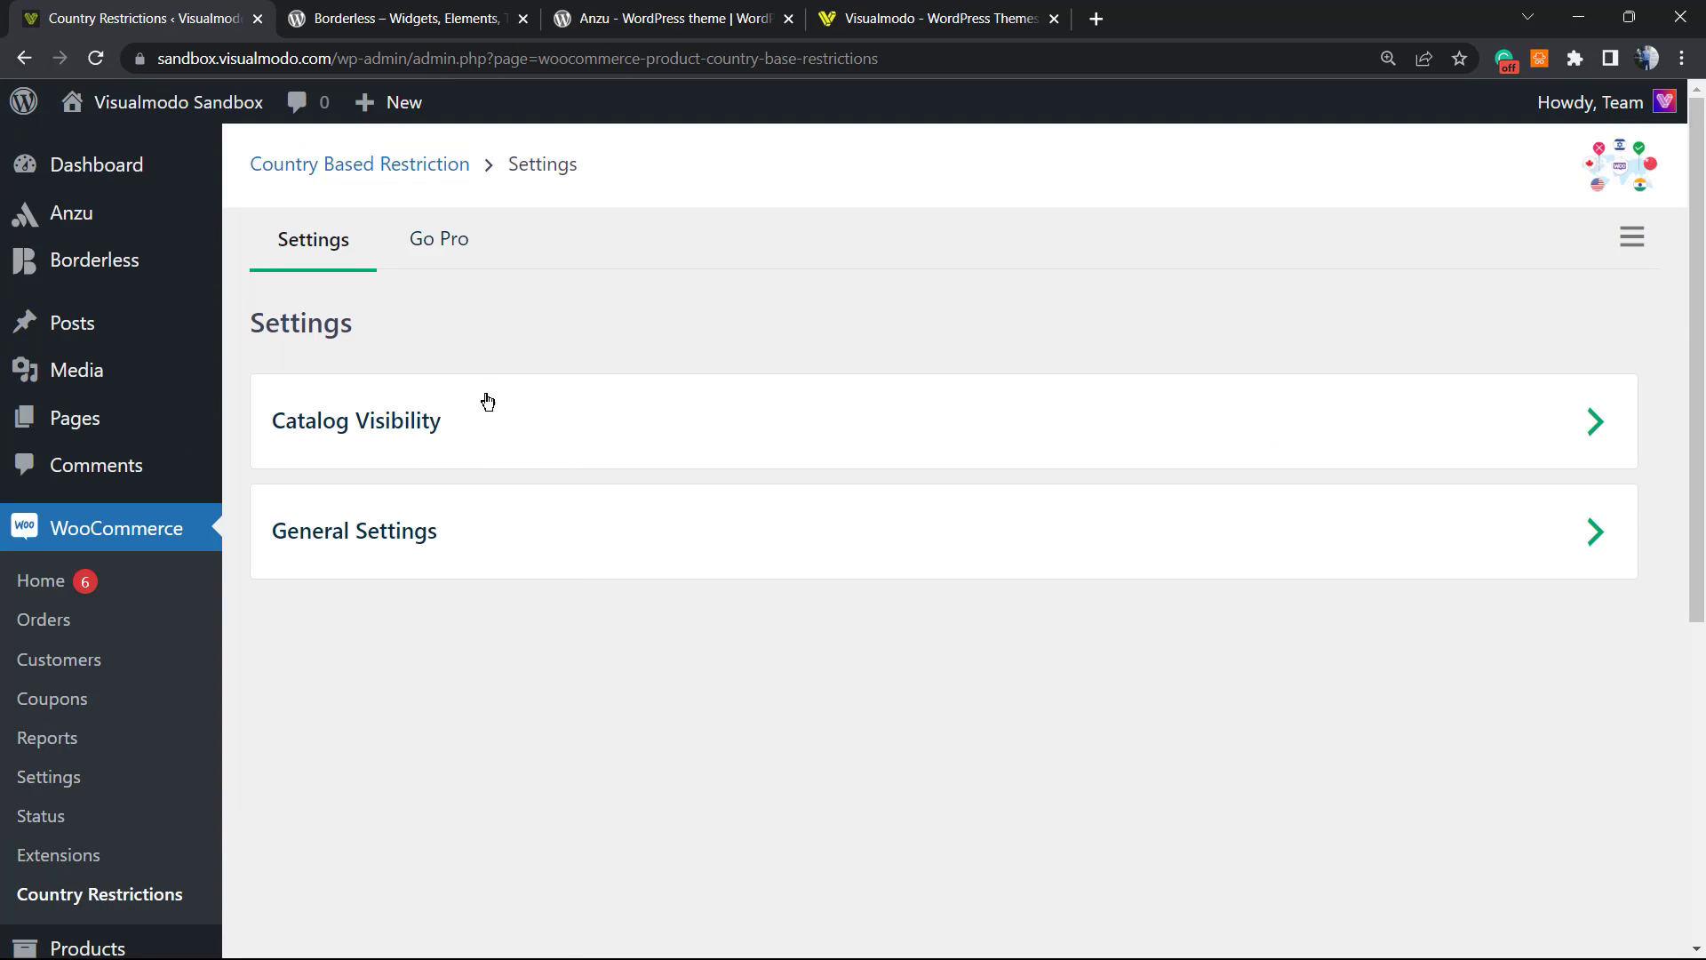
mouse_move(509, 400)
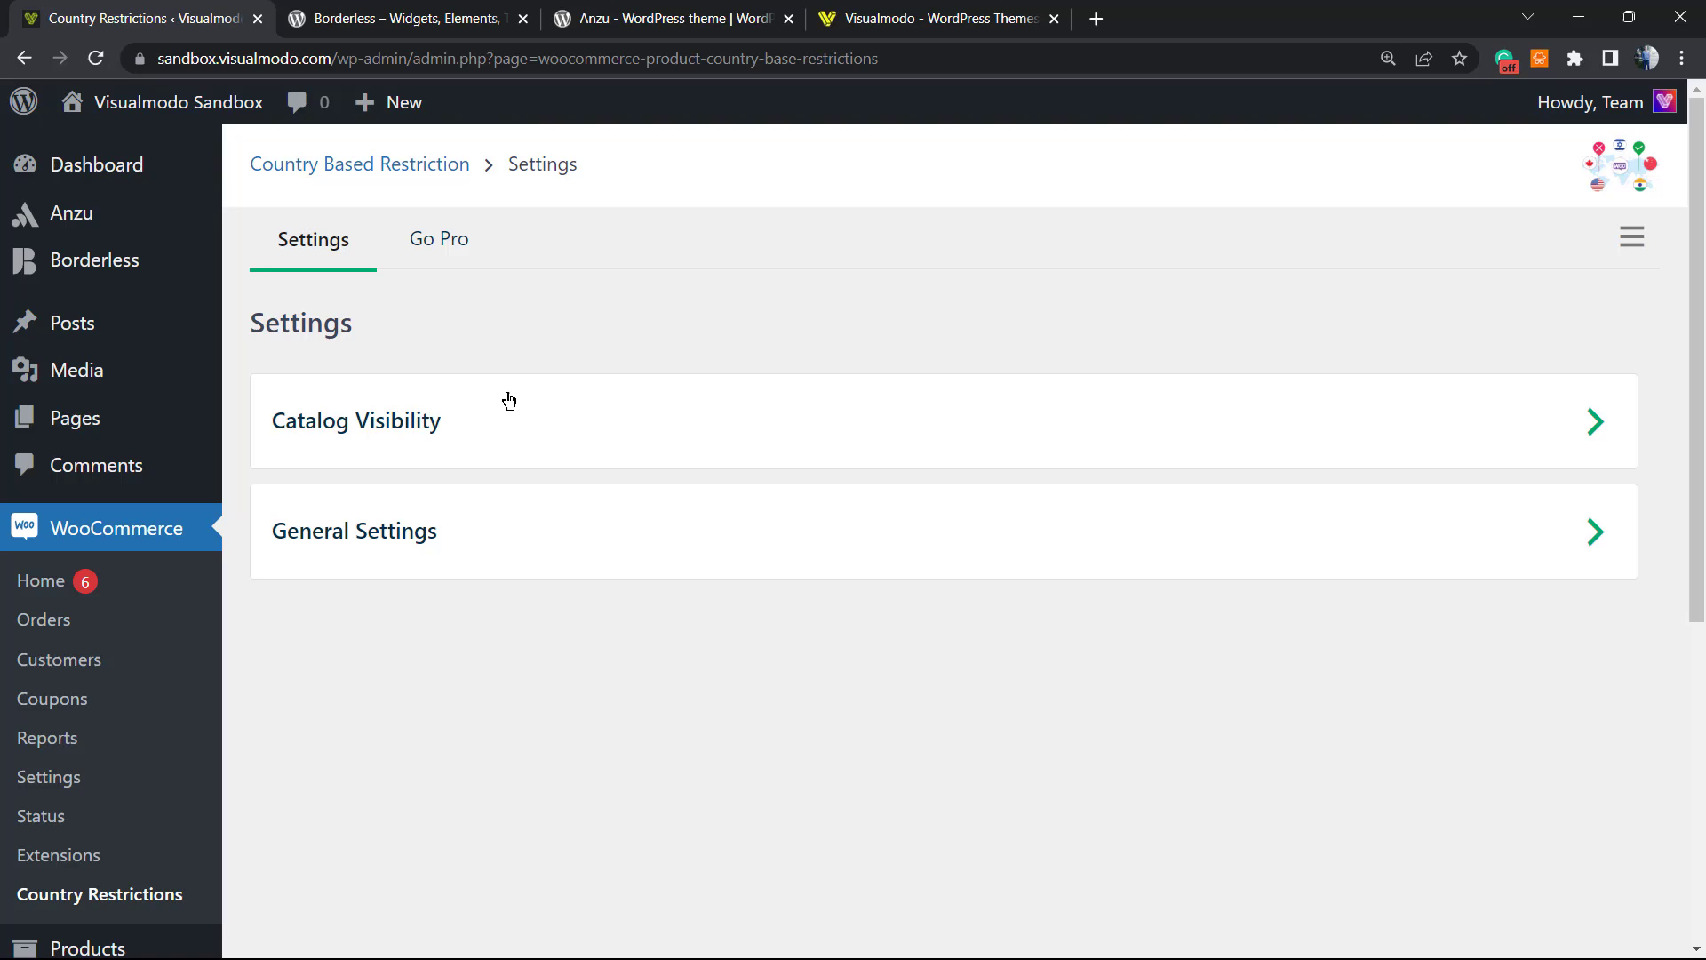
mouse_move(459, 430)
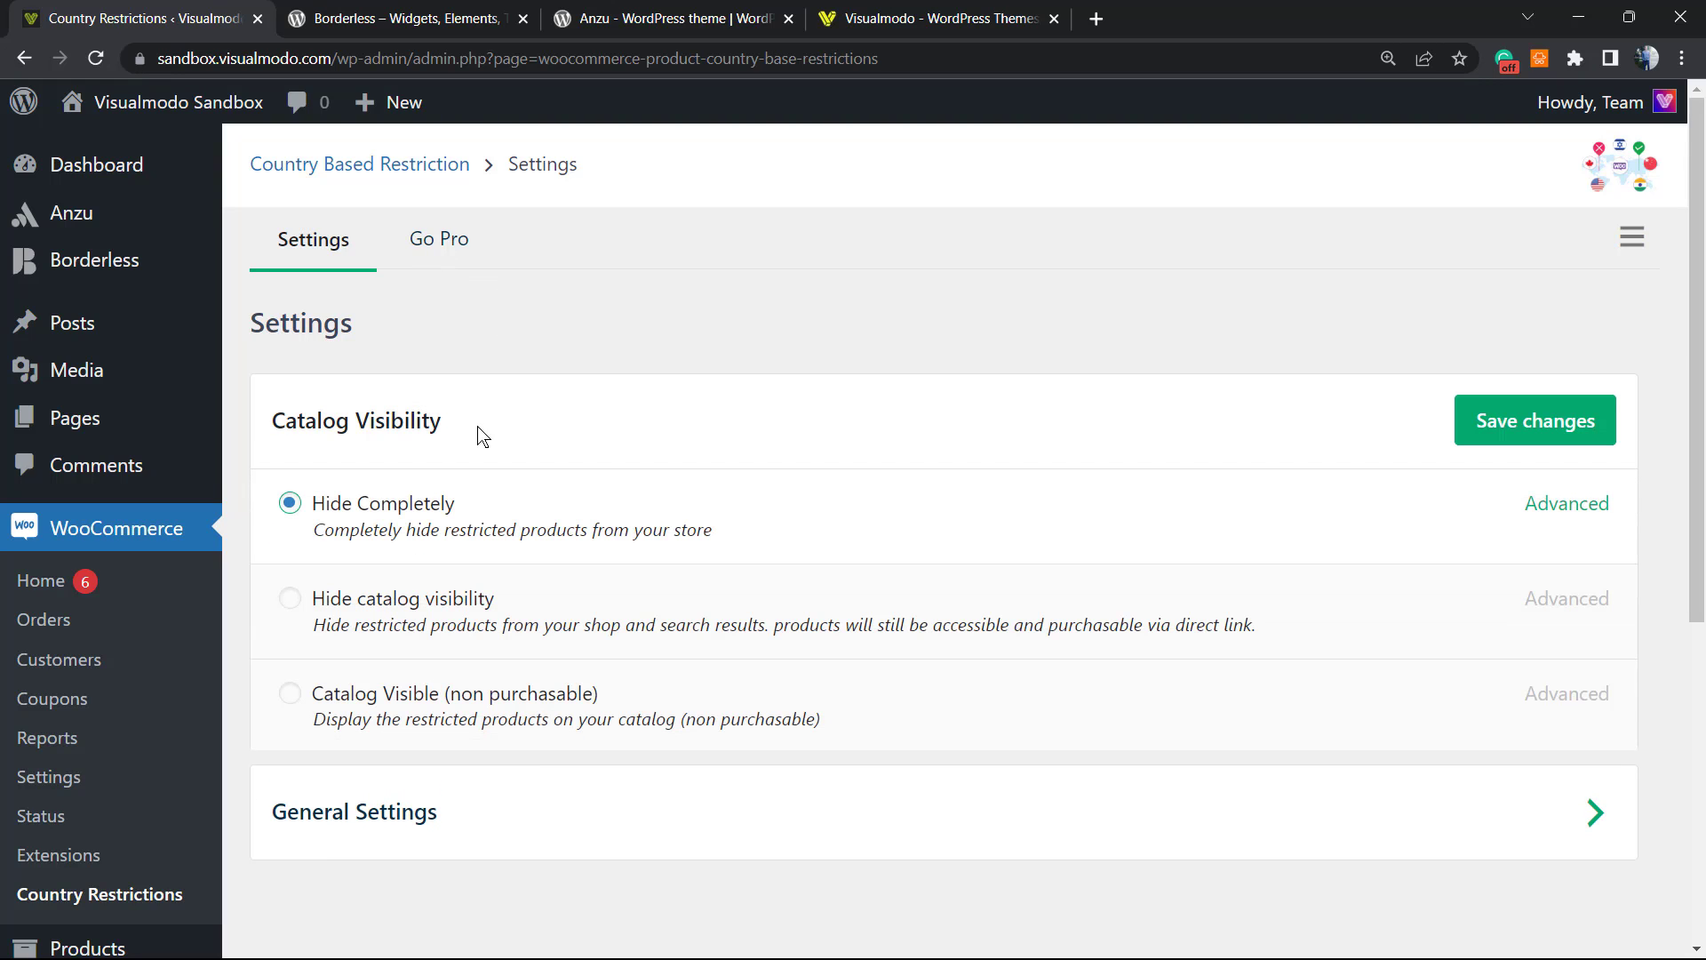
mouse_move(356, 580)
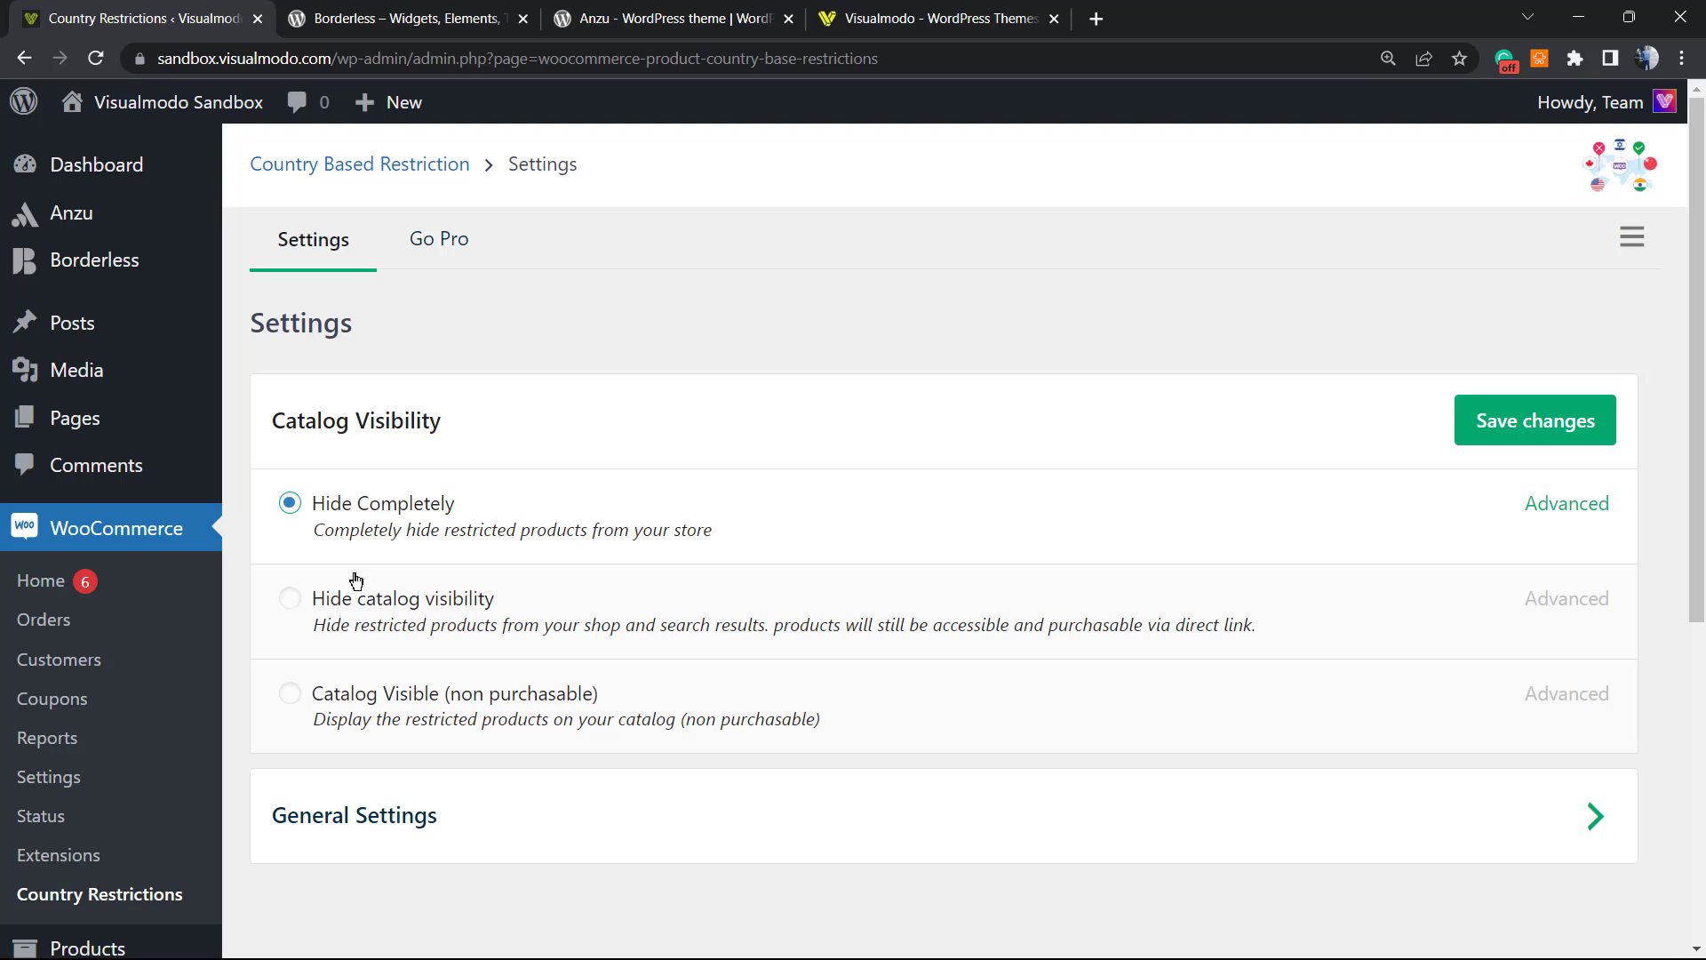
mouse_move(366, 696)
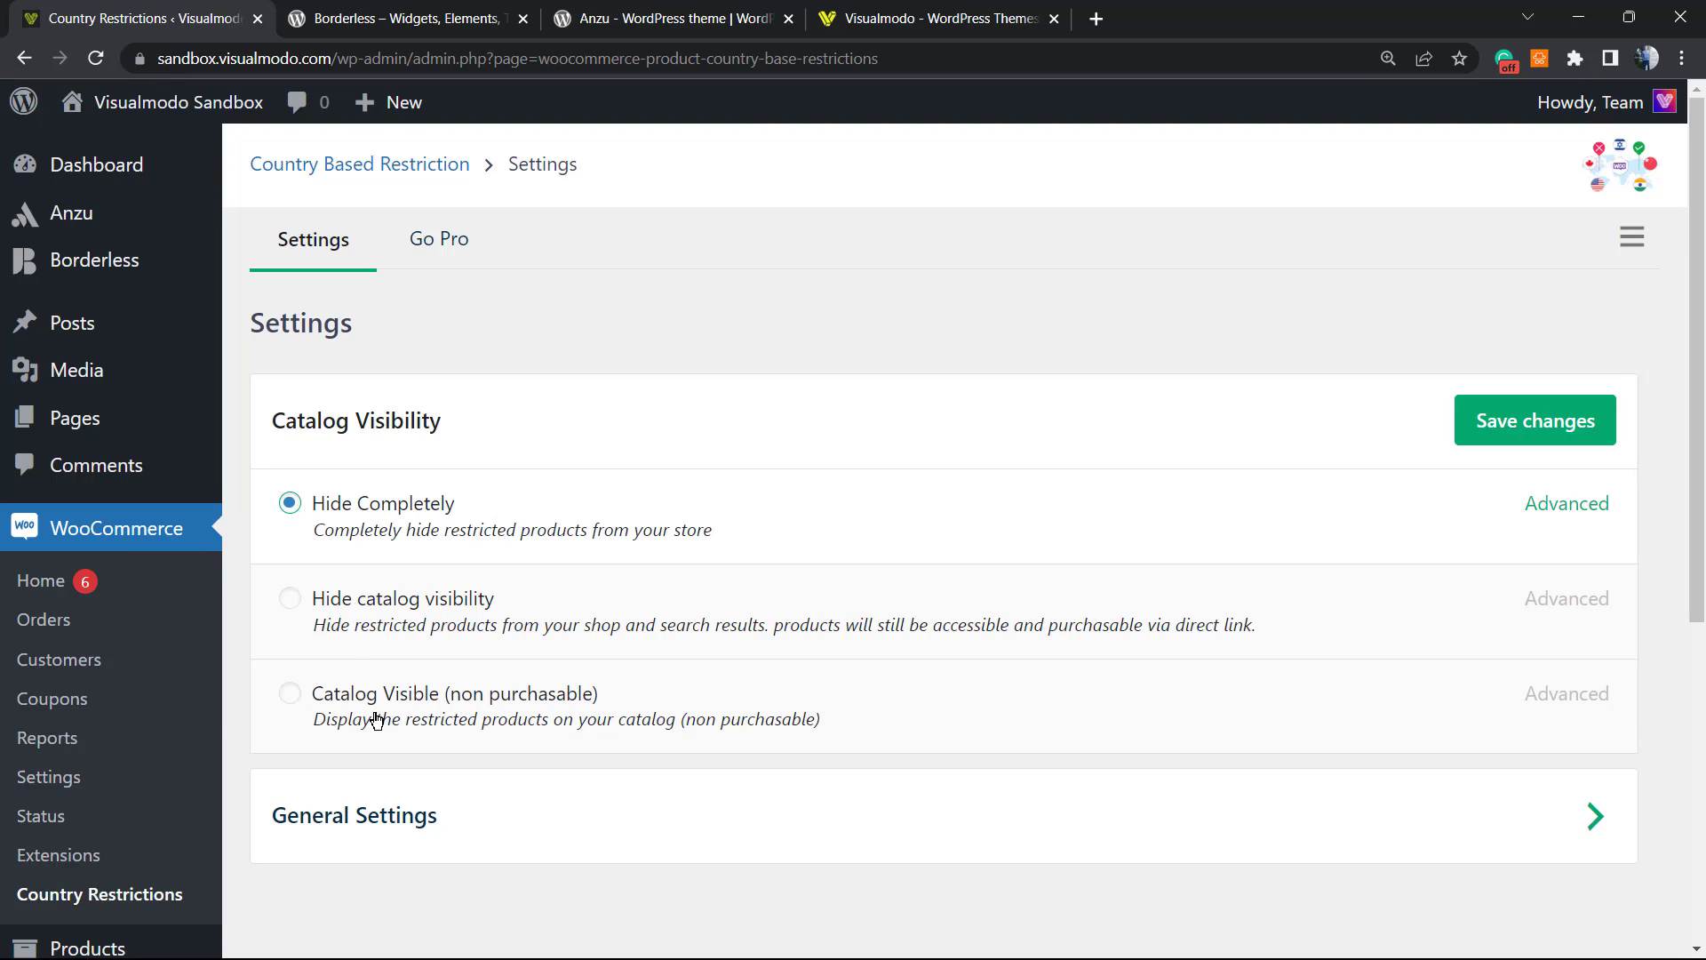
mouse_move(423, 709)
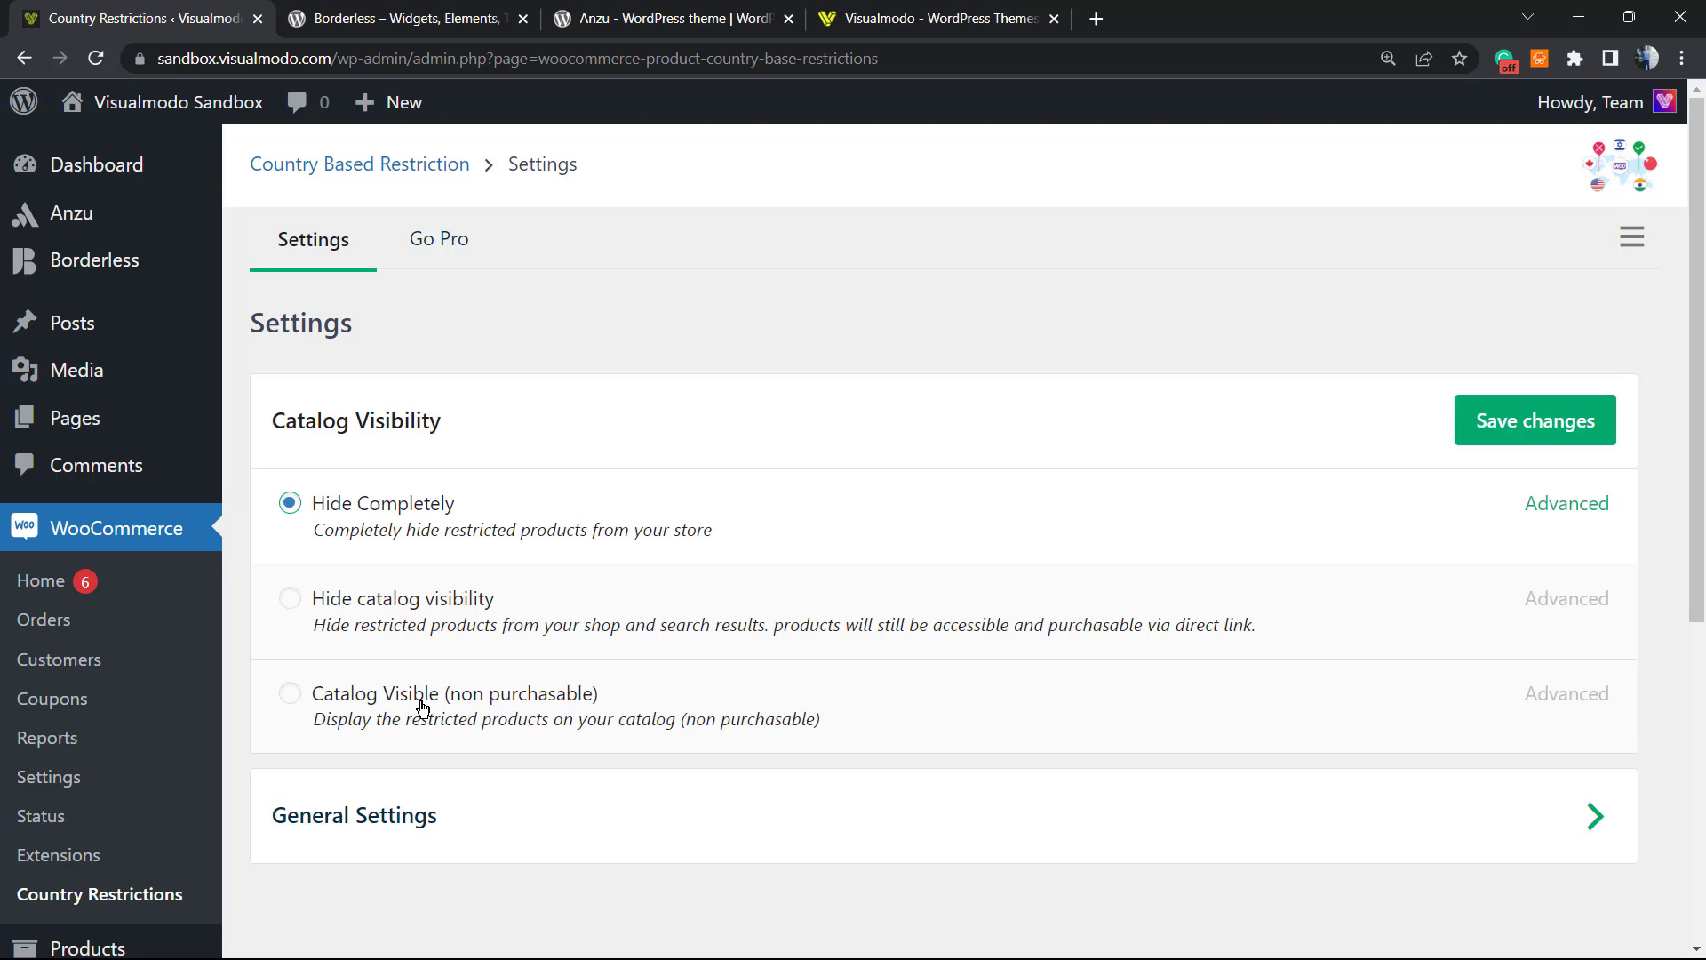
mouse_move(404, 516)
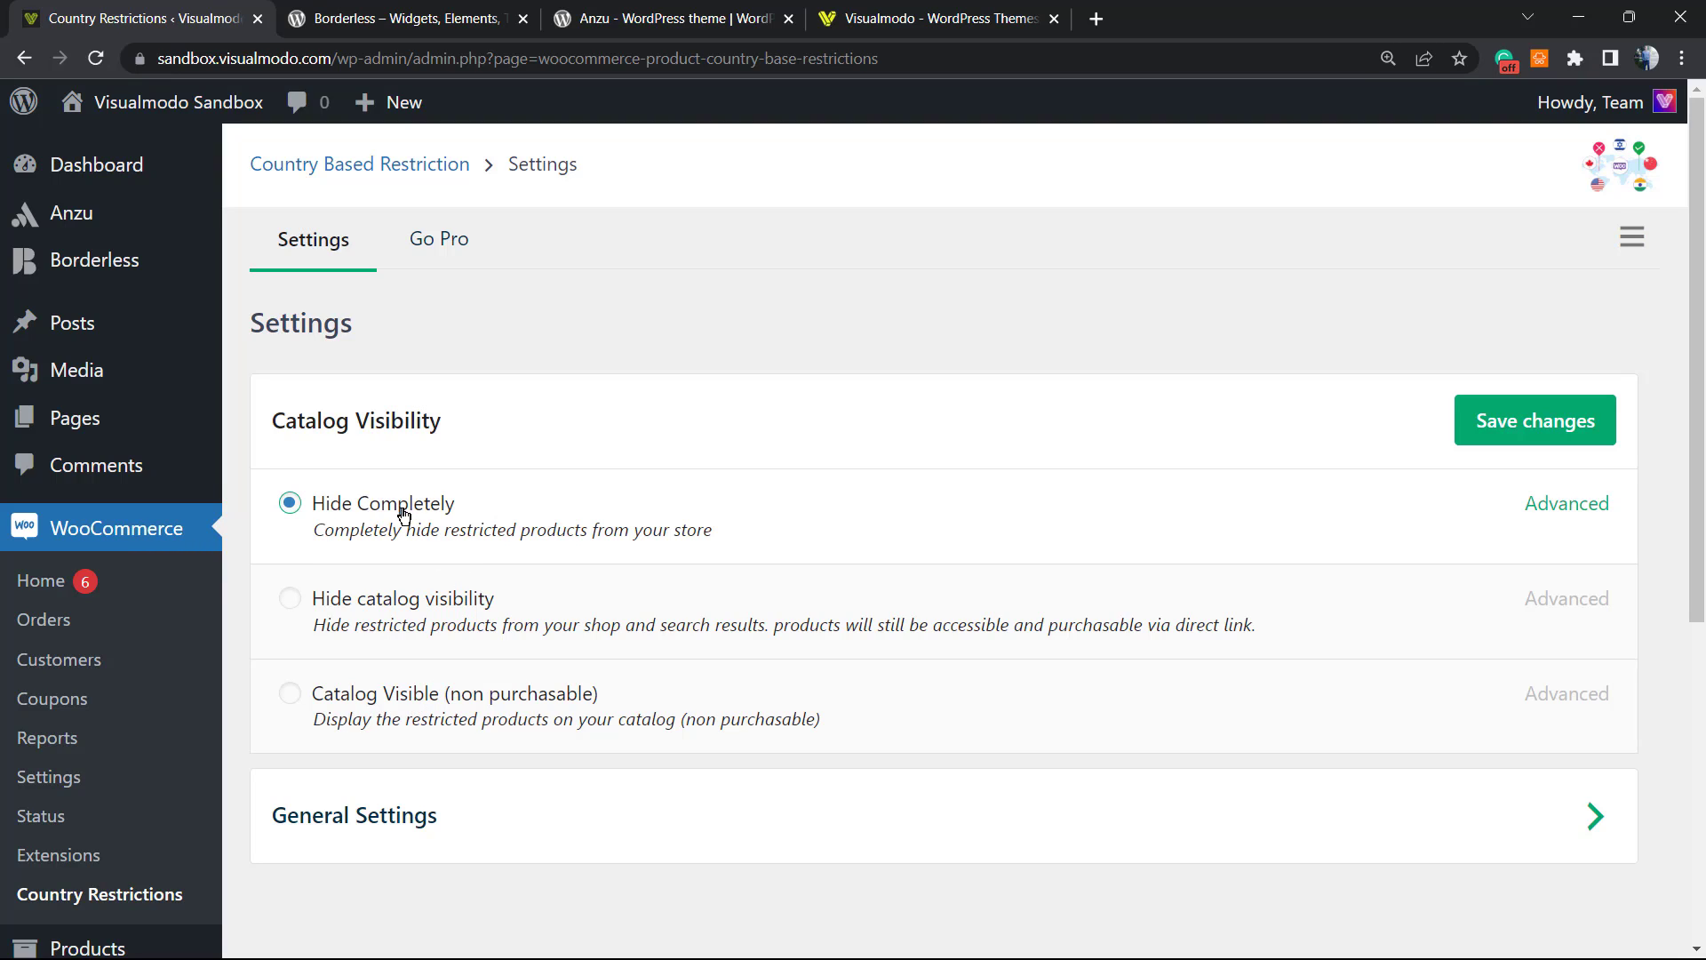
mouse_move(372, 642)
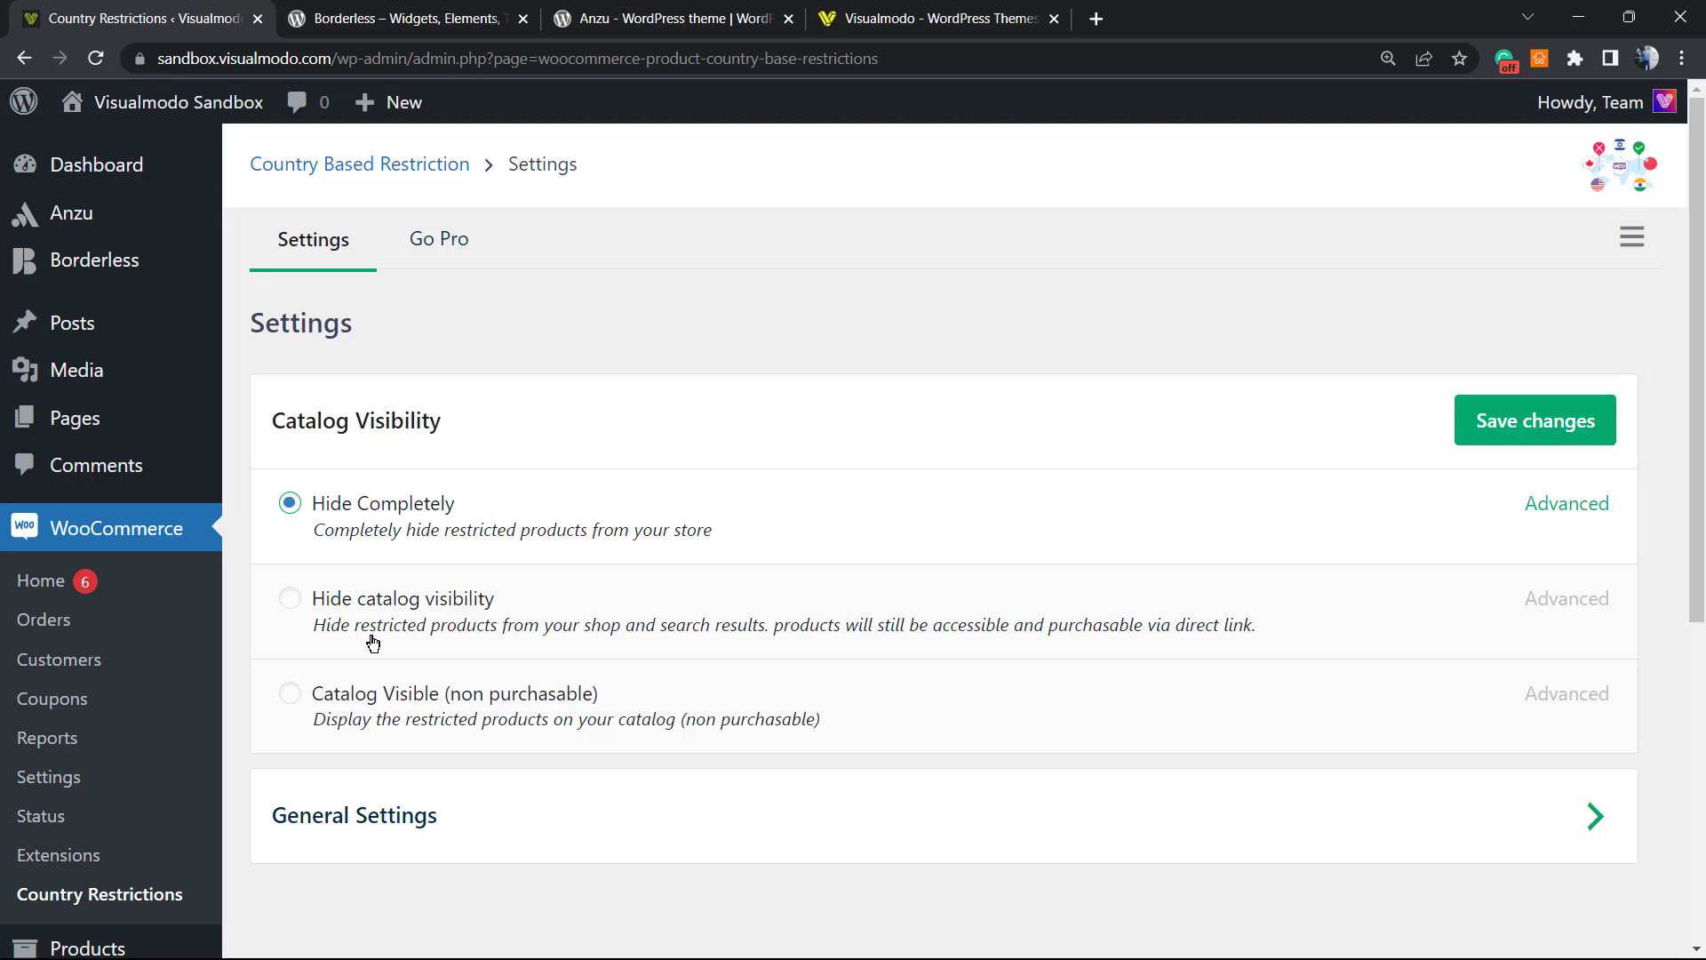
mouse_move(373, 726)
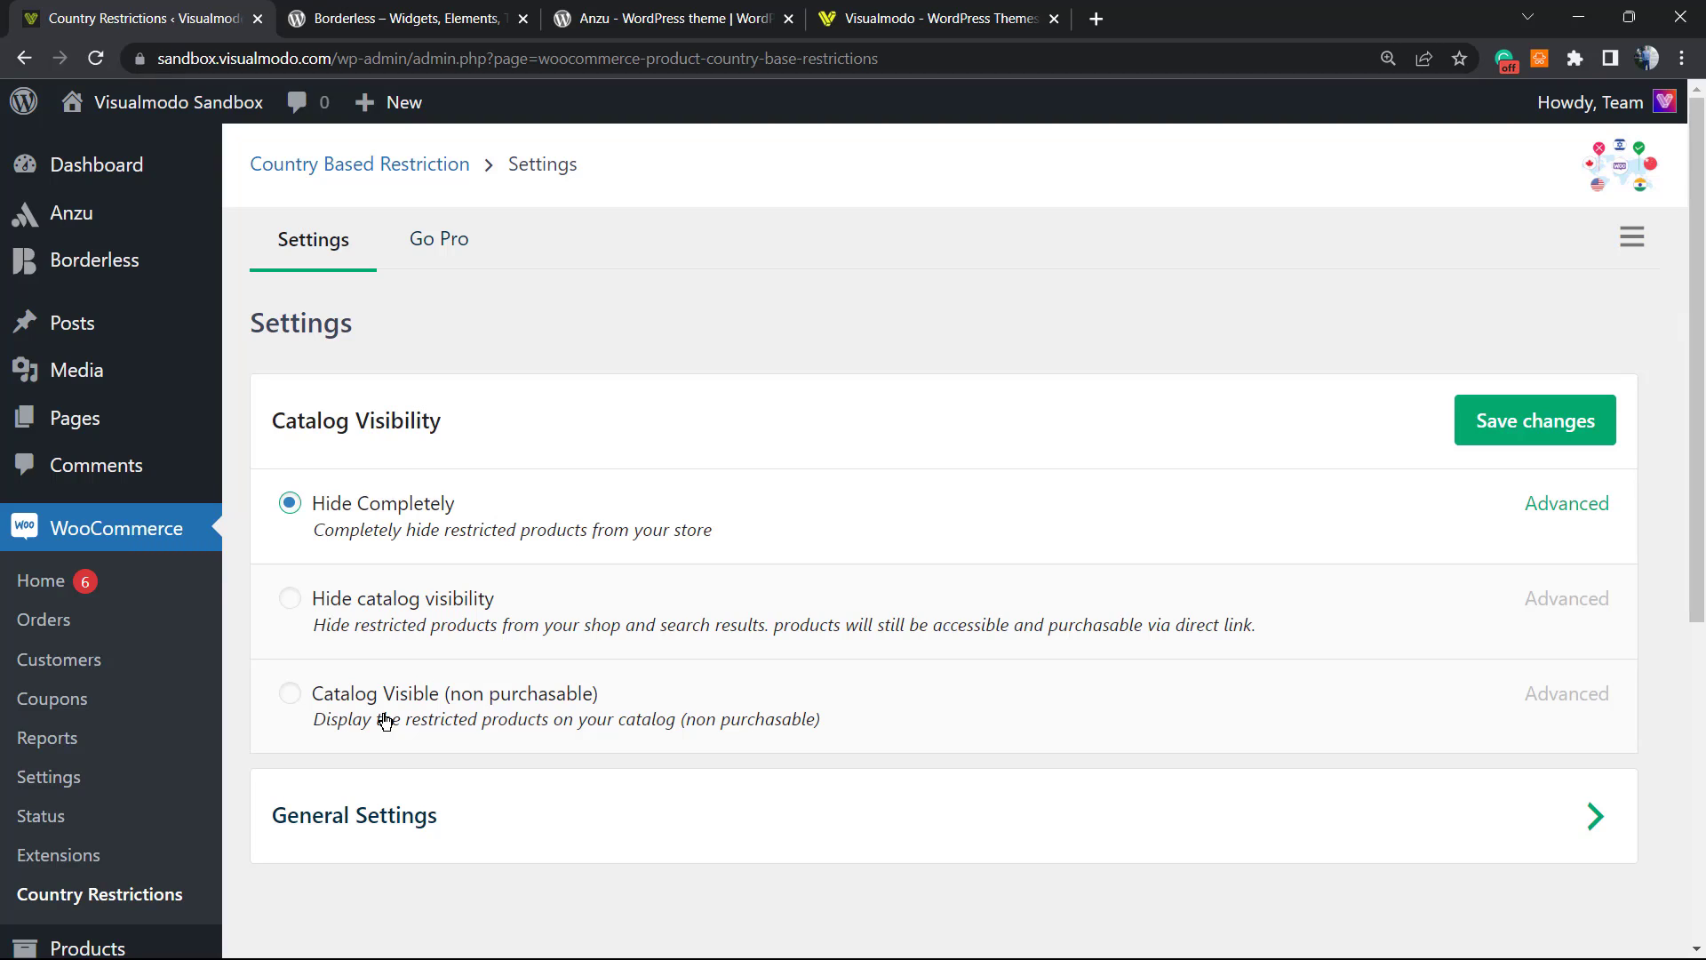
mouse_move(420, 703)
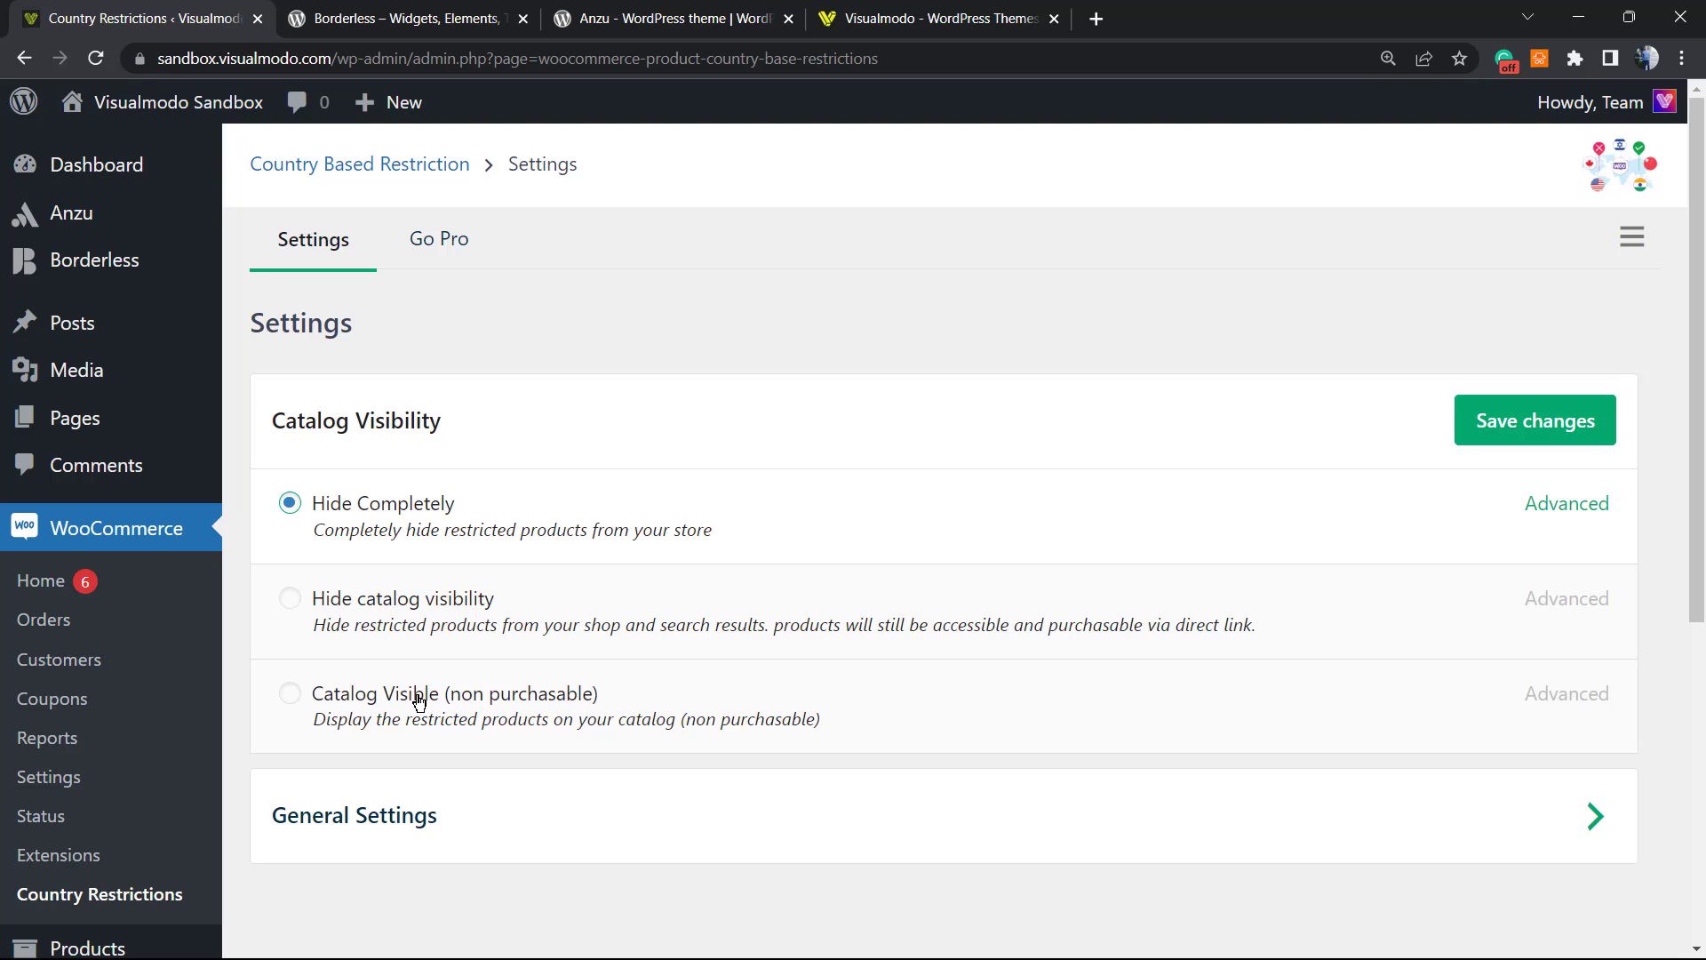
left_click(289, 693)
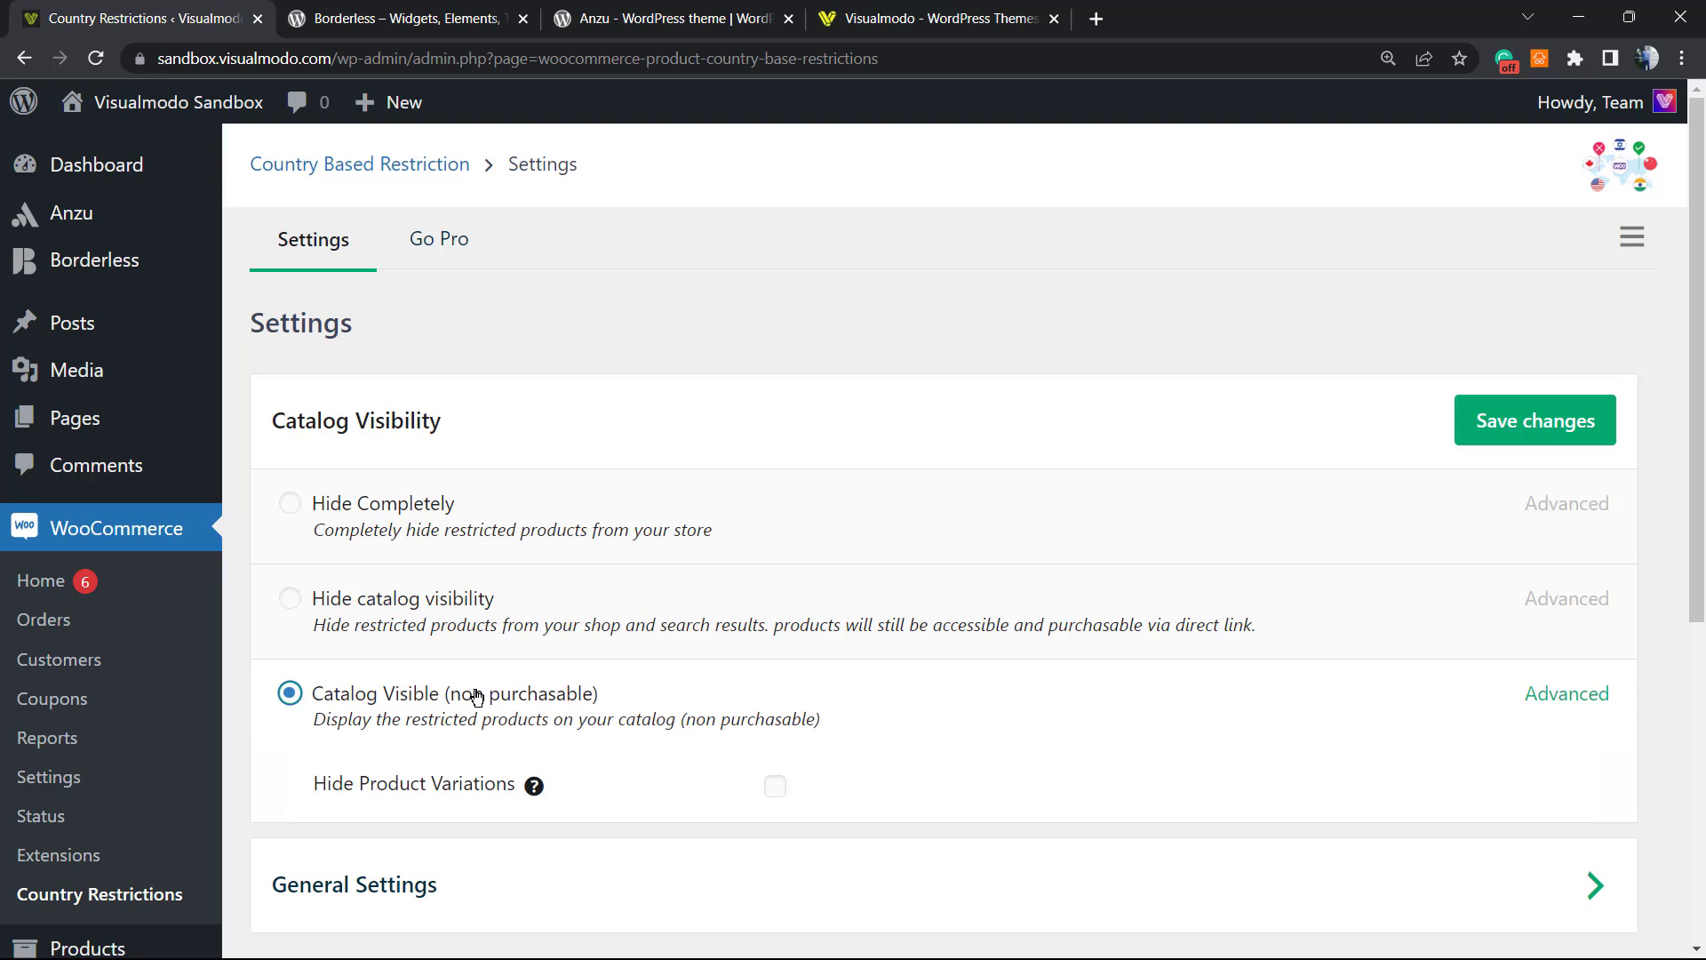
scroll("down", 3)
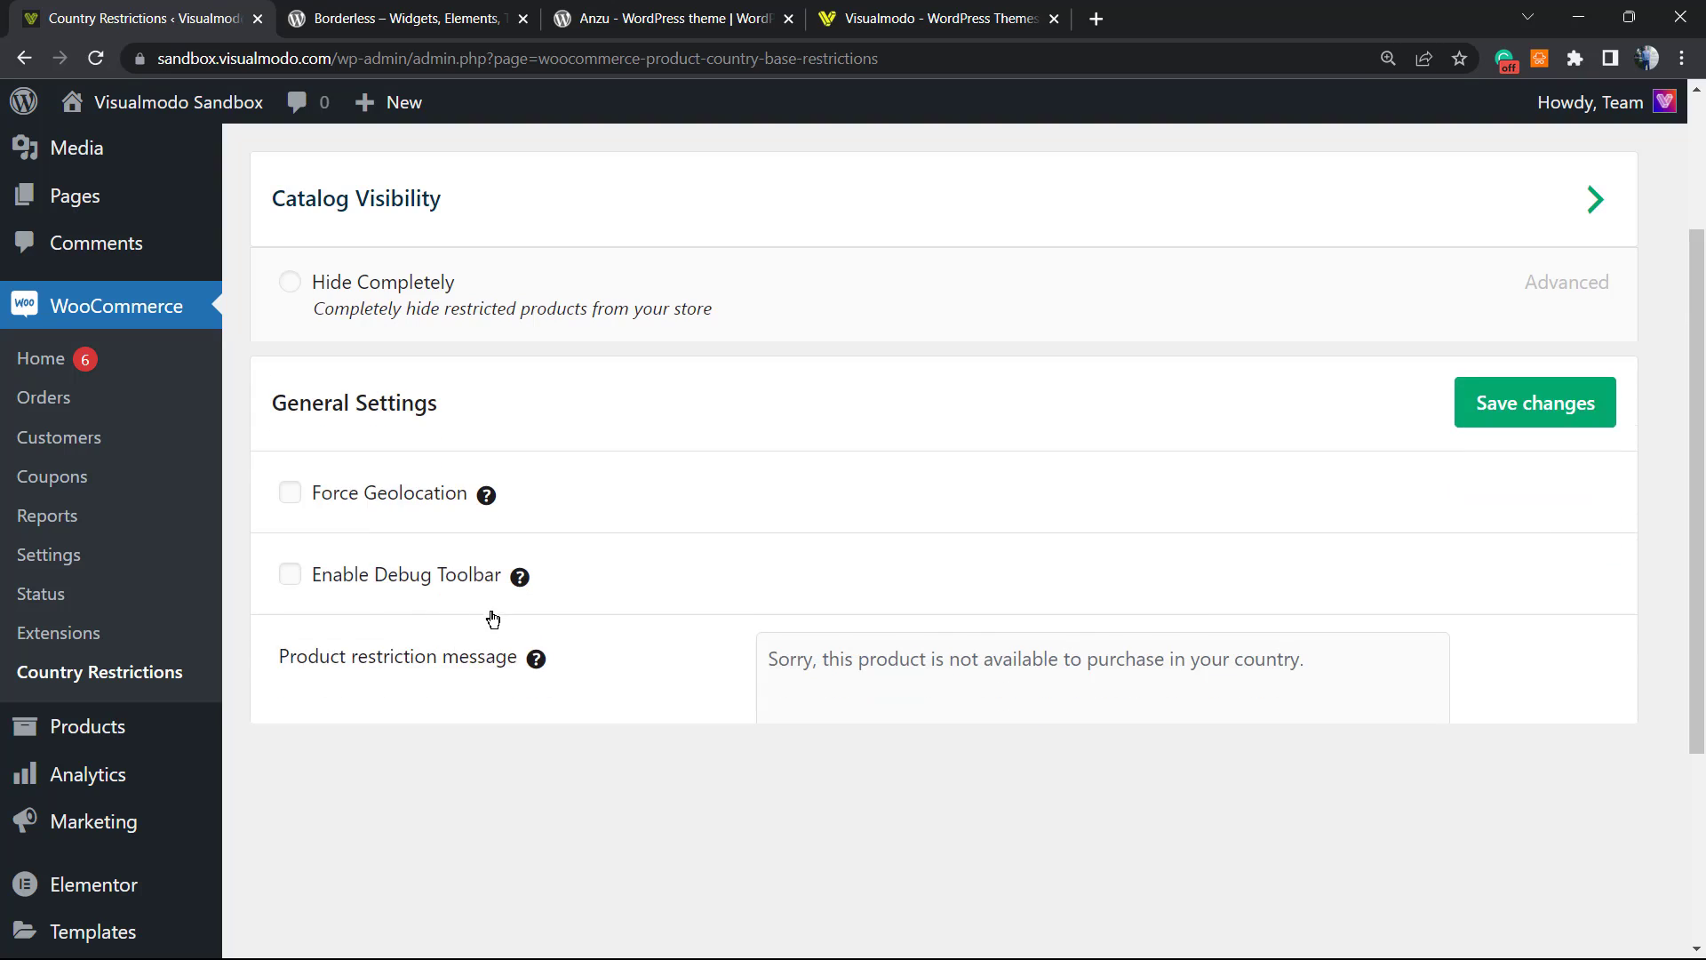
Keep the default restriction message with position 'Before title' and save the settings.
scroll("down", 3)
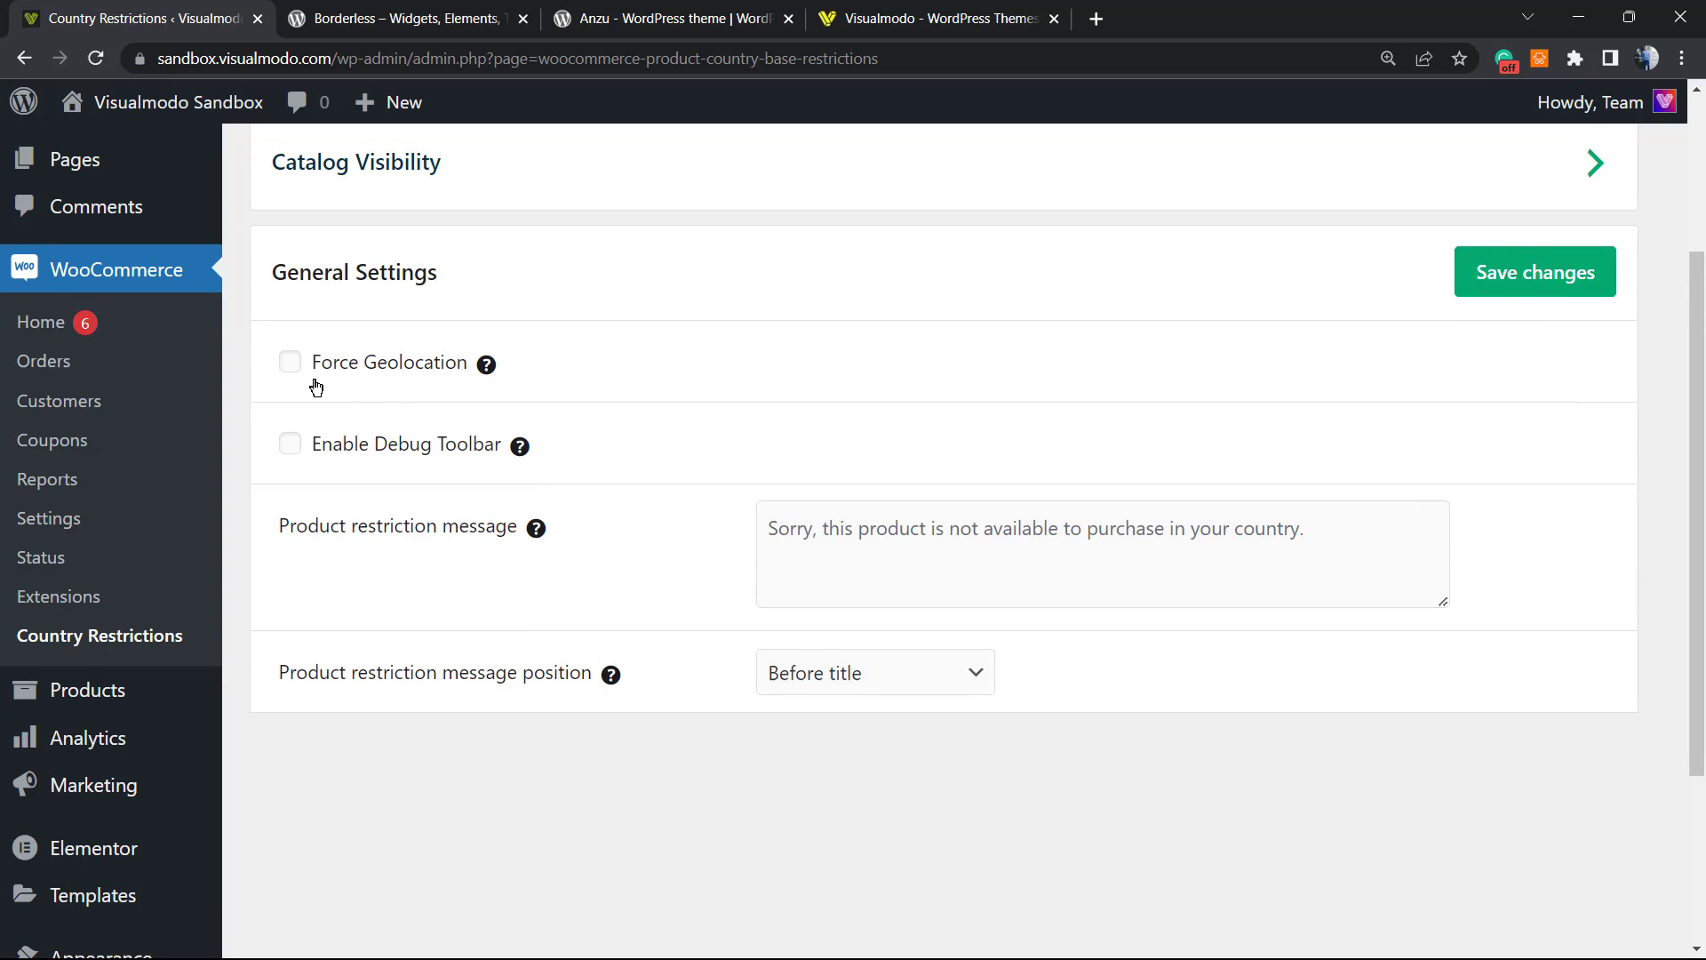
mouse_move(333, 448)
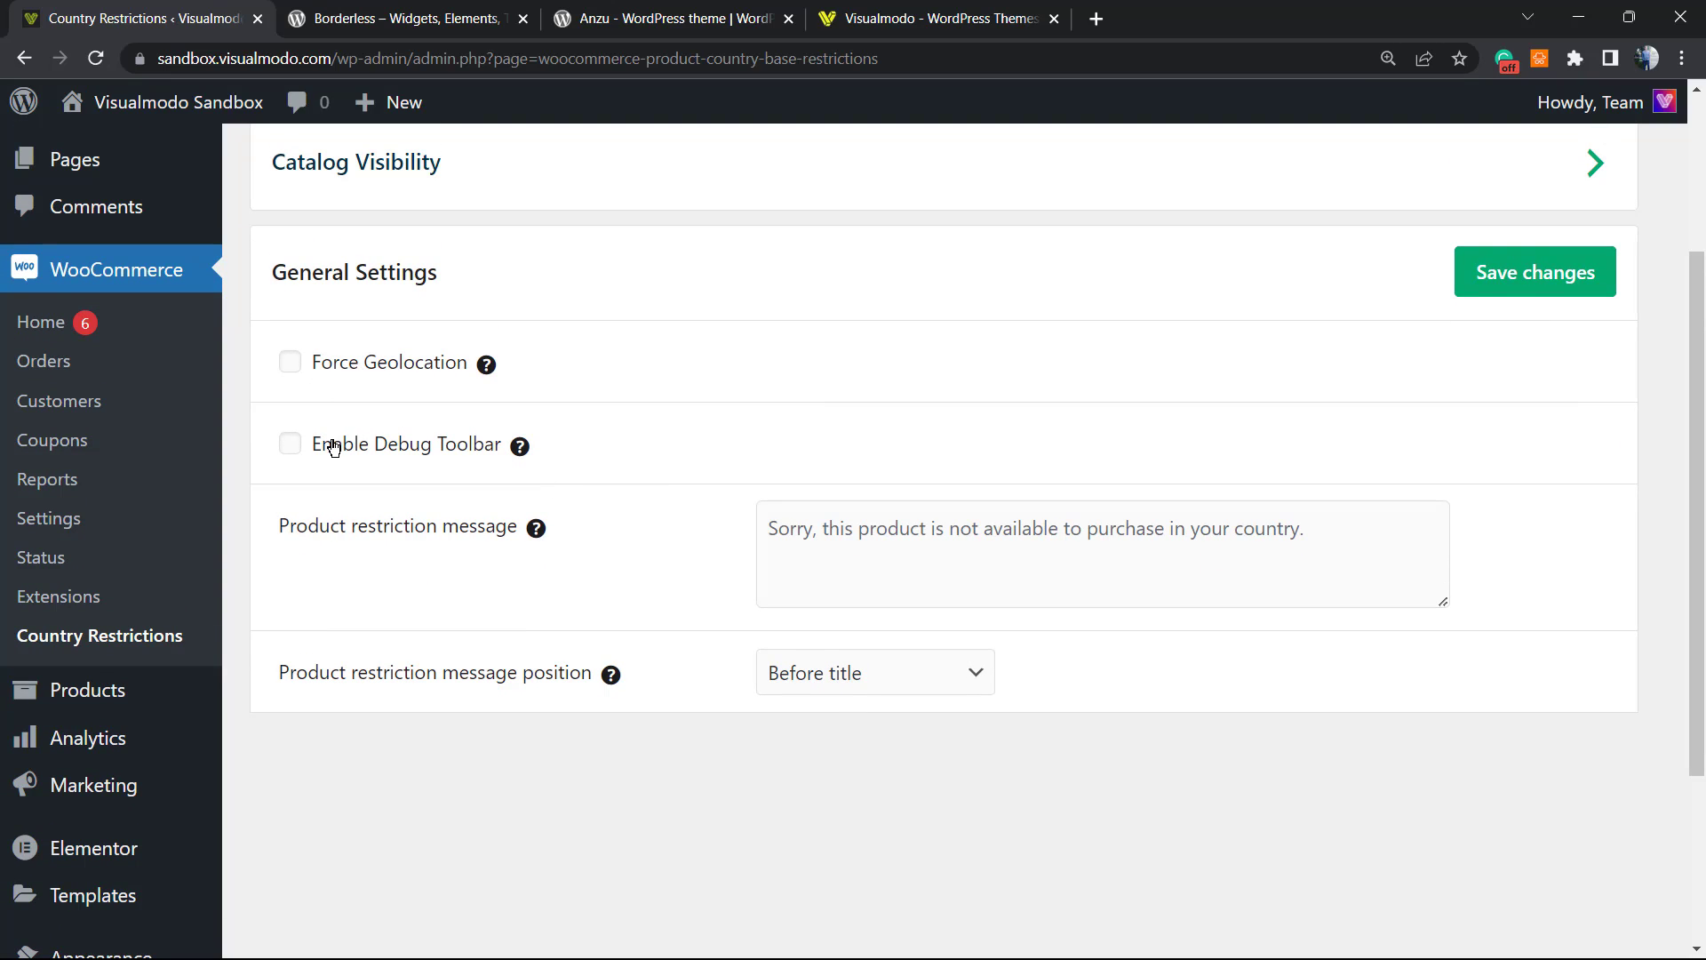
mouse_move(354, 549)
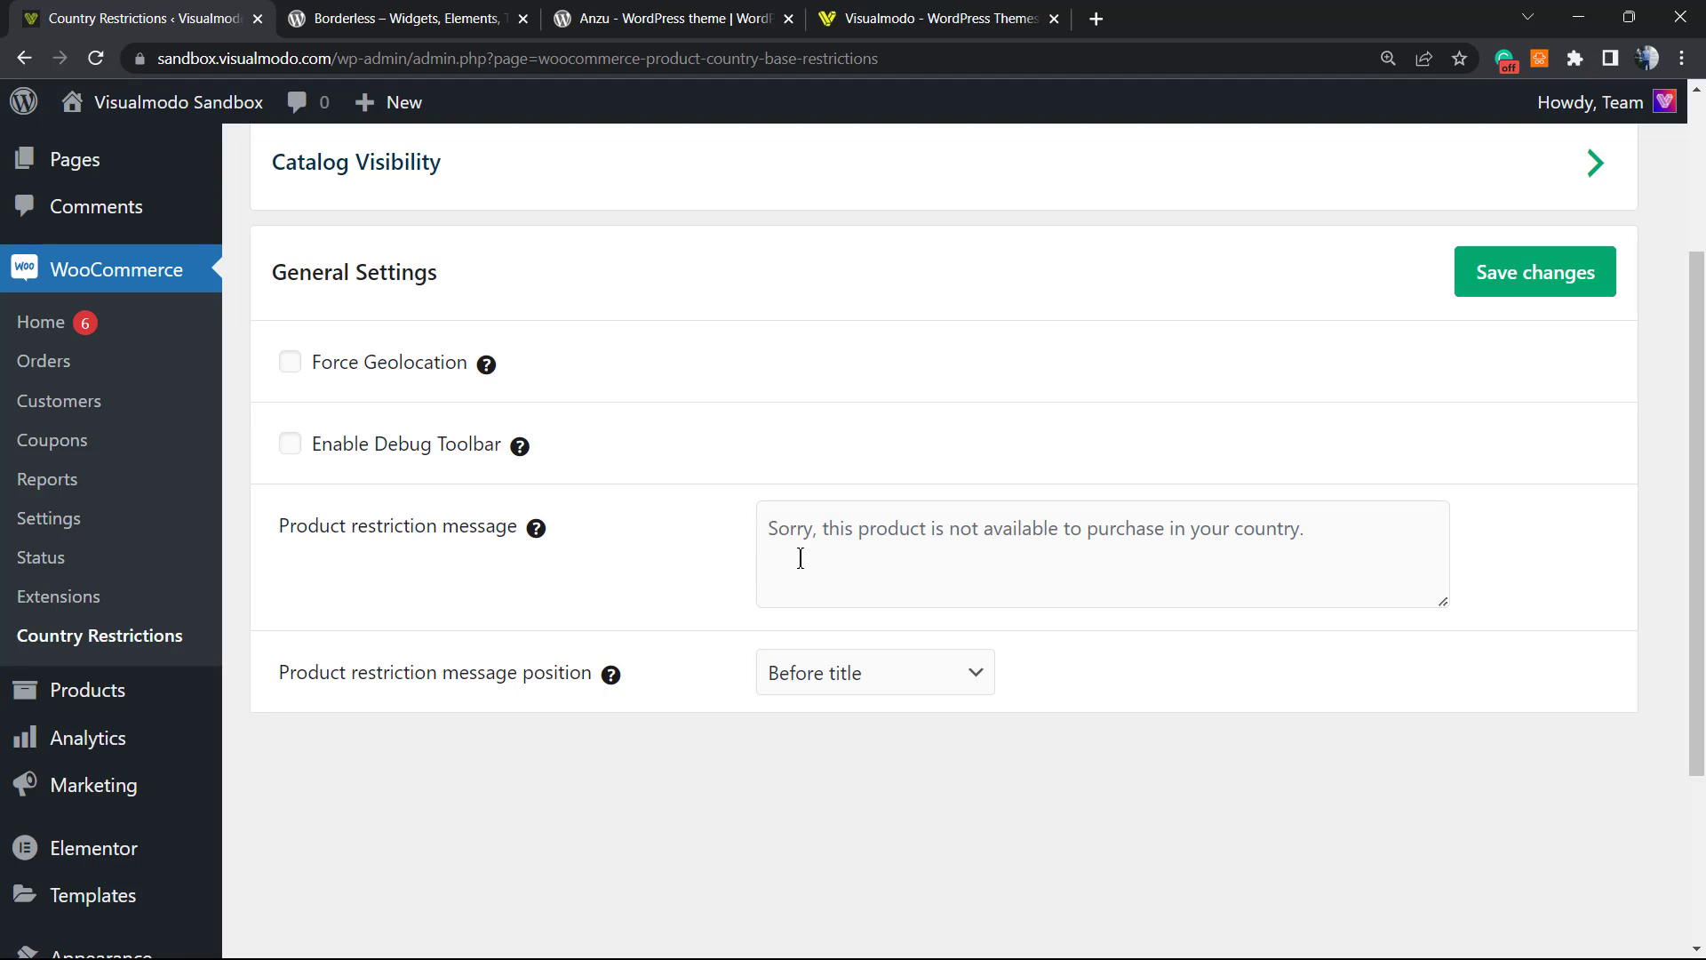
mouse_move(942, 540)
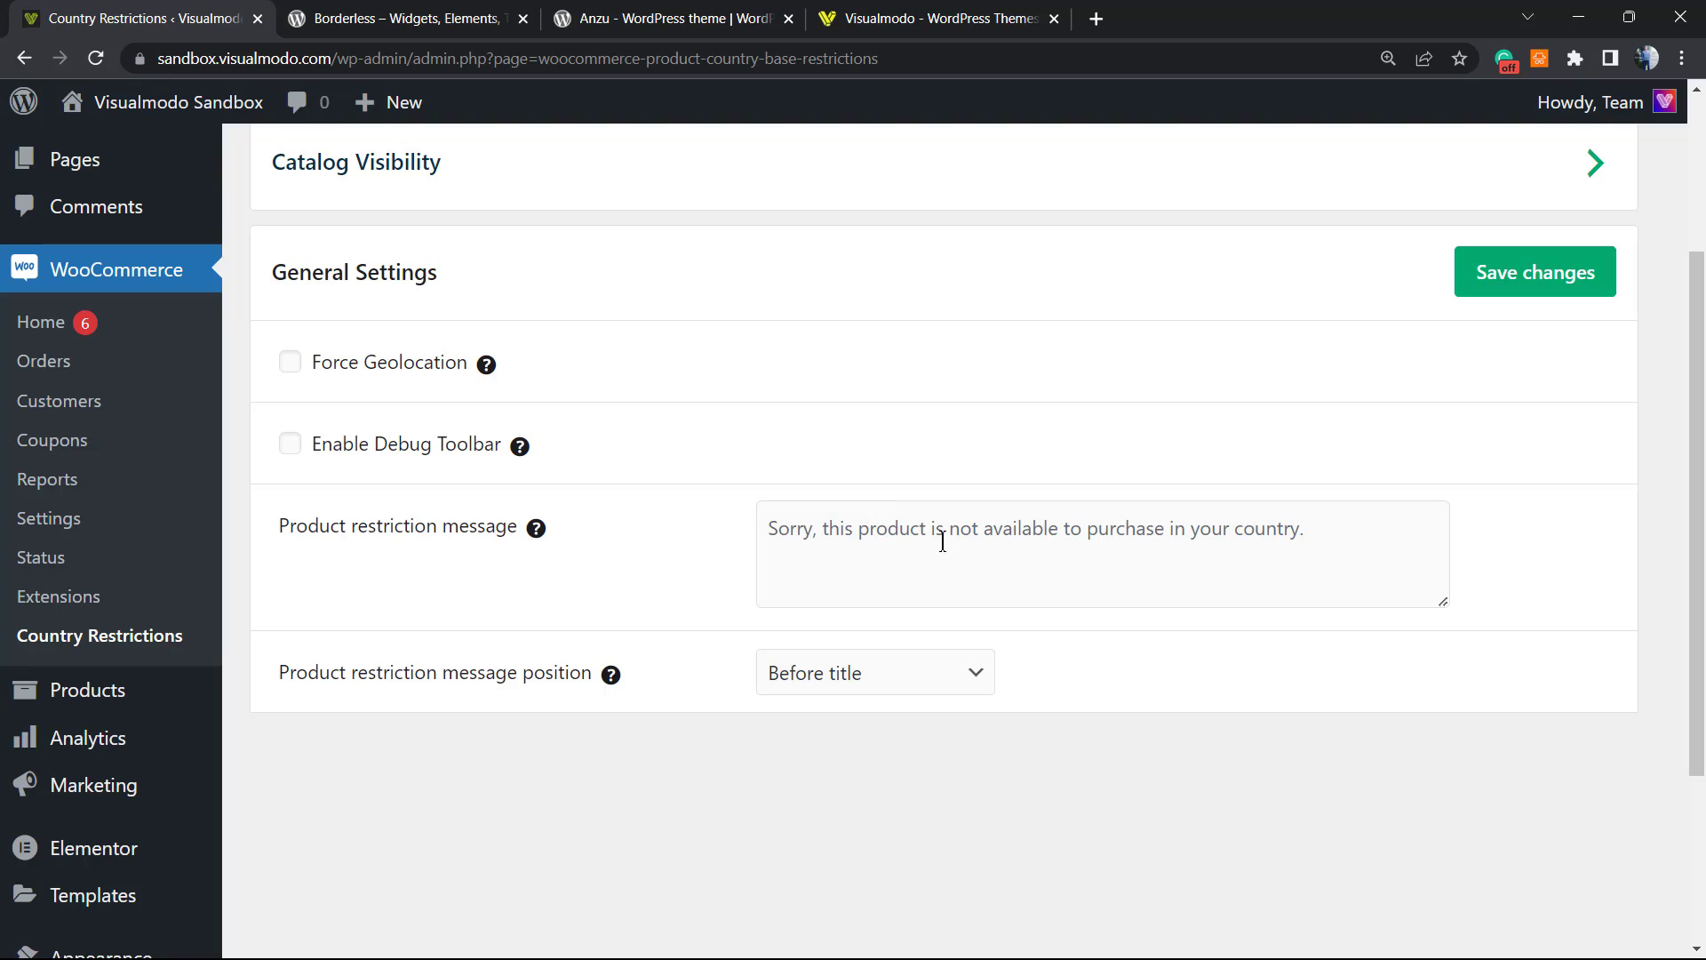
left_click(1102, 553)
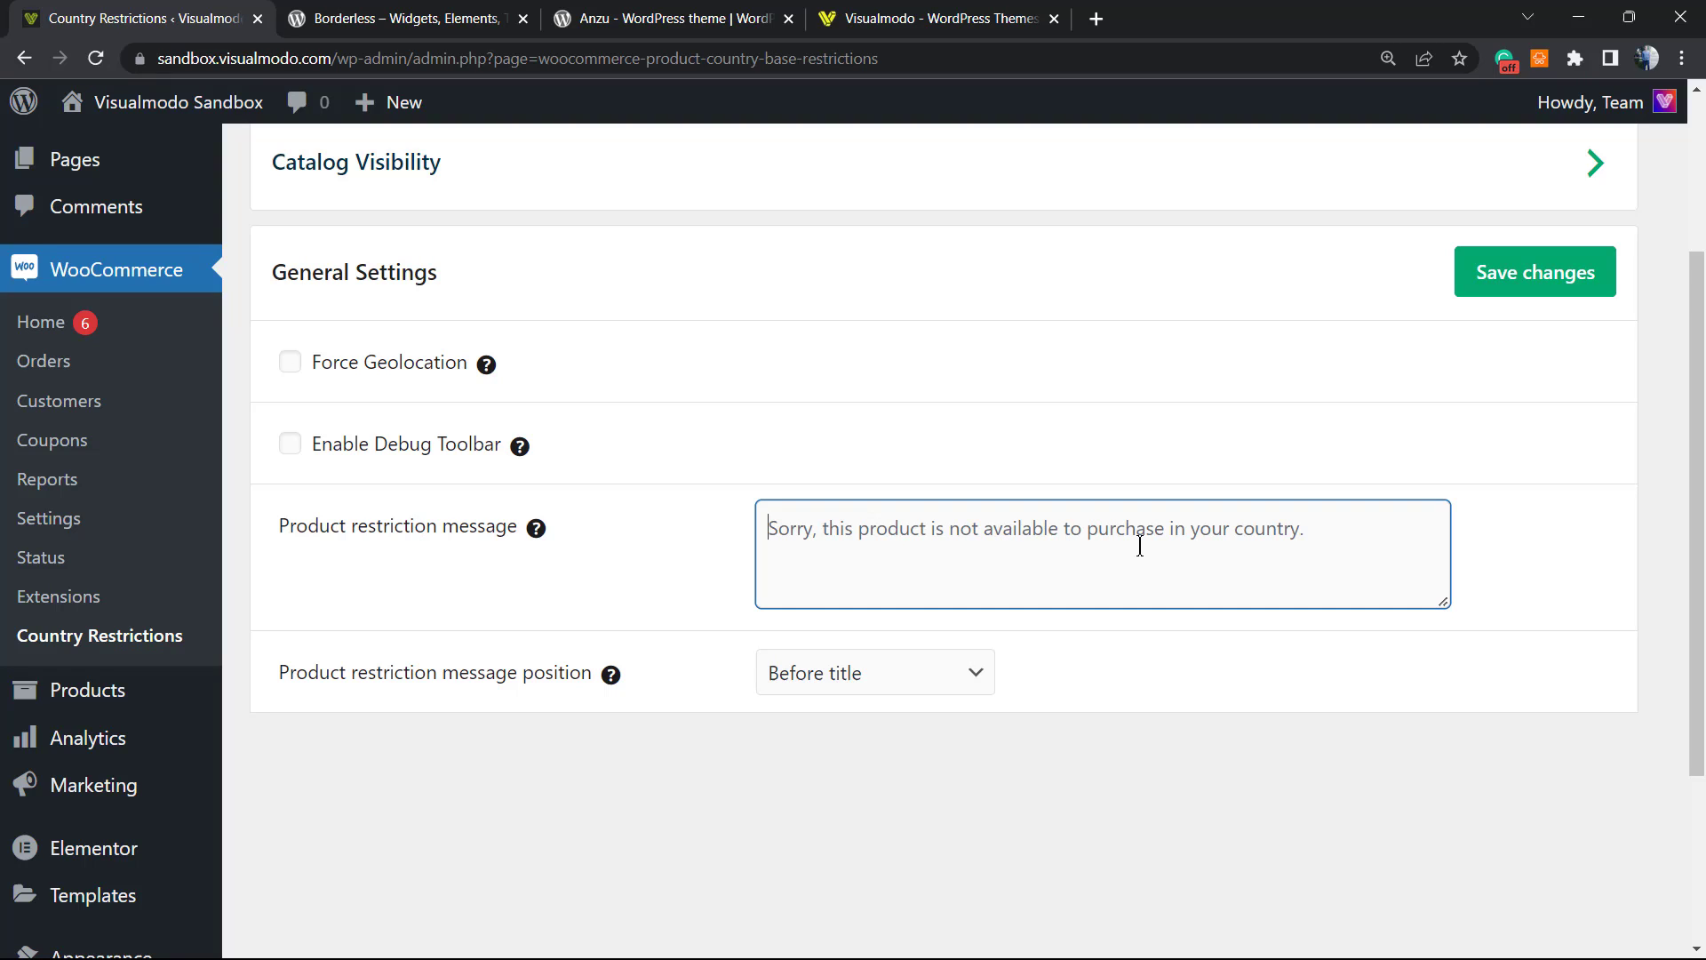
mouse_move(922, 555)
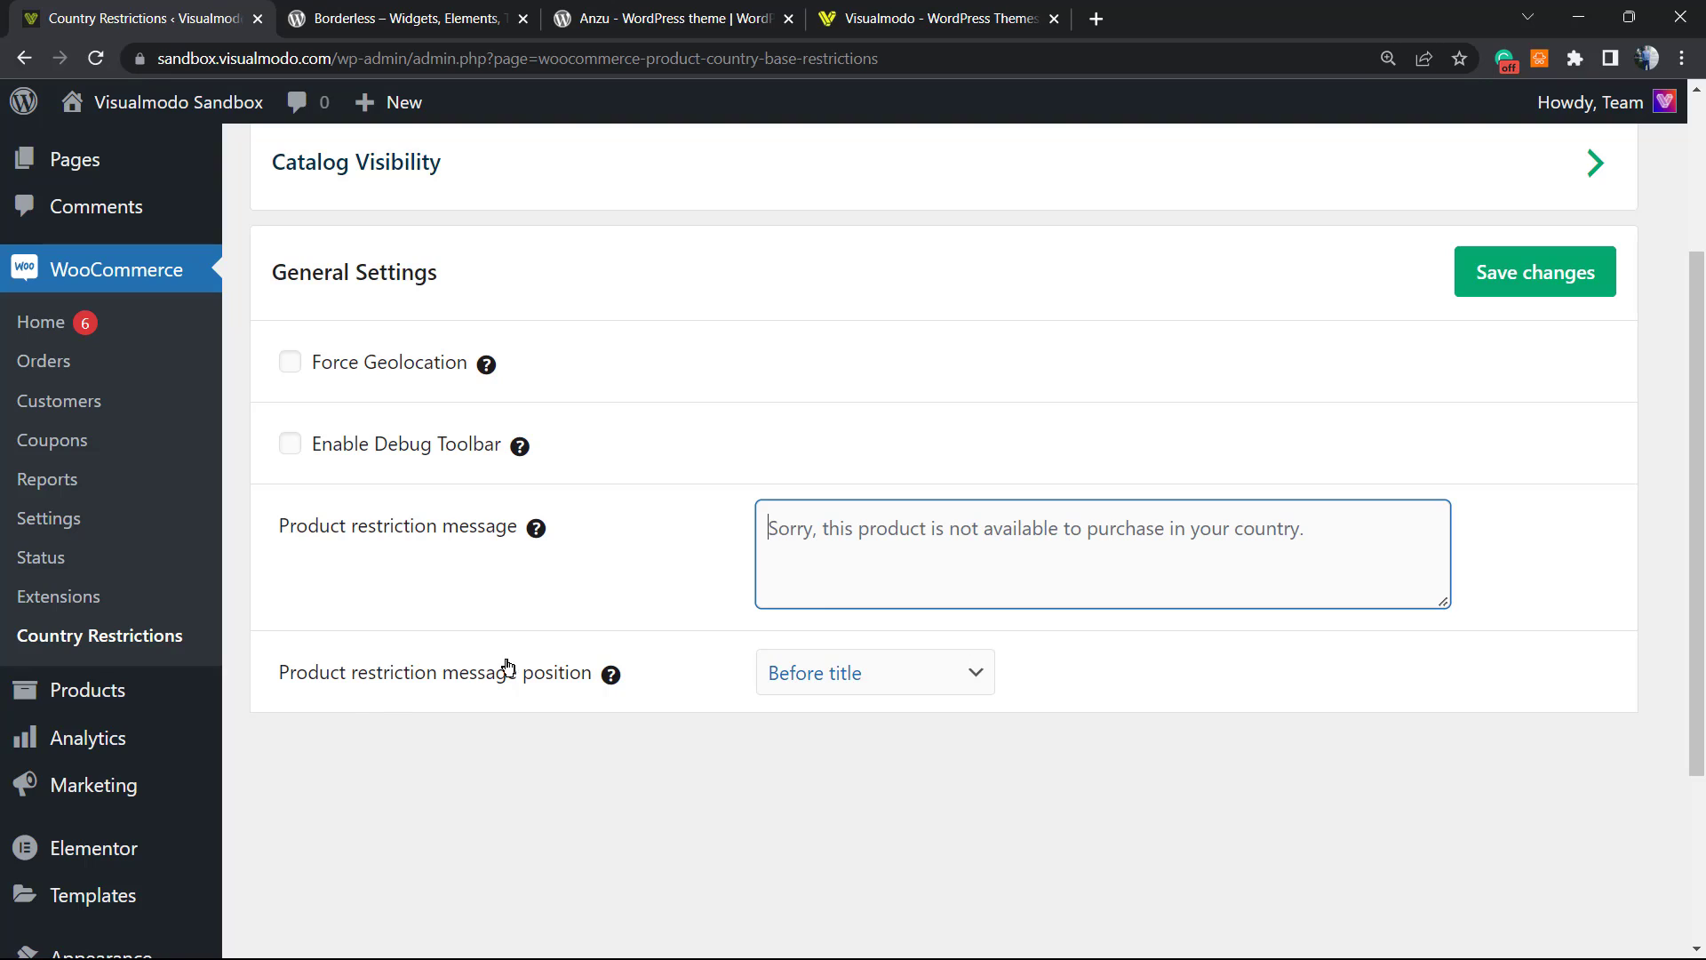
left_click(874, 672)
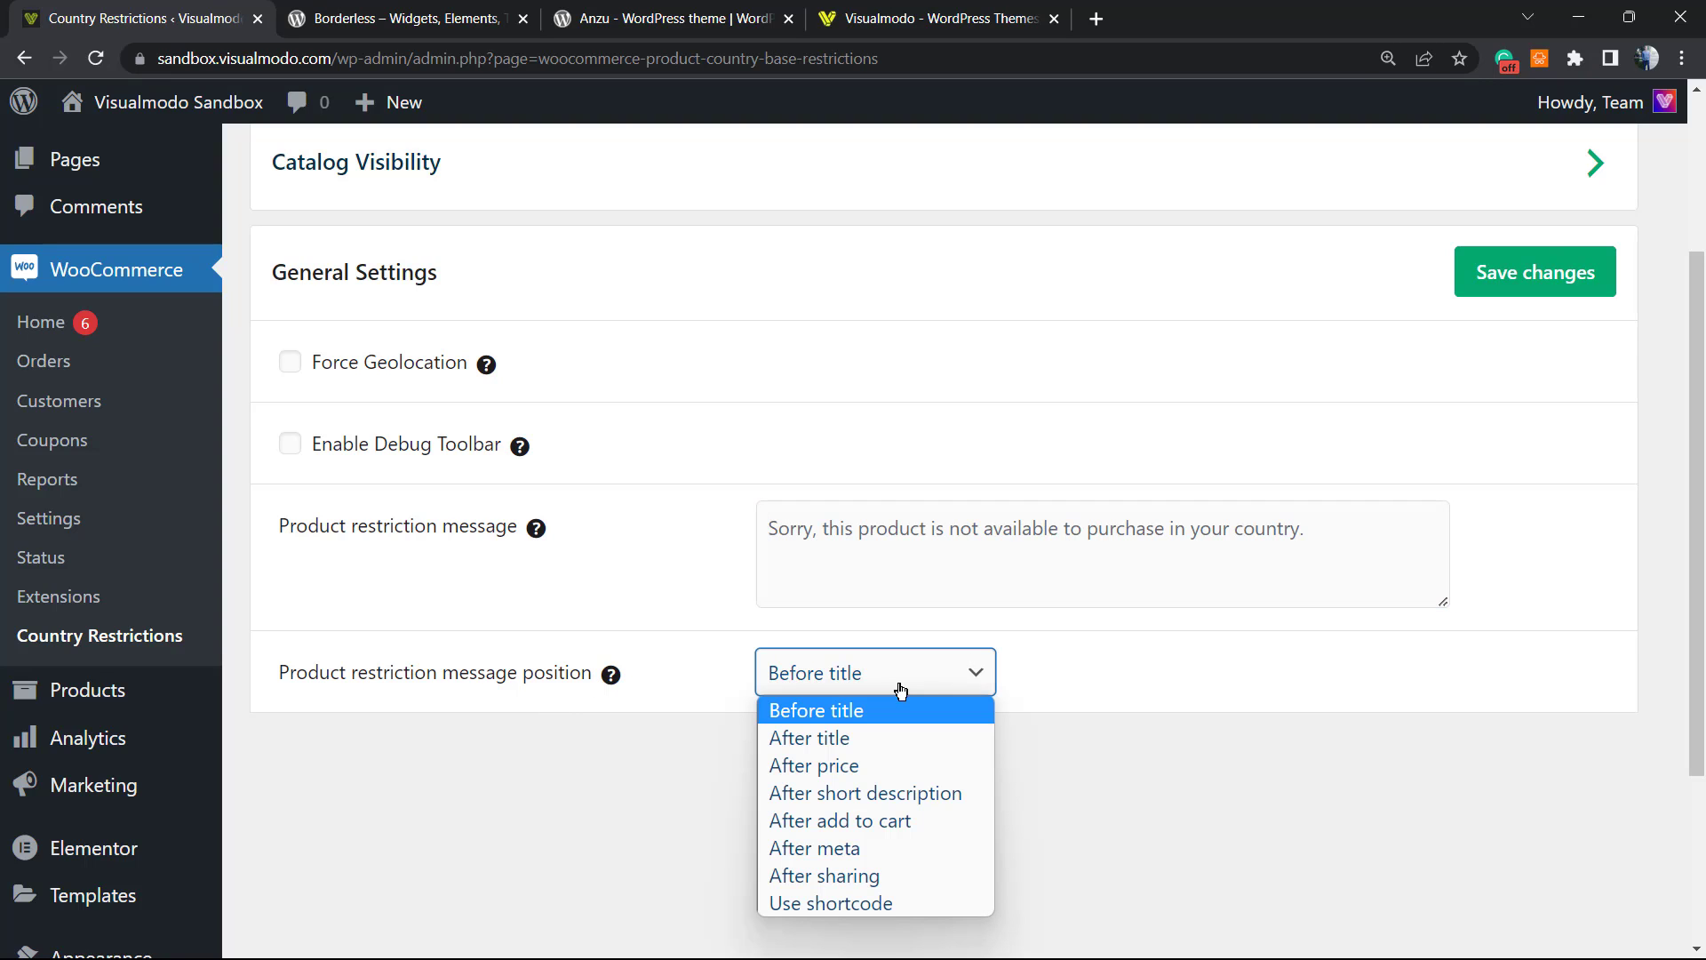
mouse_move(922, 738)
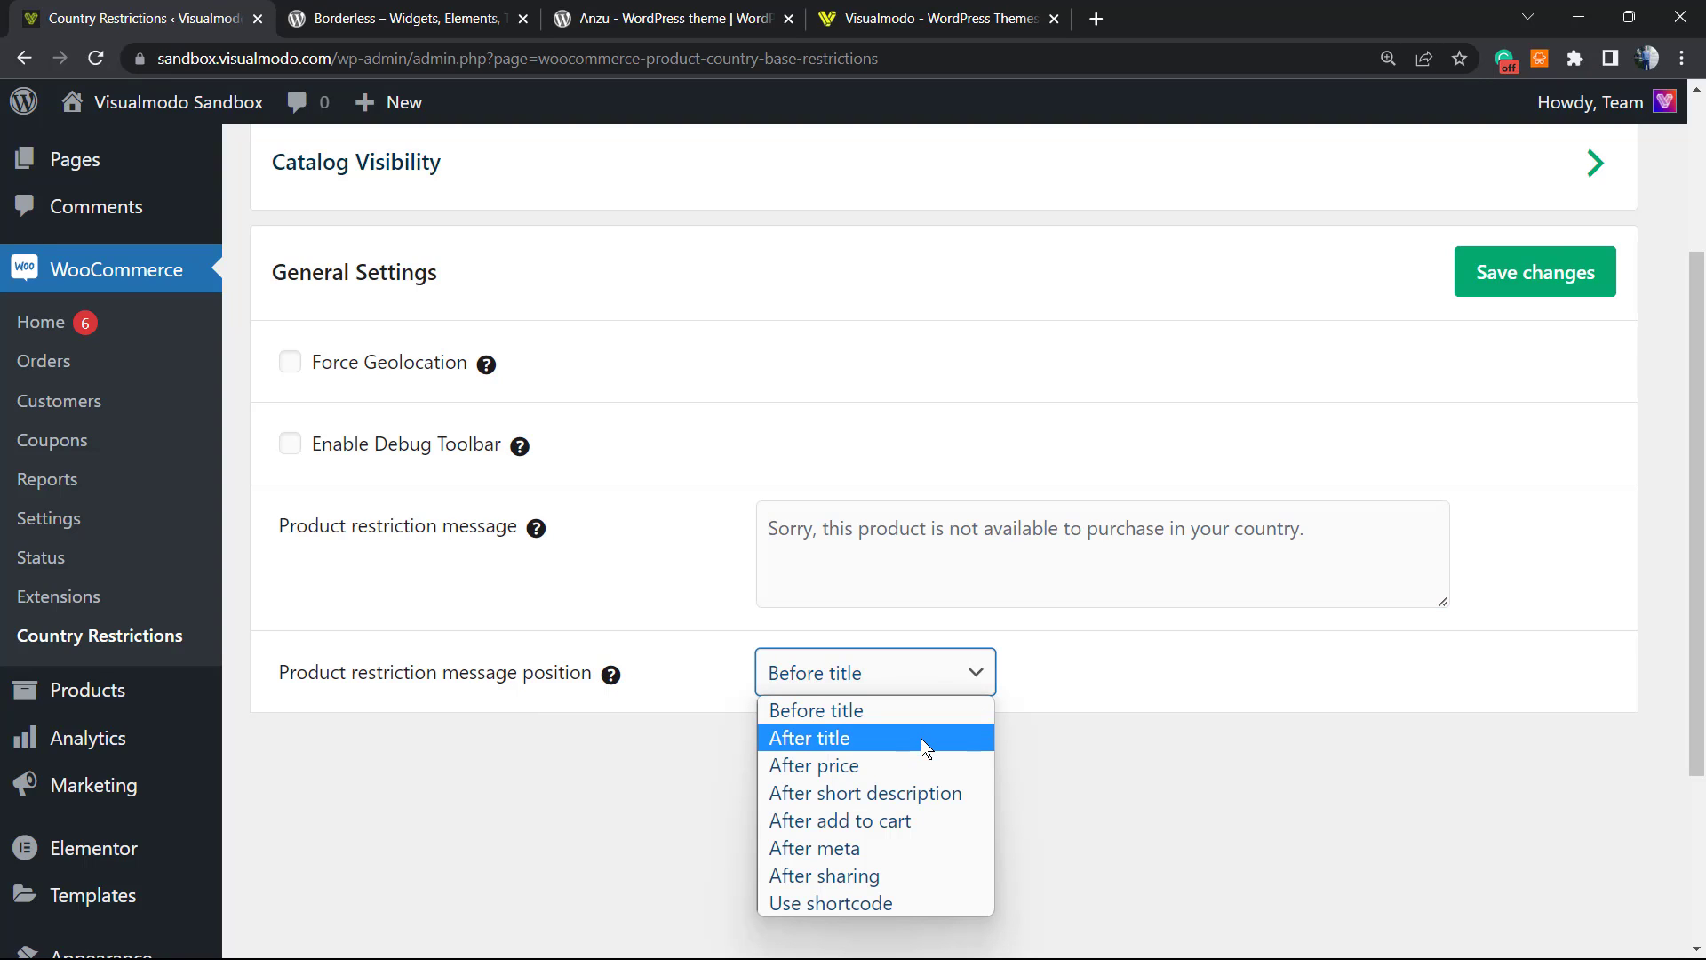
mouse_move(852, 793)
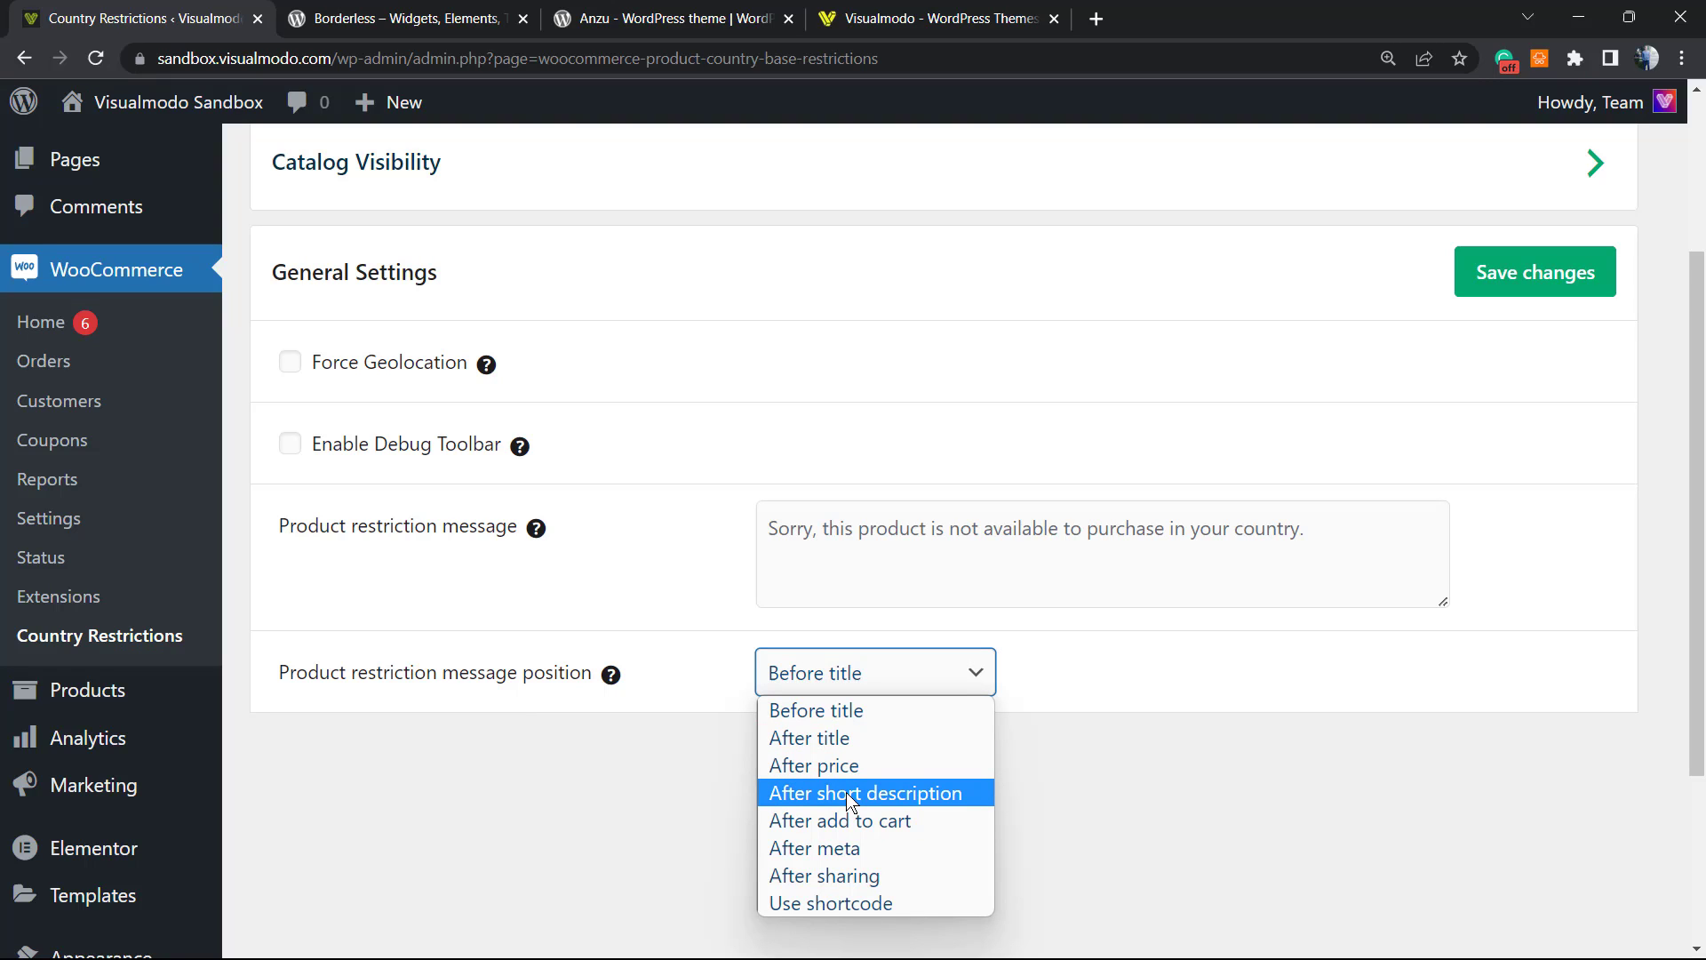
mouse_move(843, 718)
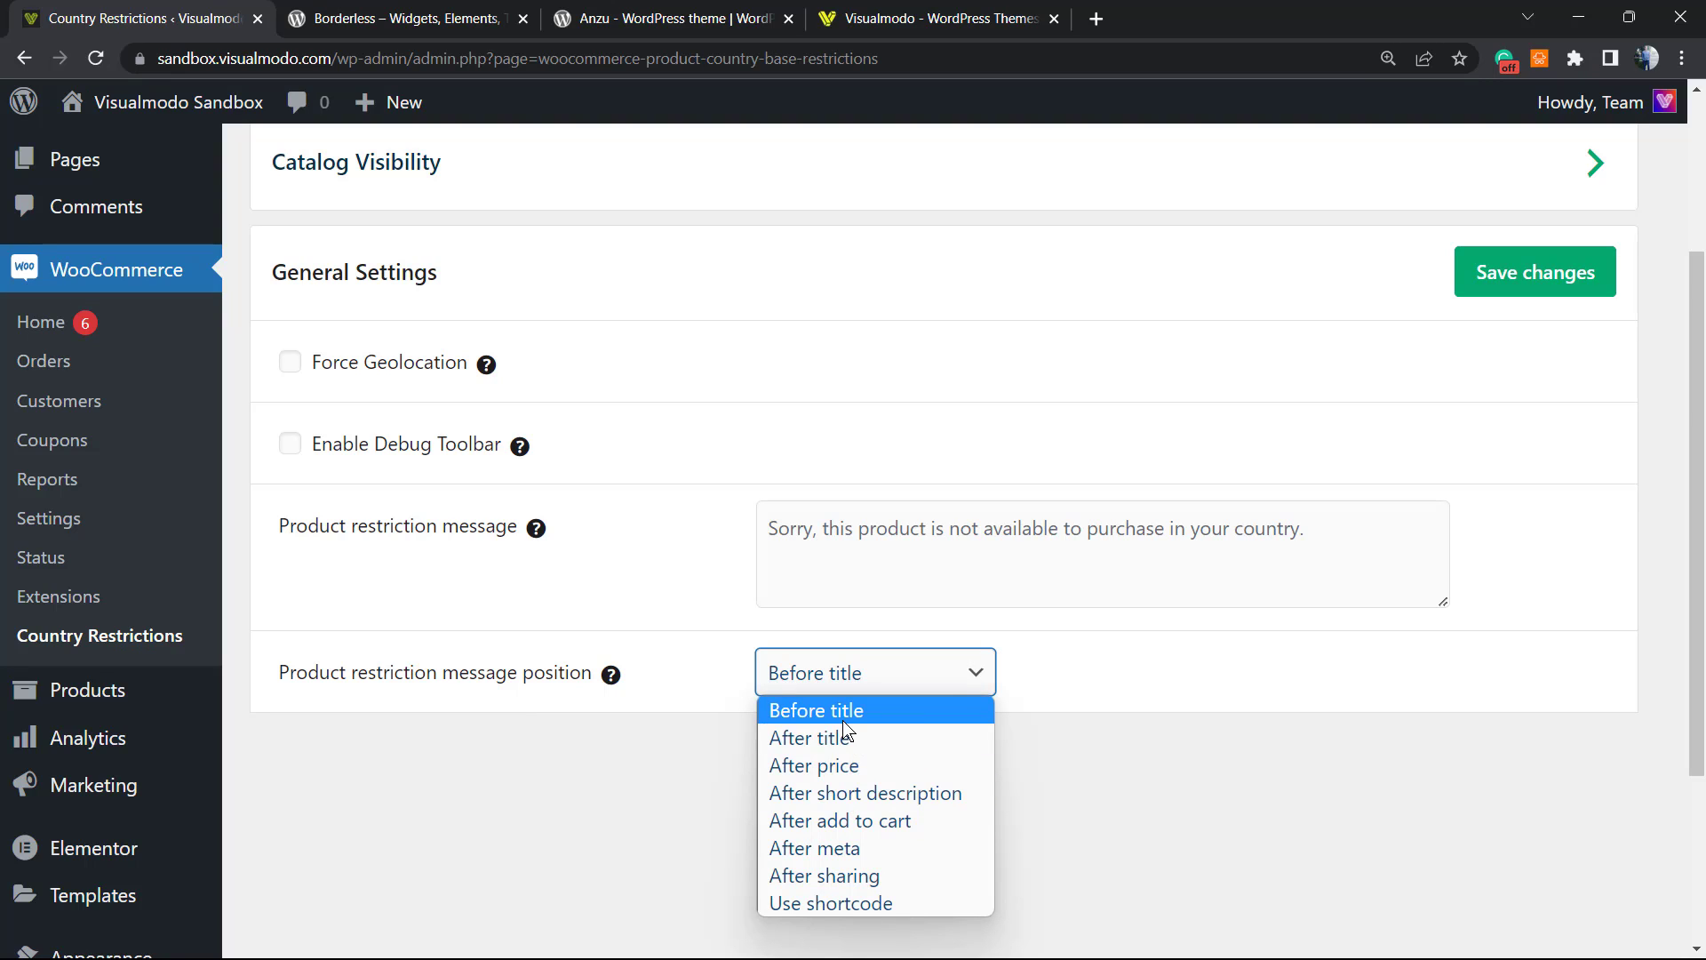
left_click(814, 709)
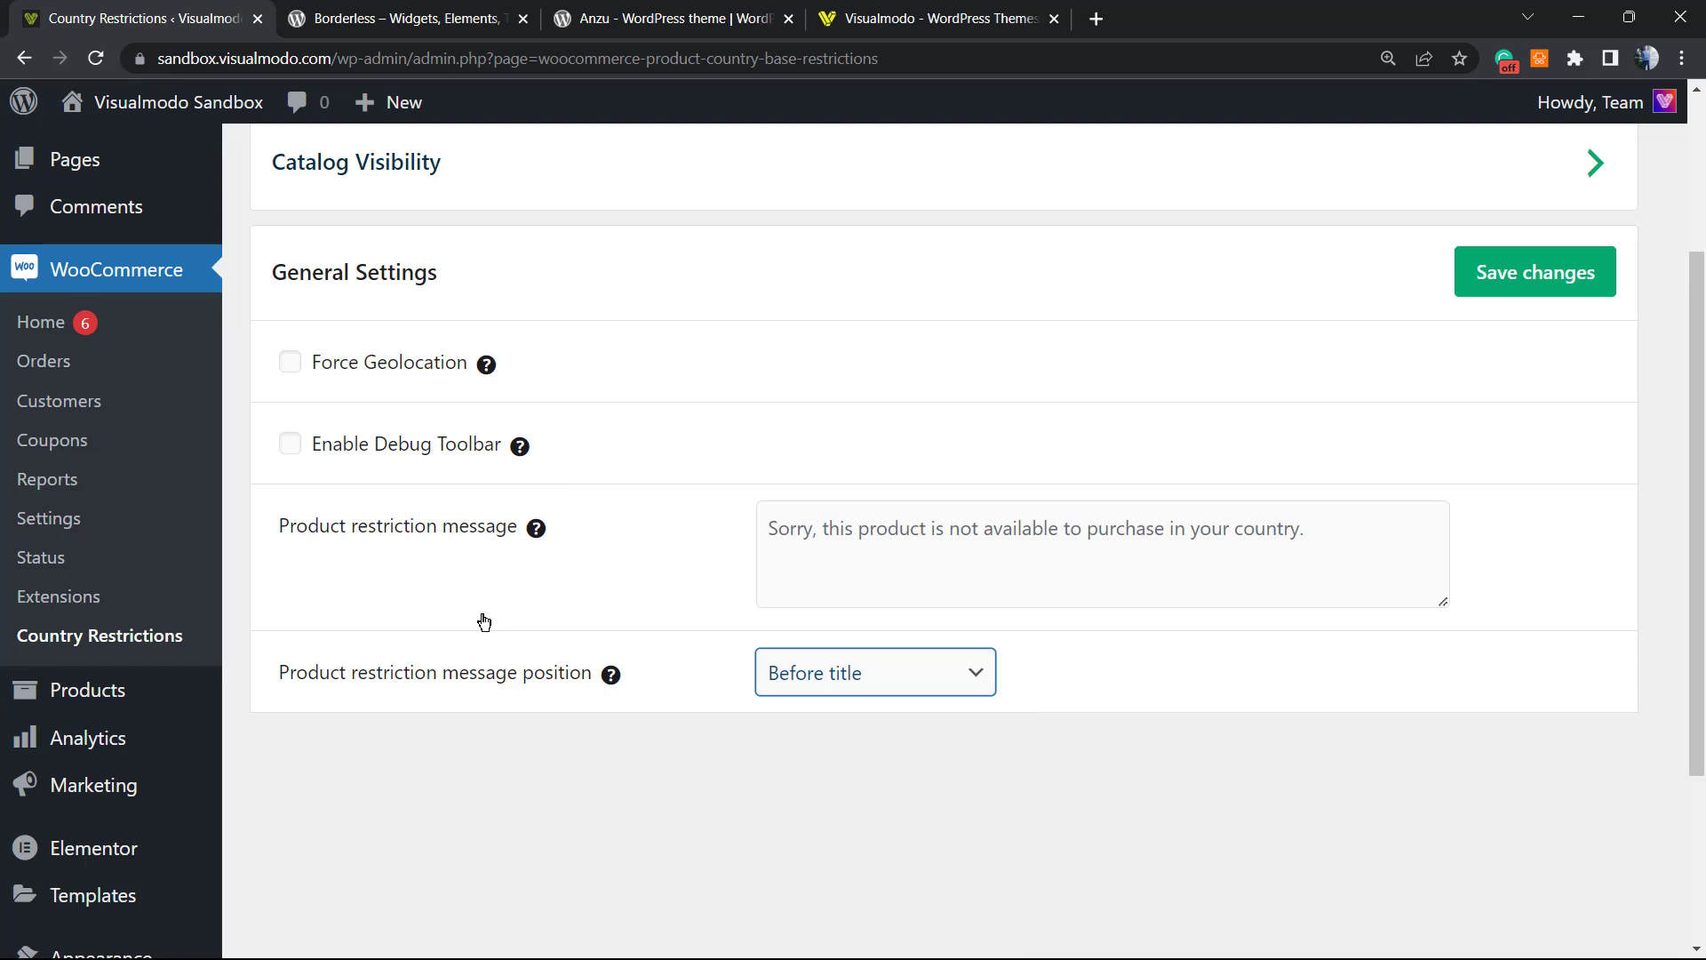
mouse_move(1316, 386)
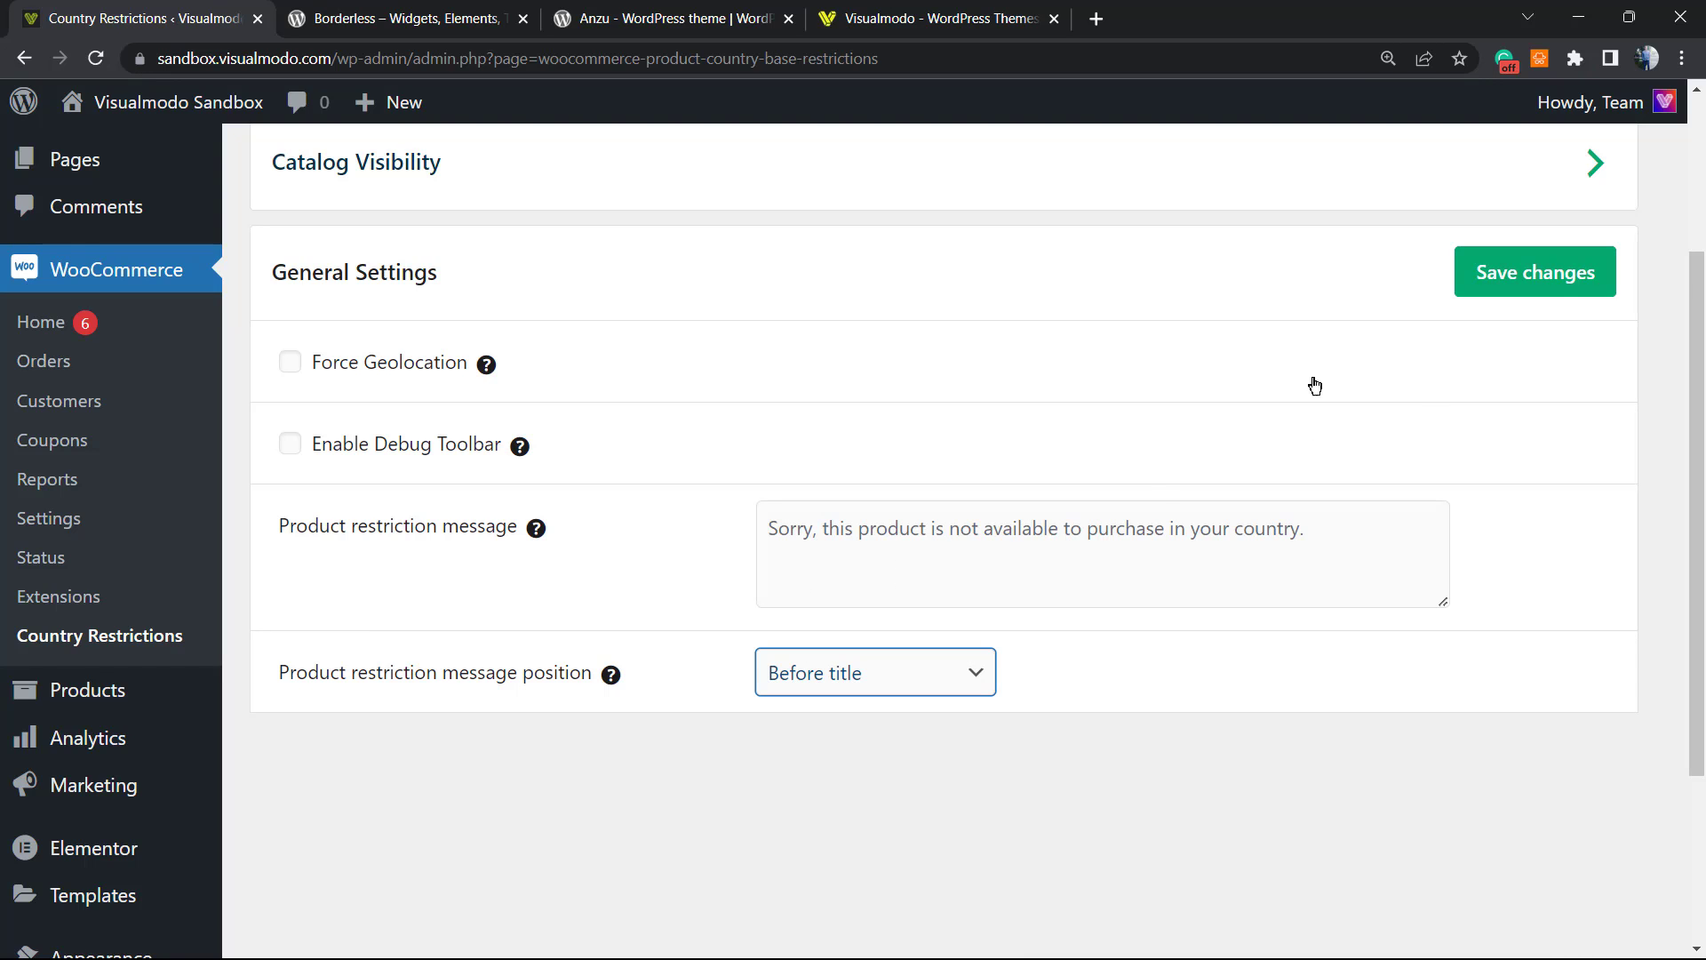
scroll("up", 3)
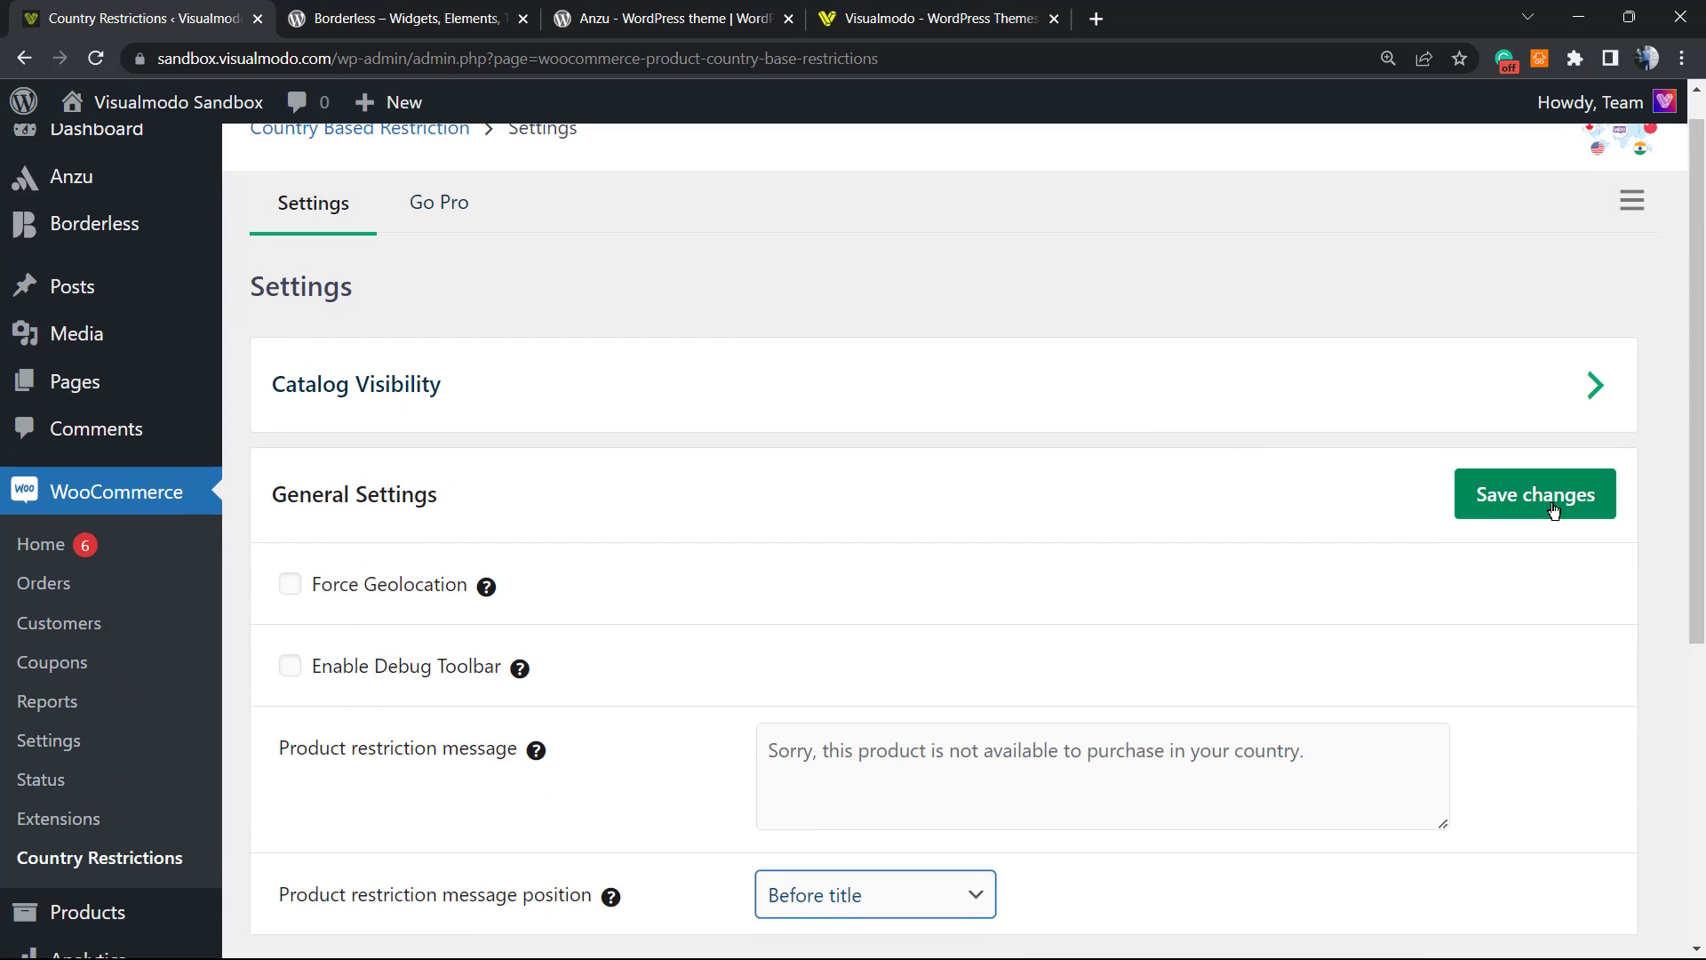
left_click(1534, 492)
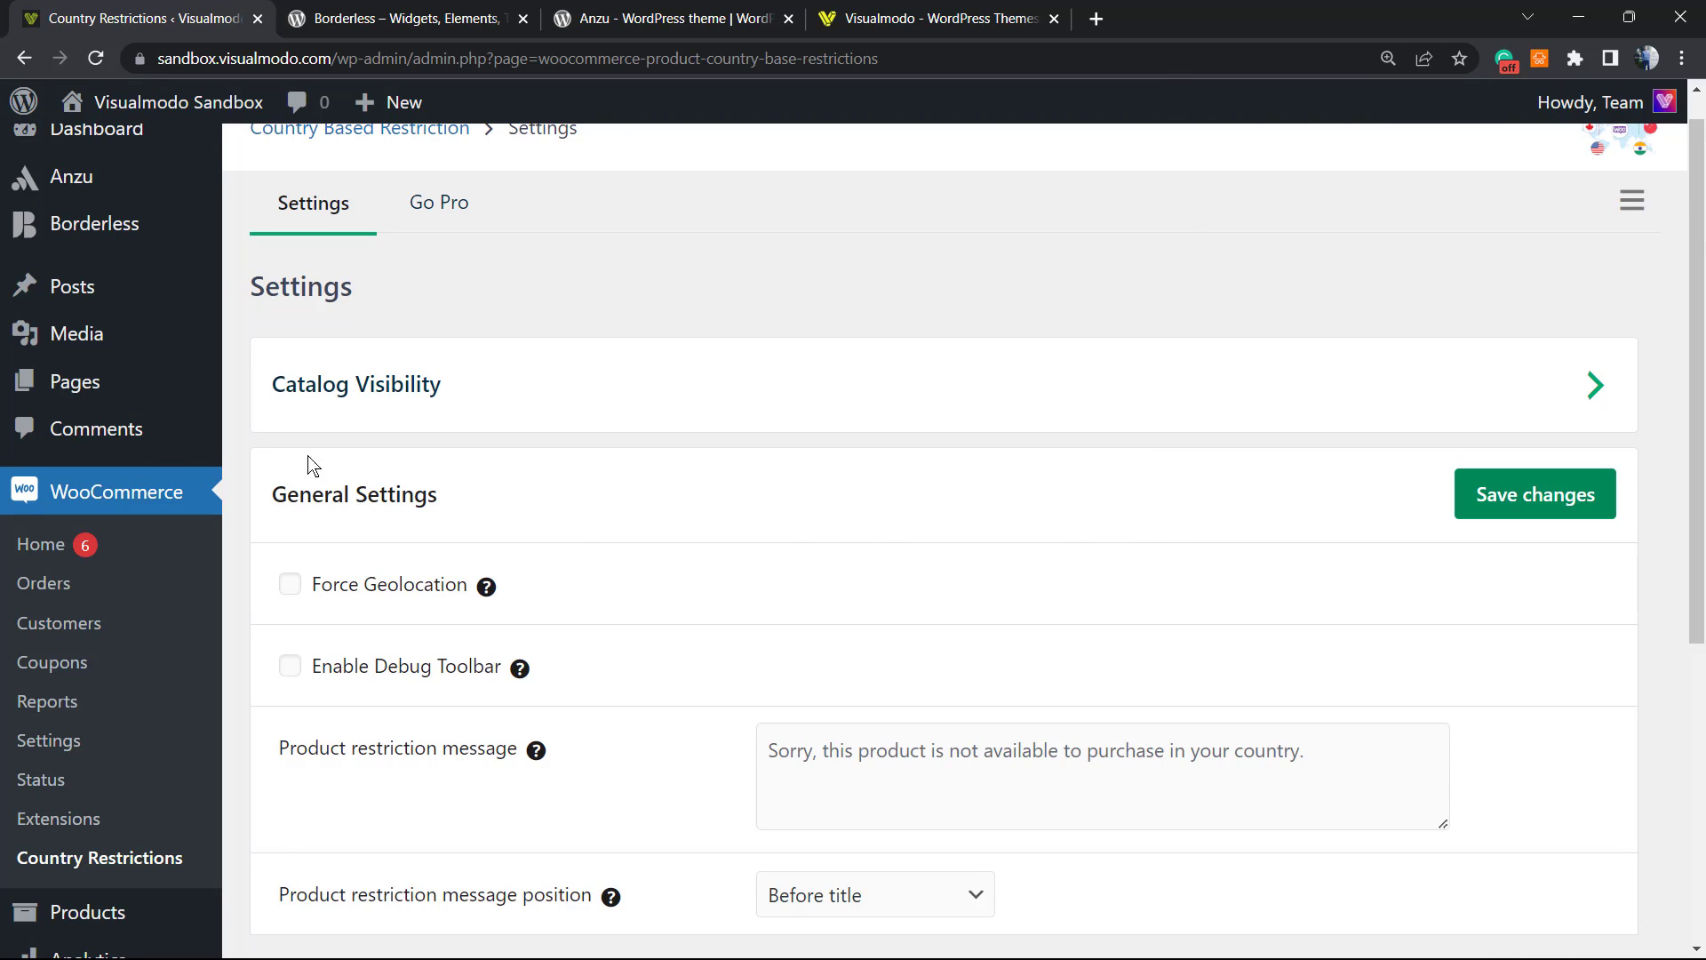
scroll("down", 3)
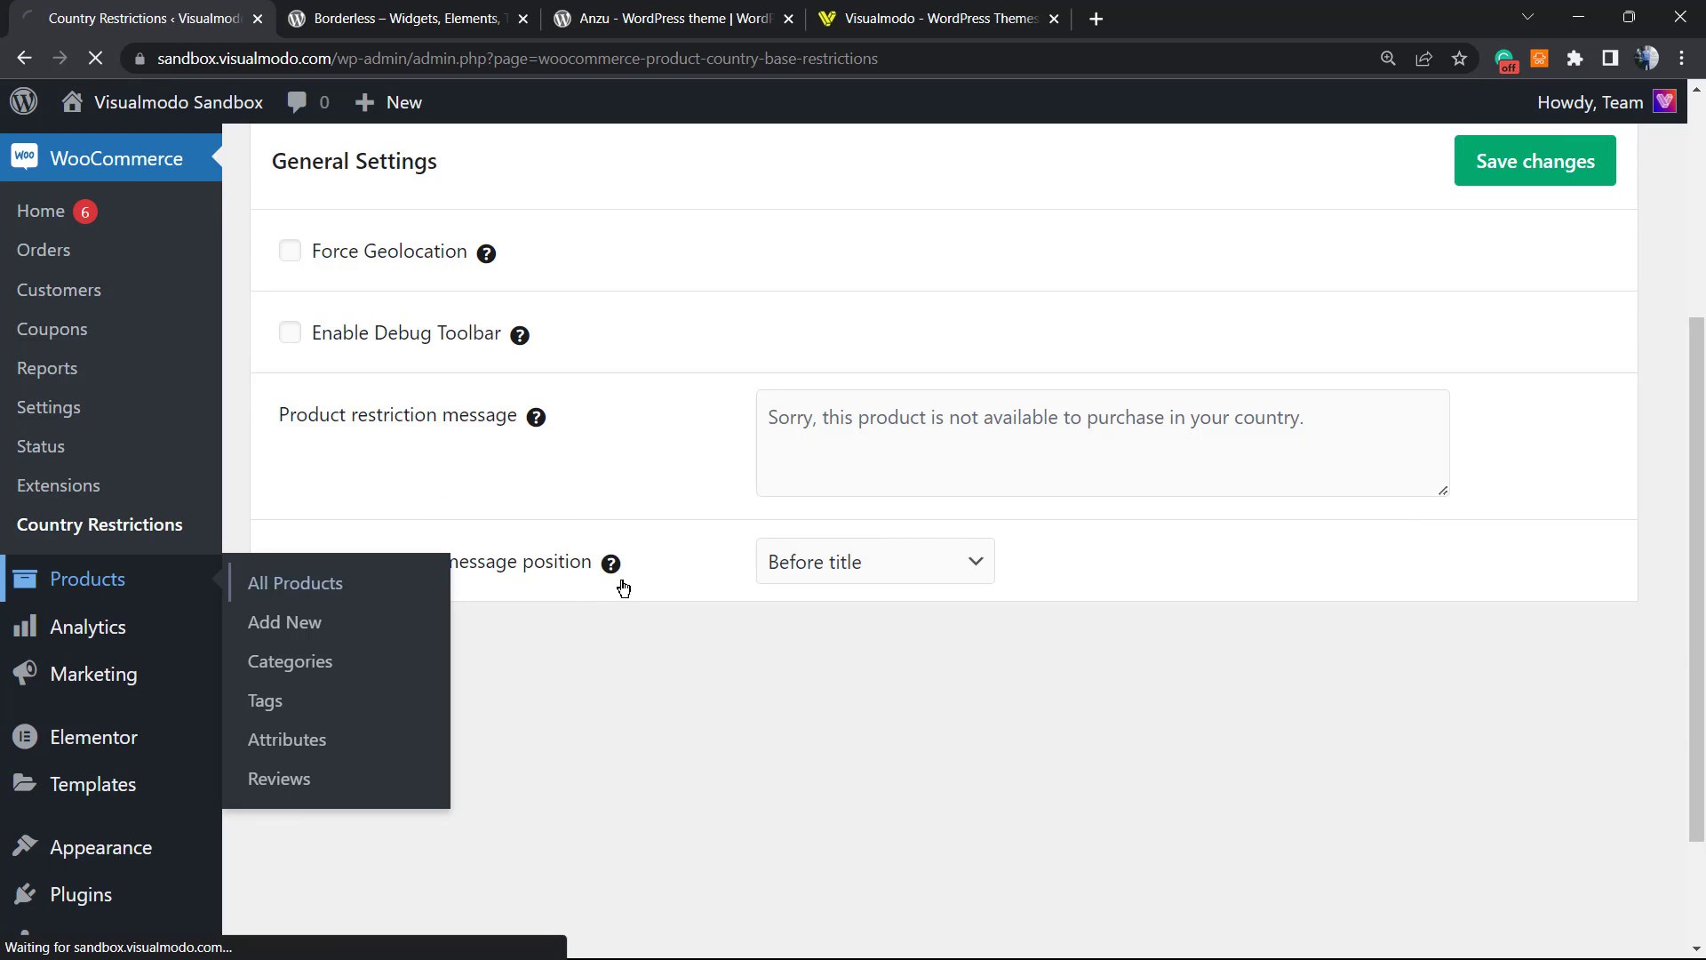
Go to All Products and review the list of published wine products.
left_click(295, 583)
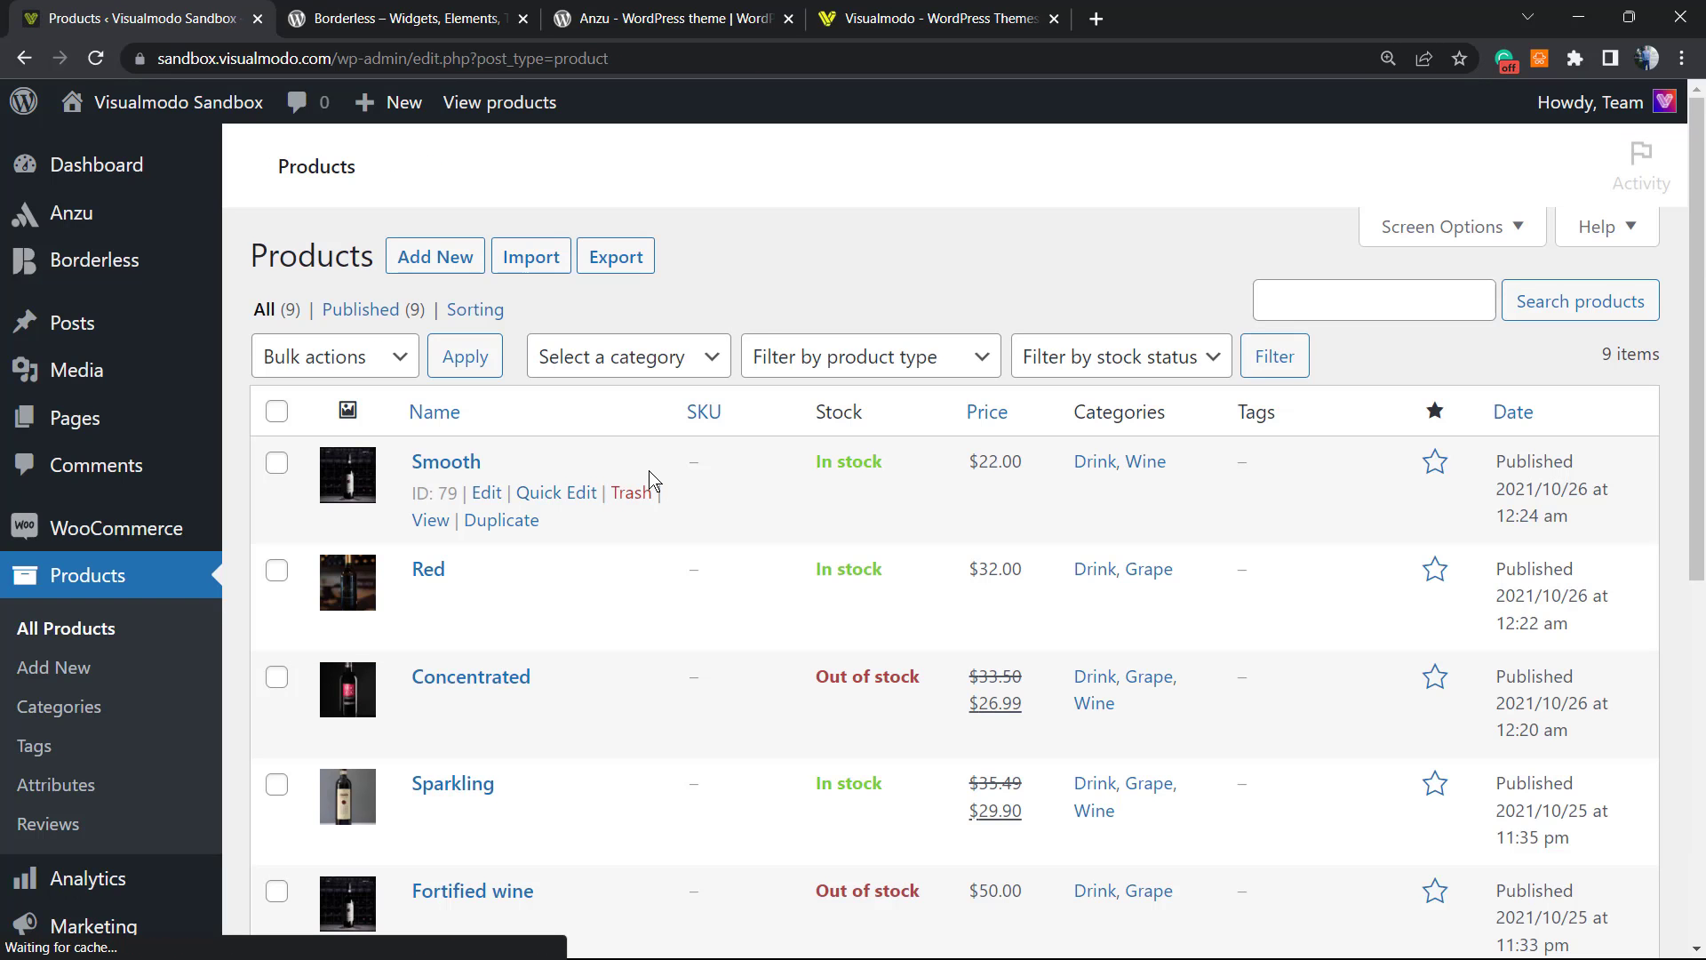
scroll("down", 3)
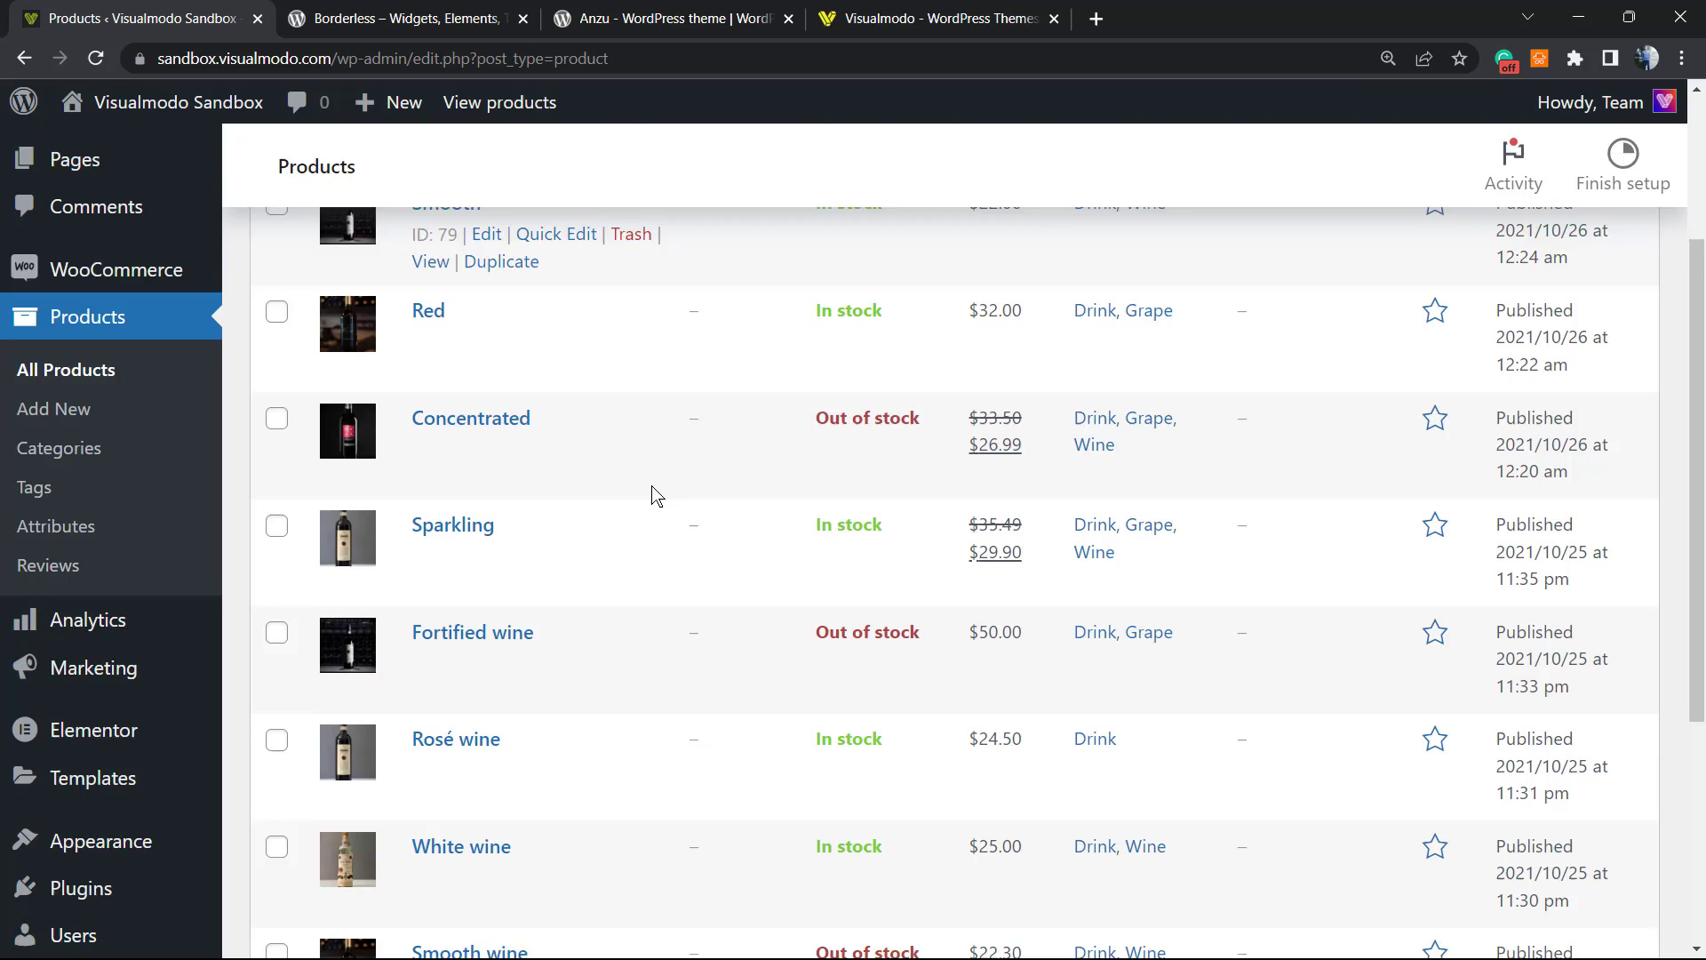
scroll("up", 3)
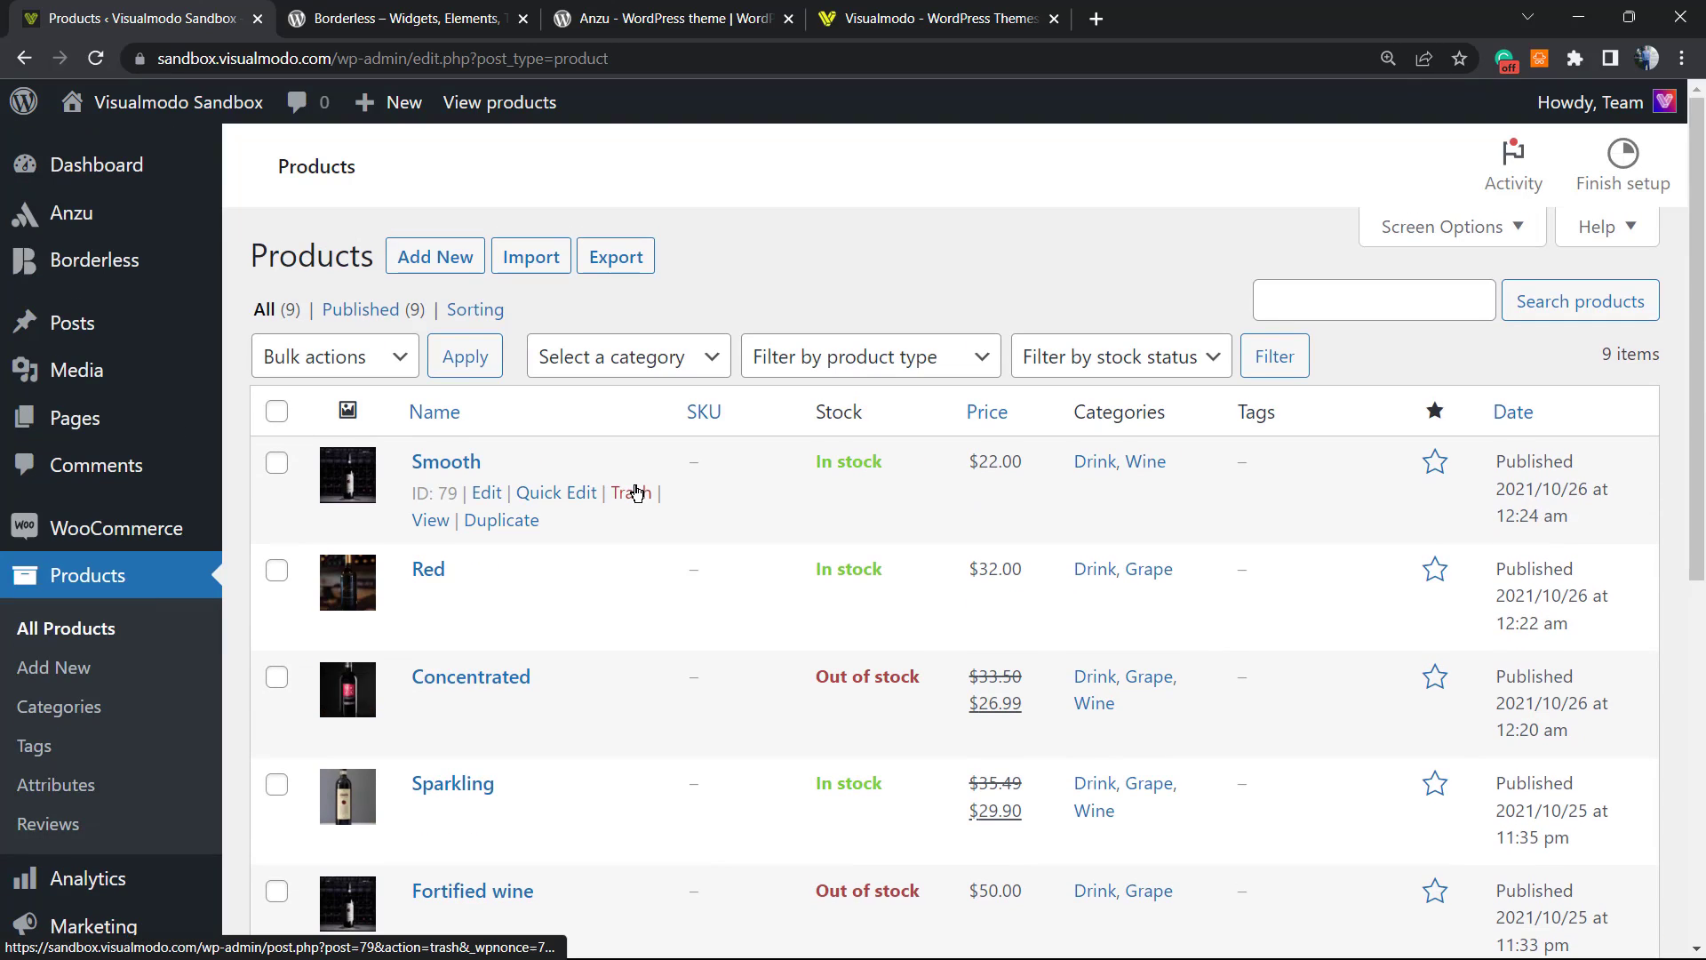
mouse_move(429, 568)
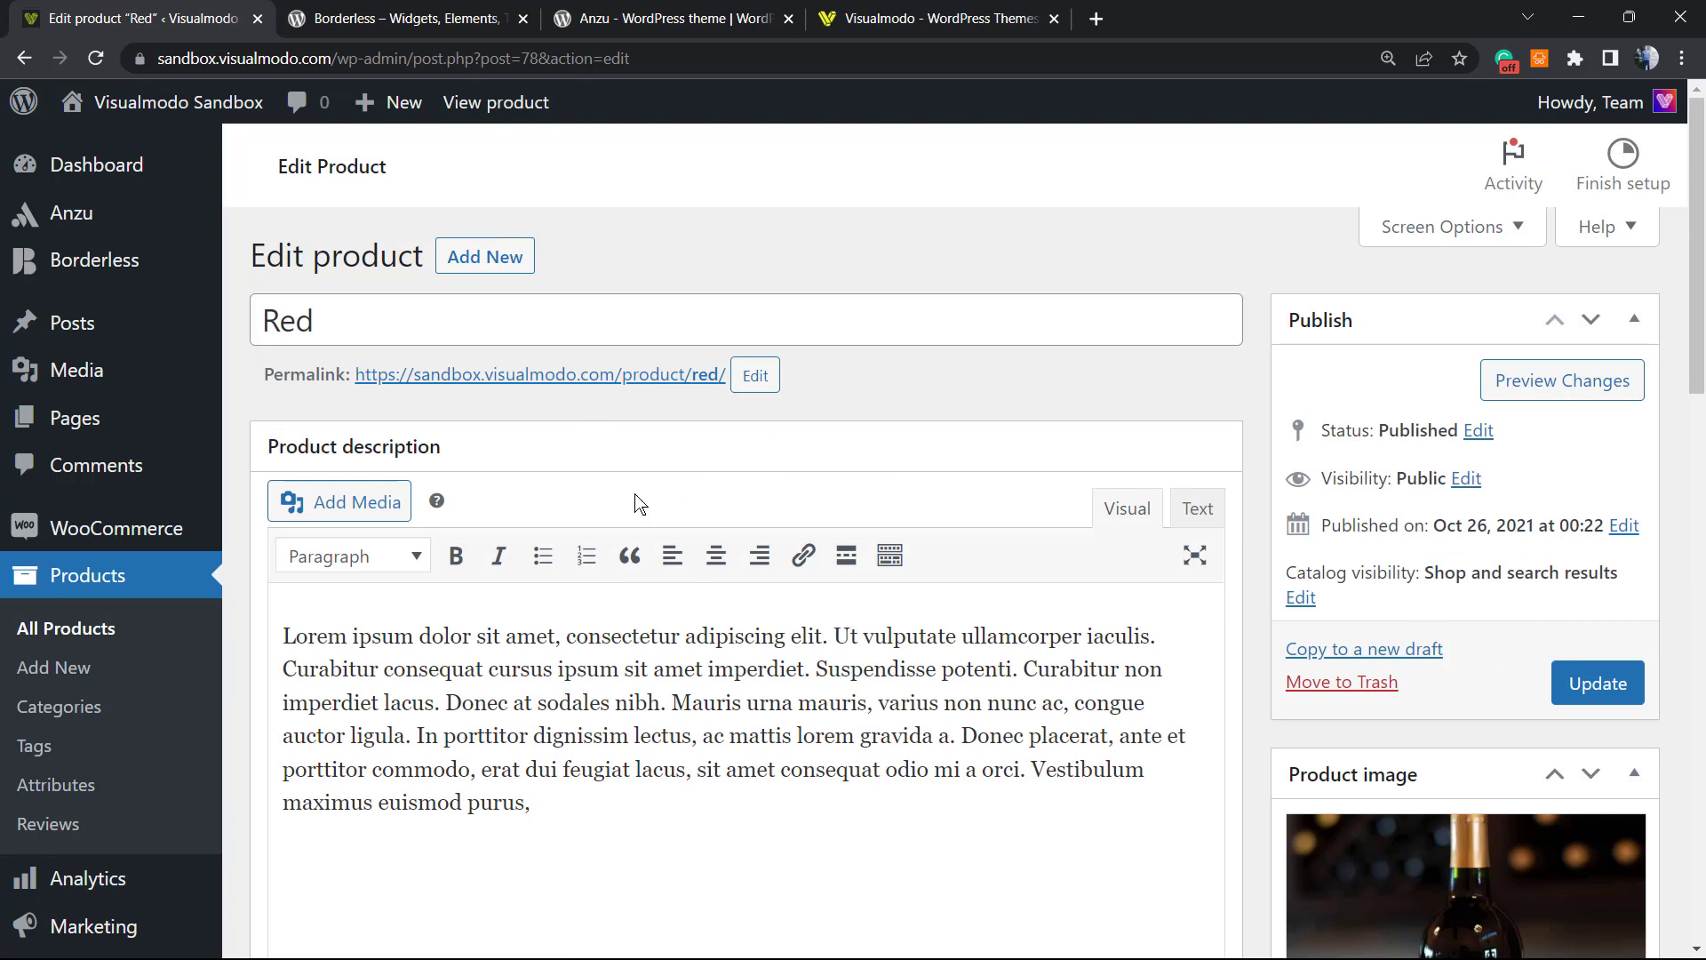
scroll("down", 3)
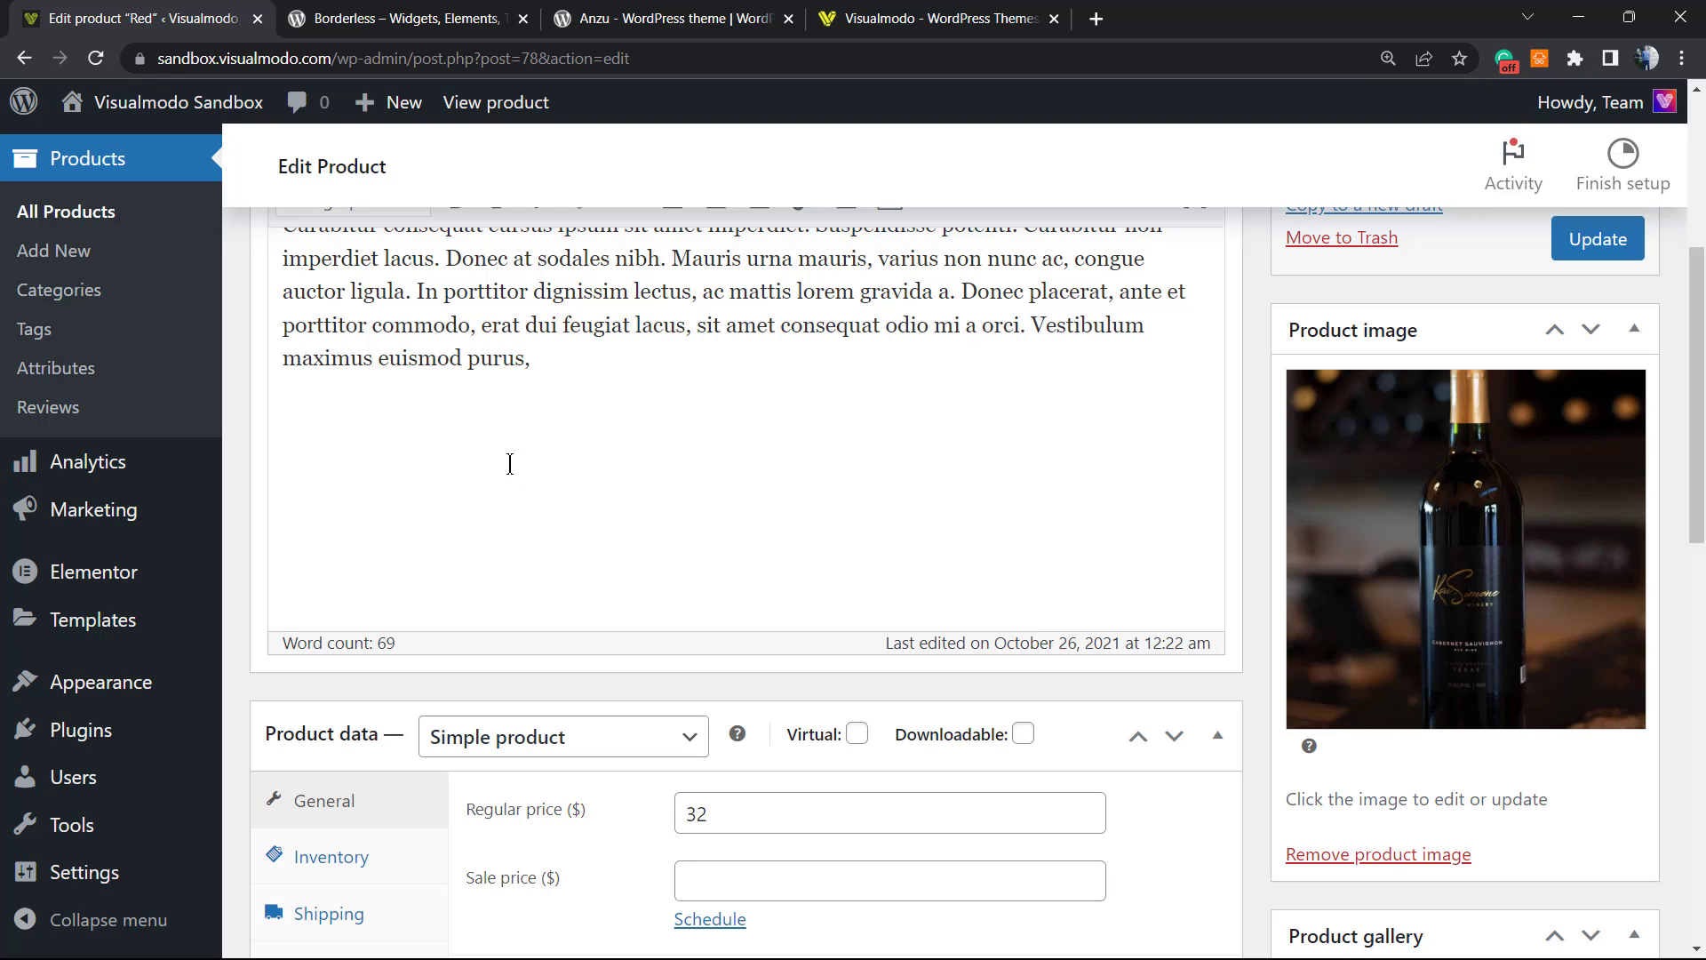
scroll("down", 3)
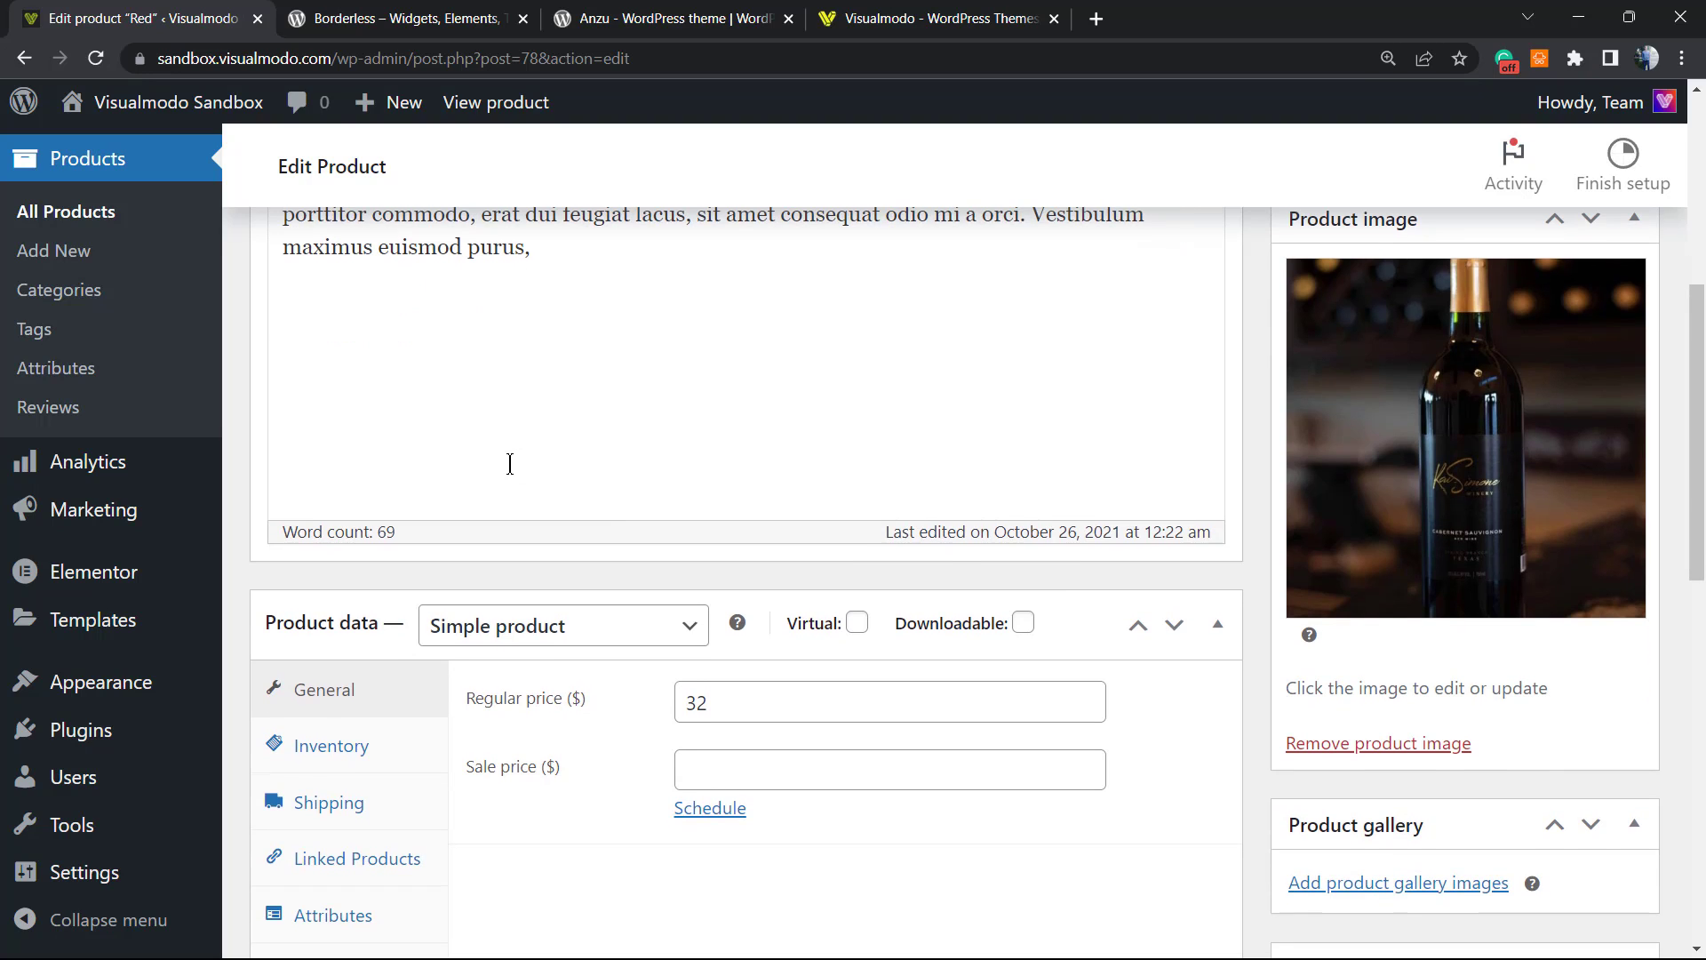
scroll("down", 3)
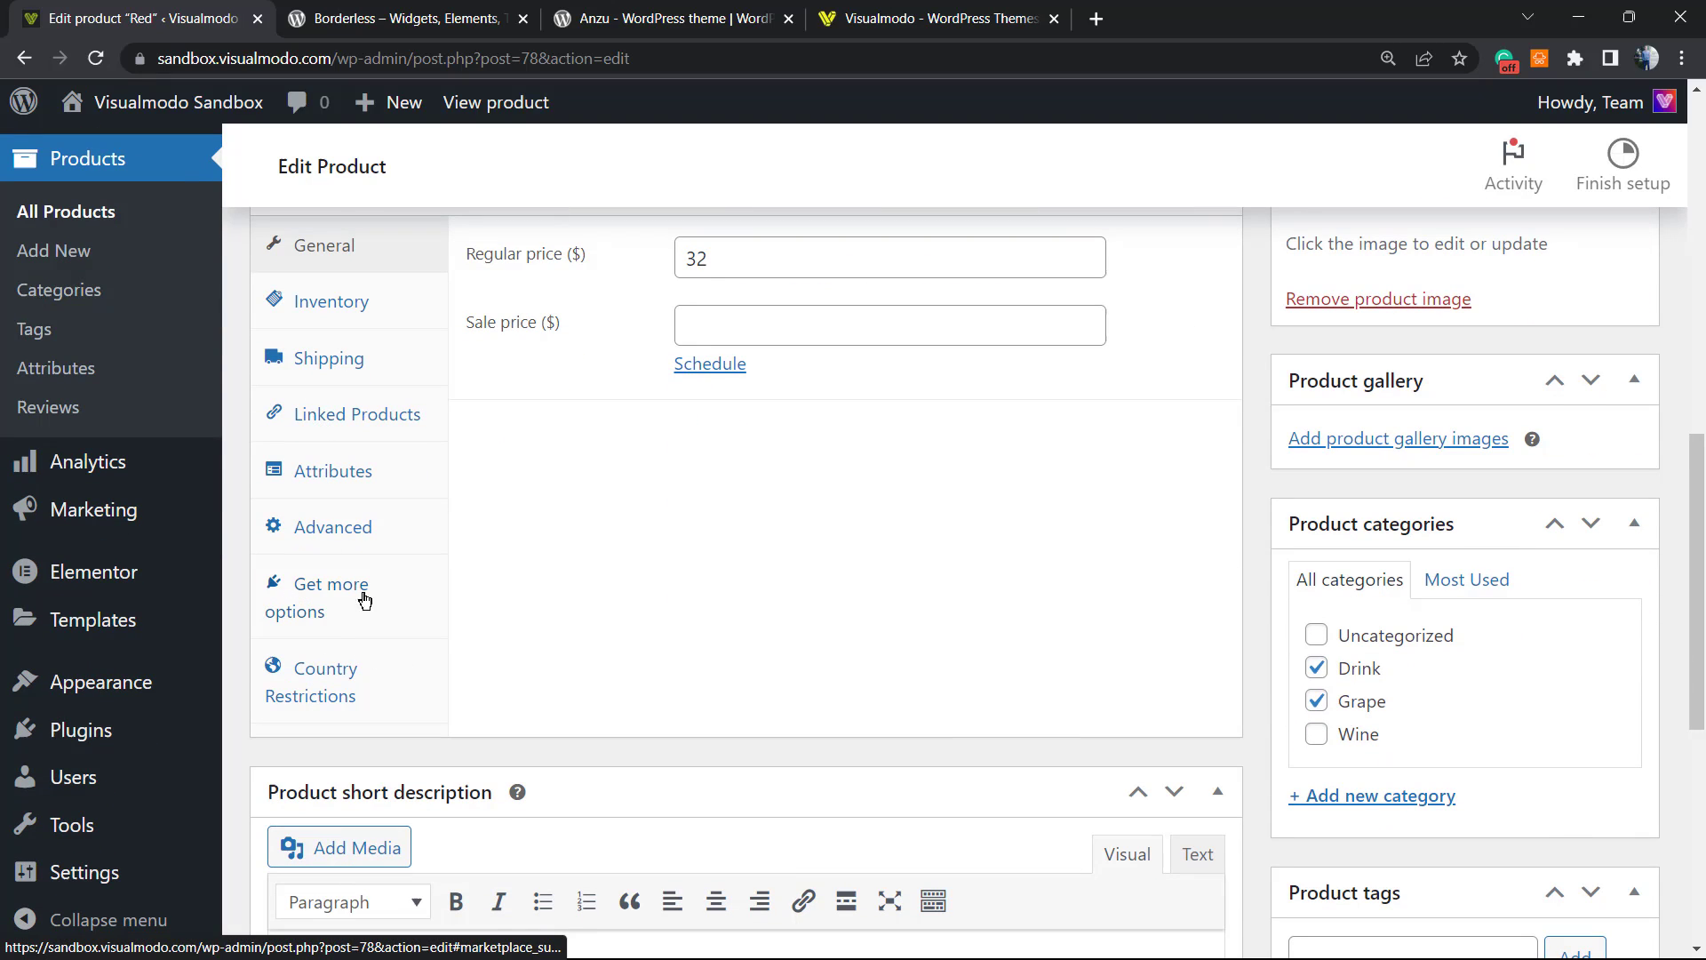
In Product data > Country Restrictions, set the rule to 'Product Available for selected countries'.
left_click(326, 681)
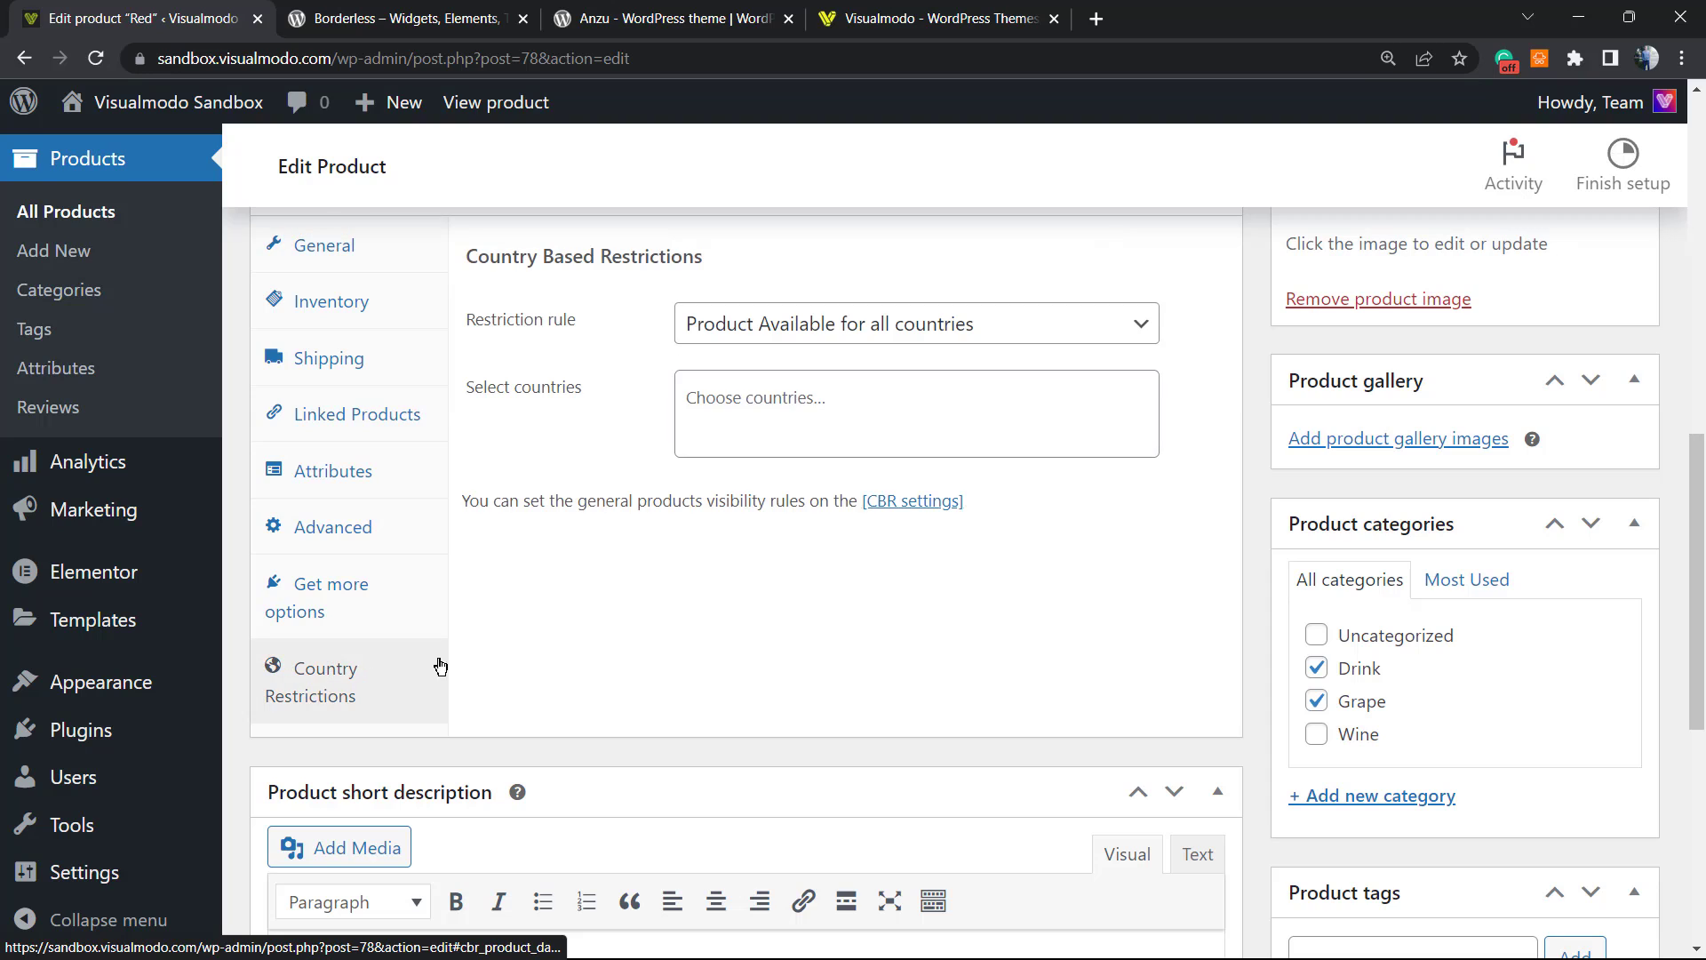
scroll("up", 3)
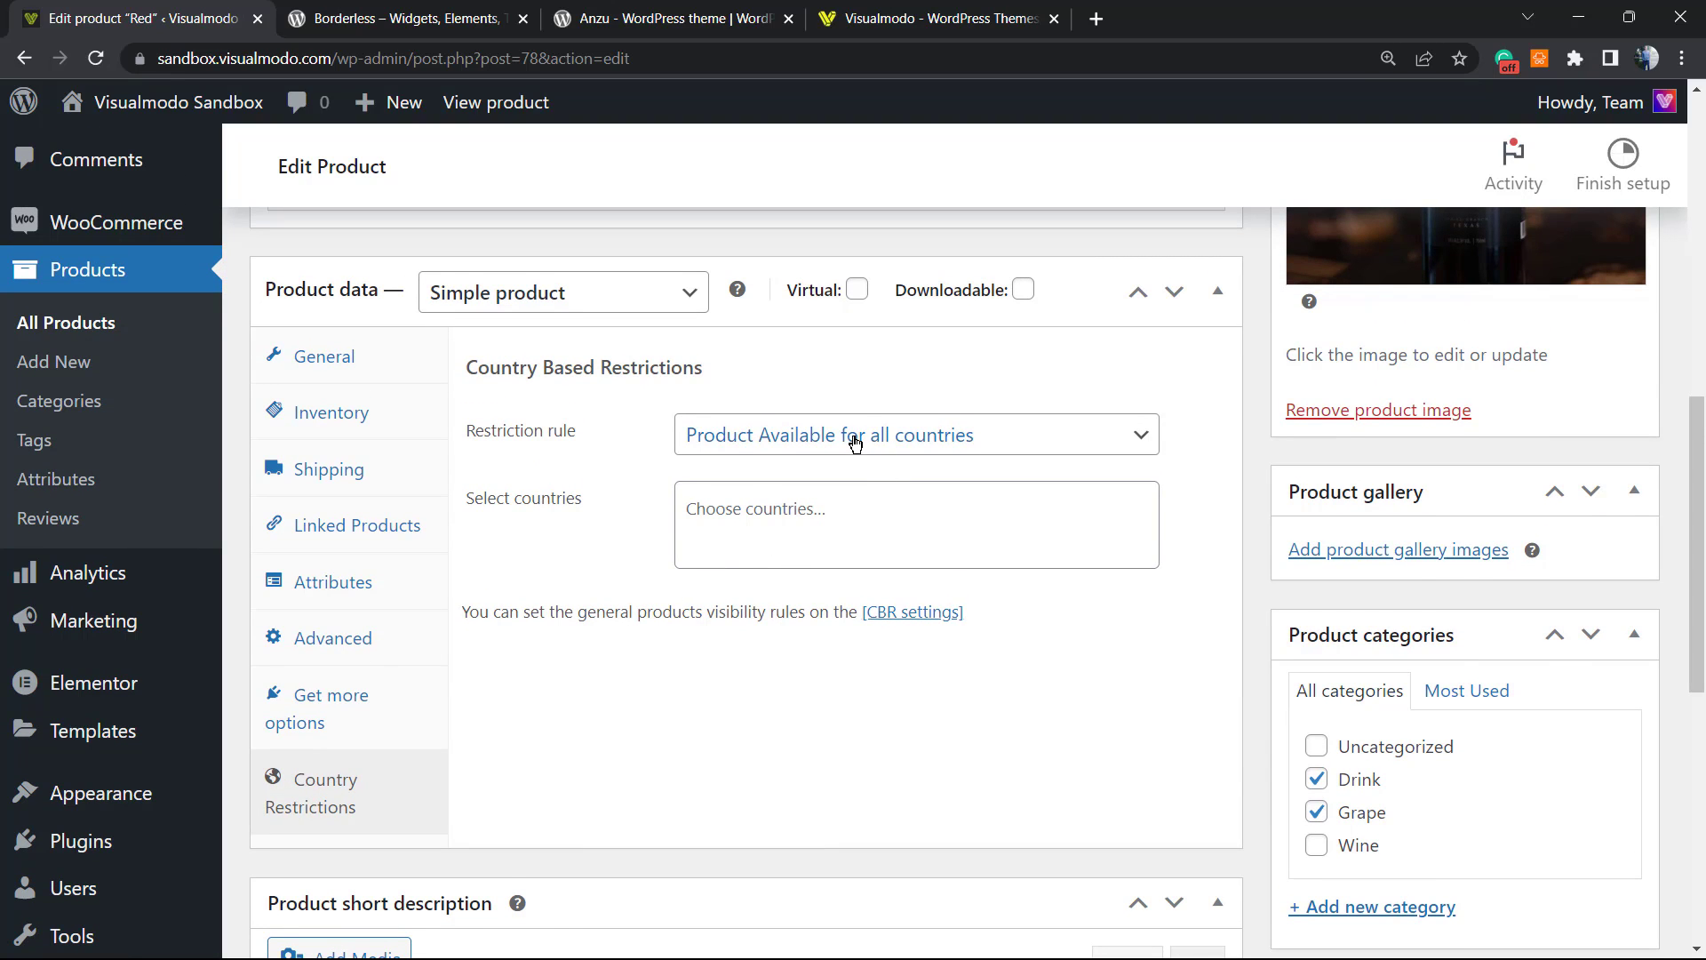
left_click(915, 434)
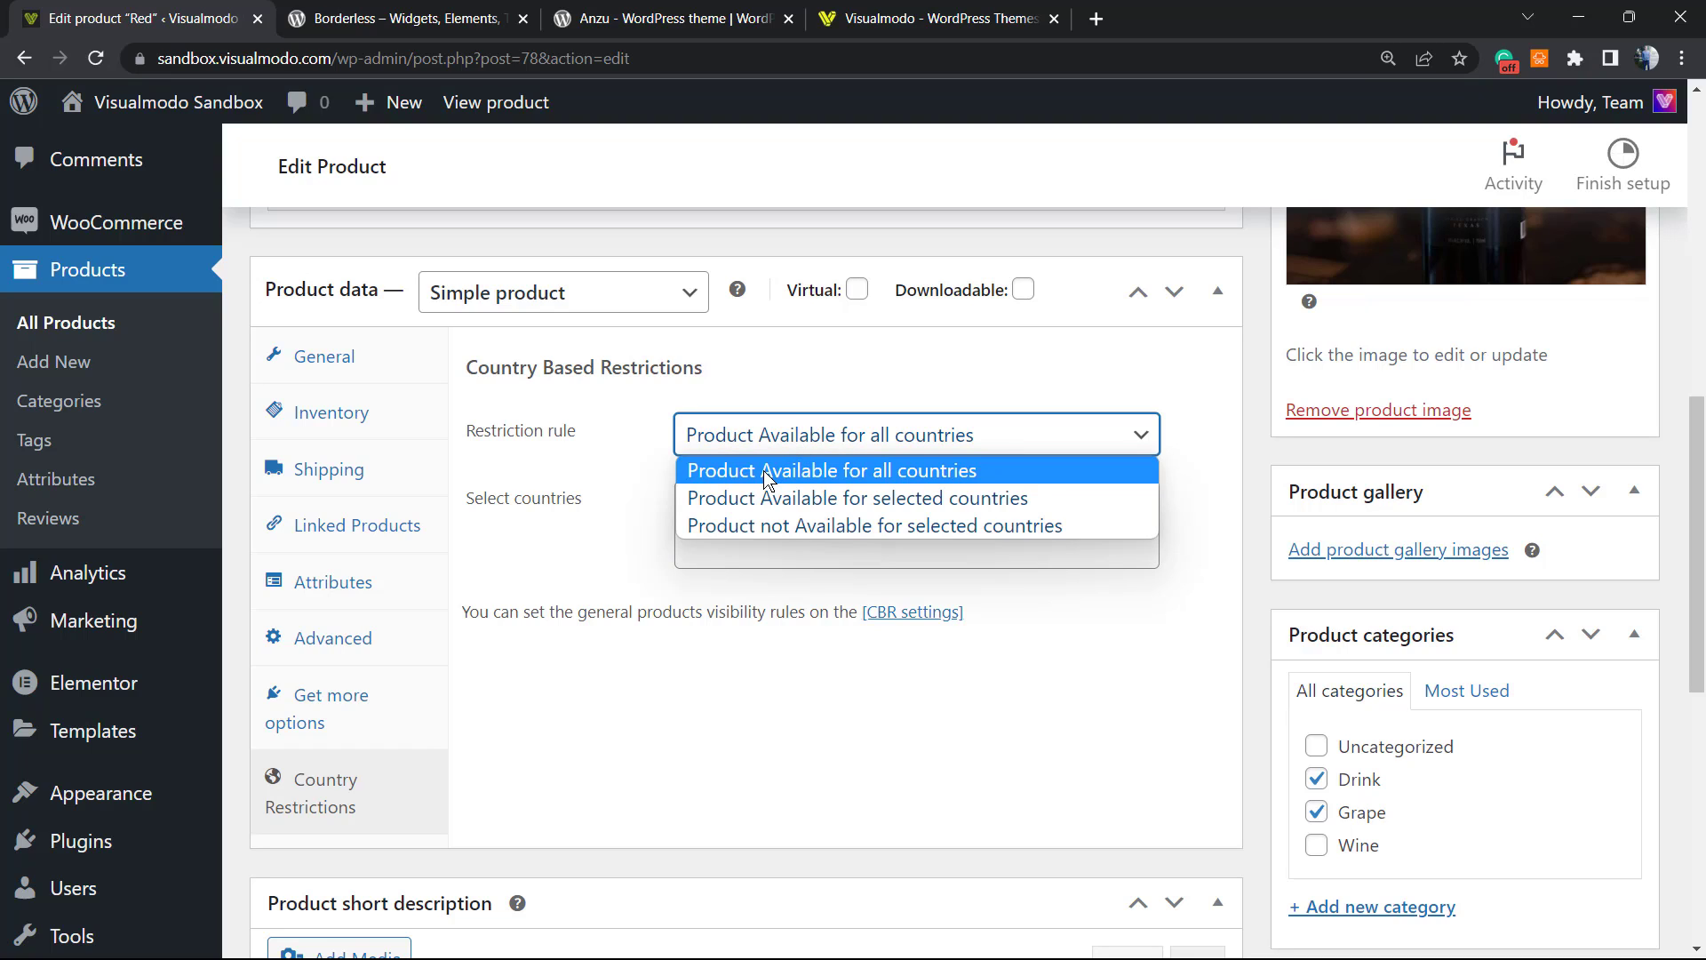
mouse_move(757, 506)
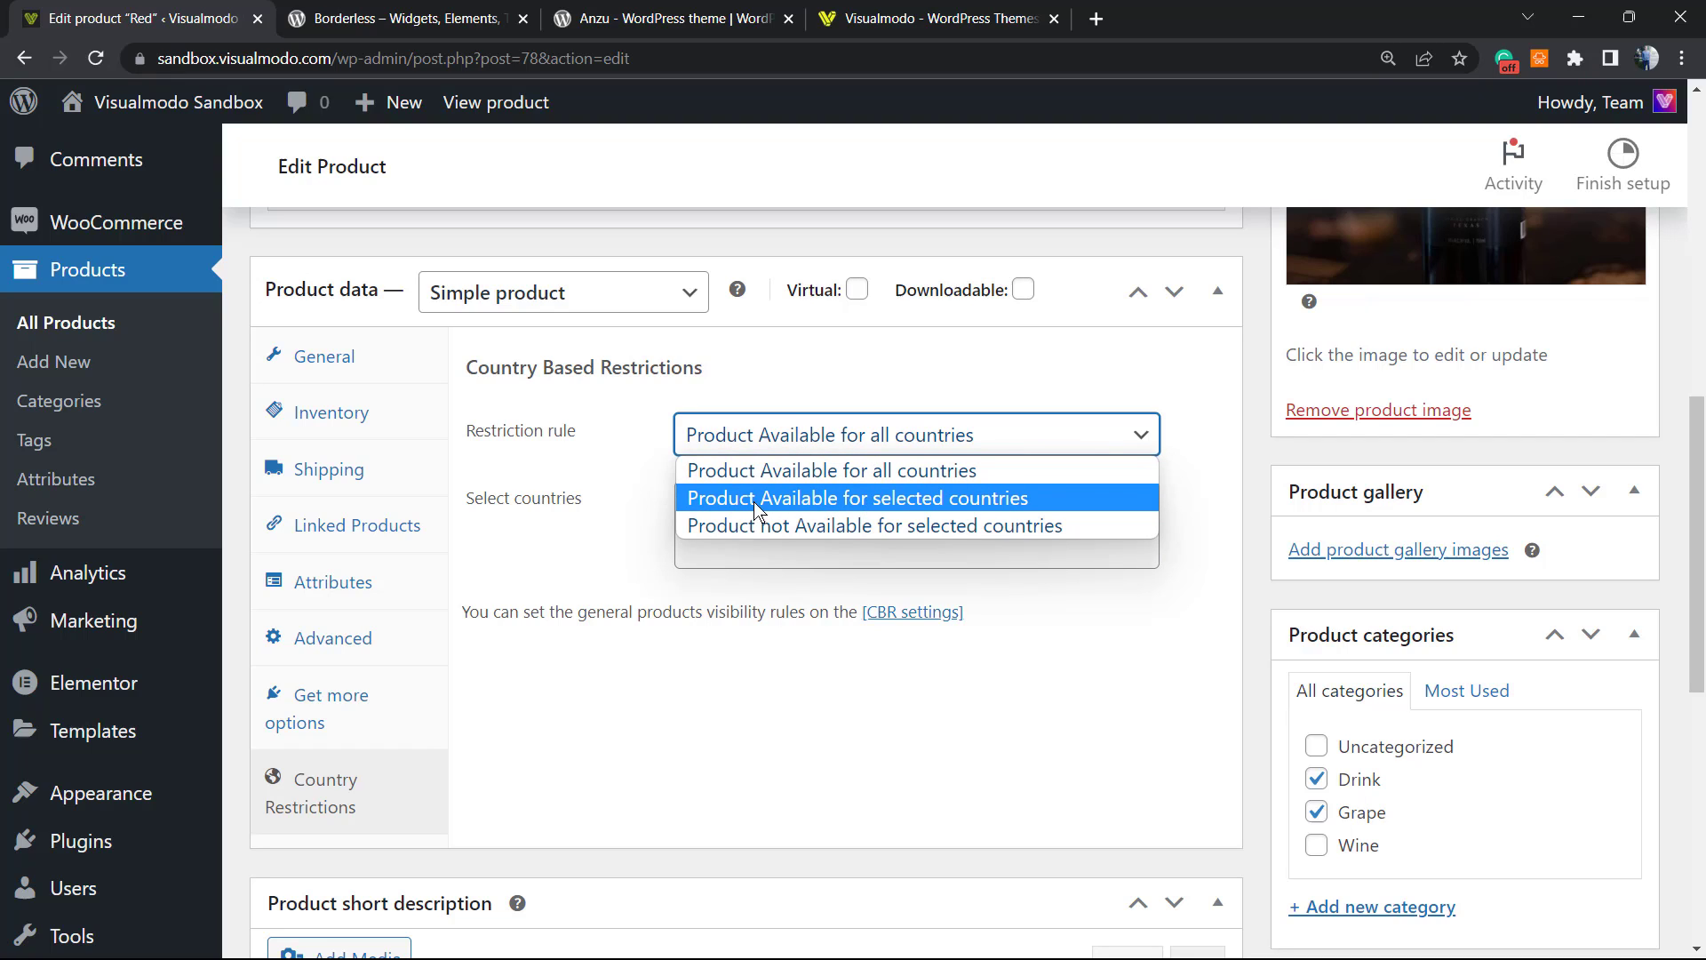
mouse_move(855, 503)
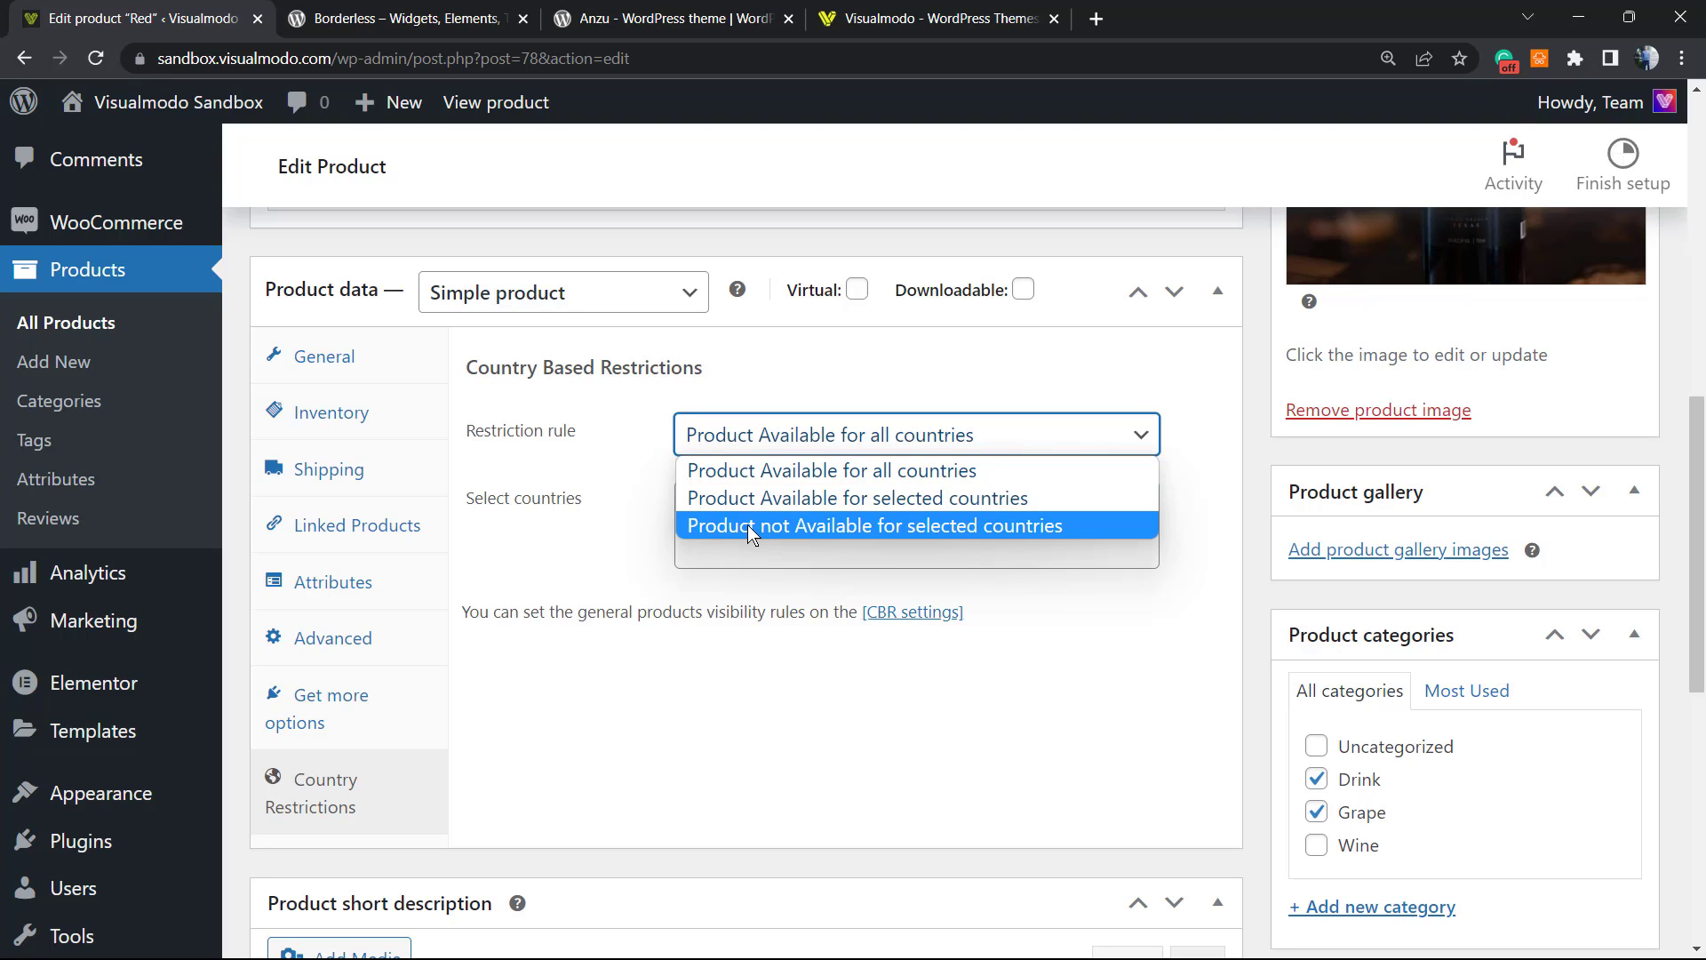
mouse_move(832, 526)
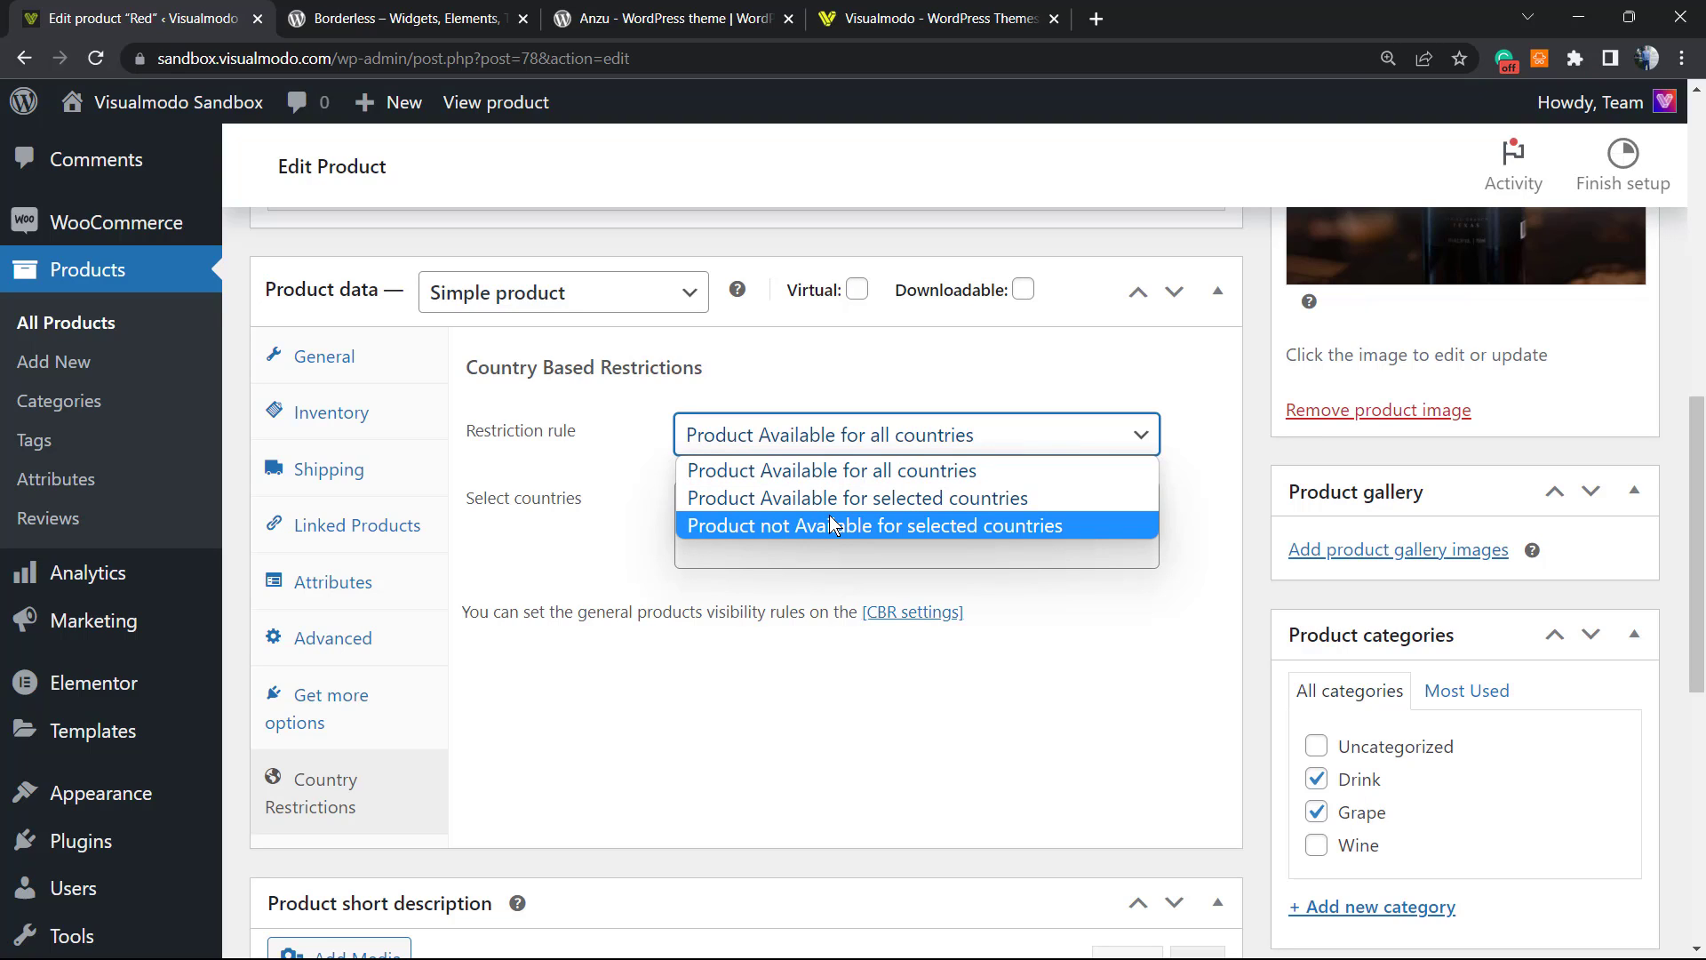
left_click(855, 497)
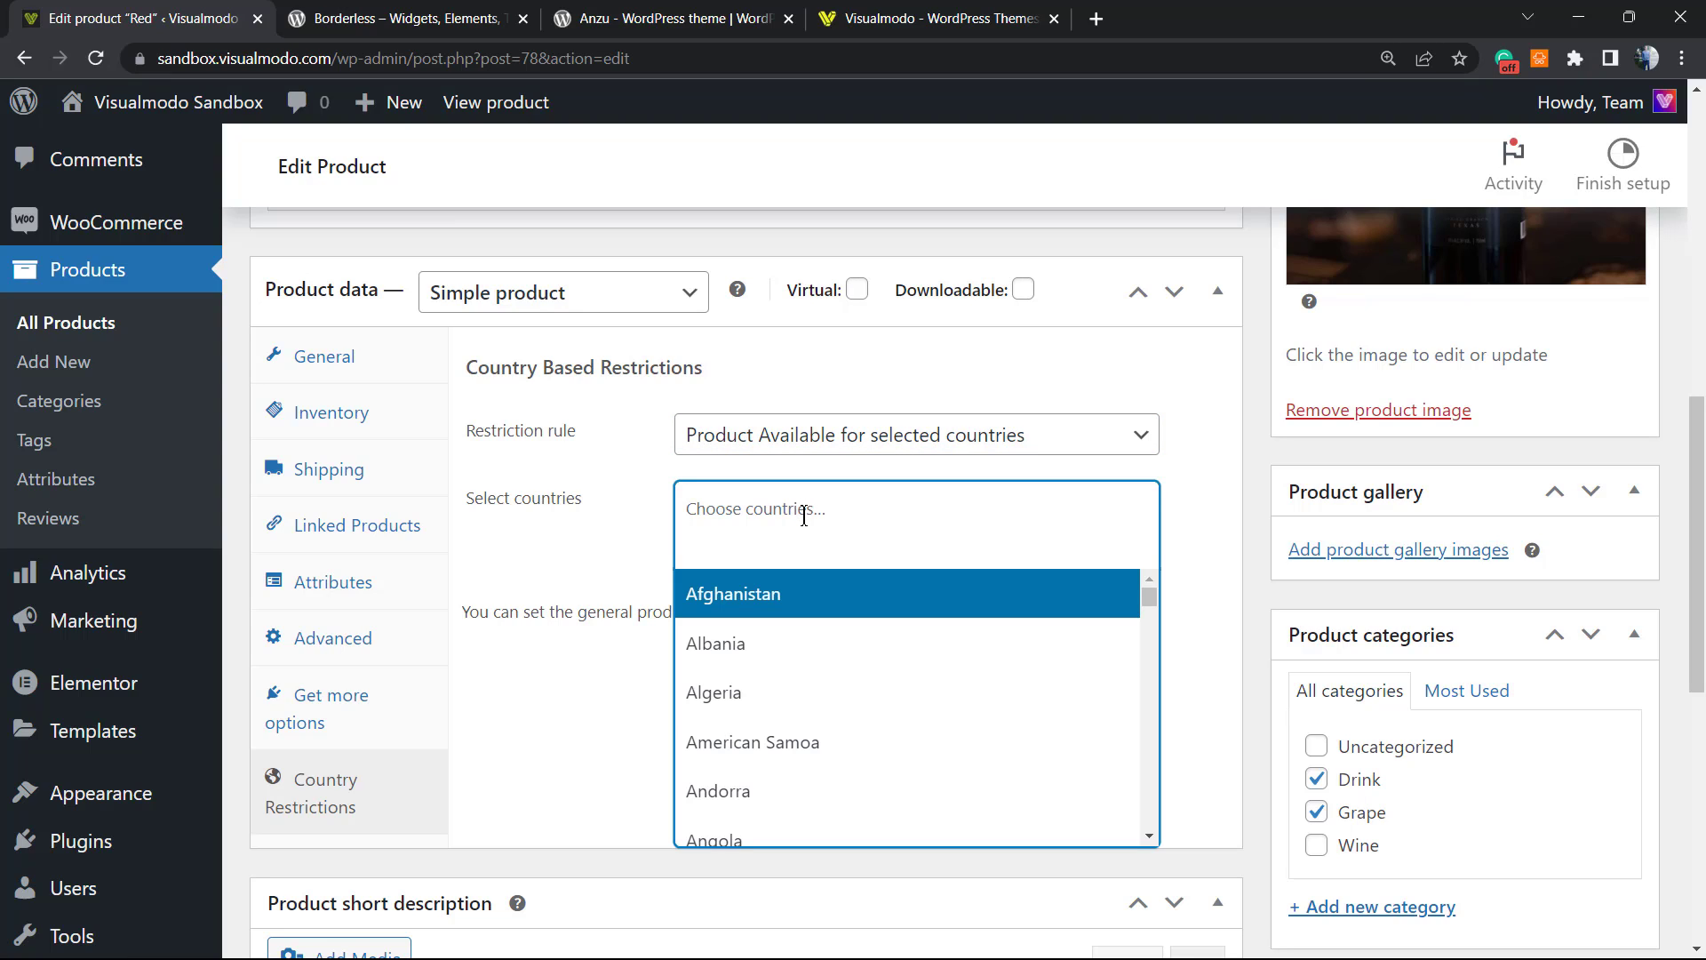
Add Brazil as the allowed country and update the Red product.
type("be")
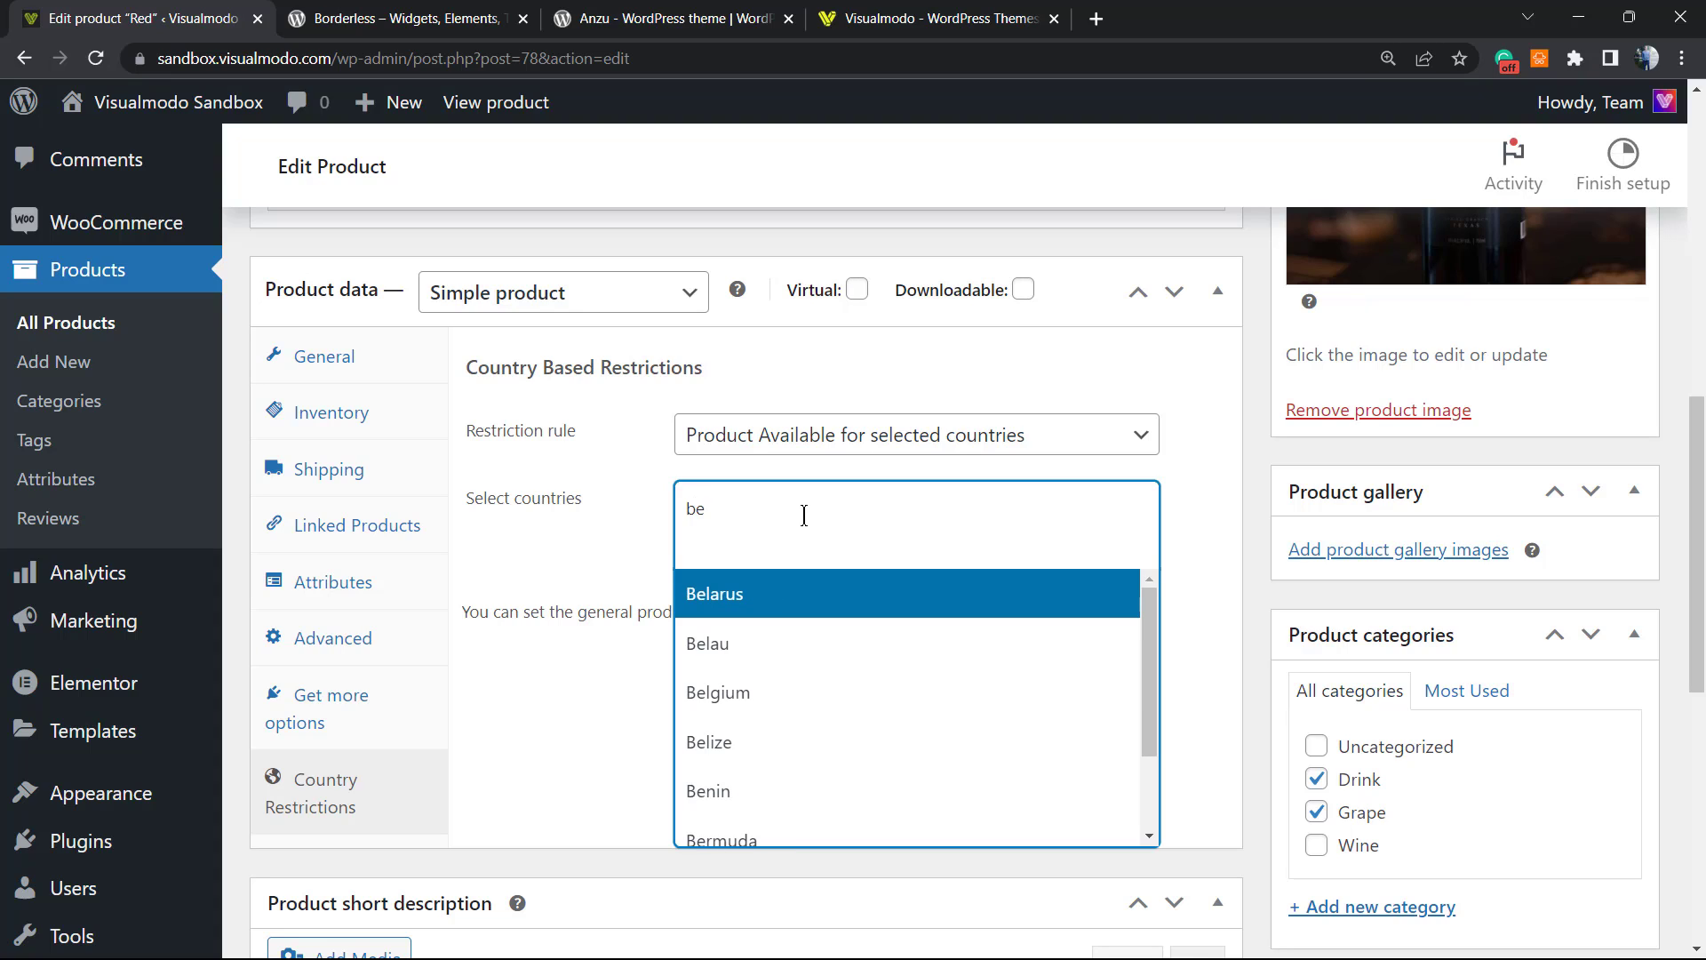
type("r")
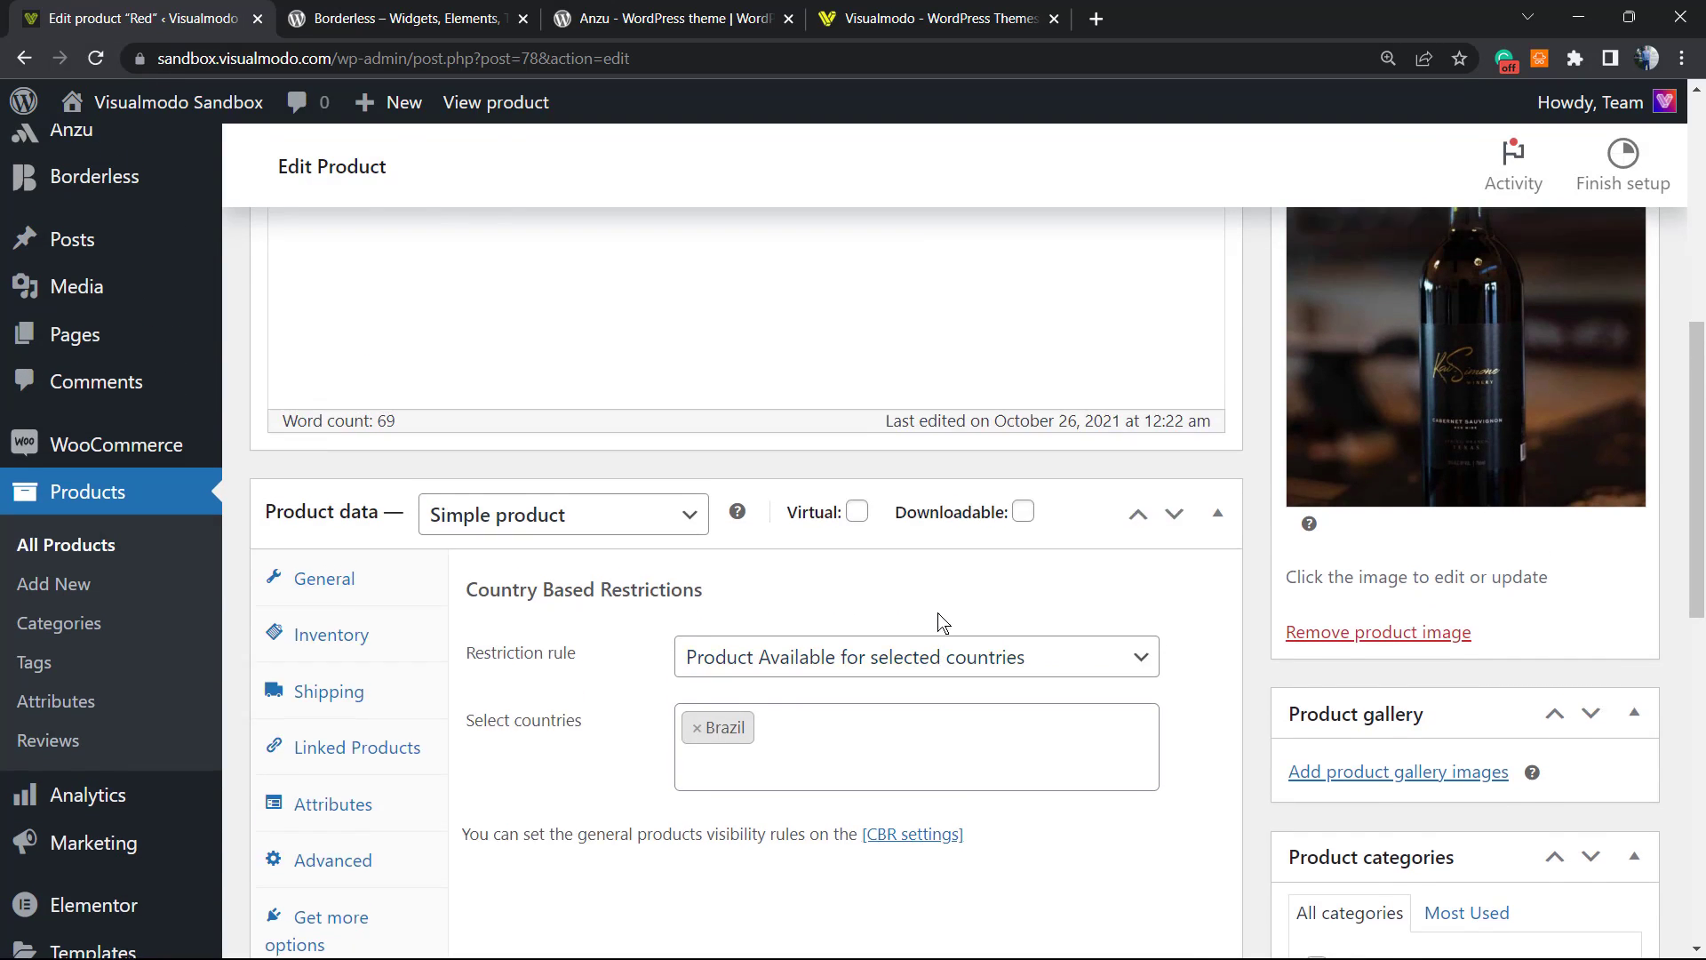
scroll("up", 3)
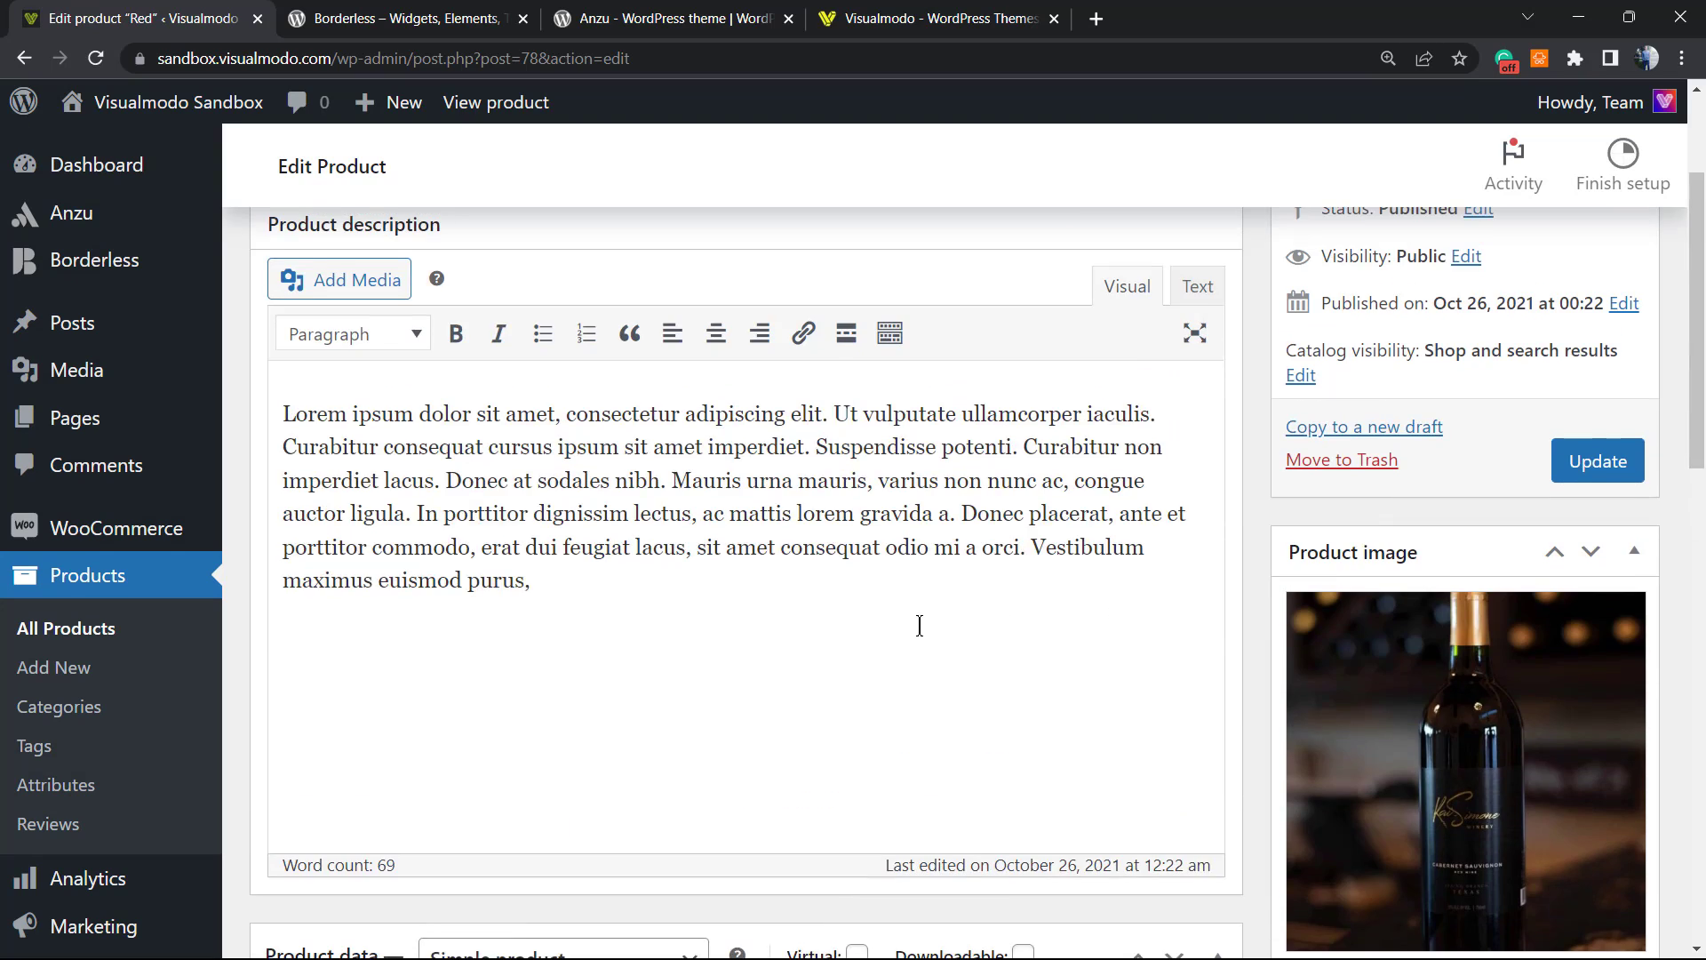
scroll("down", 3)
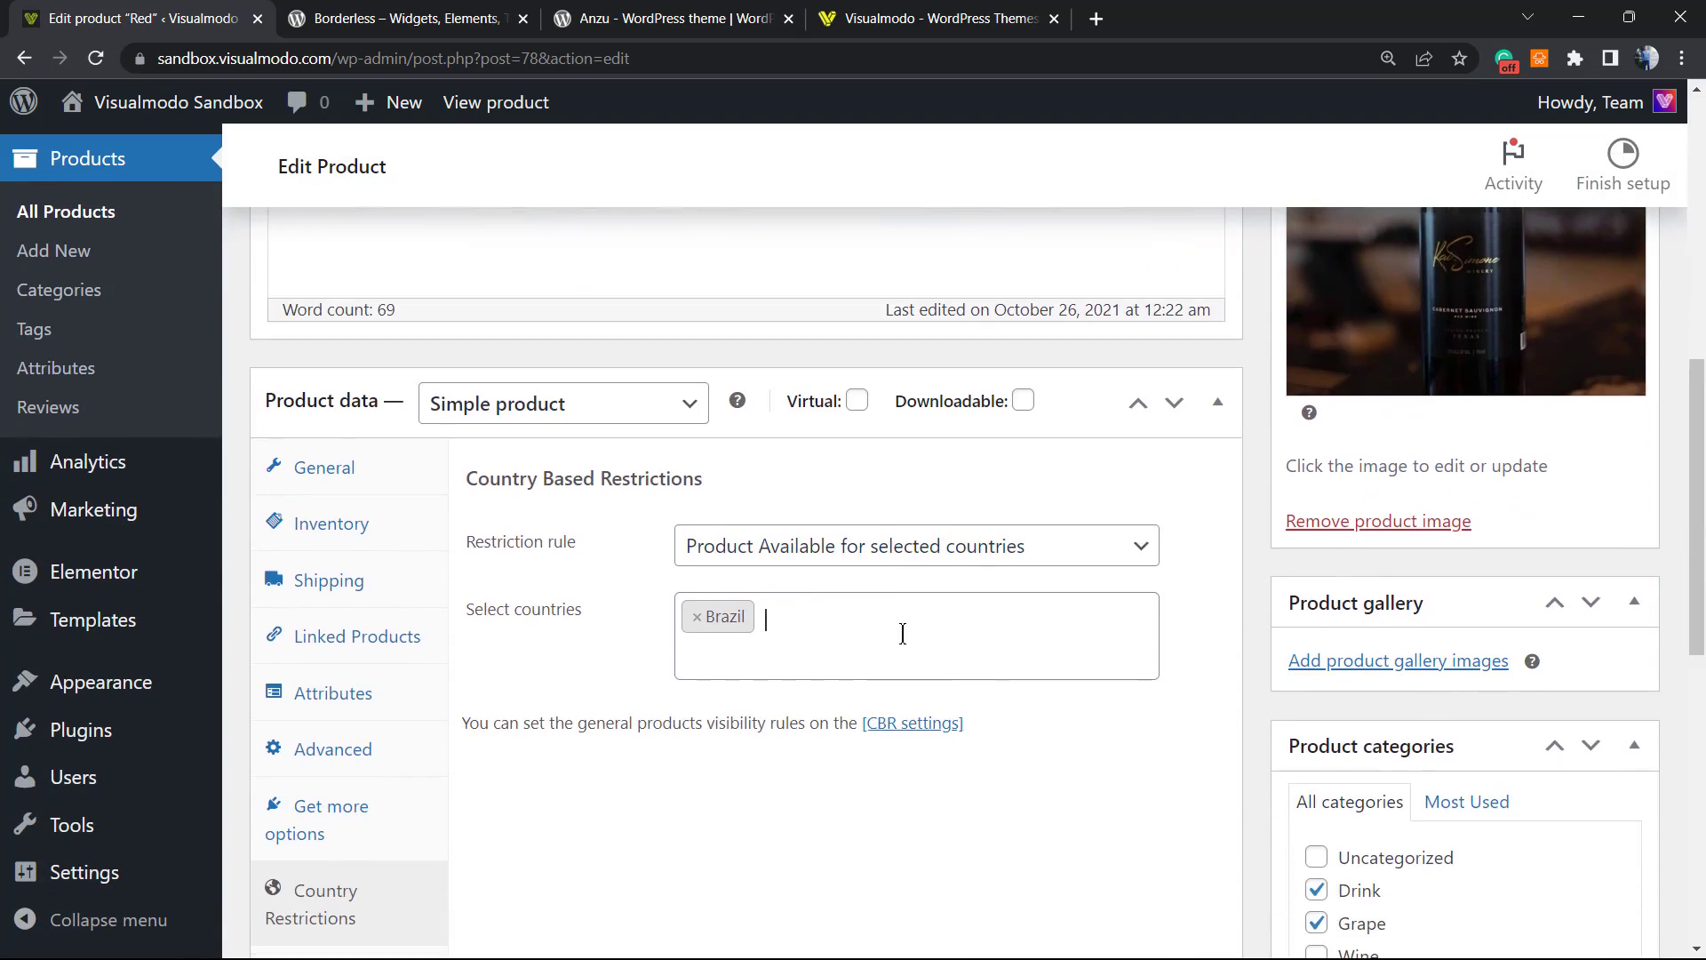
scroll("up", 3)
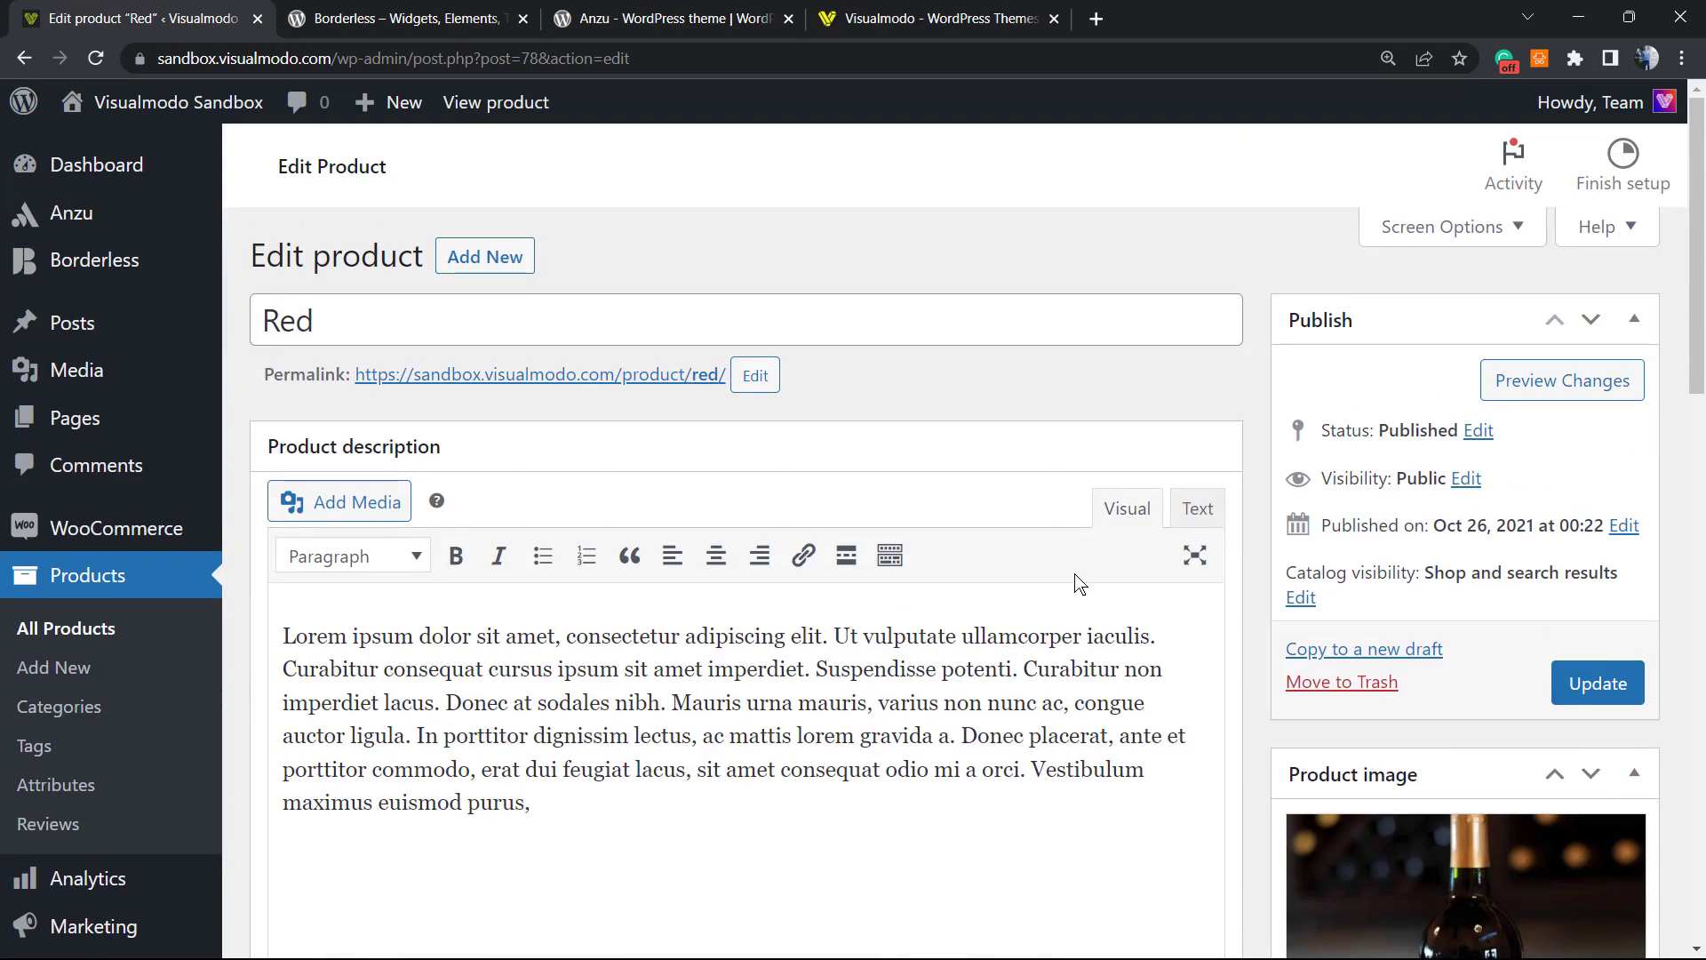
left_click(1596, 682)
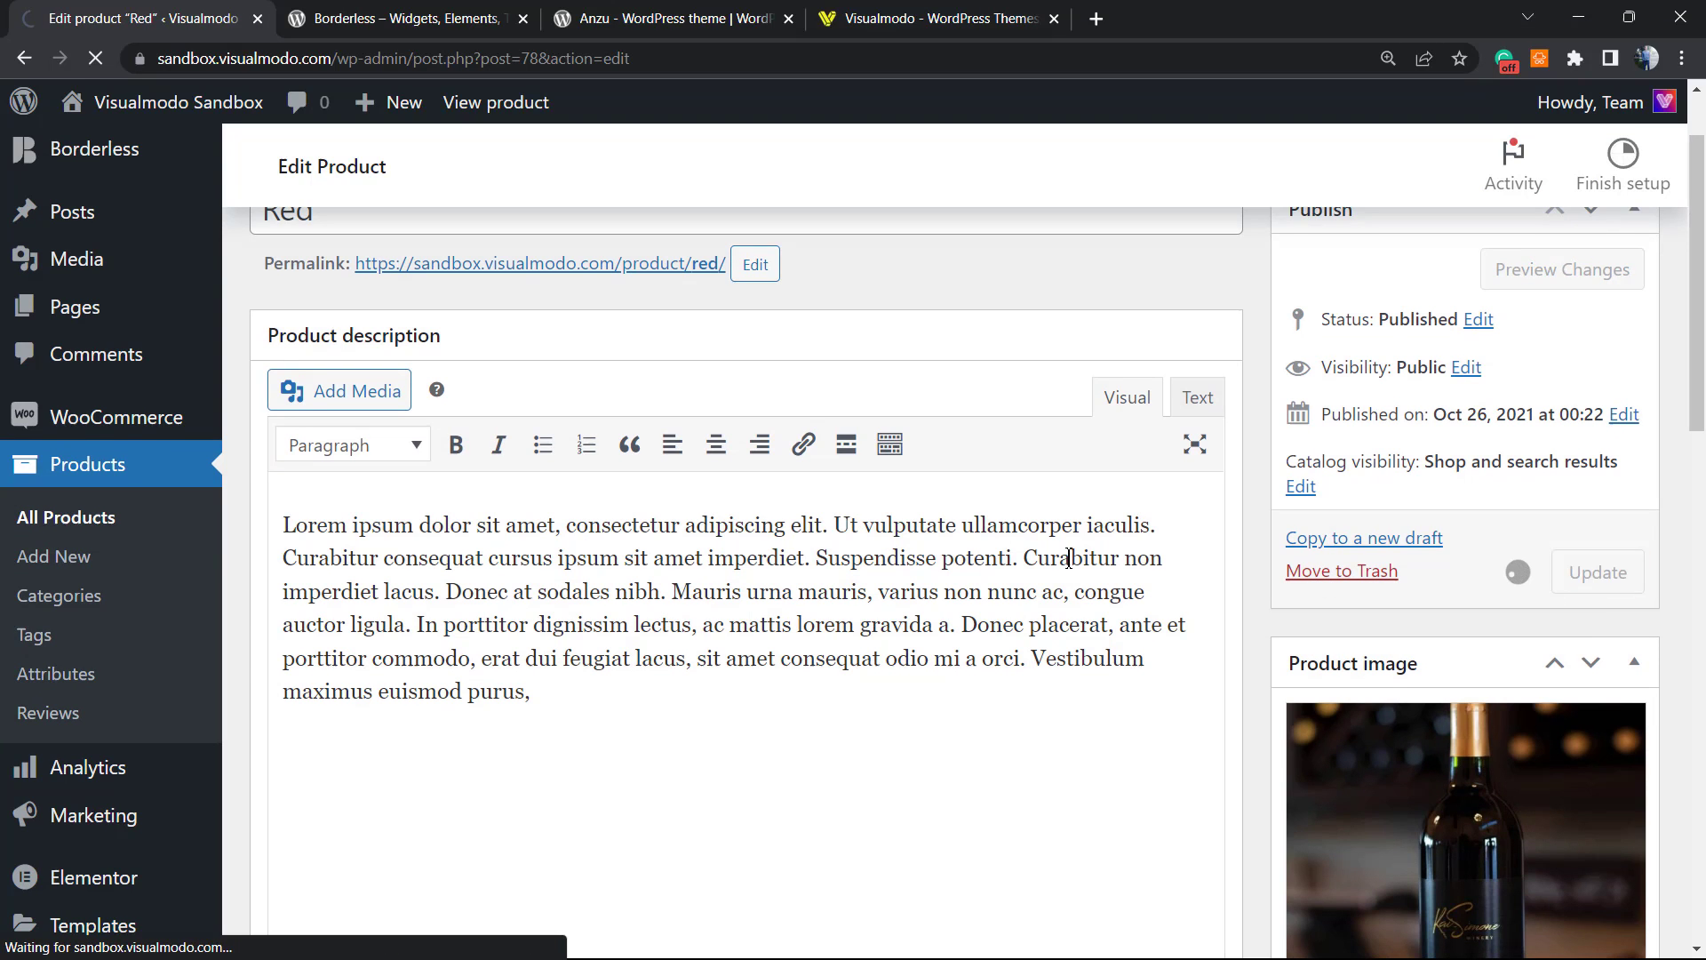
Review the saved Red product page, then switch to the Borderless plugin browser tab.
left_click(1596, 571)
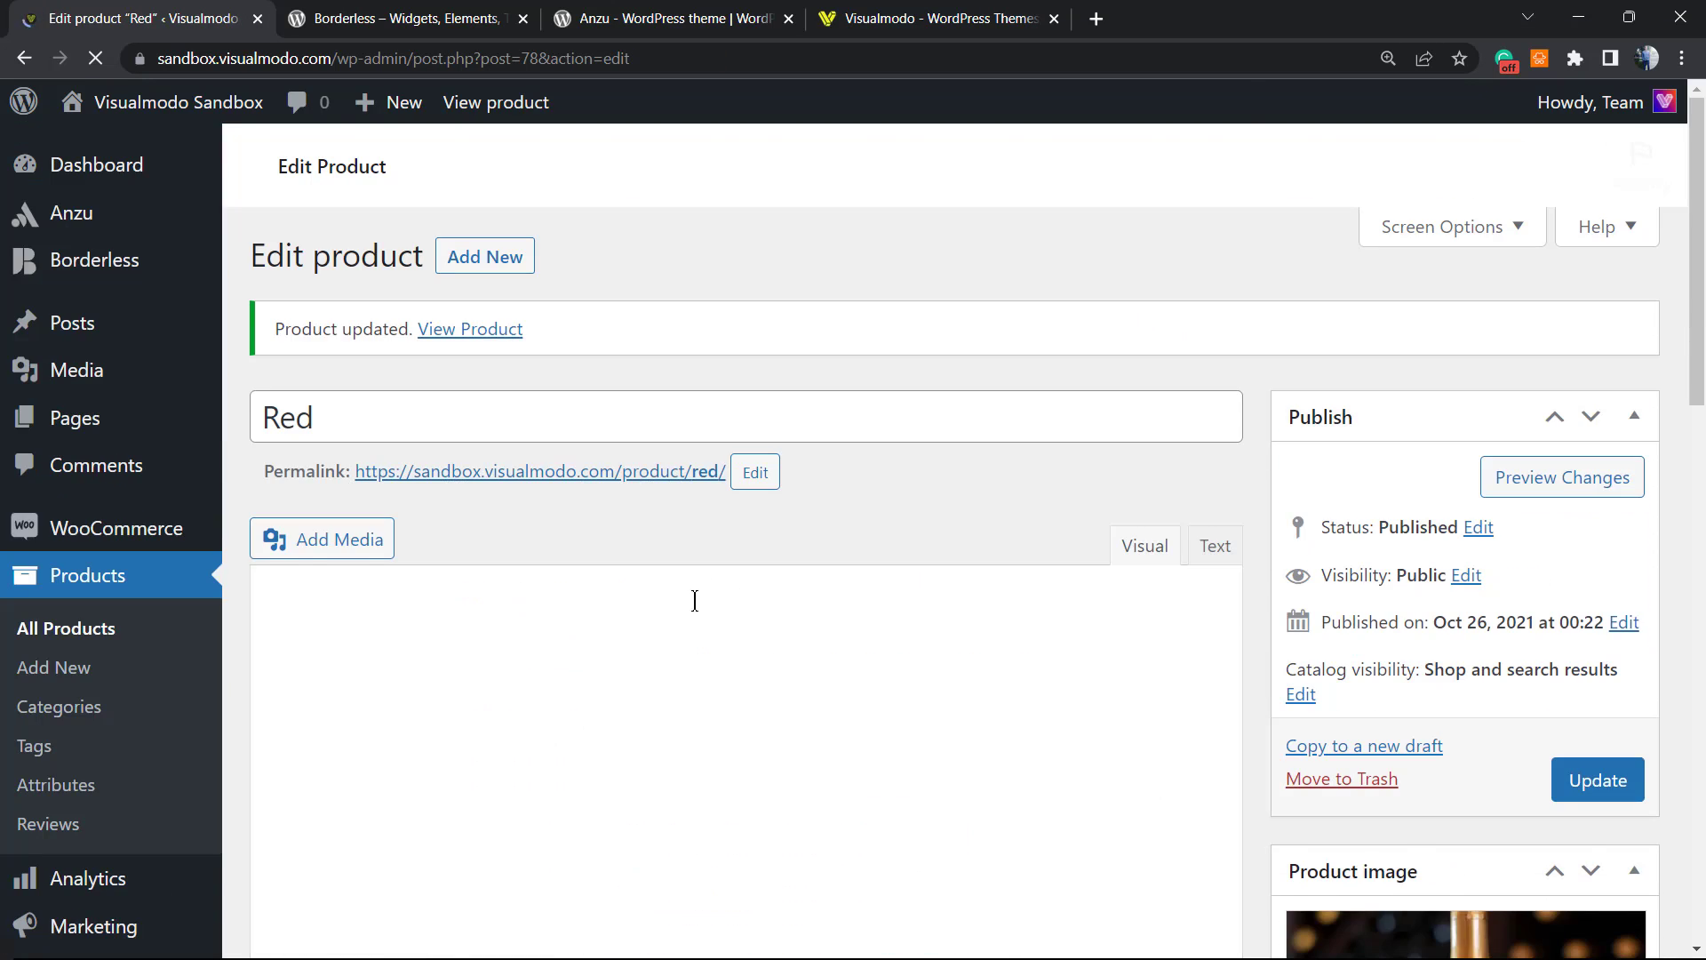
scroll("down", 3)
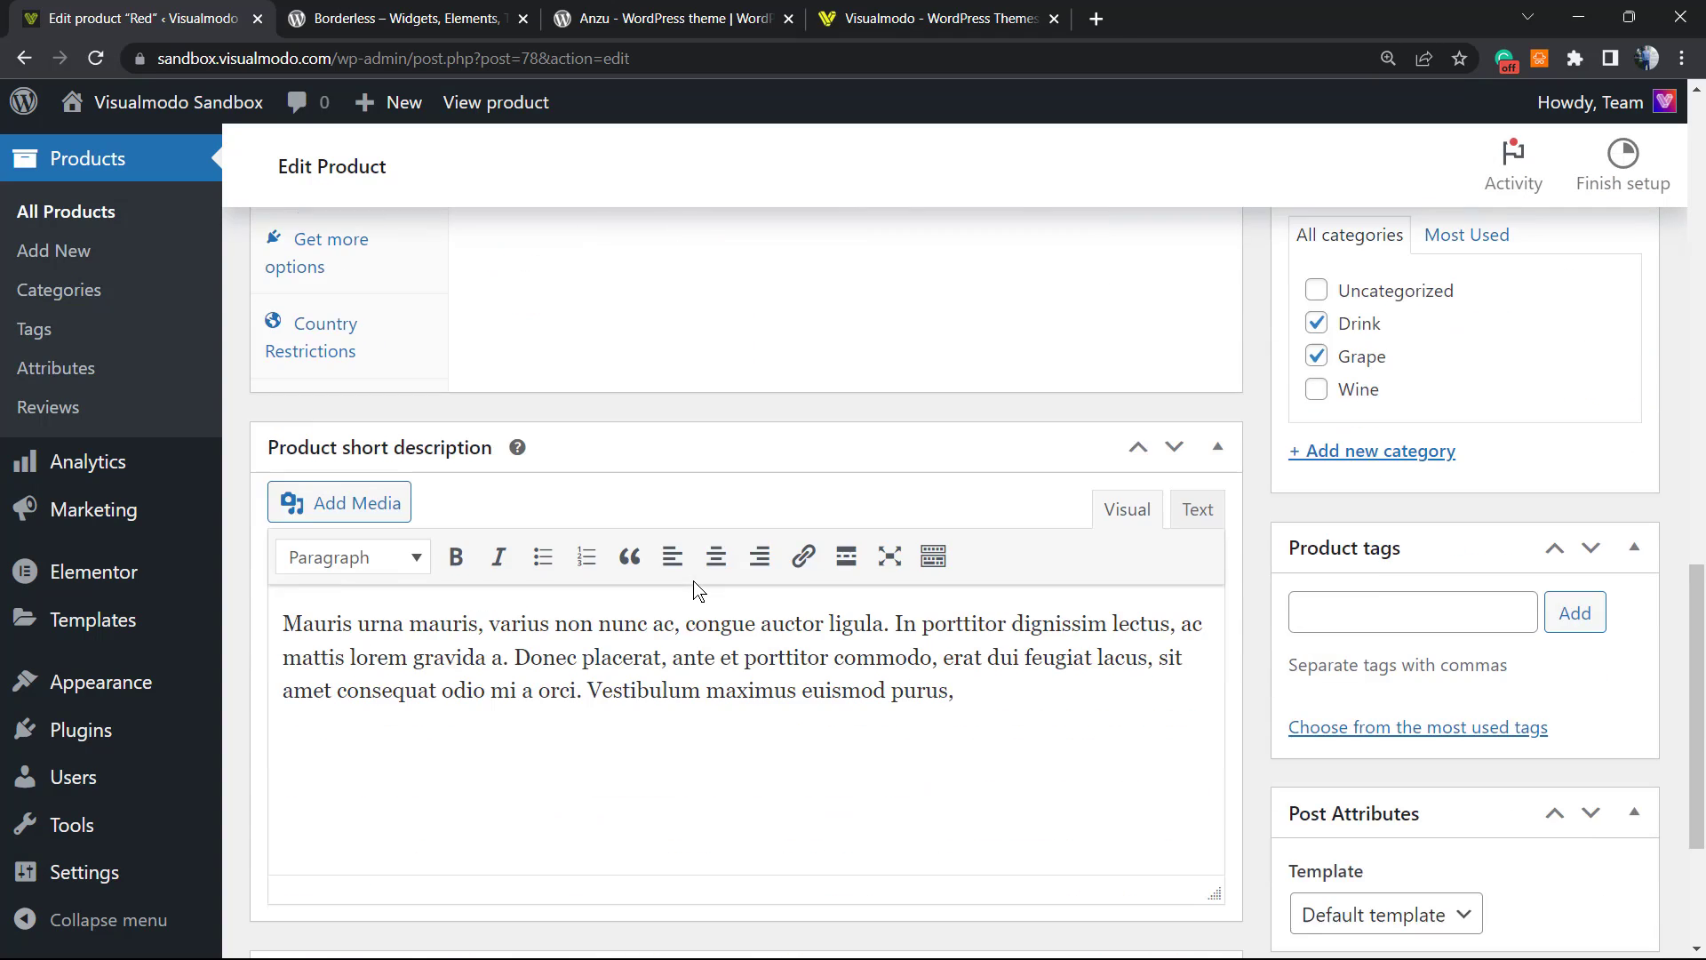
scroll("down", 3)
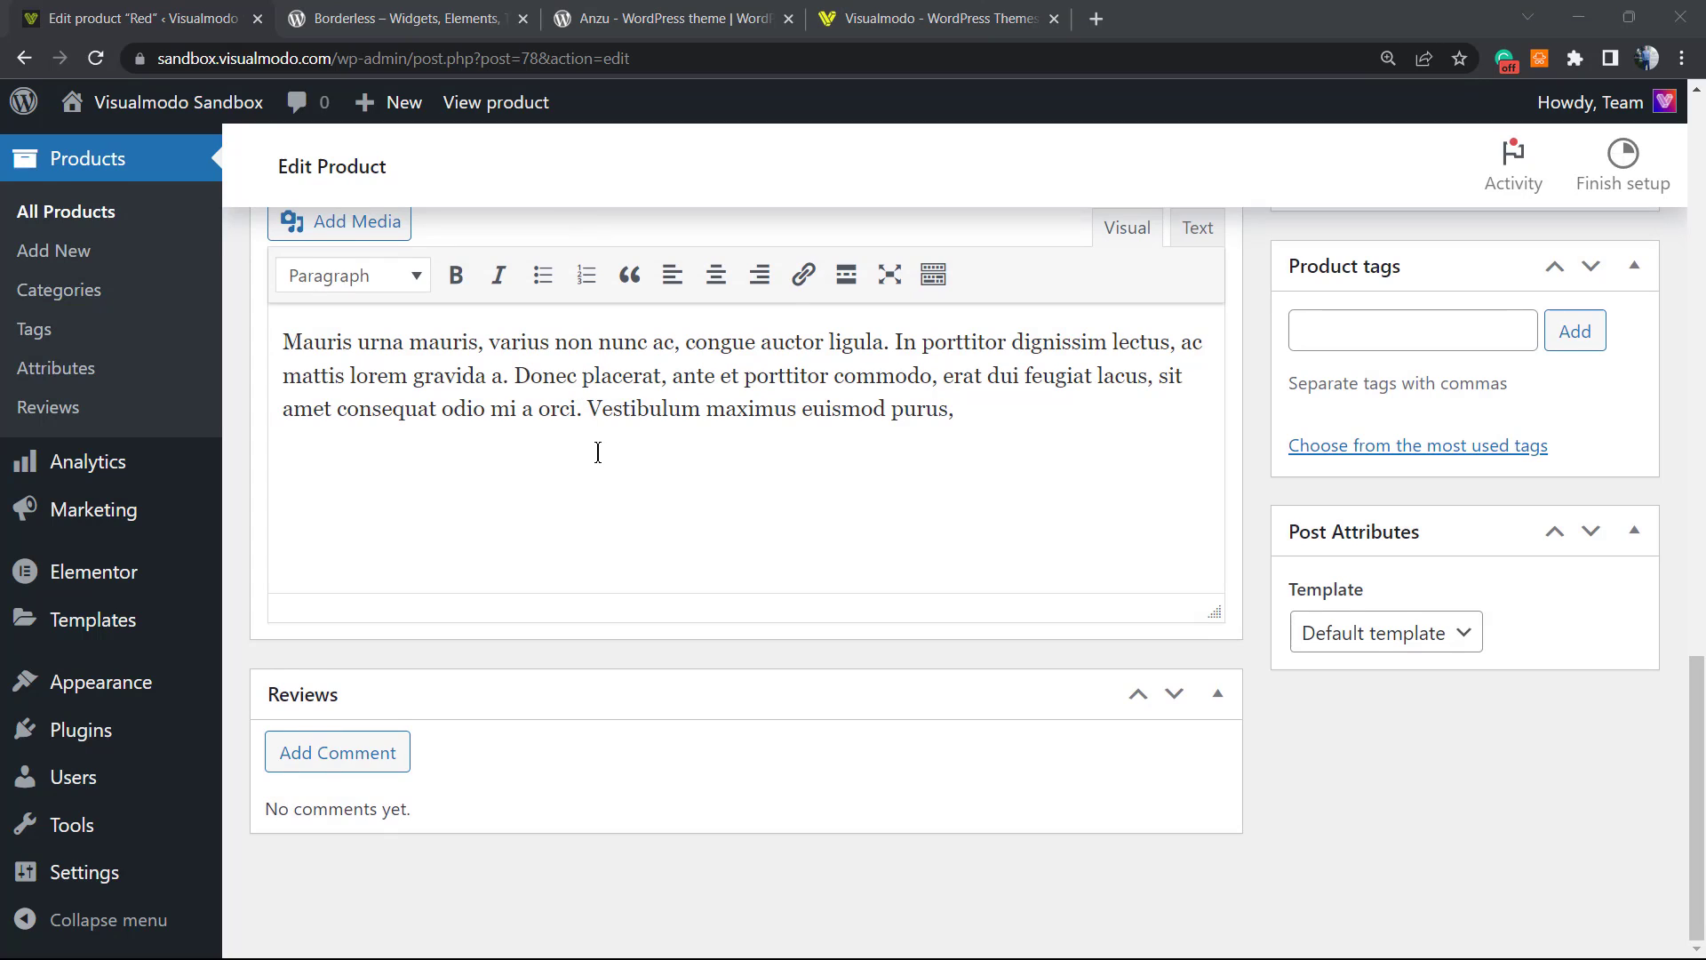
scroll("up", 3)
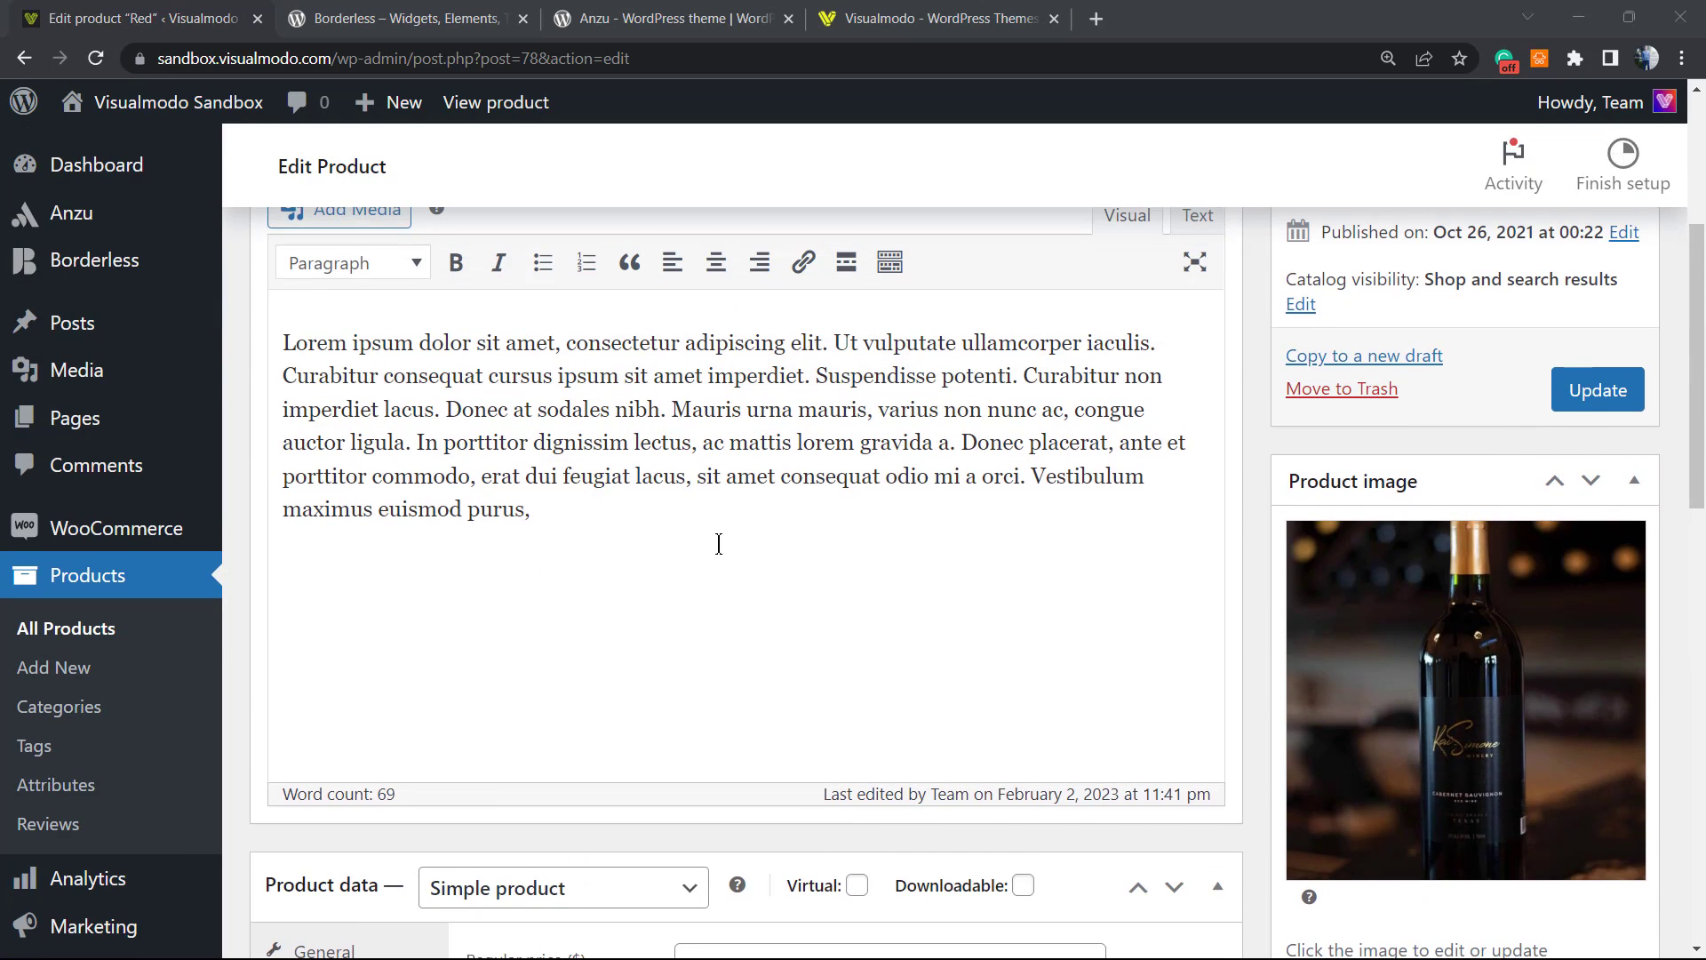
scroll("up", 3)
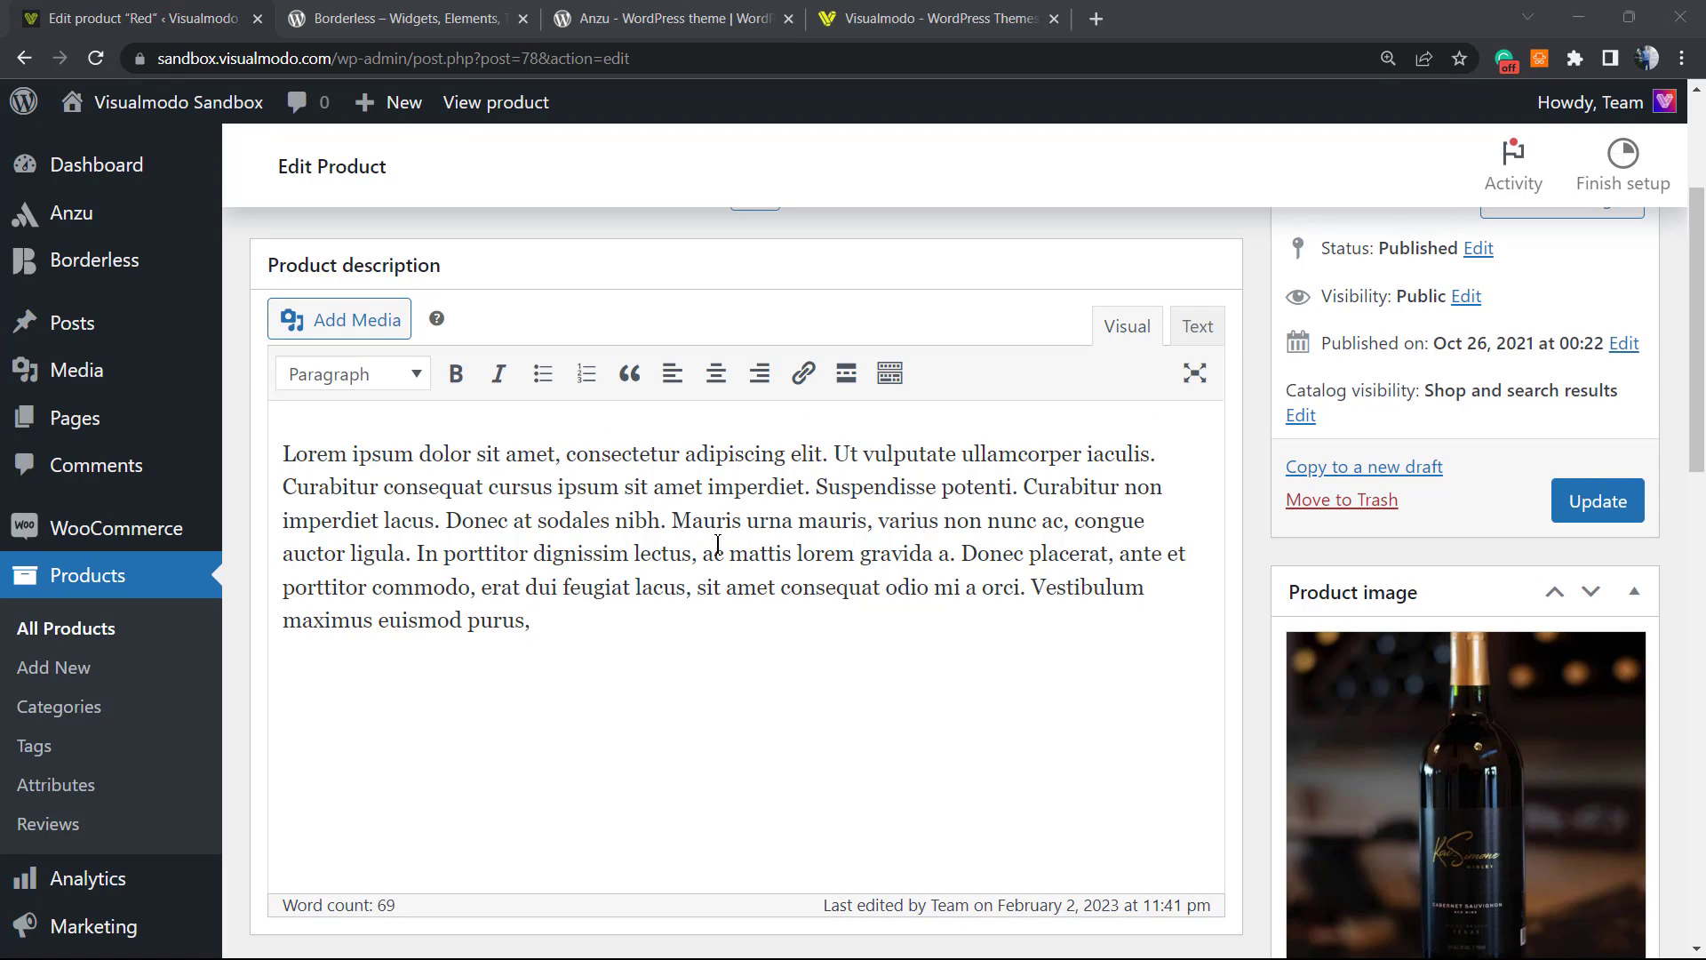
left_click(1596, 501)
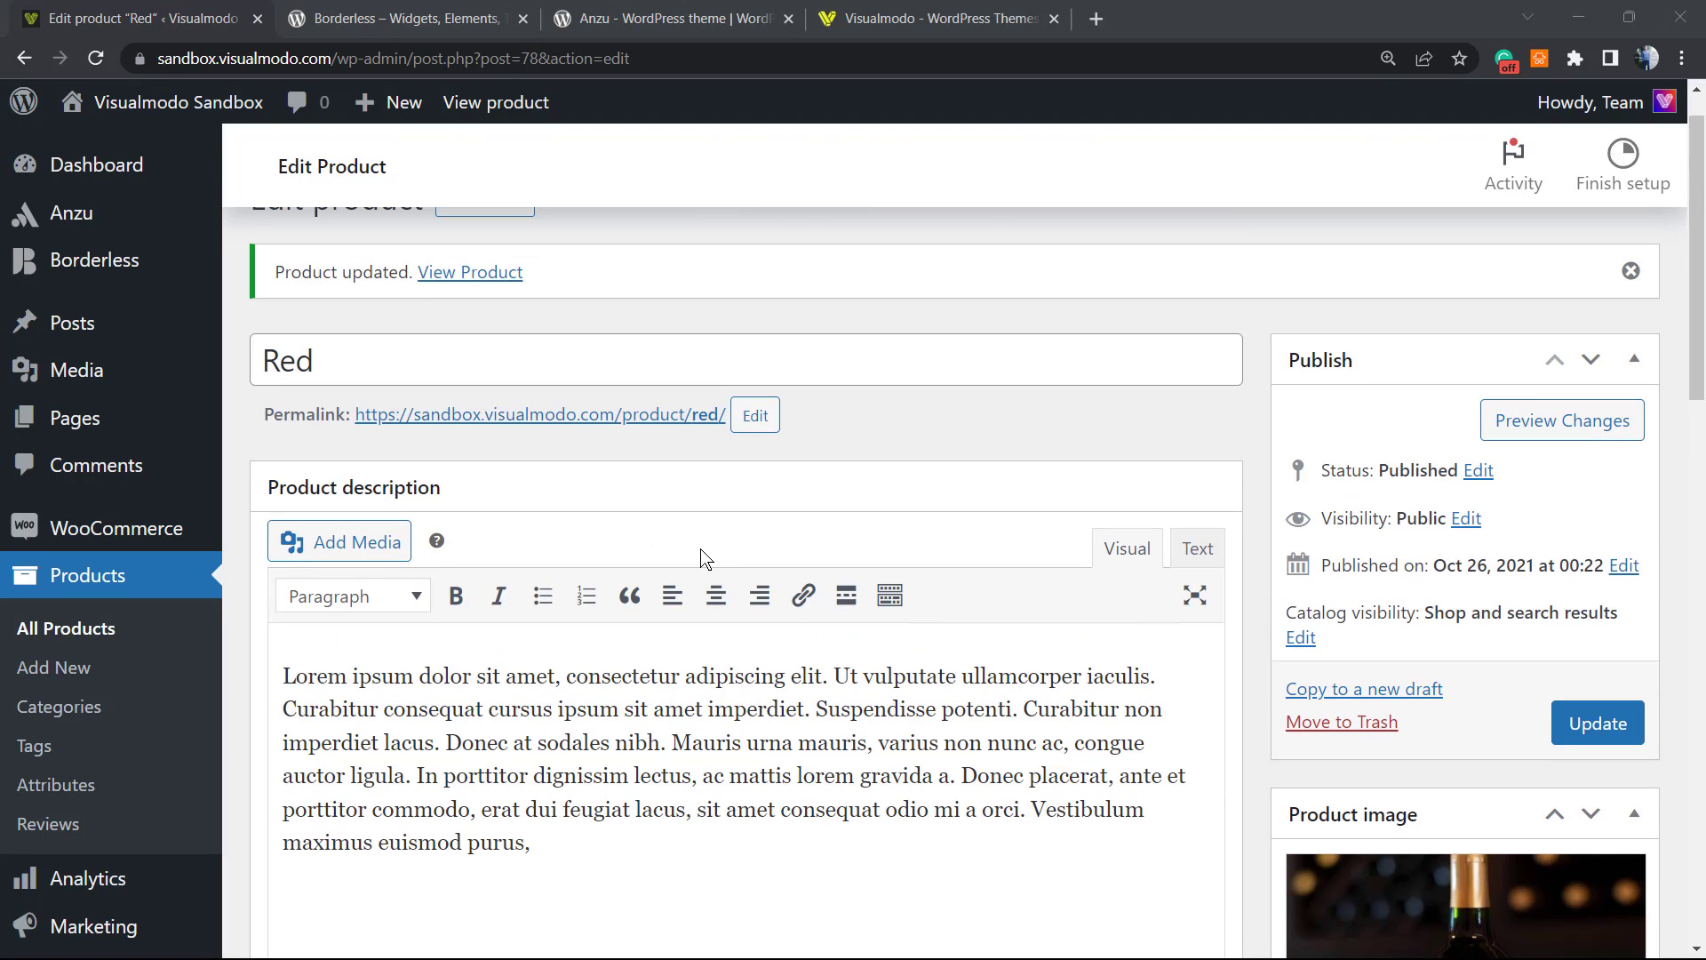
scroll("down", 3)
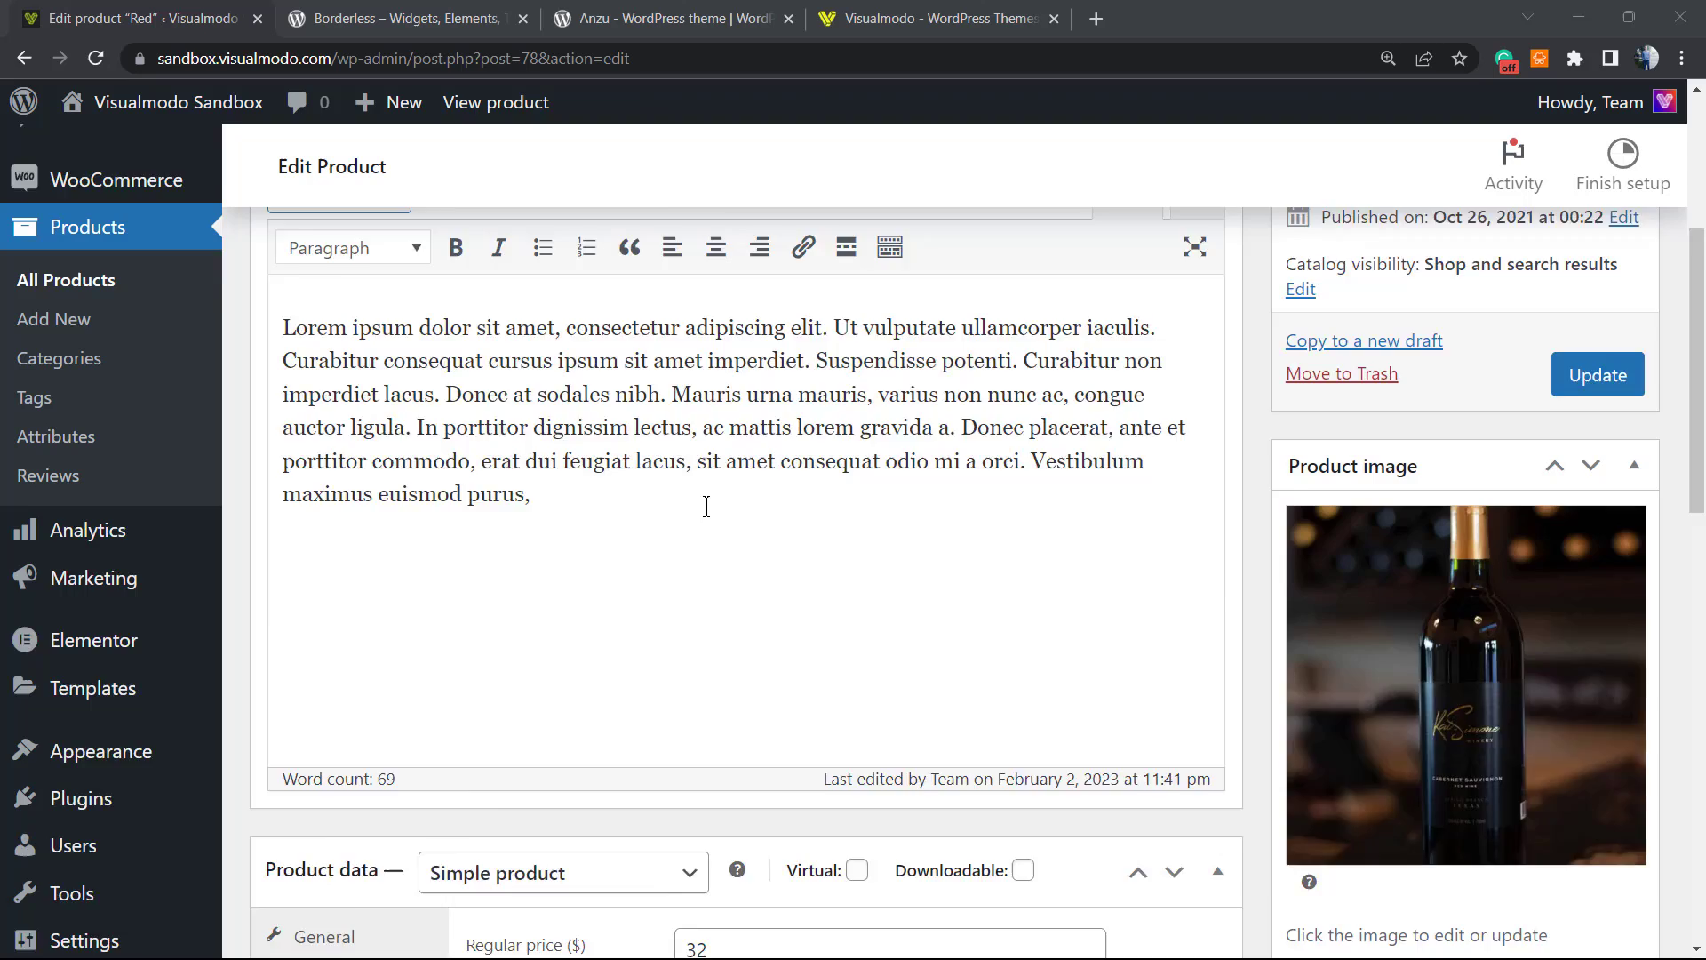
scroll("down", 3)
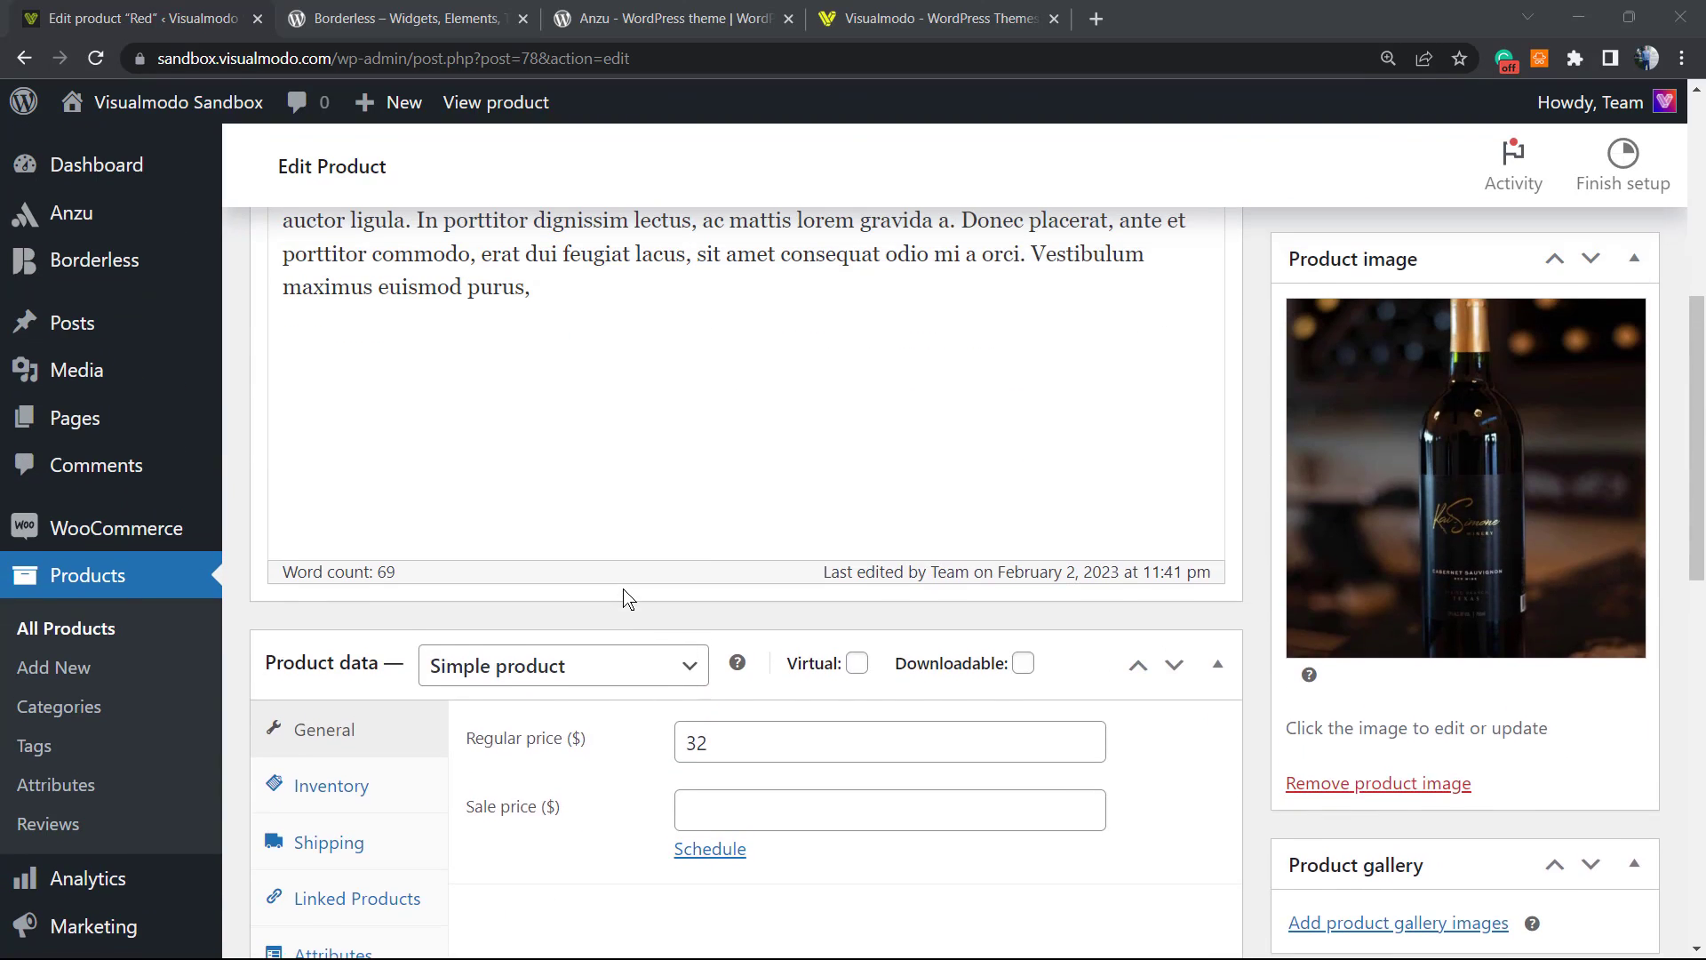
scroll("up", 3)
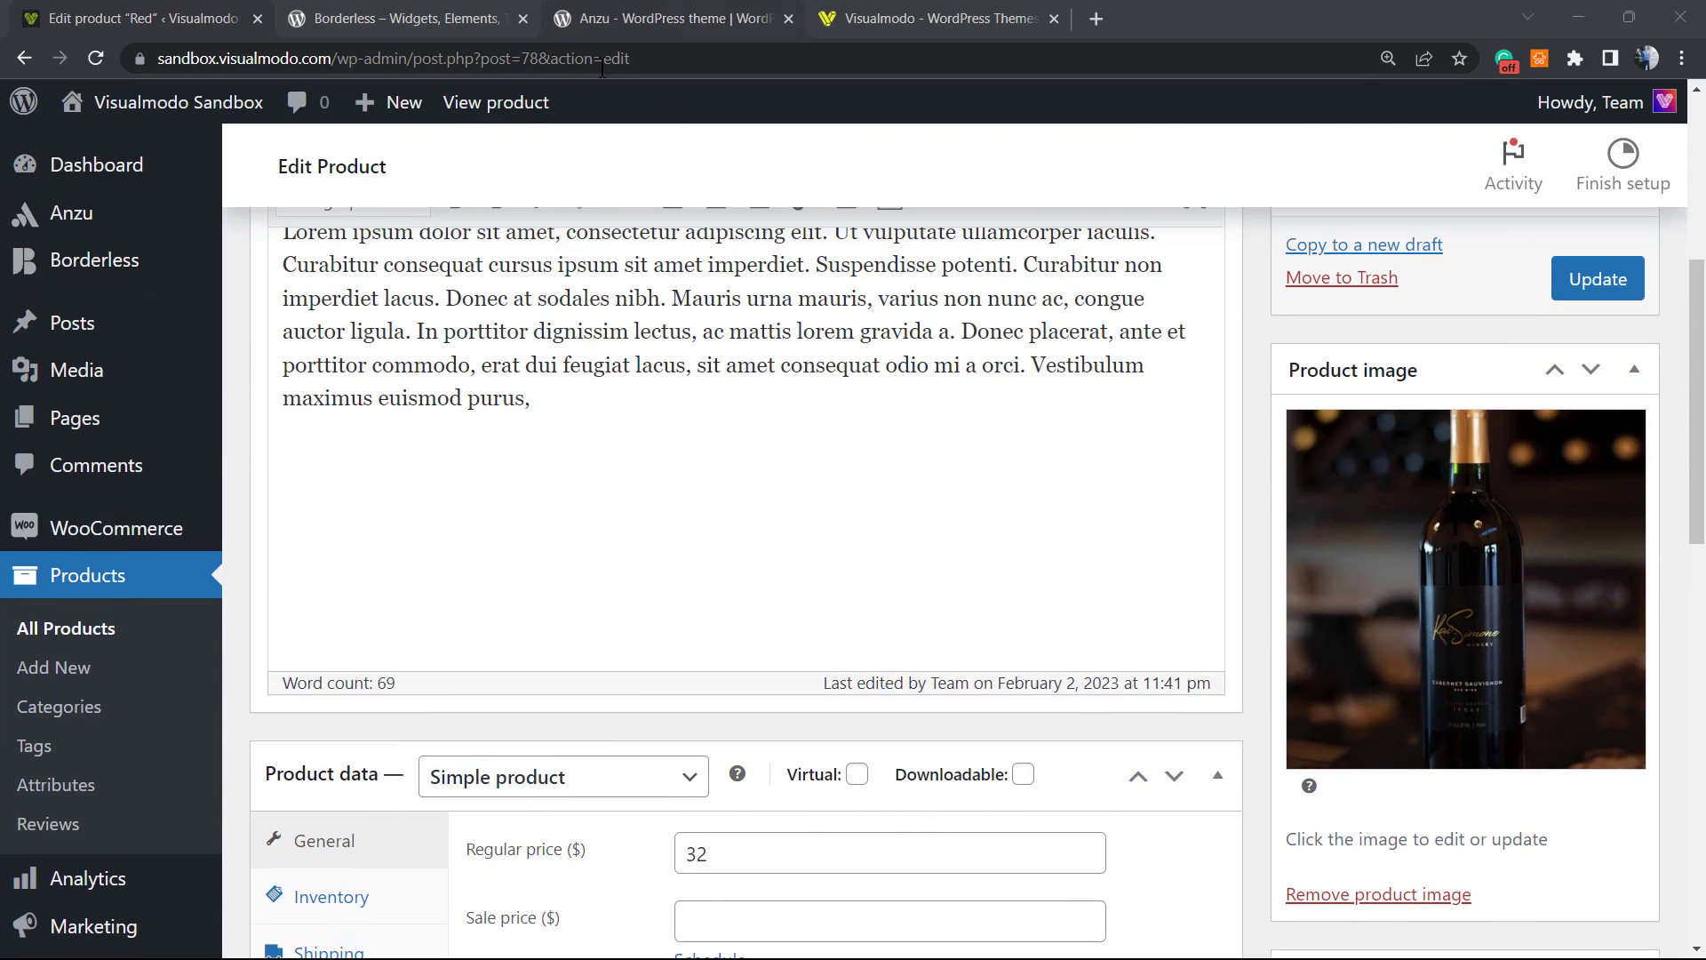
mouse_move(600, 96)
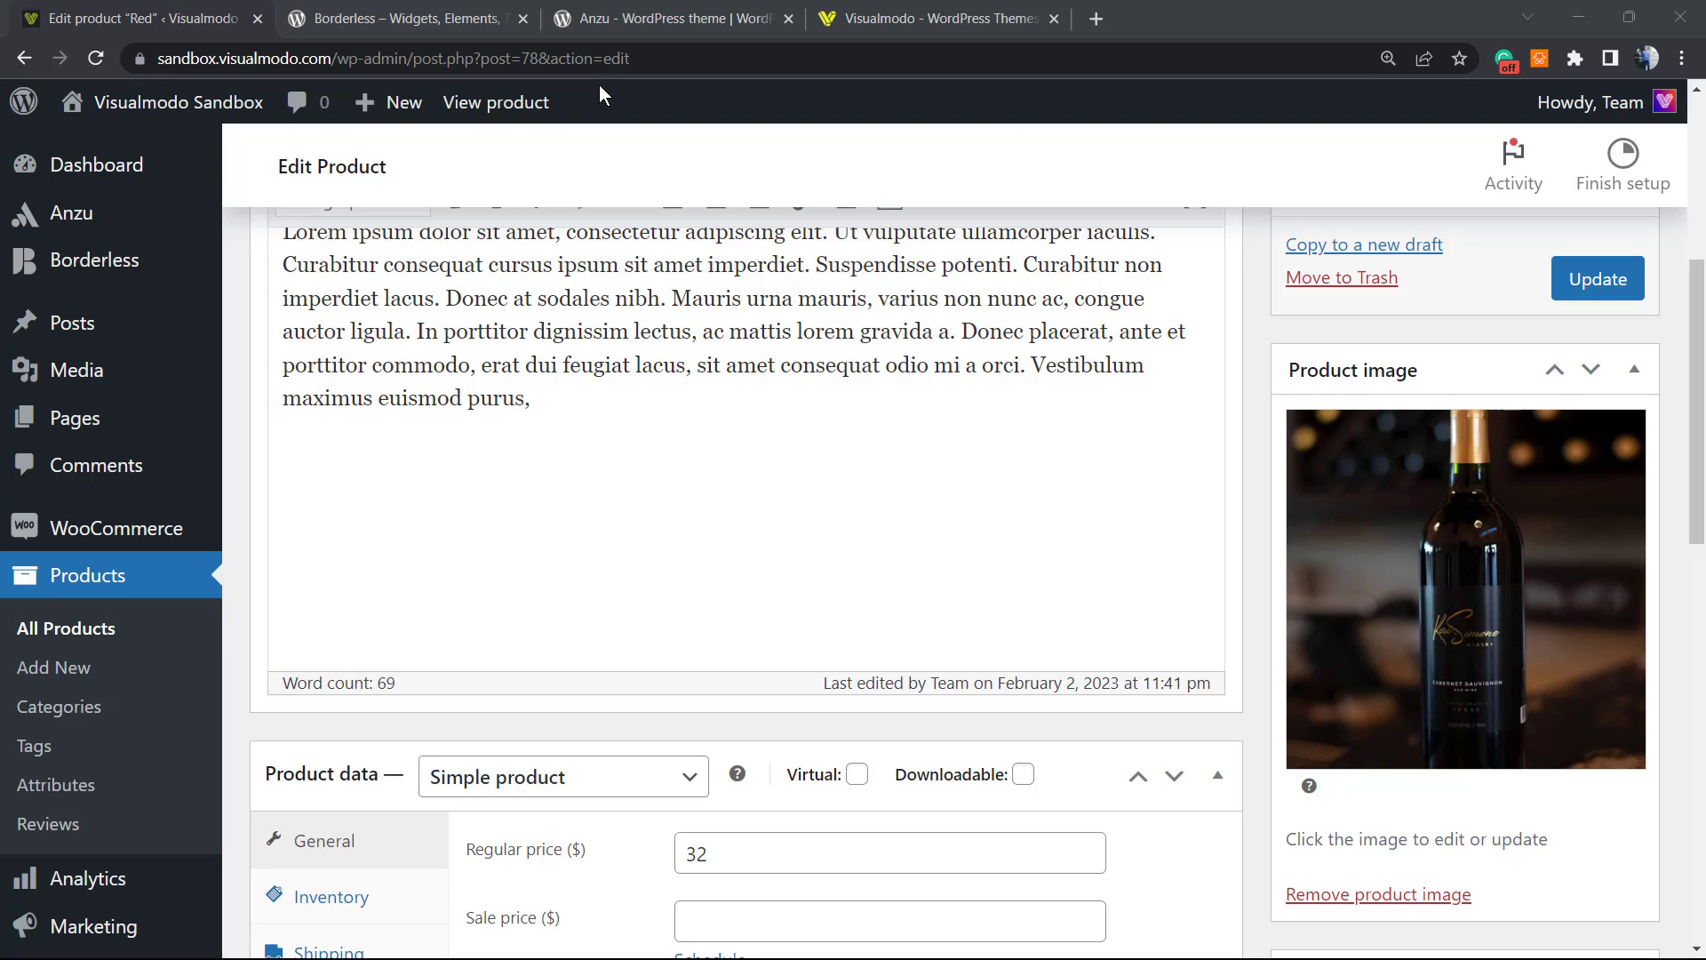
left_click(400, 18)
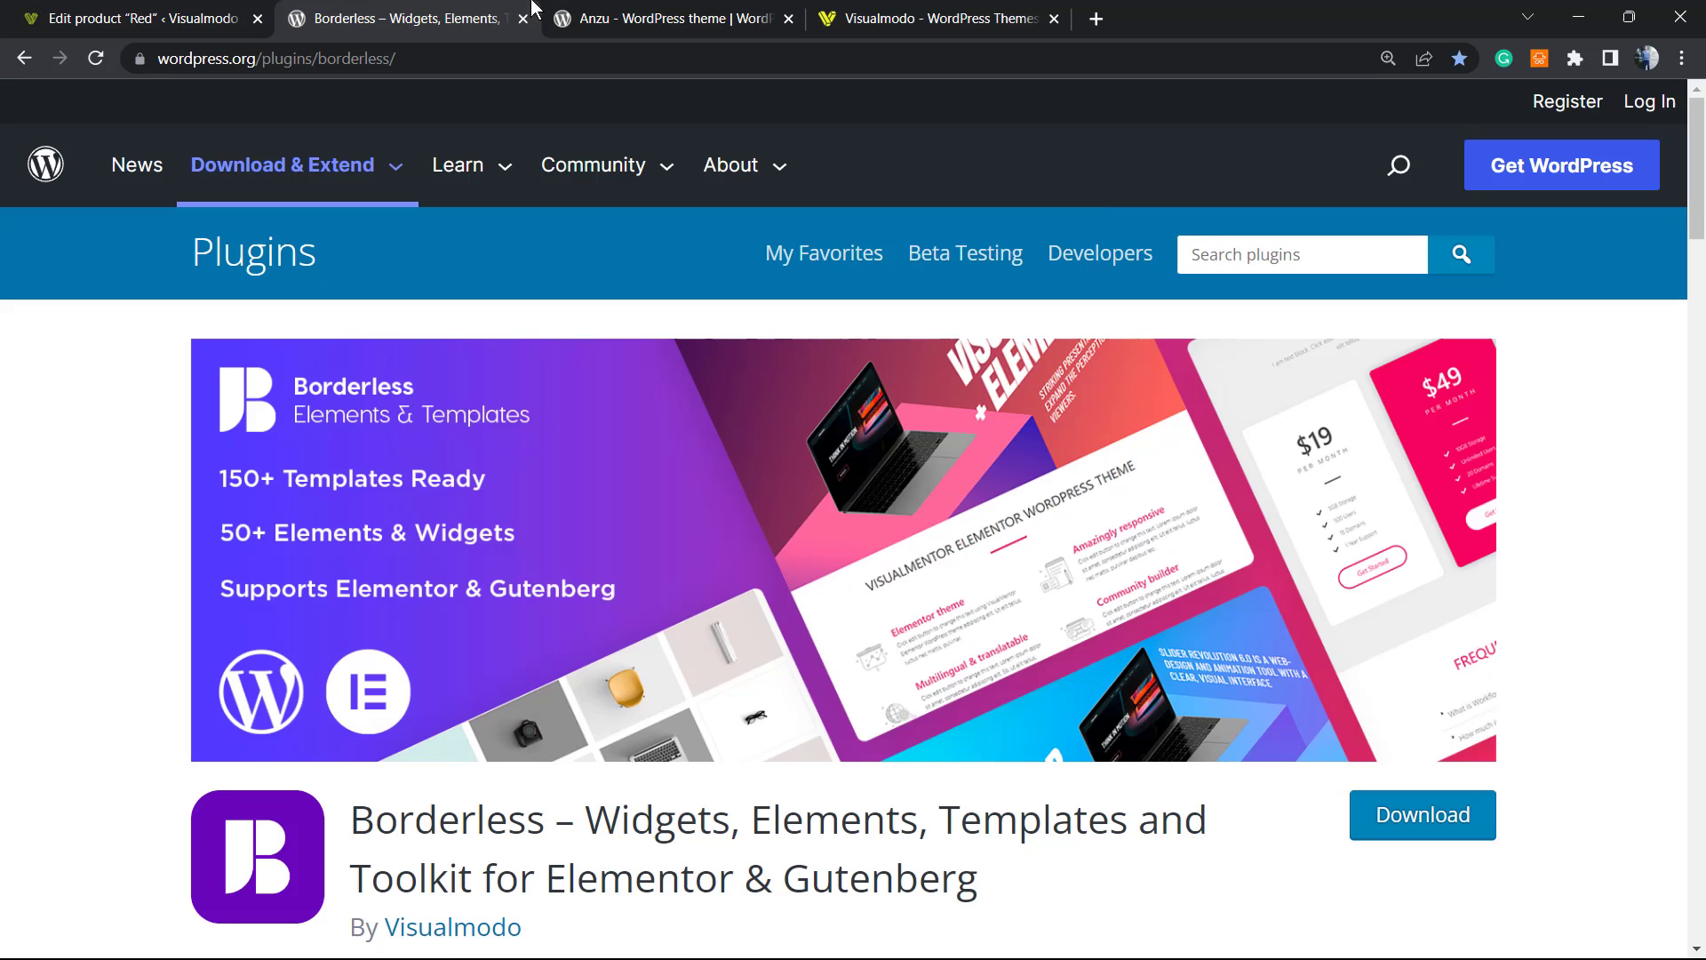
Highlight words in the Borderless plugin title, then switch to the Anzu theme browser tab.
scroll("down", 3)
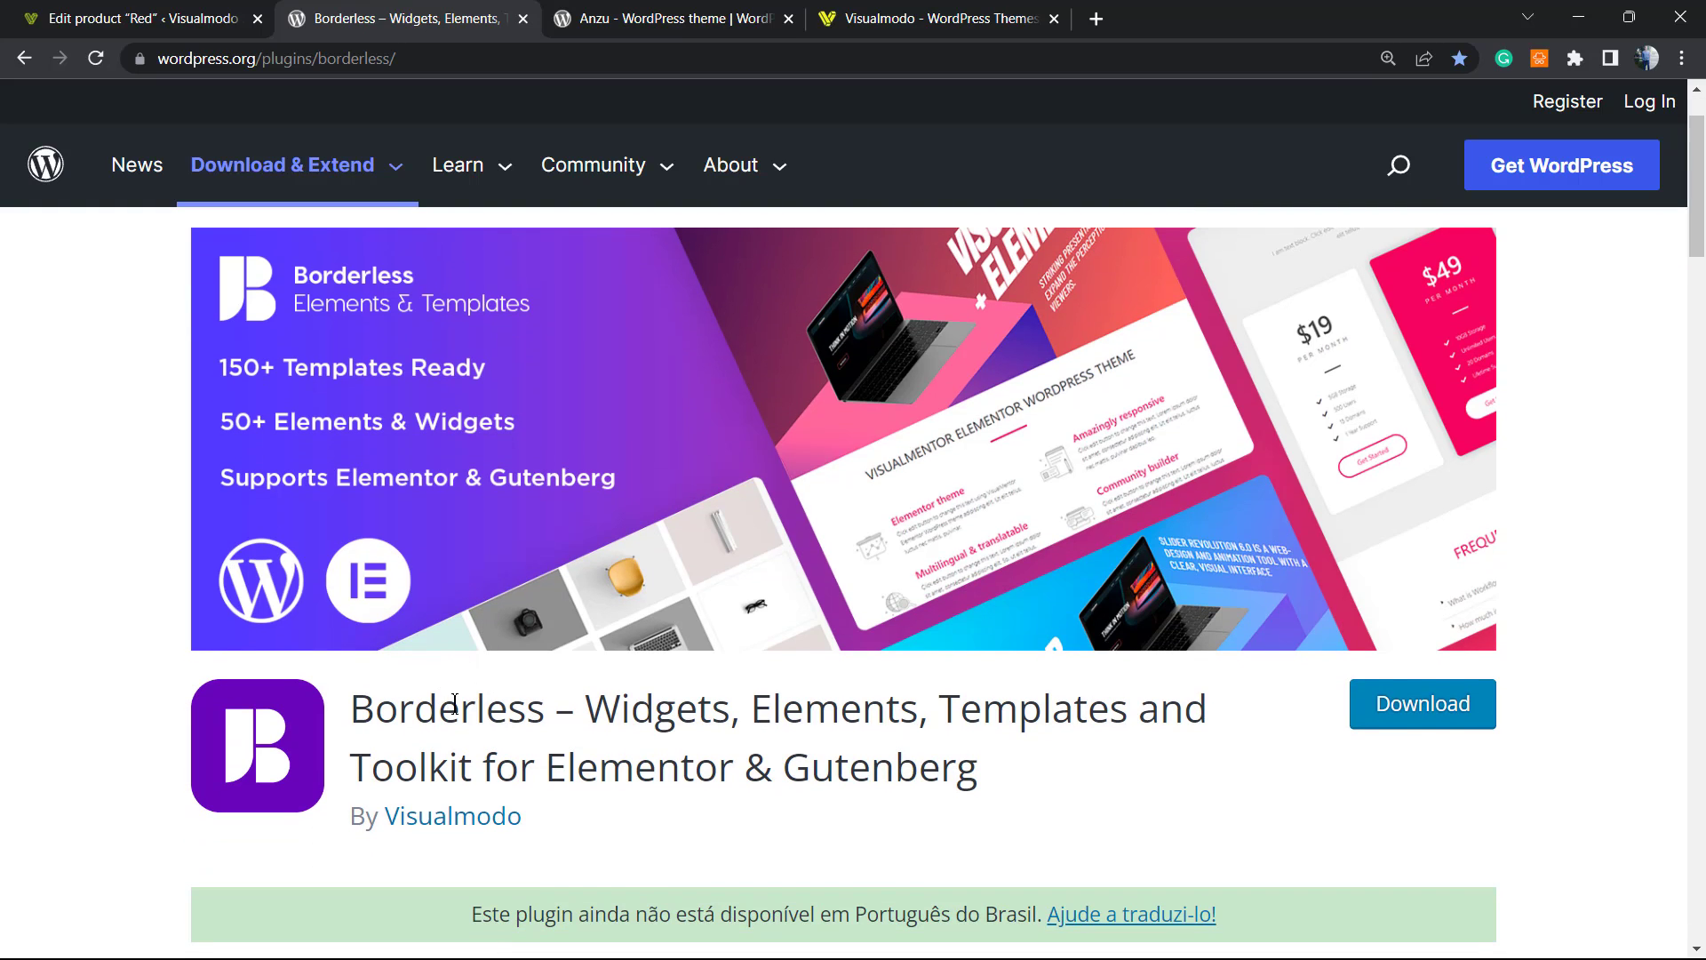
double_click(832, 707)
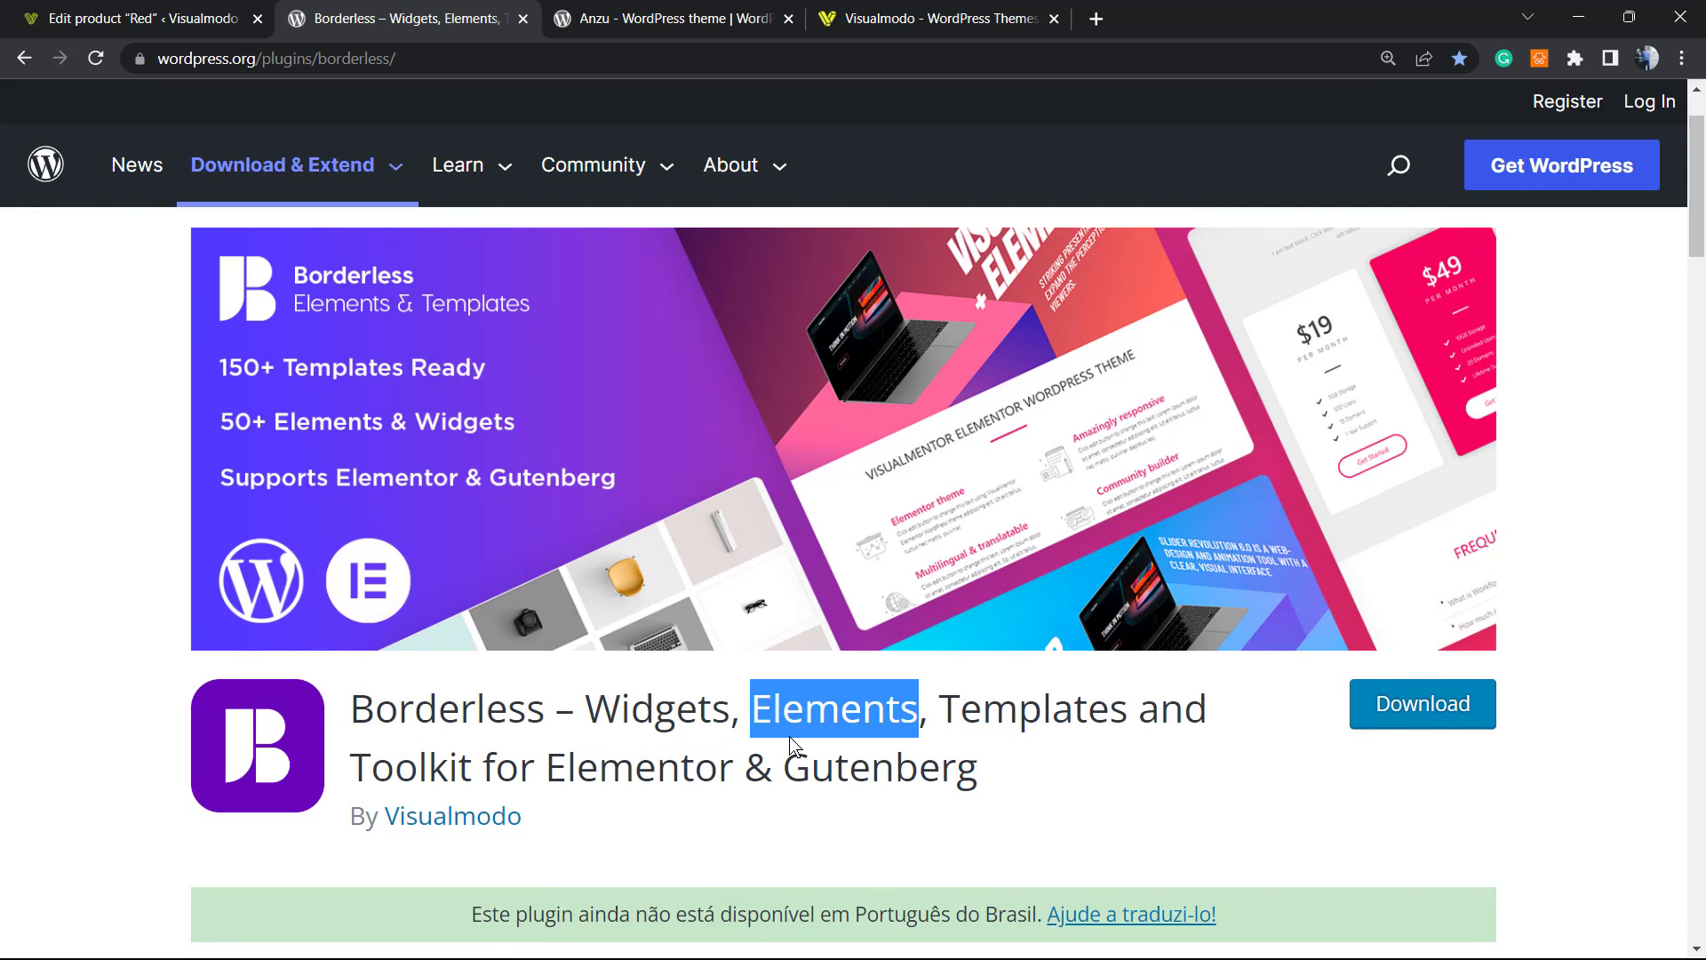
double_click(415, 767)
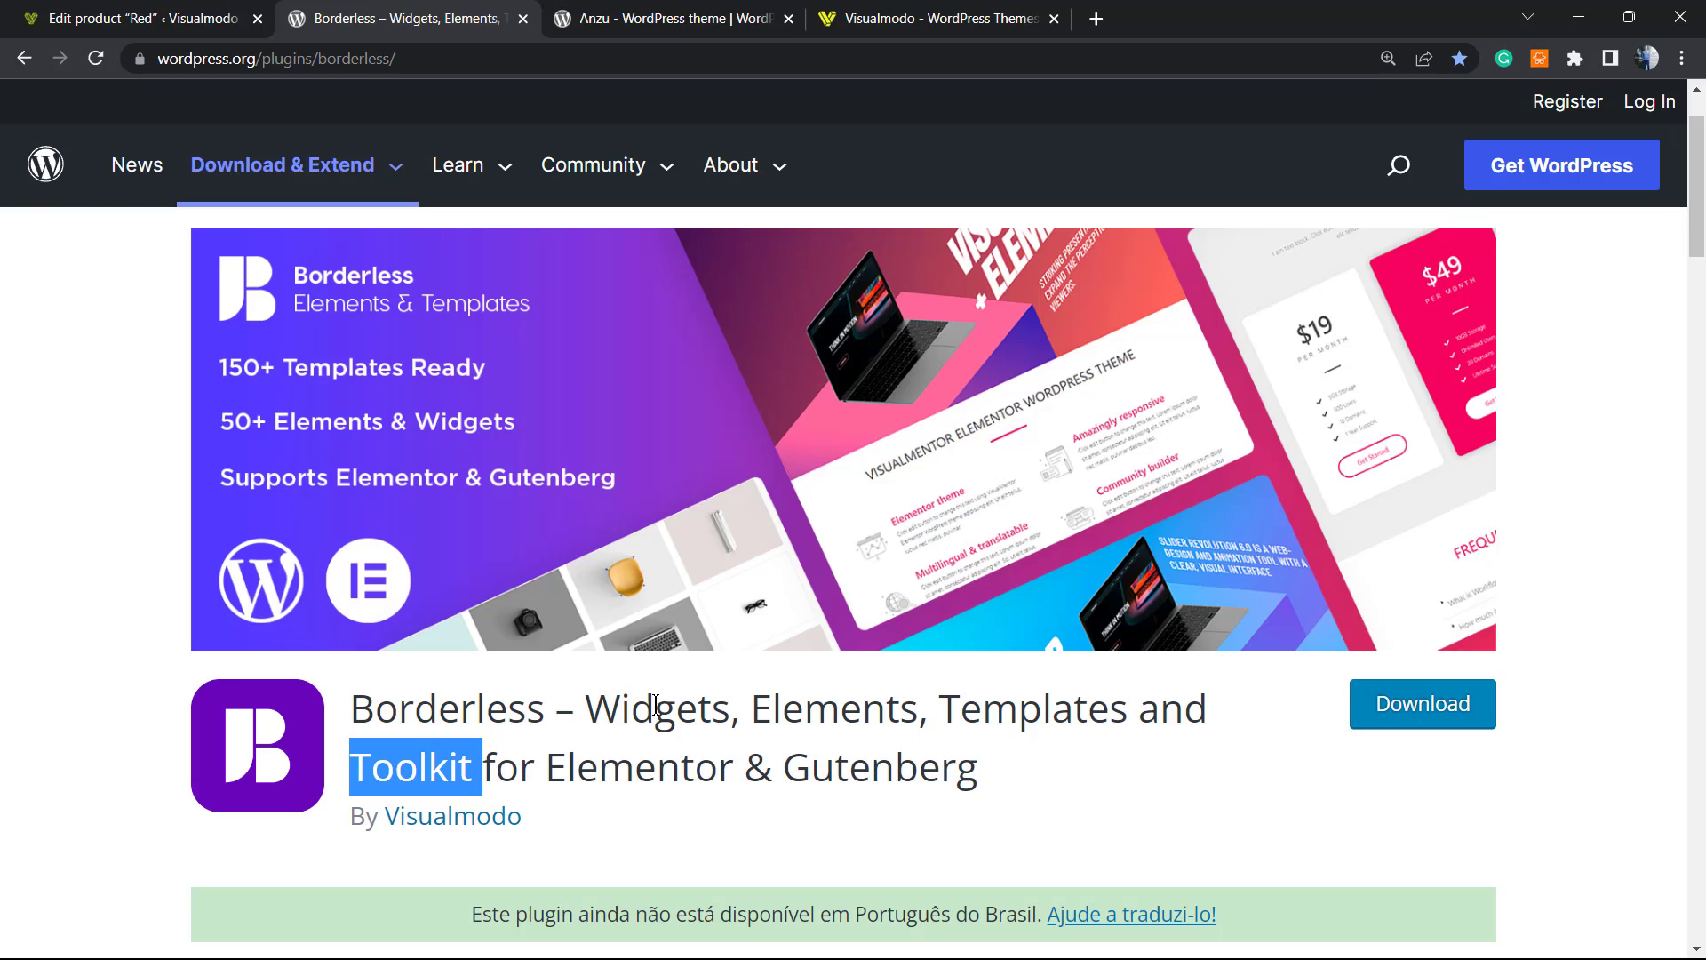
double_click(448, 707)
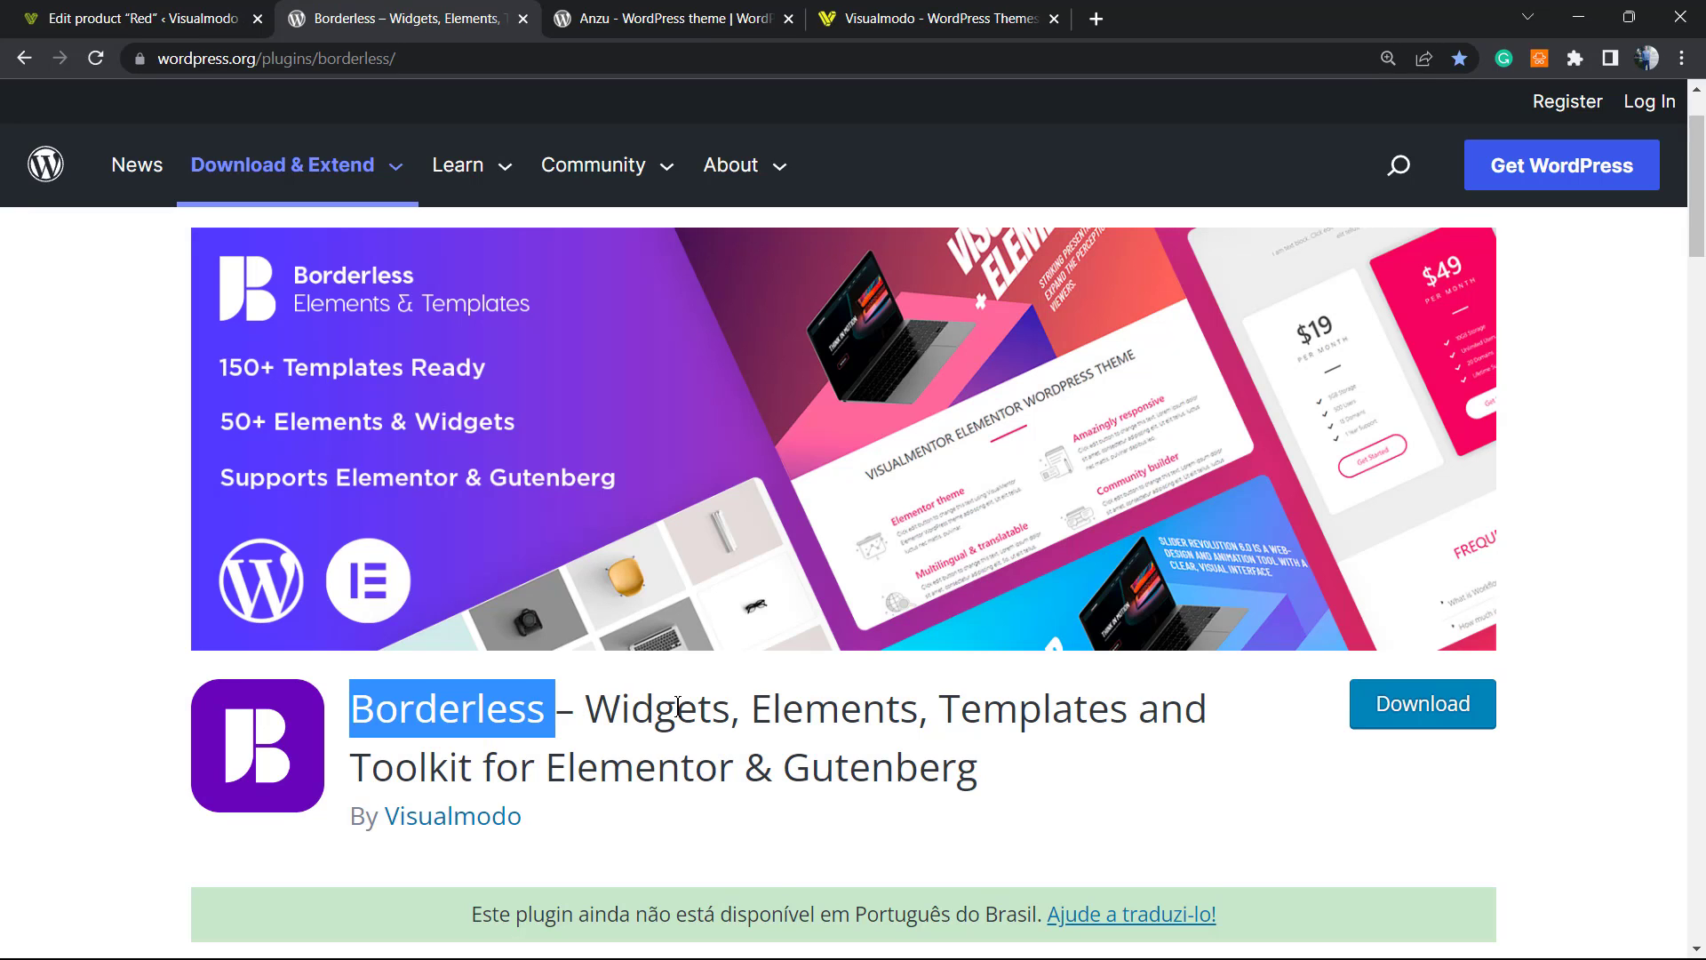
scroll("up", 3)
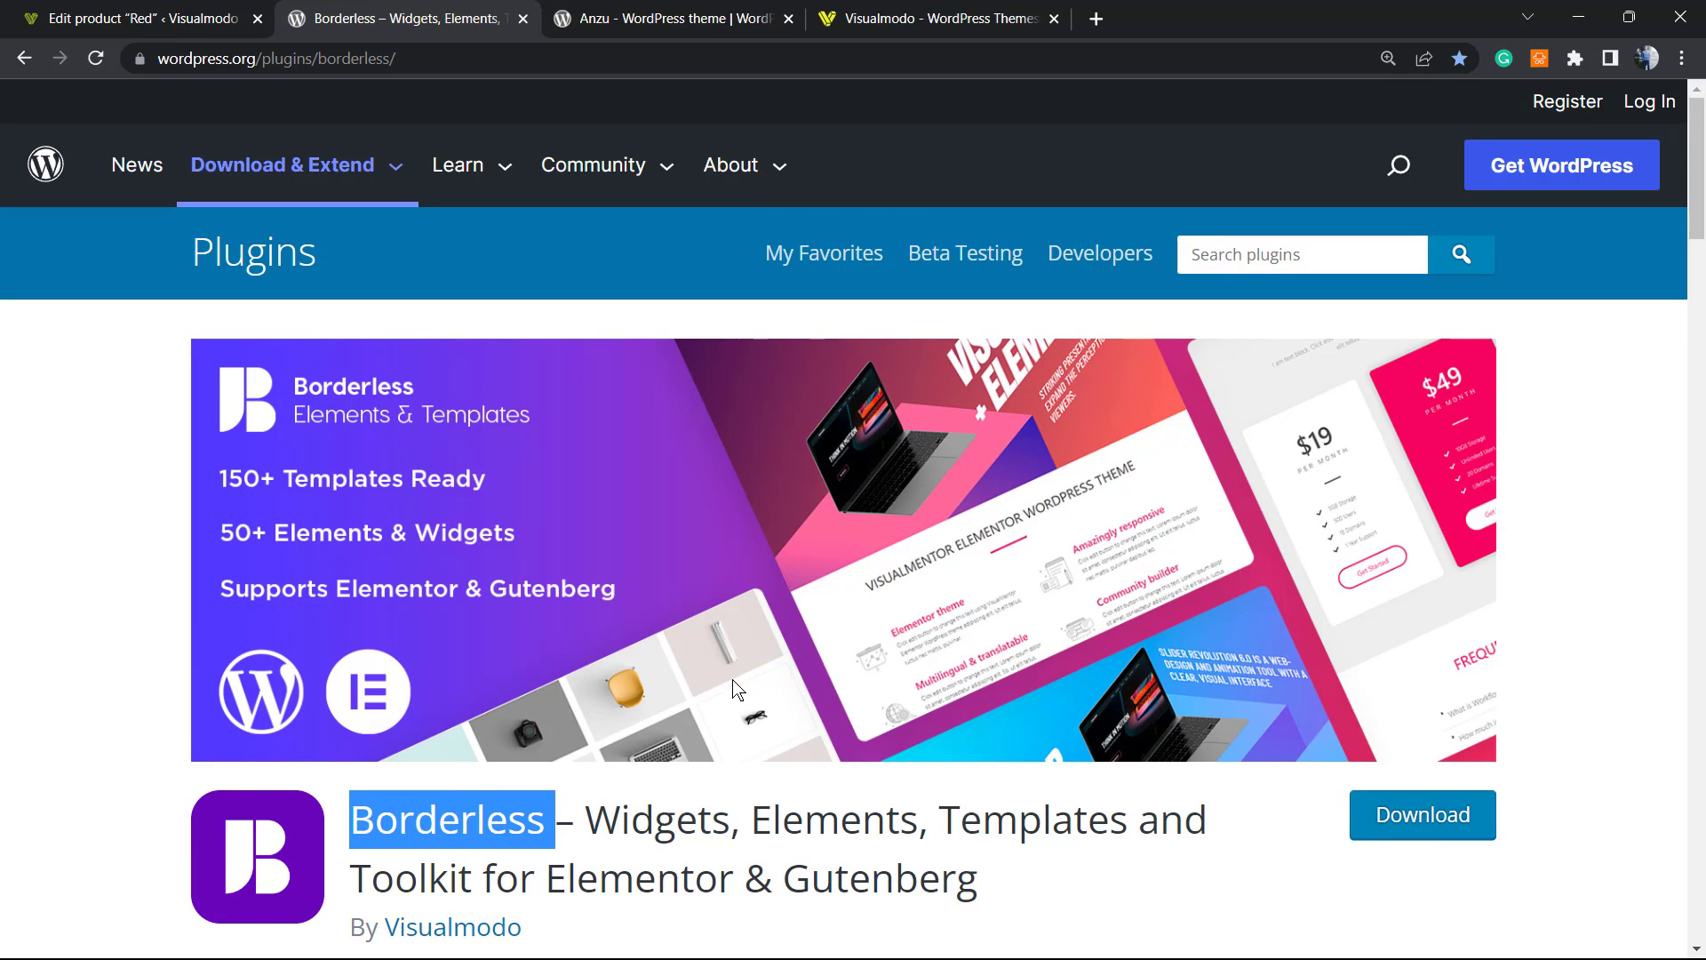
left_click(672, 18)
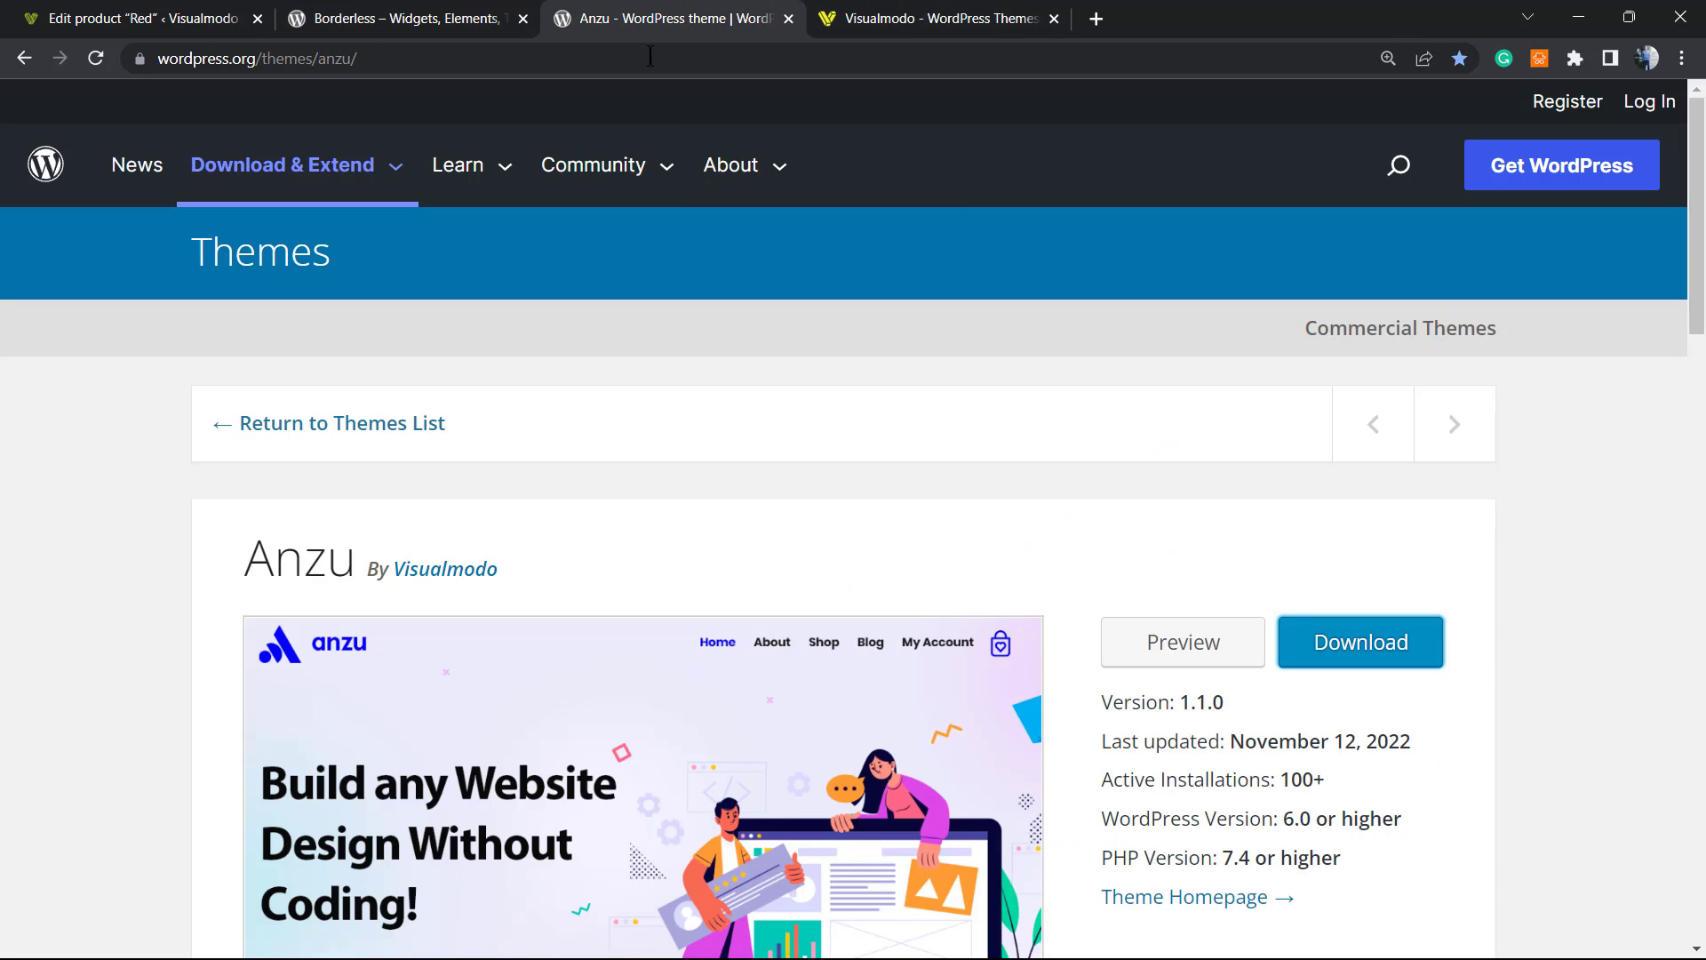
mouse_move(597, 902)
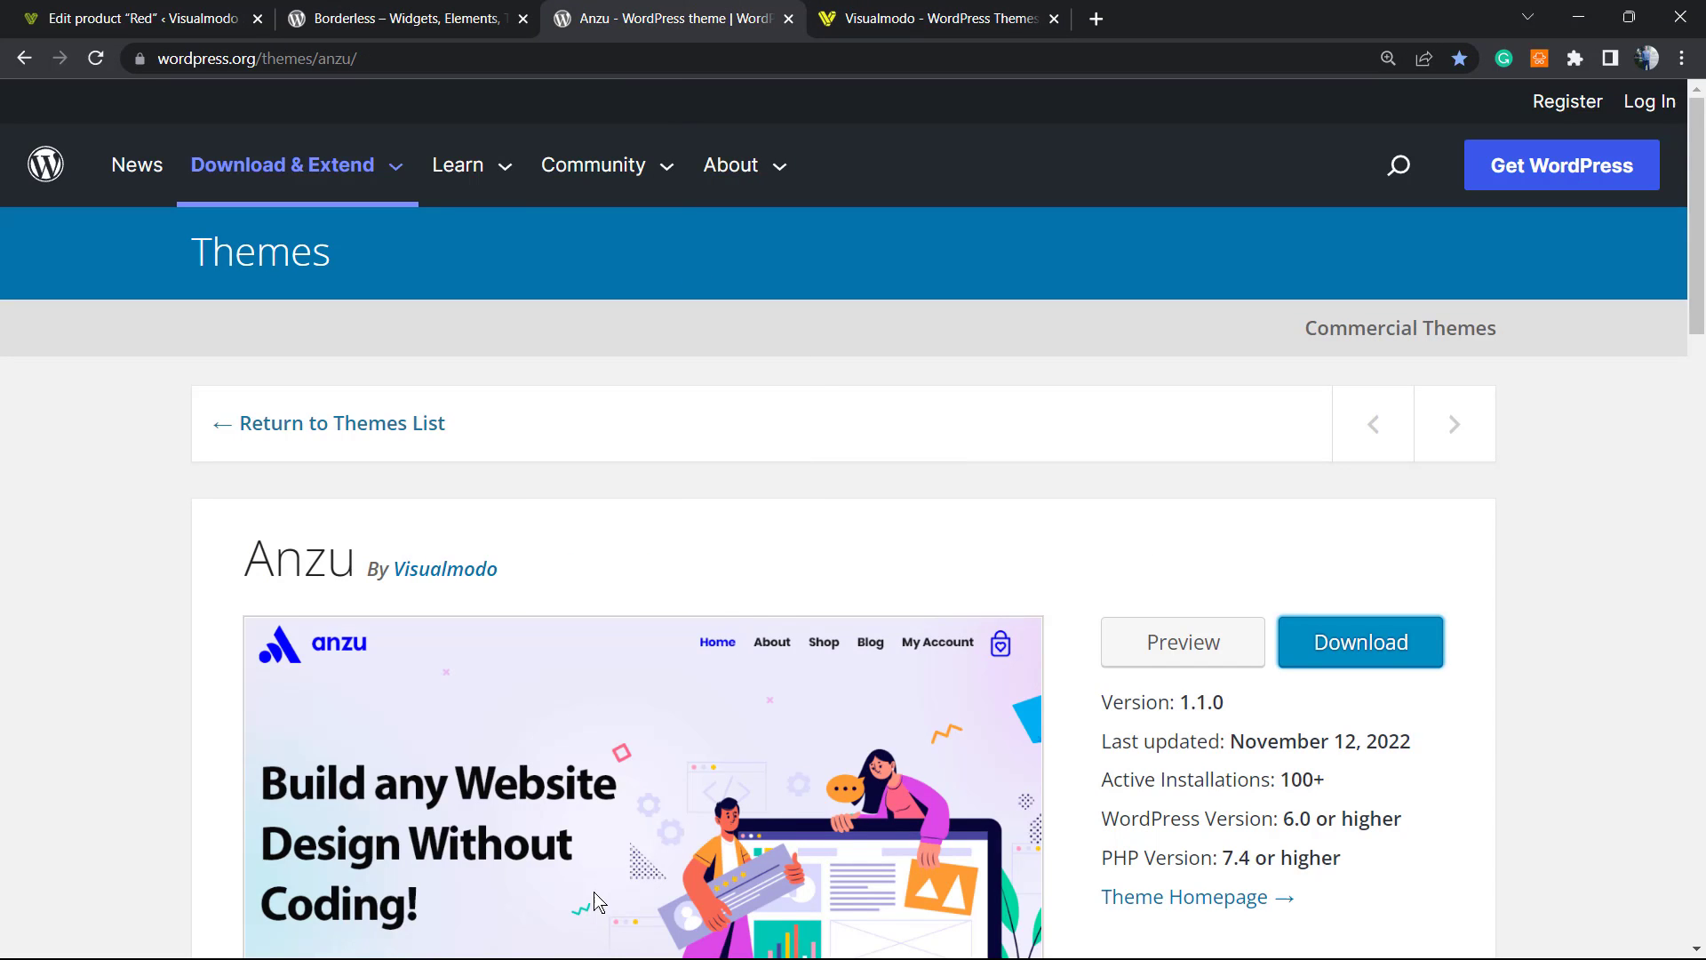
mouse_move(745, 730)
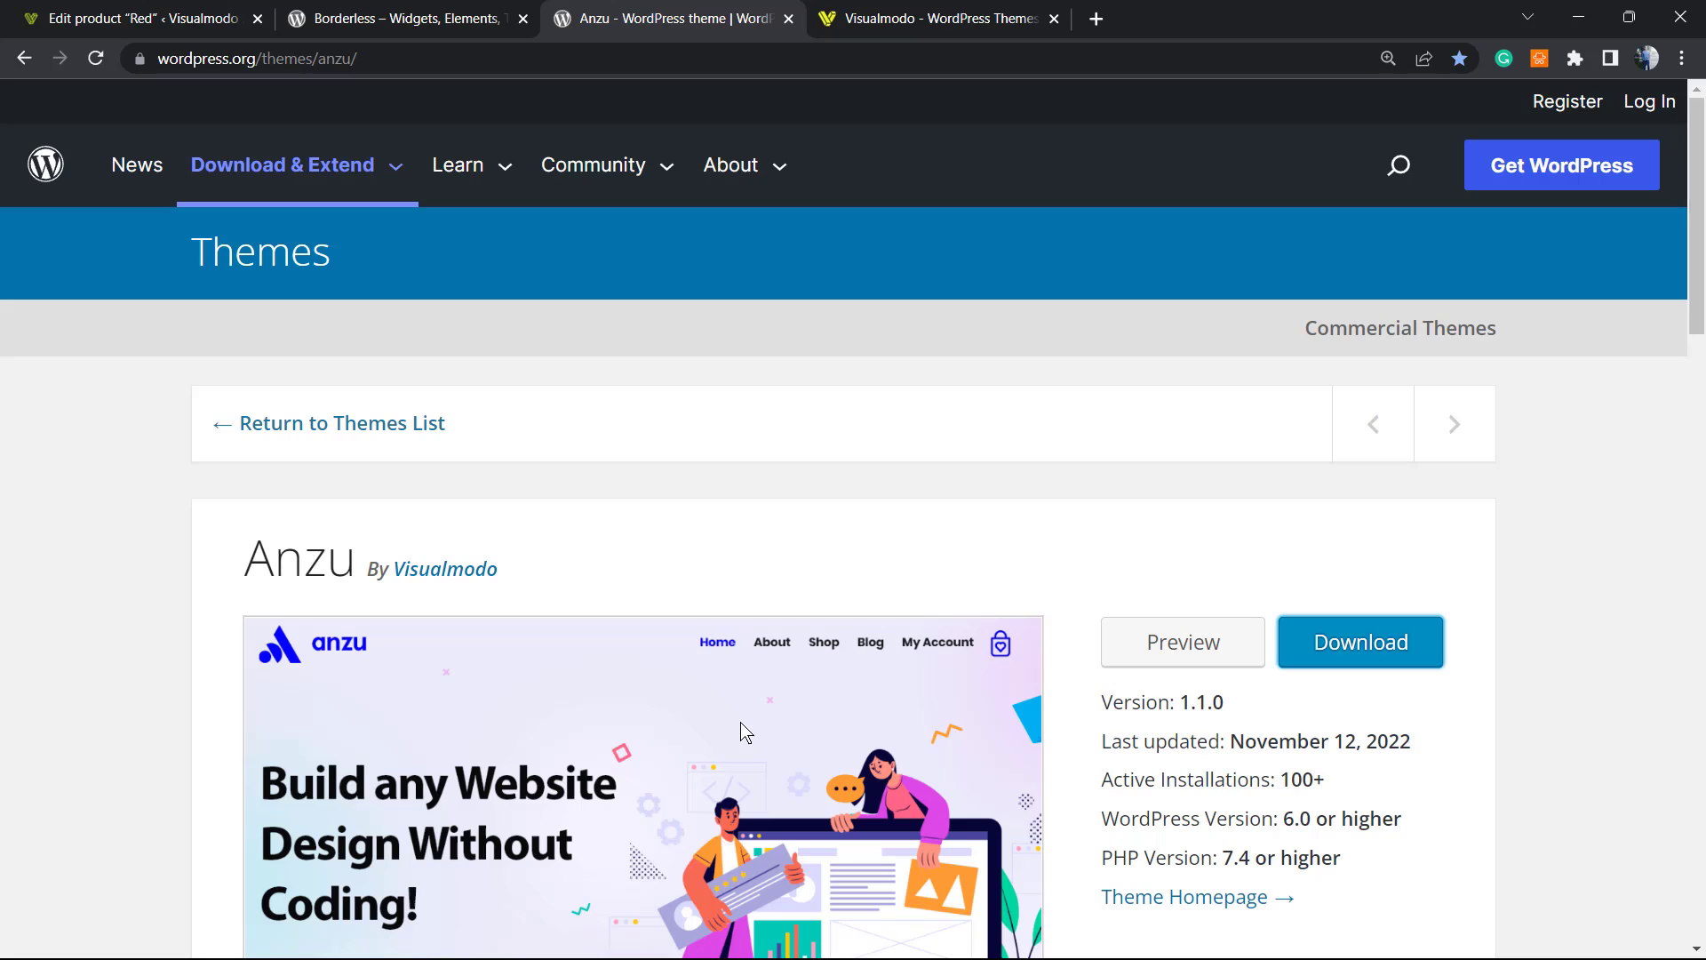
mouse_move(737, 739)
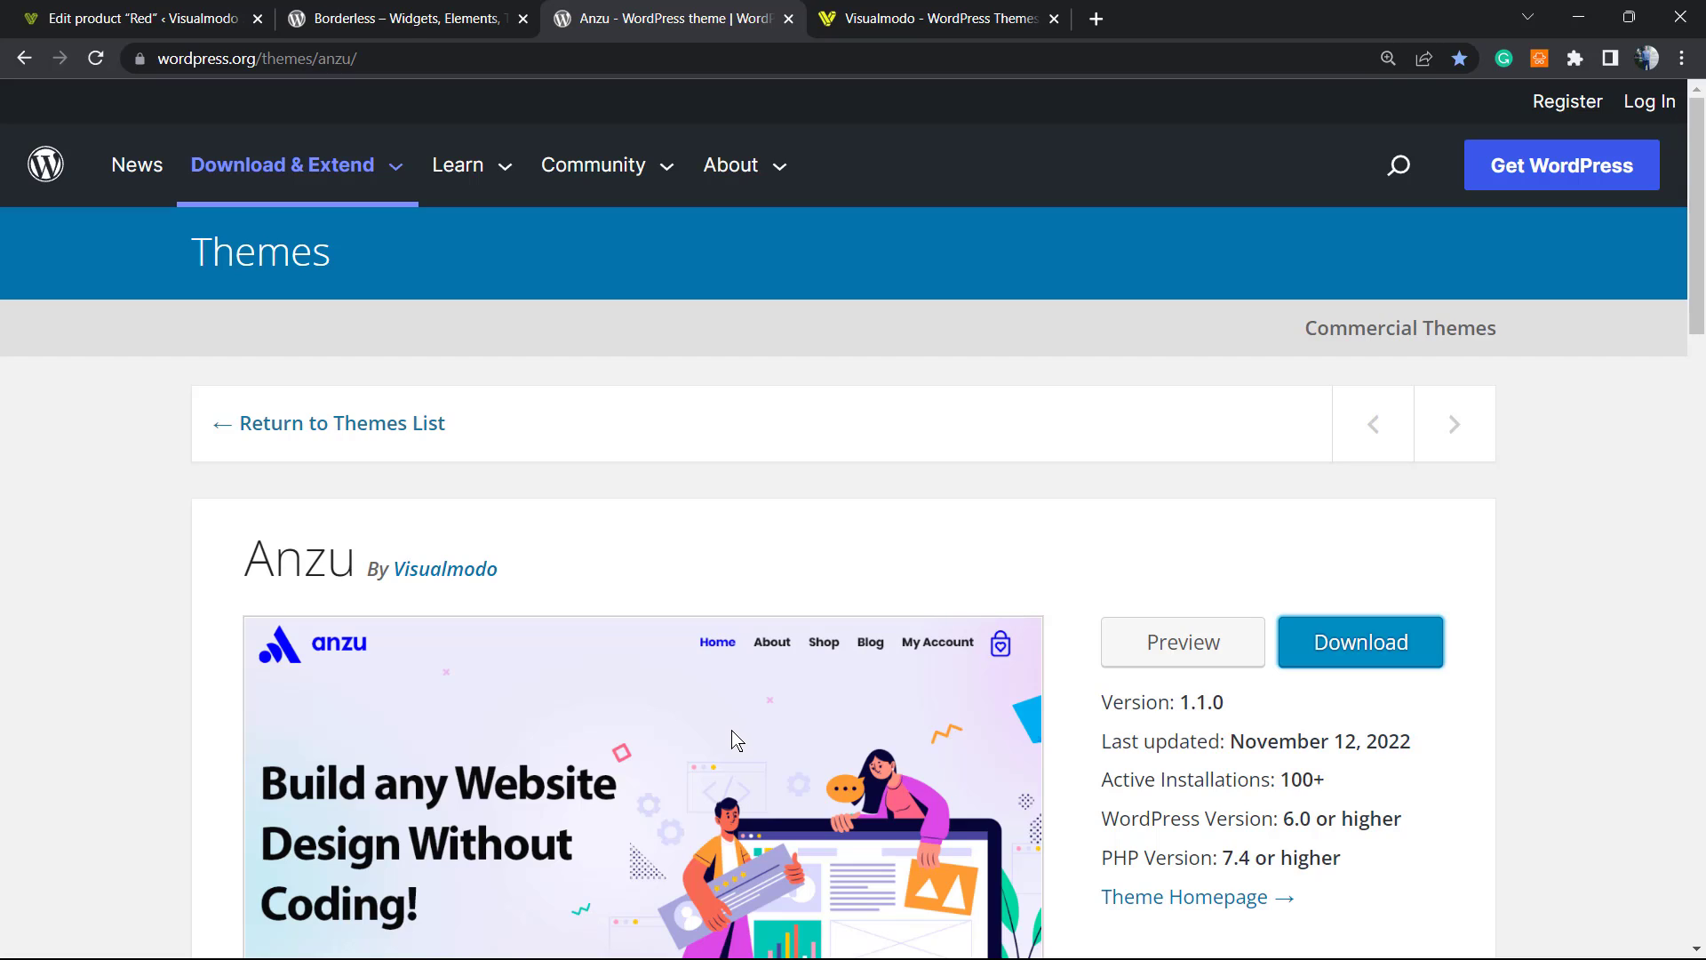
mouse_move(728, 743)
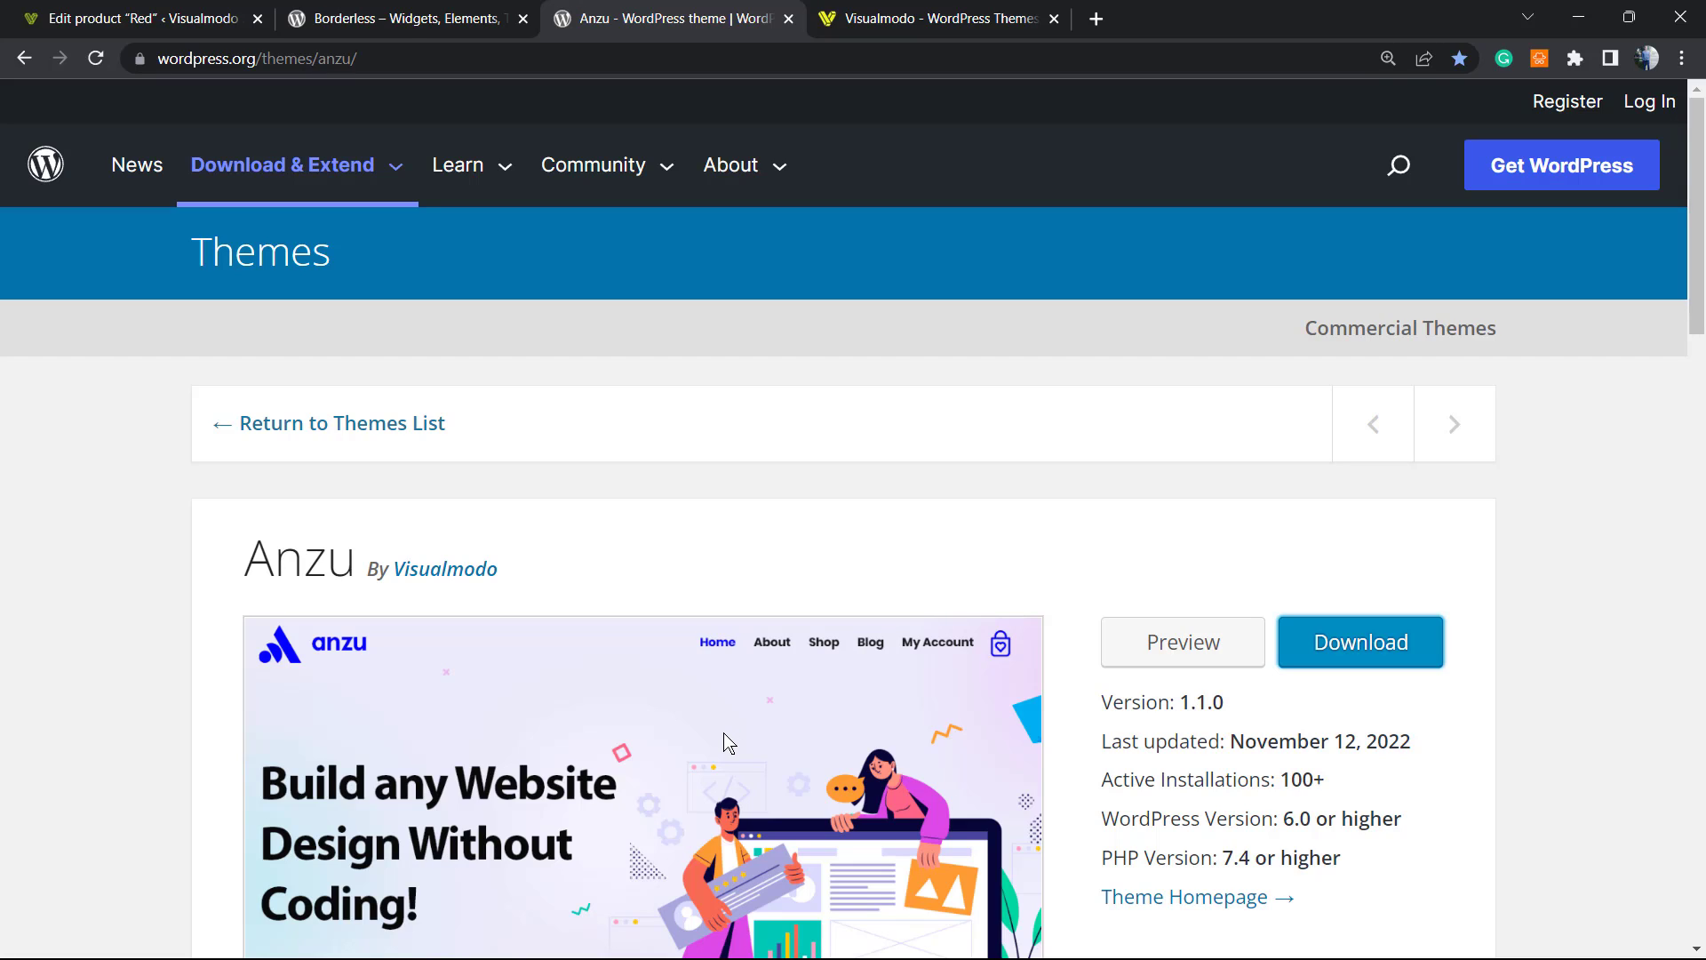
Highlight the theme name Anzu on its WordPress.org theme page.
double_click(298, 558)
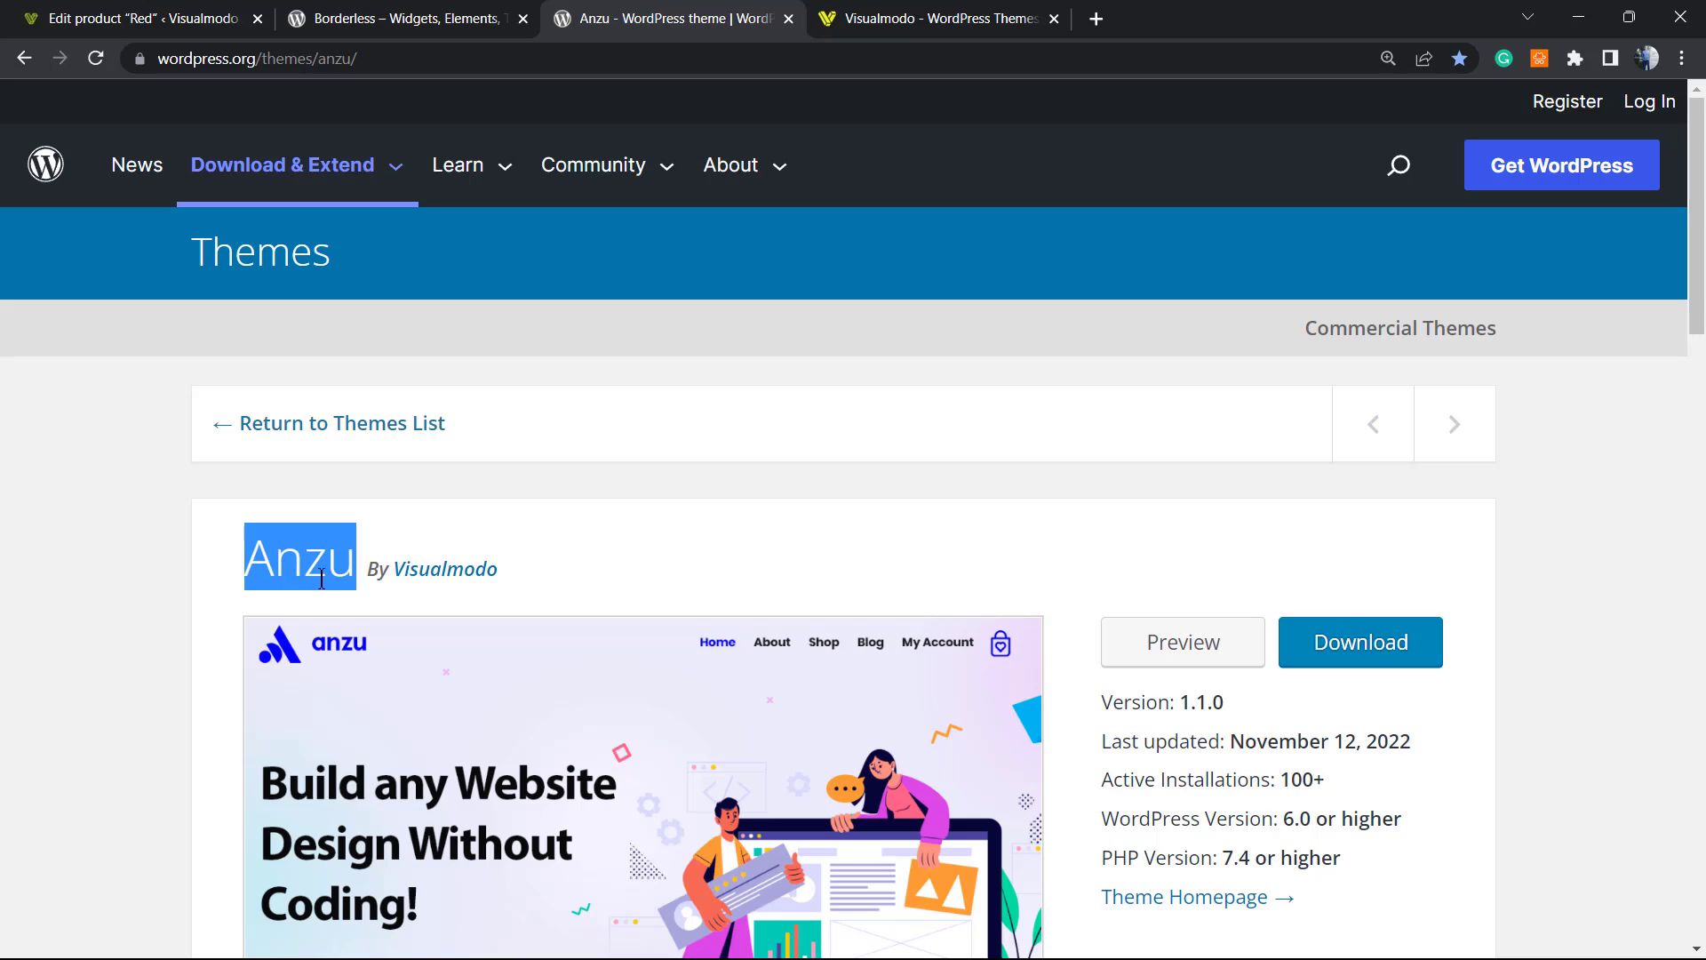
mouse_move(704, 468)
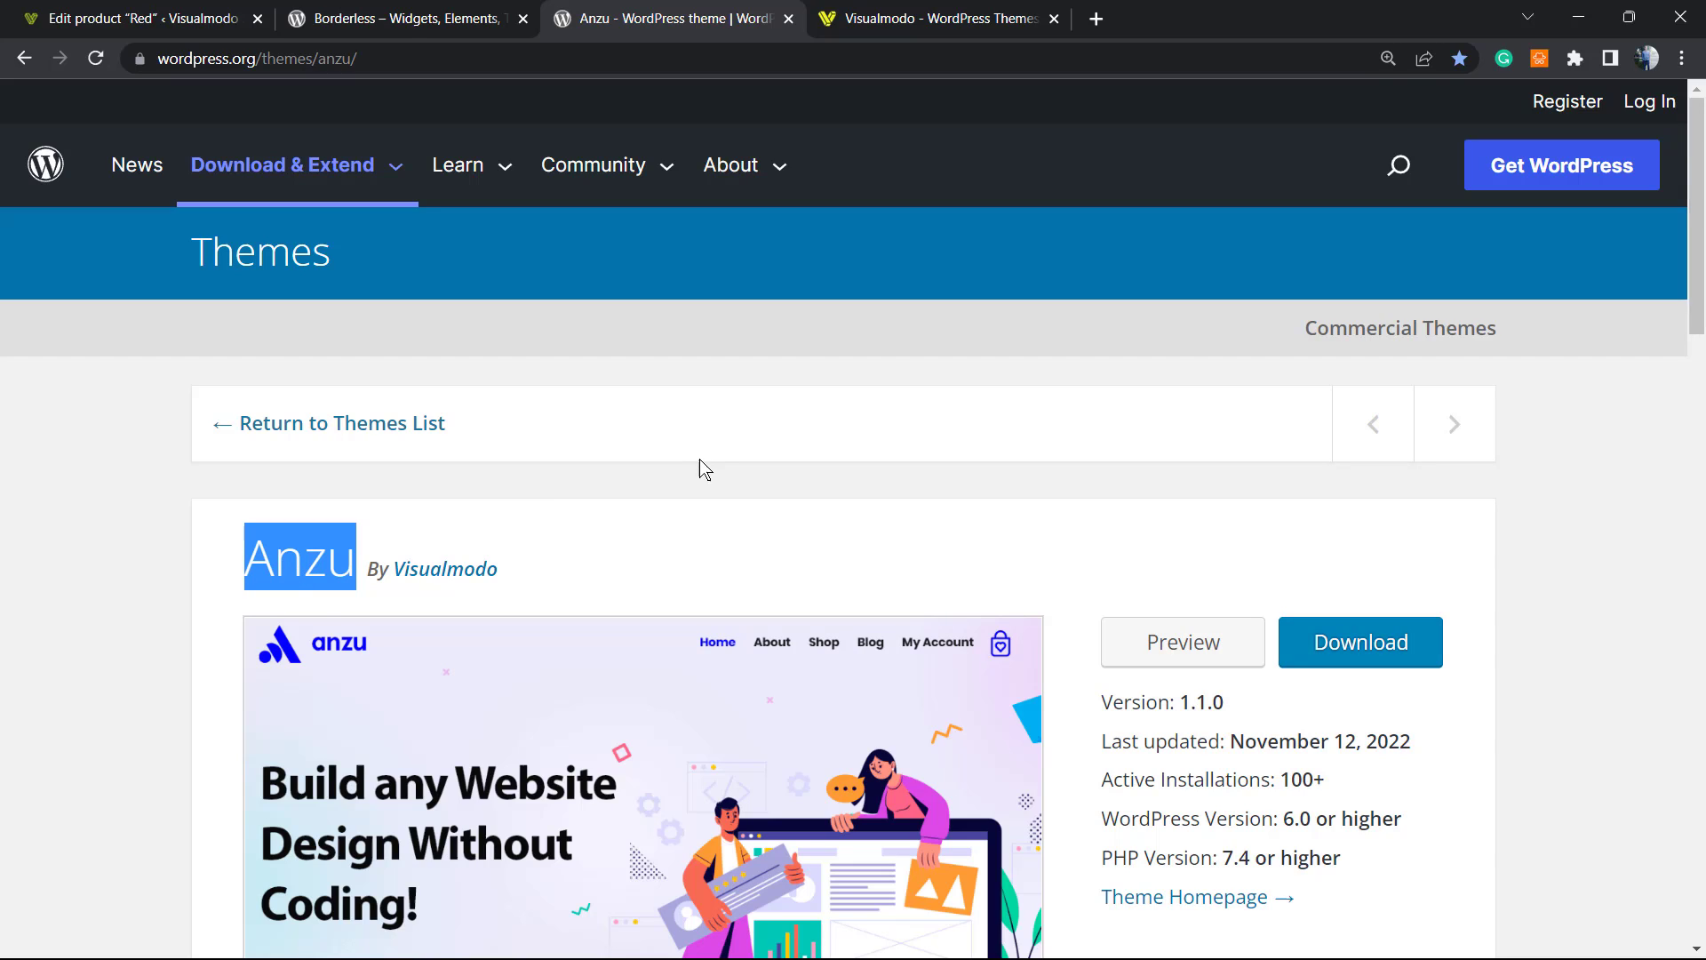
mouse_move(676, 455)
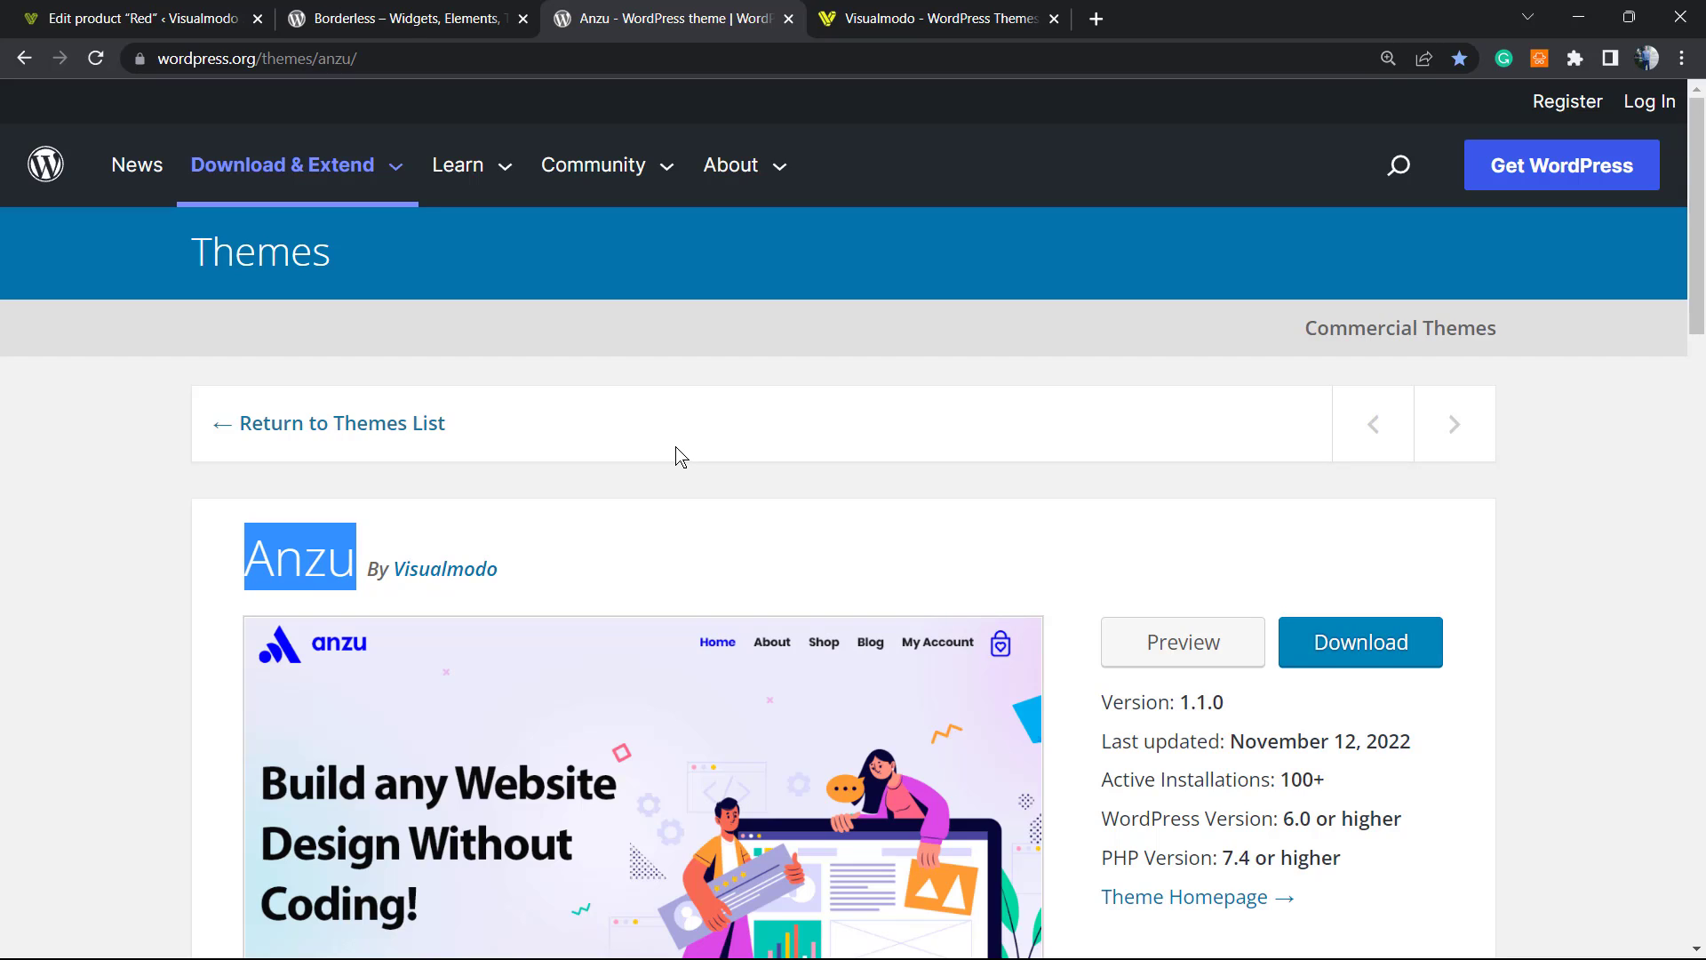
mouse_move(706, 515)
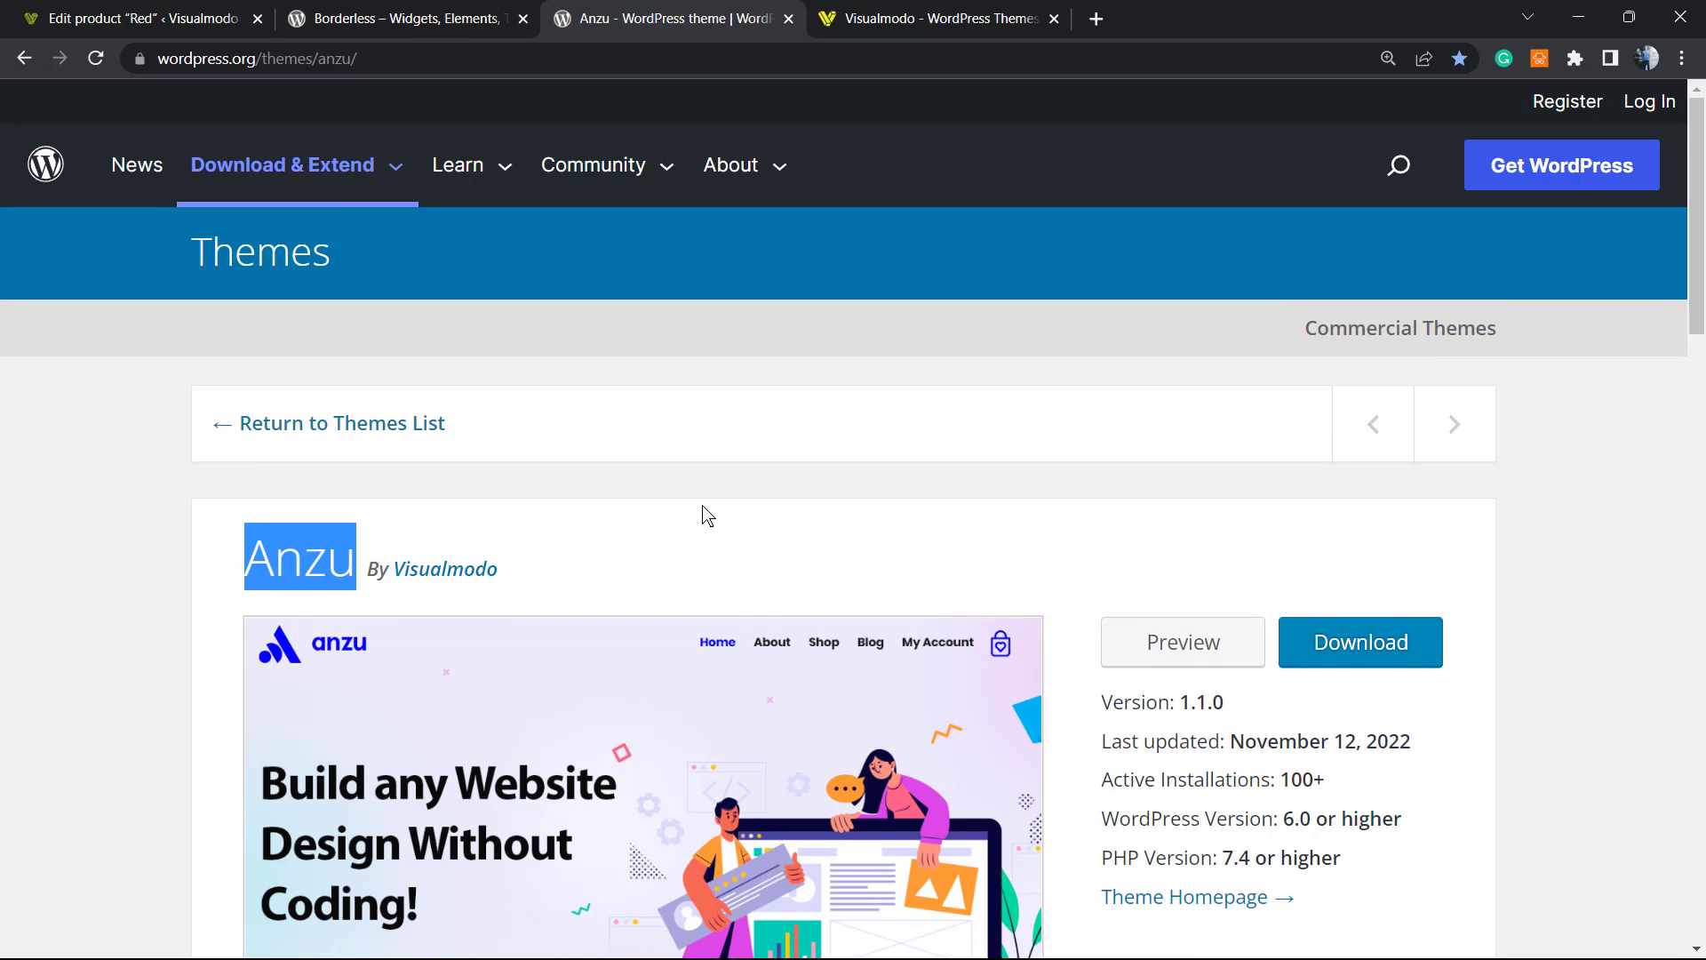
mouse_move(1020, 592)
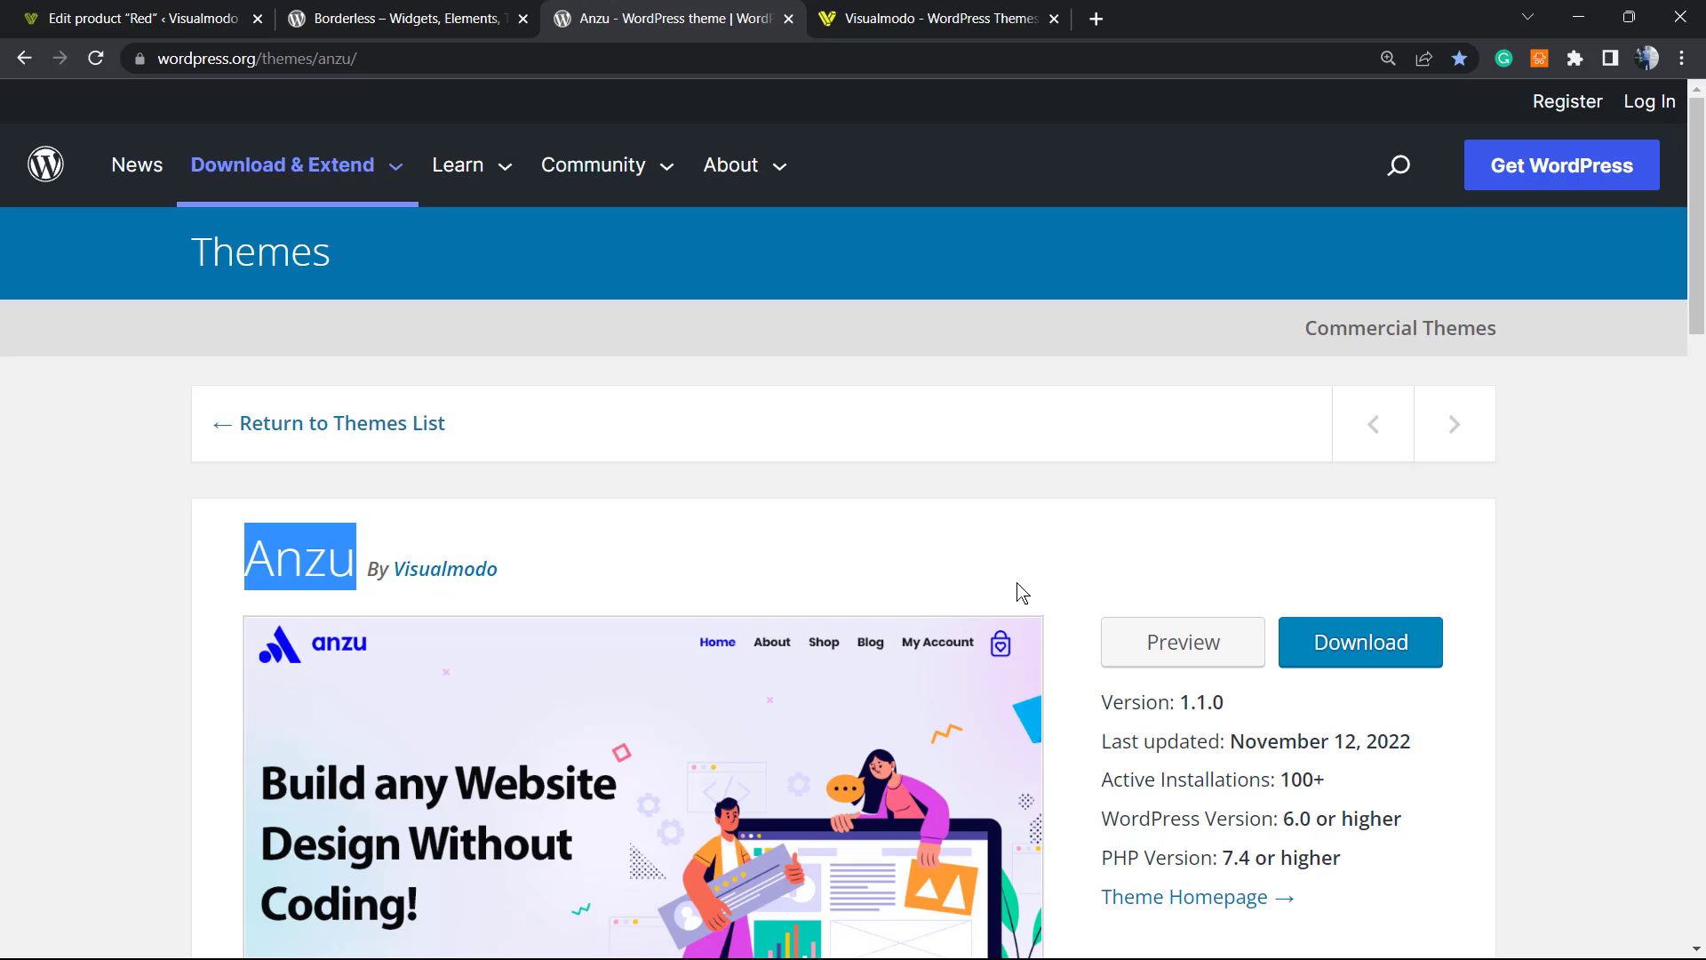
mouse_move(795, 647)
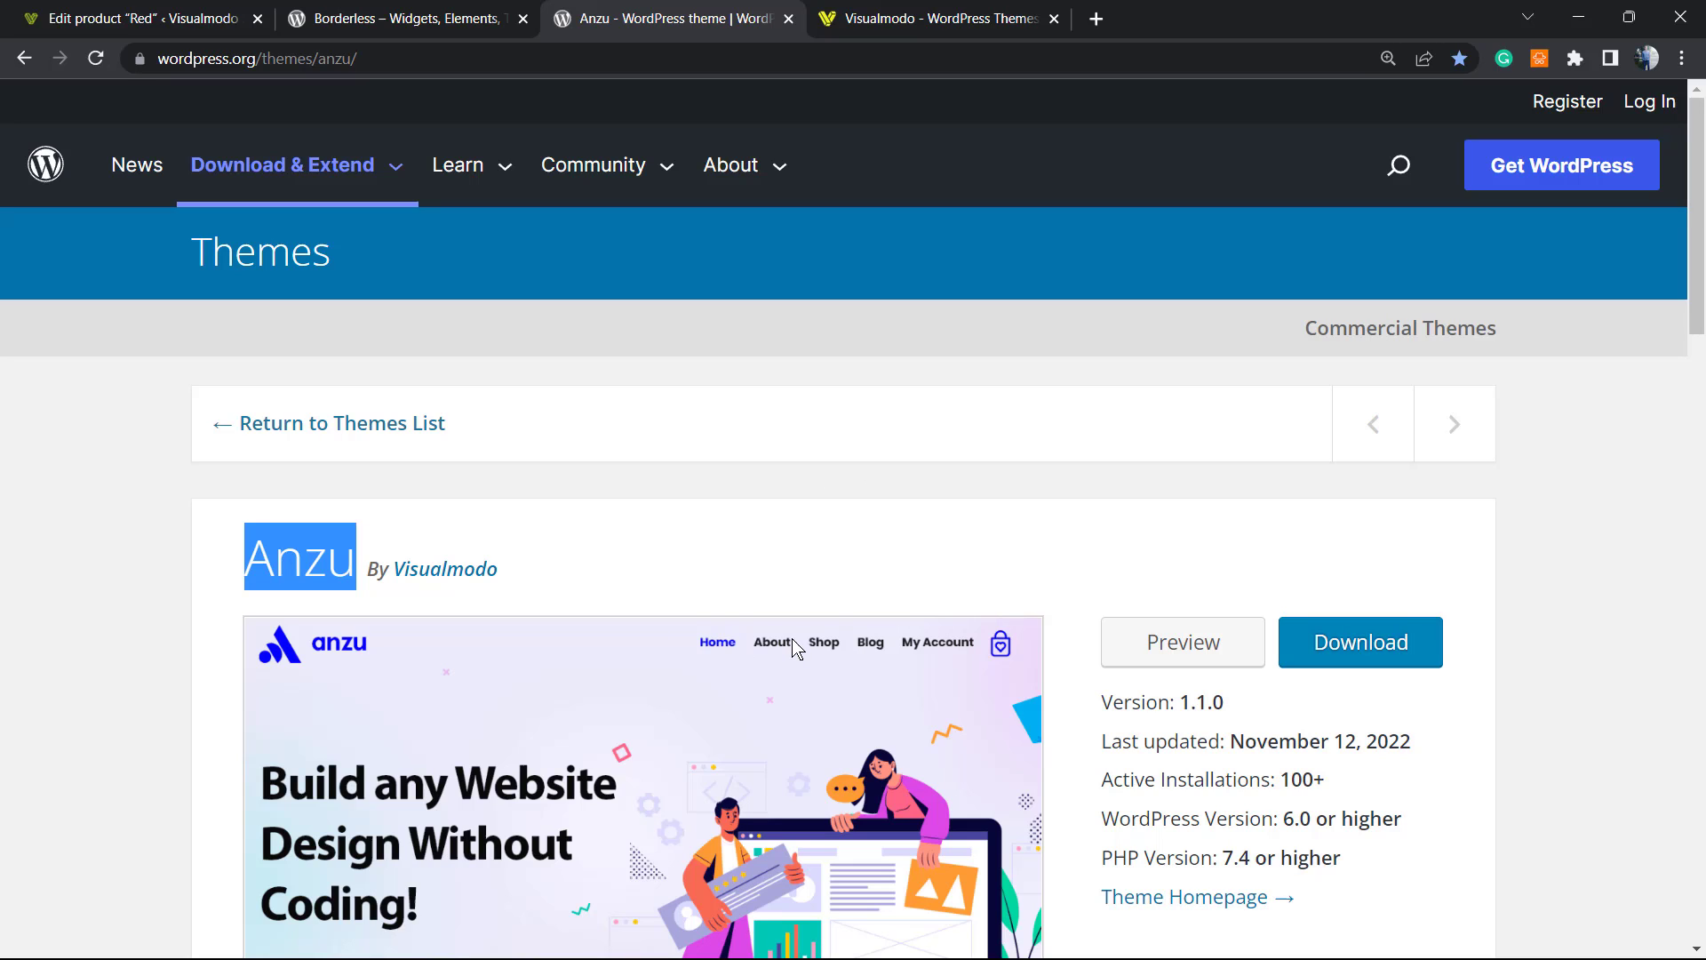
mouse_move(704, 469)
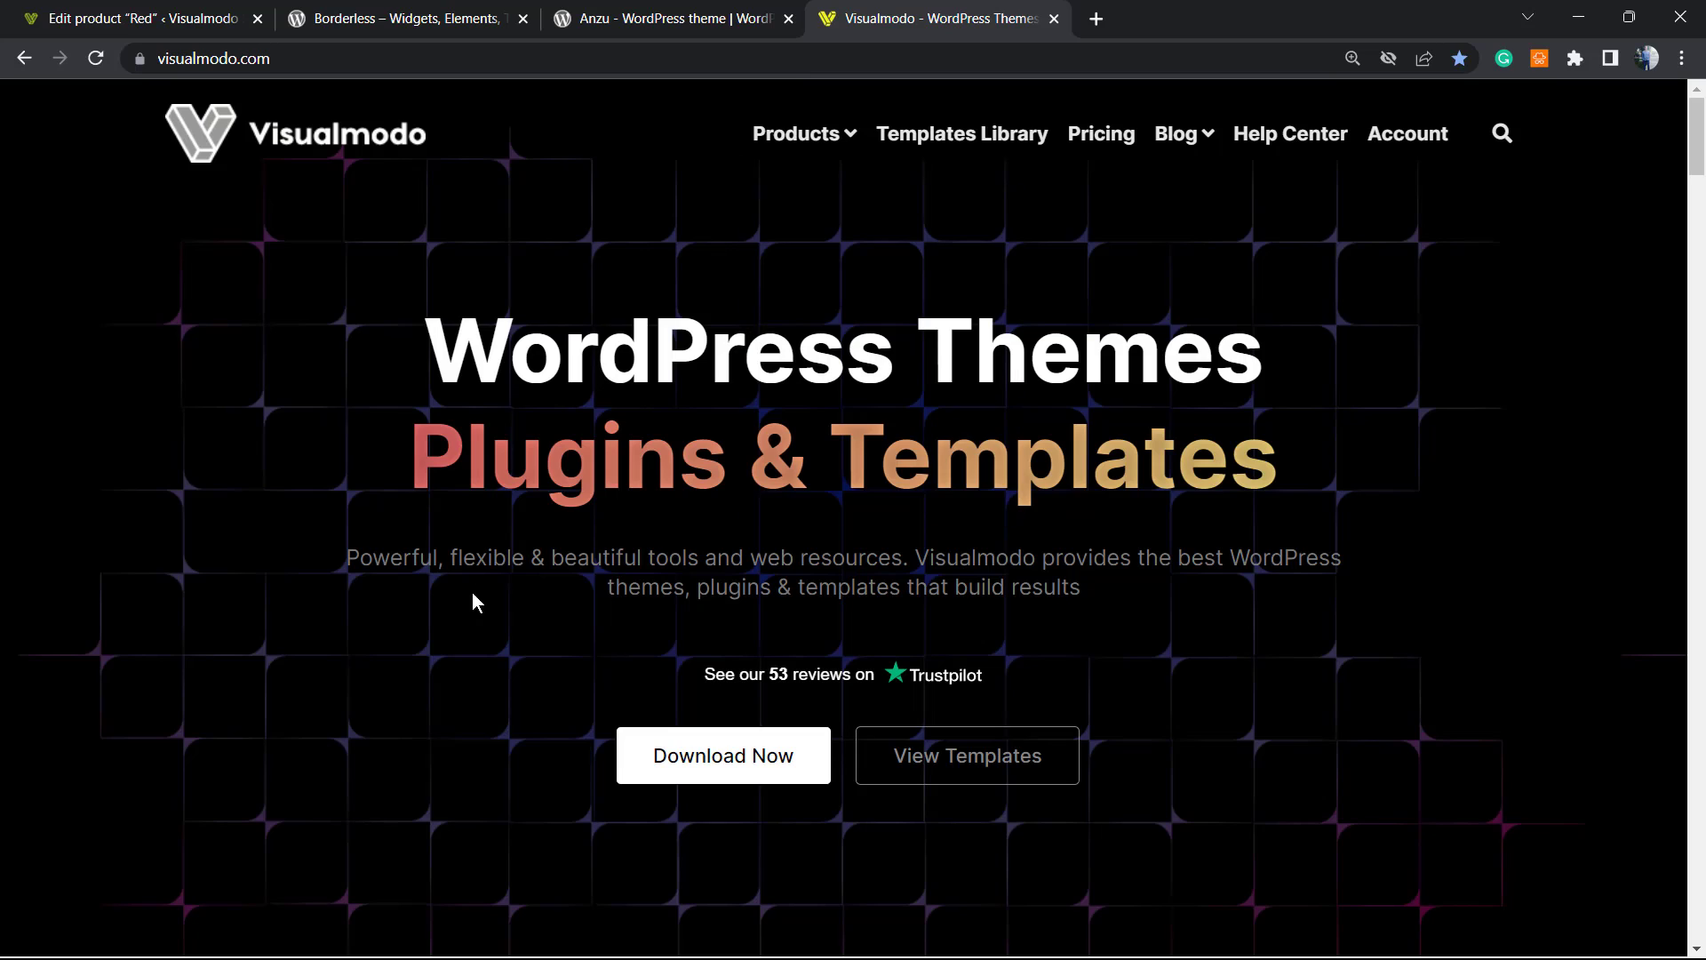
mouse_move(663, 523)
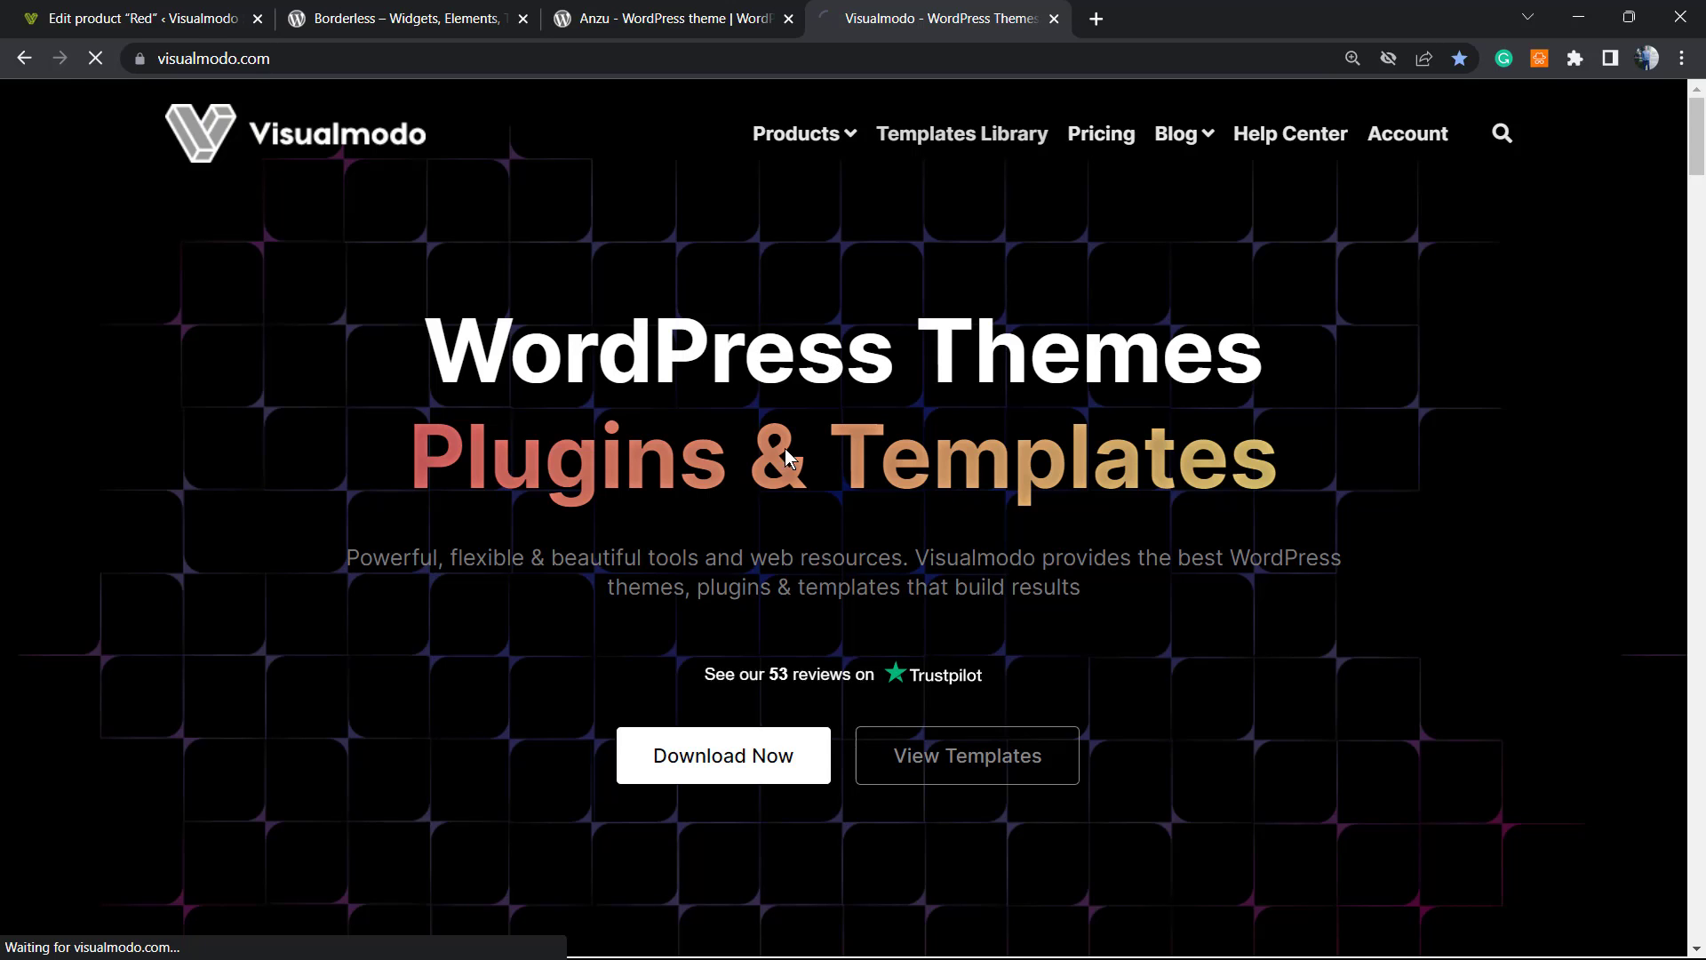
Browse the Visualmodo Templates Library, scrolling past template cards such as Pasta and Tea House.
left_click(961, 133)
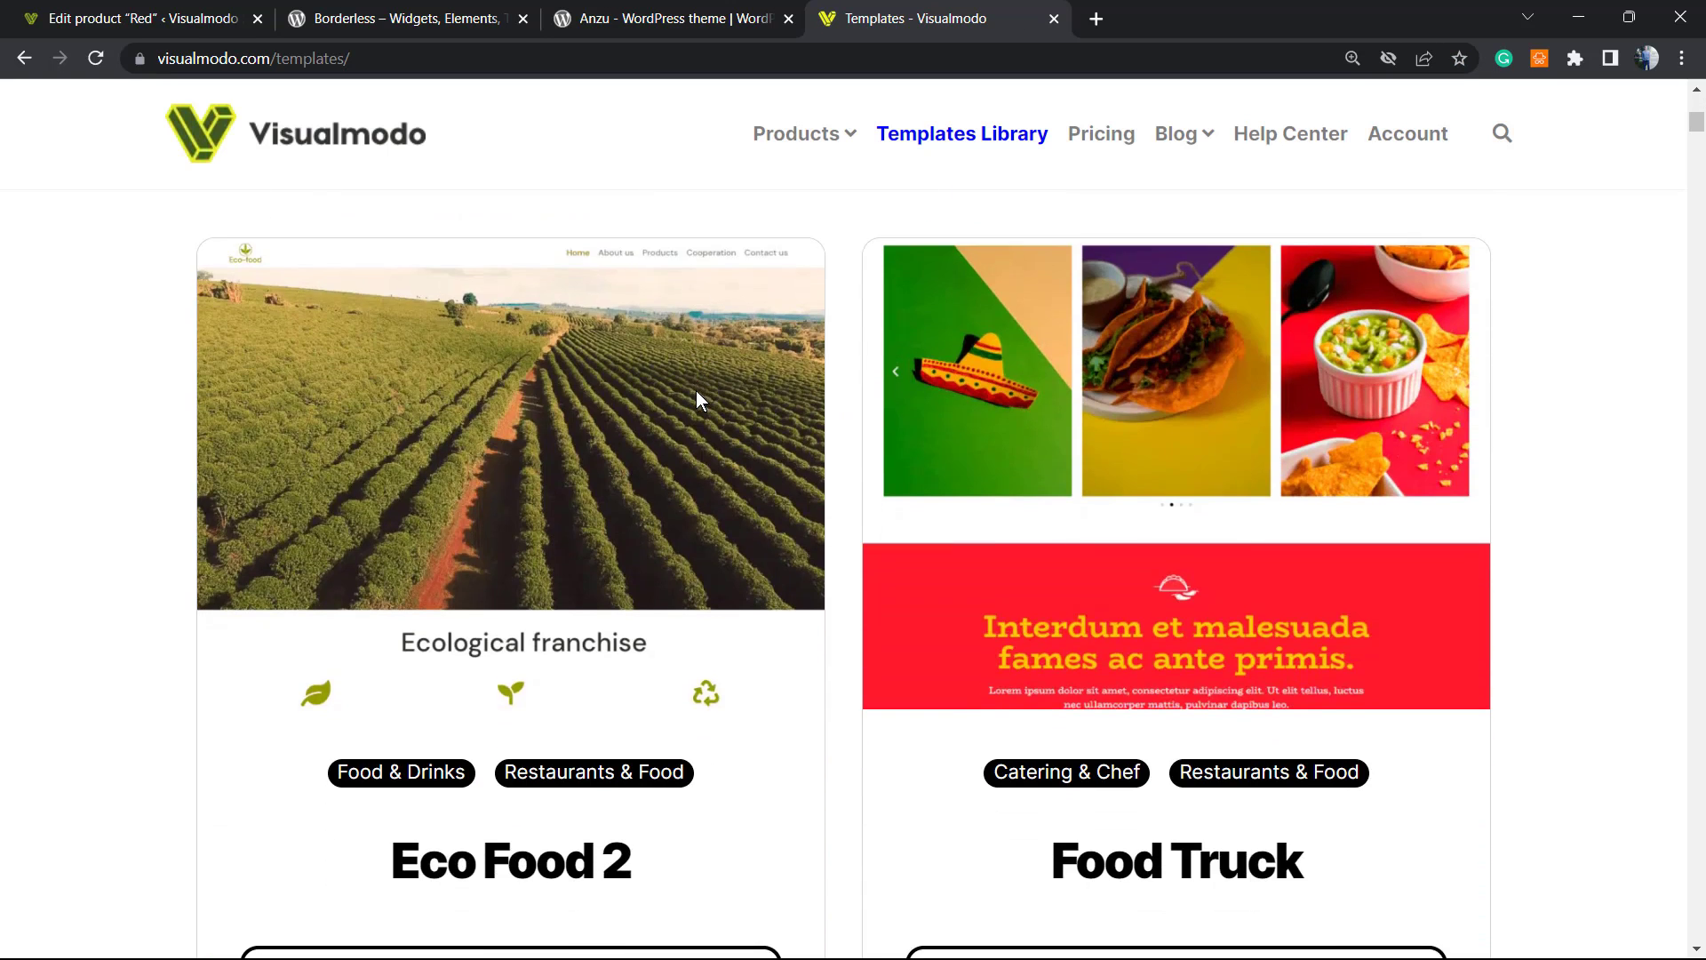
scroll("down", 3)
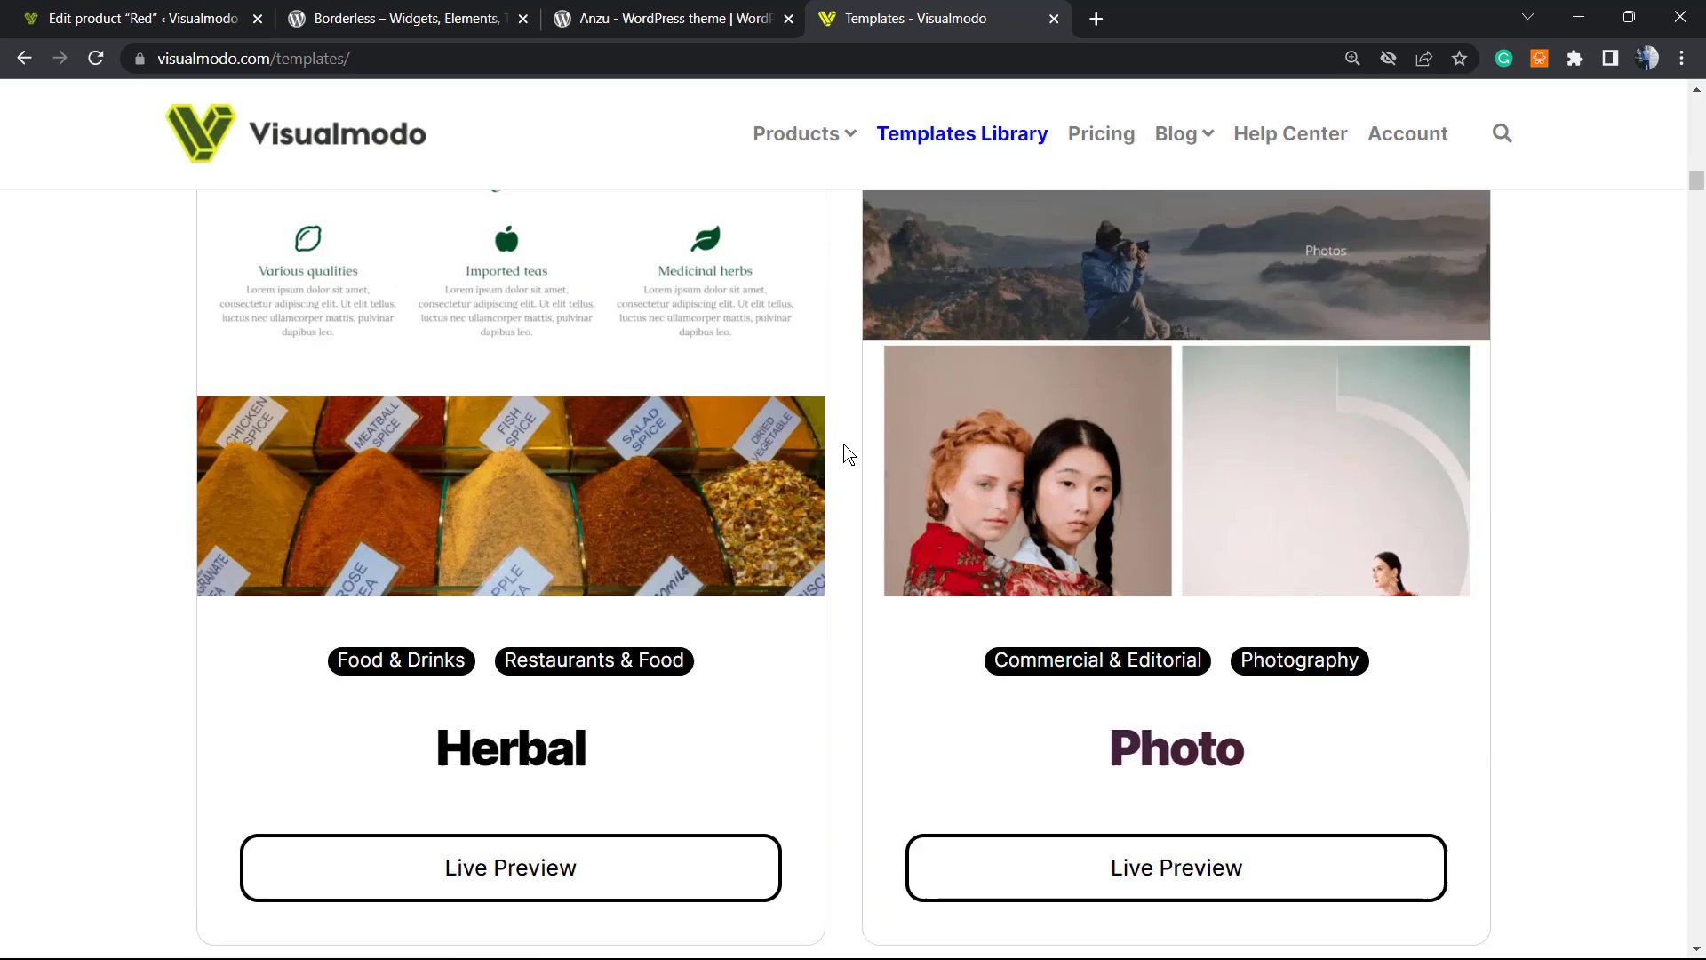
scroll("down", 3)
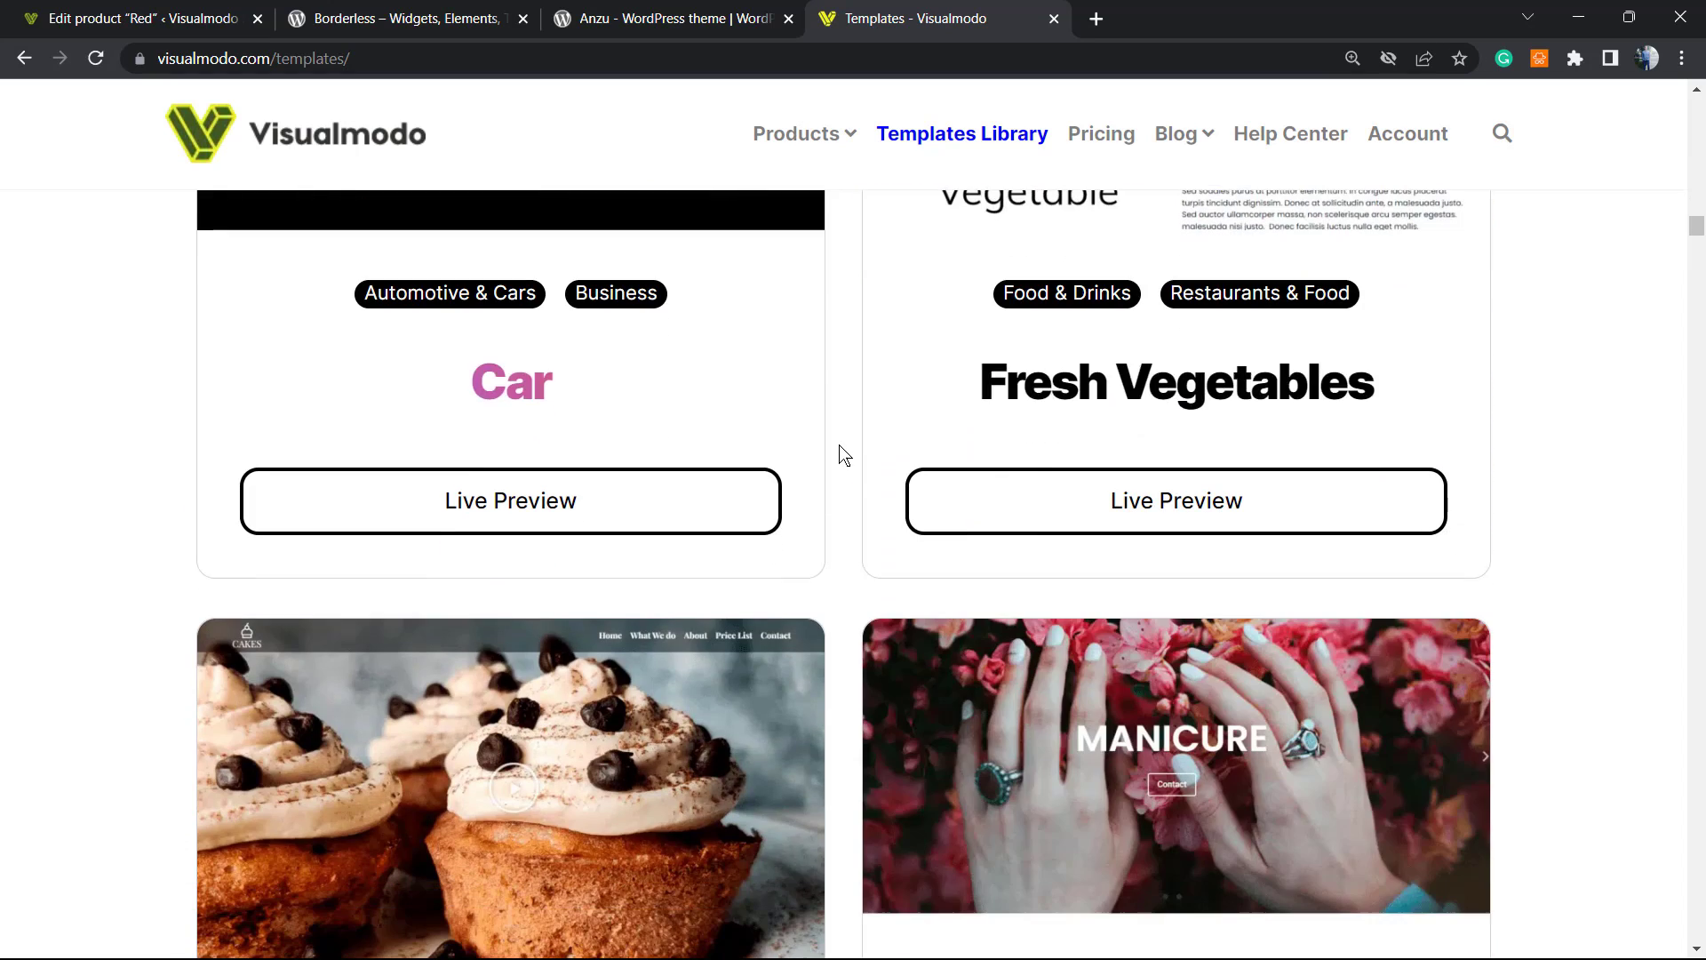
scroll("down", 3)
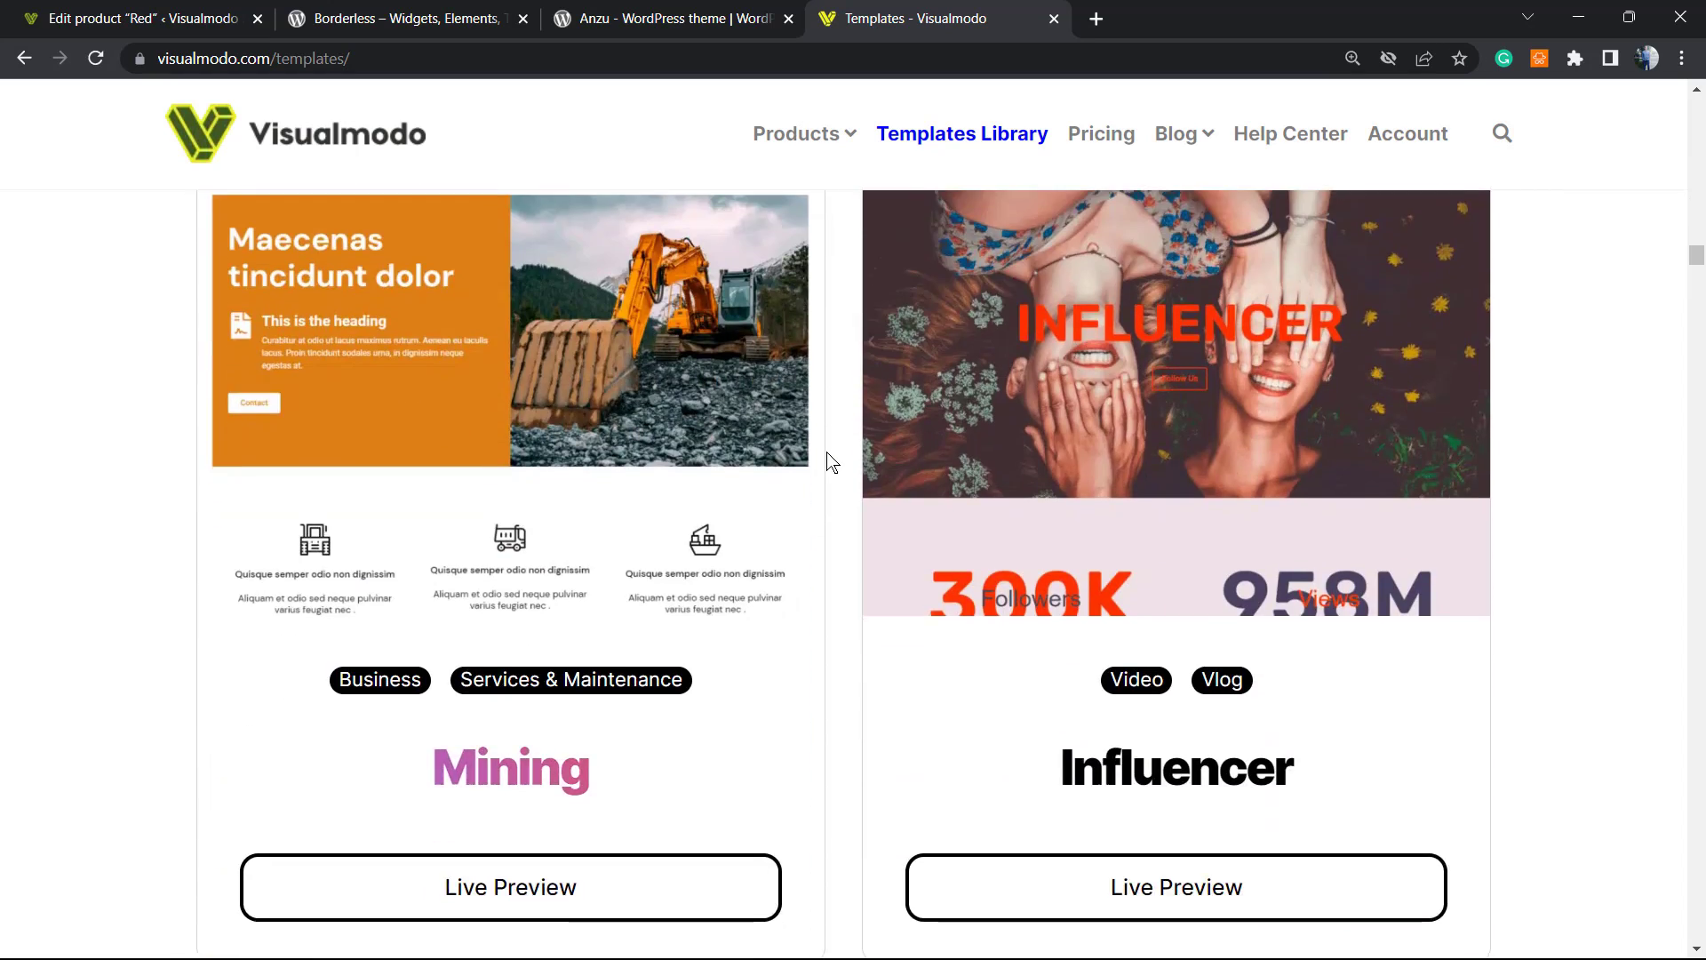
scroll("down", 3)
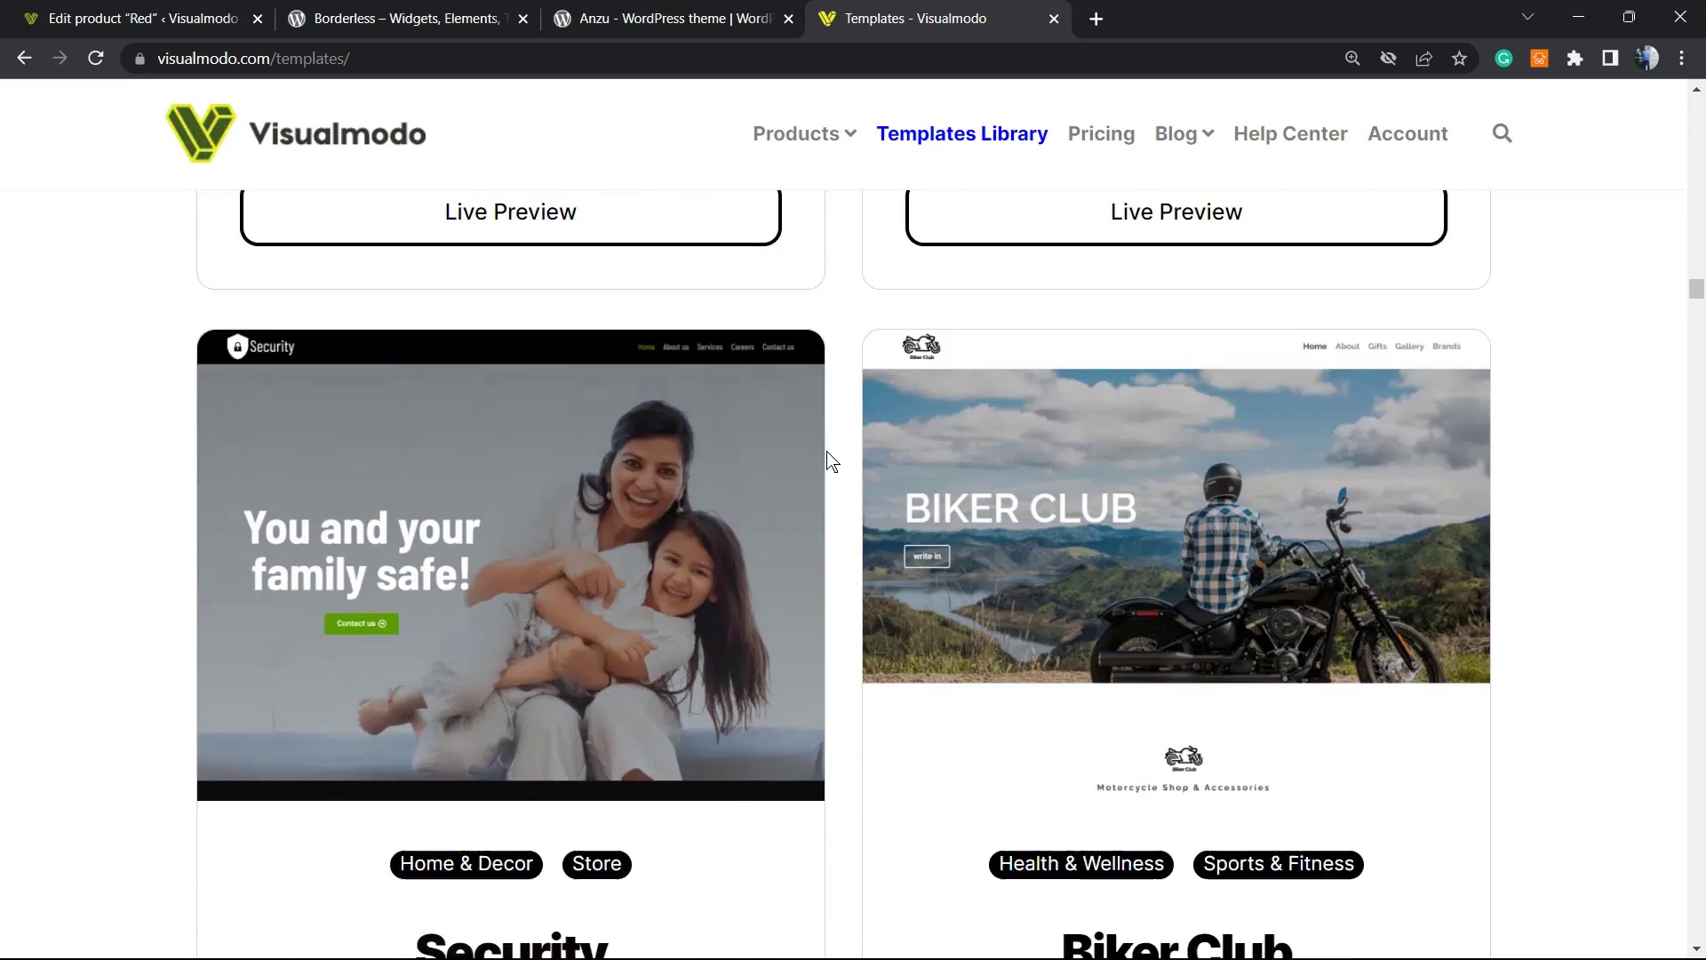
scroll("down", 3)
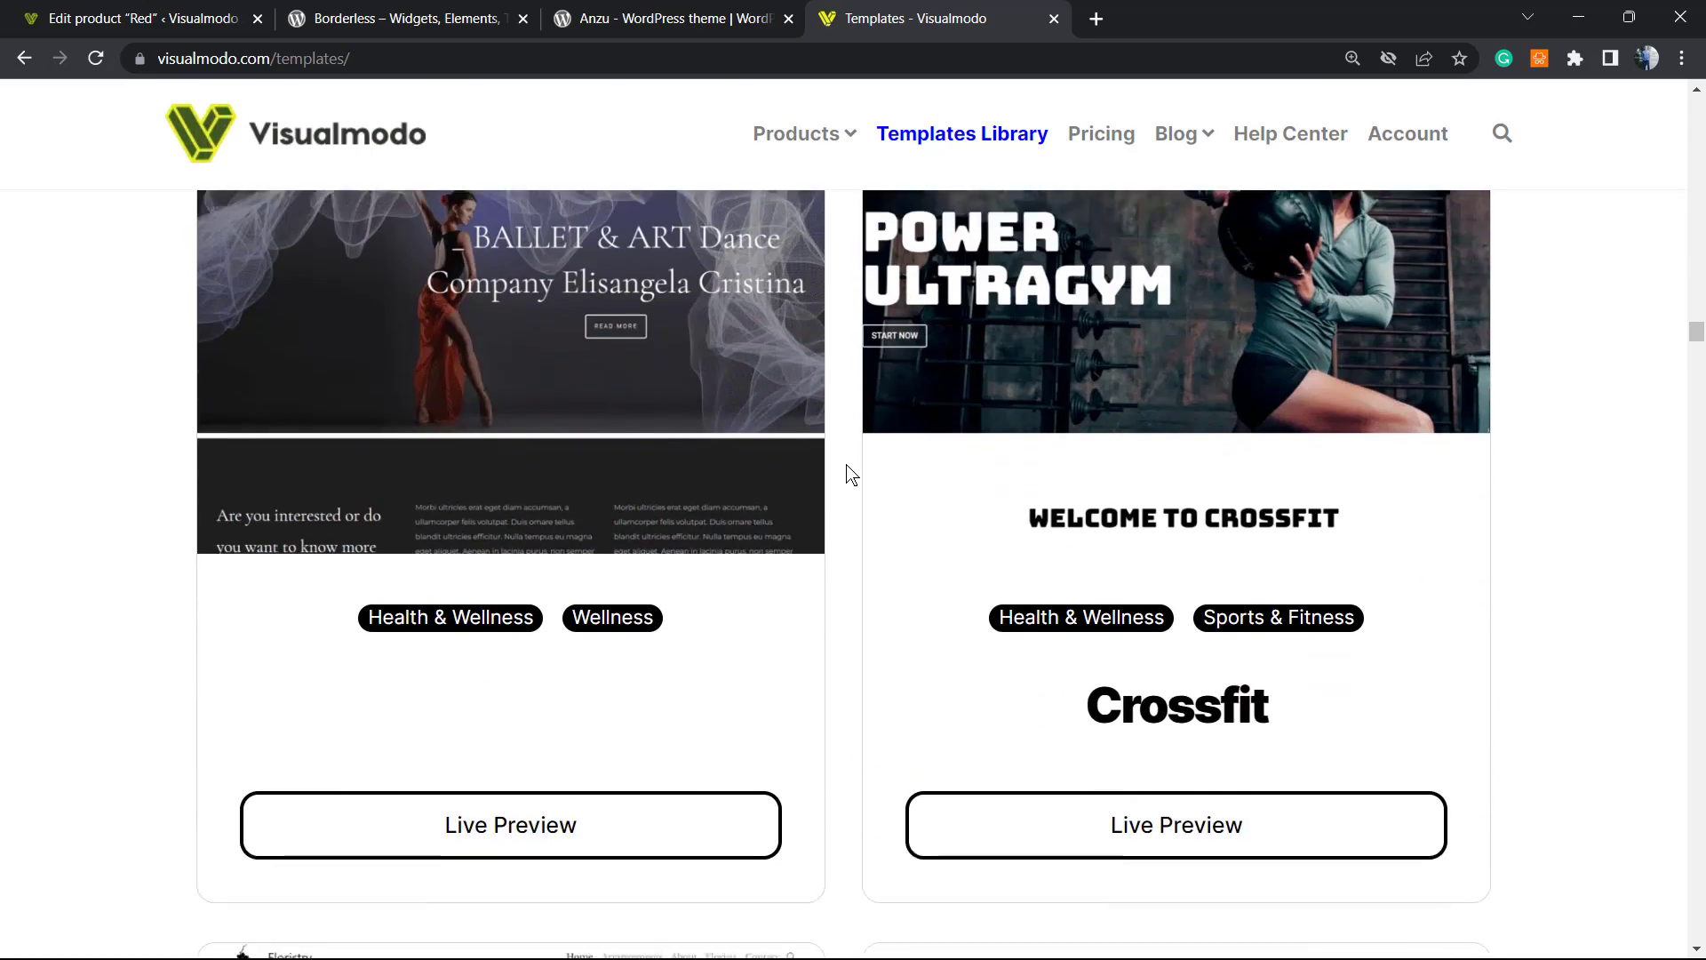
scroll("down", 3)
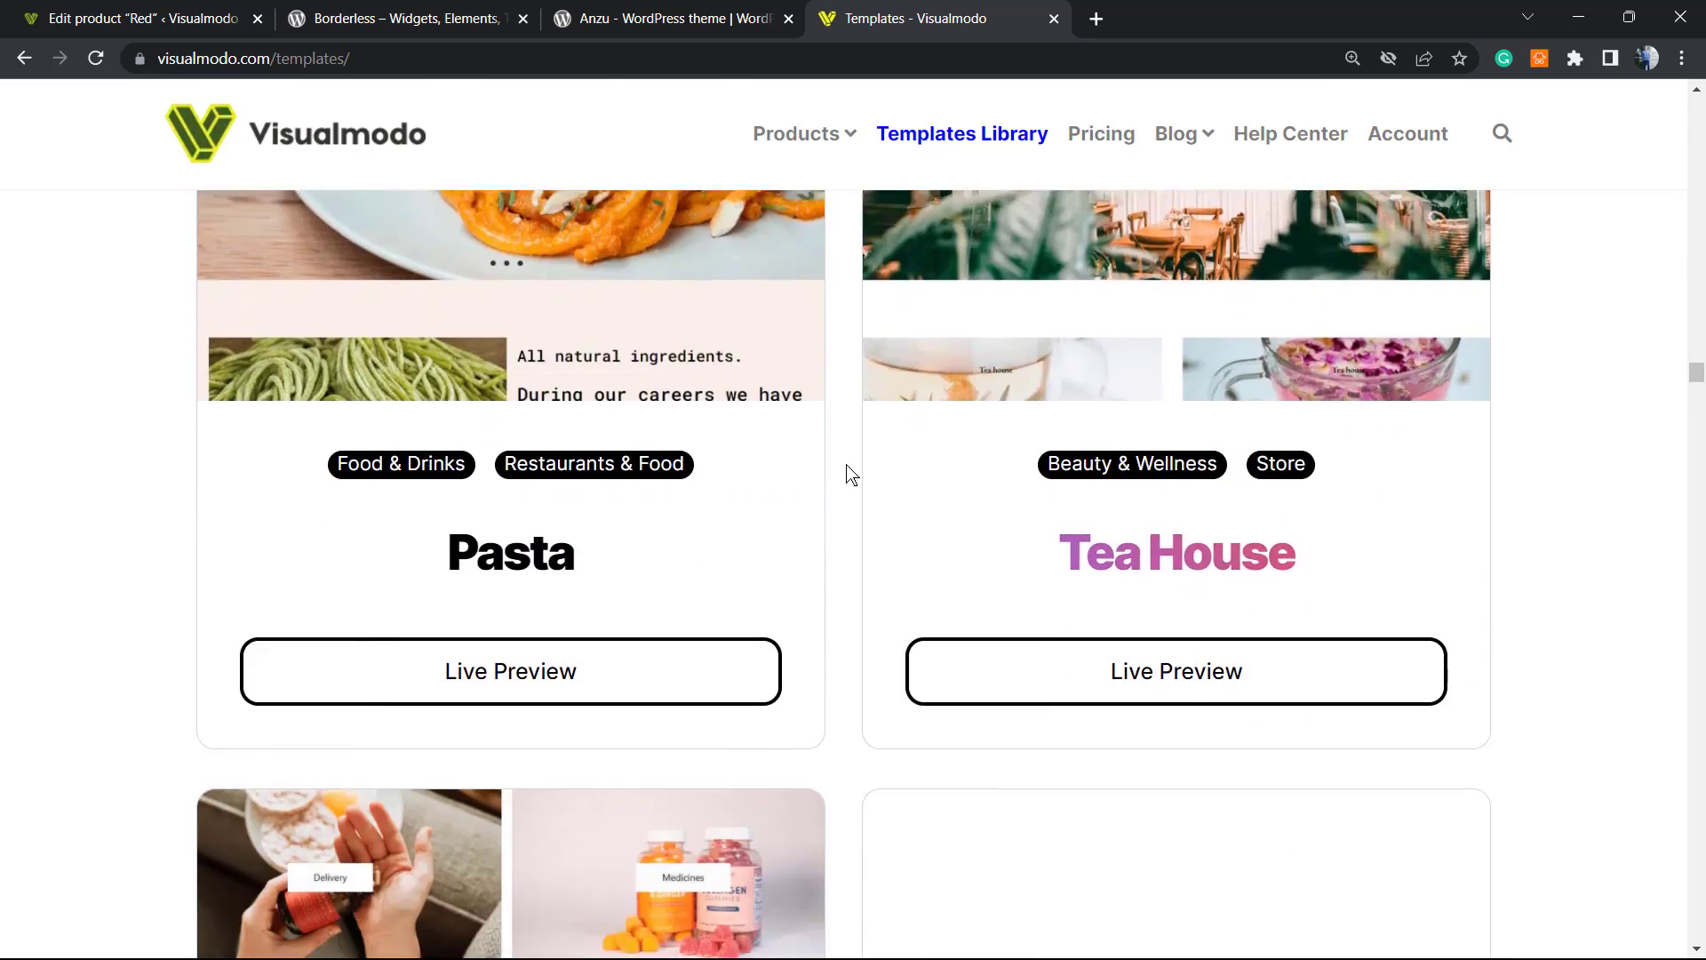